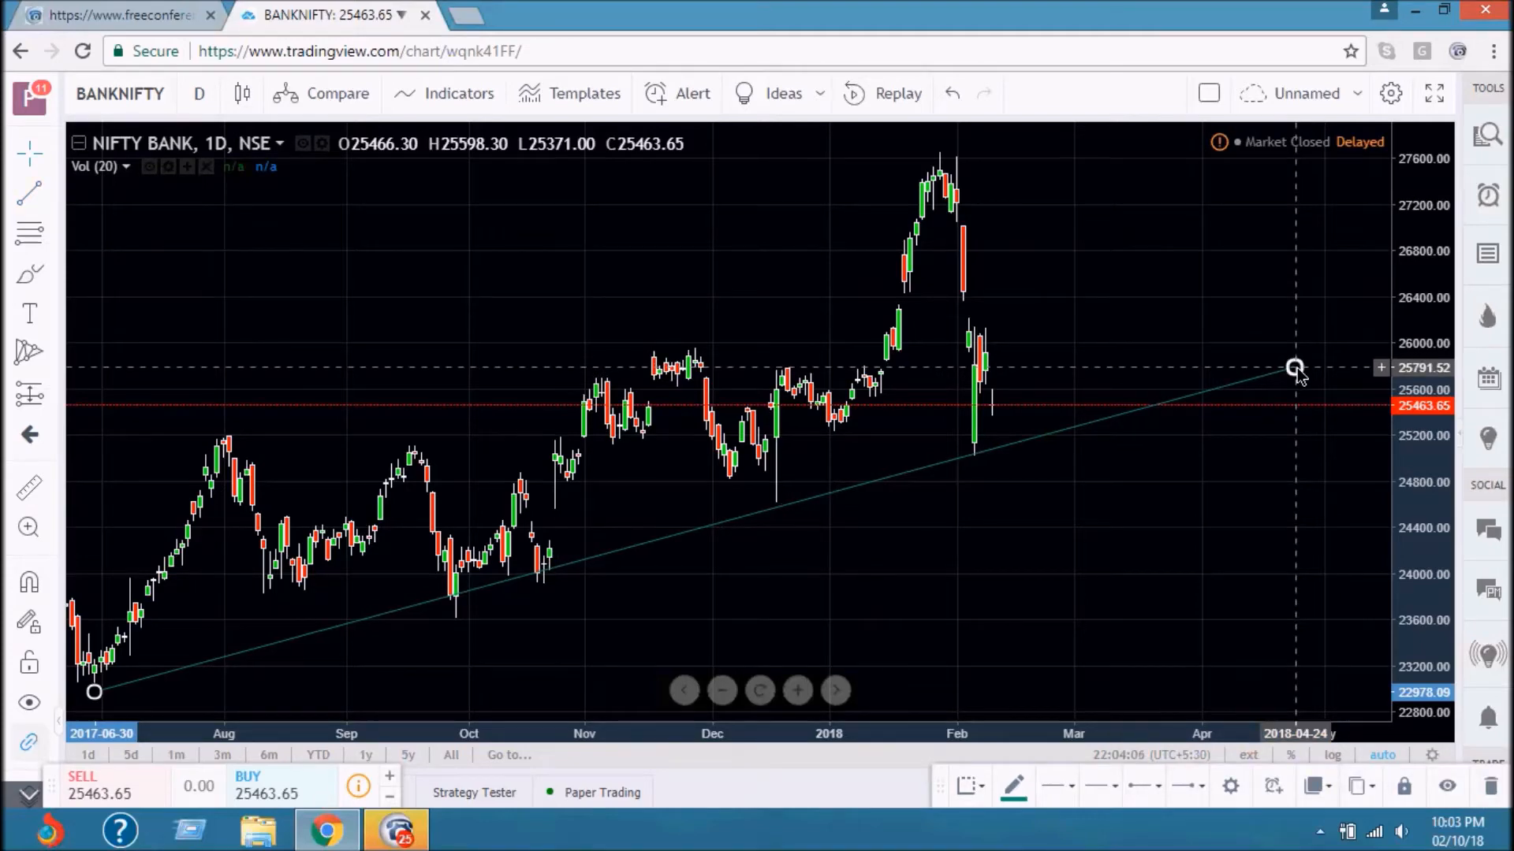
pyautogui.moveTo(1023, 447)
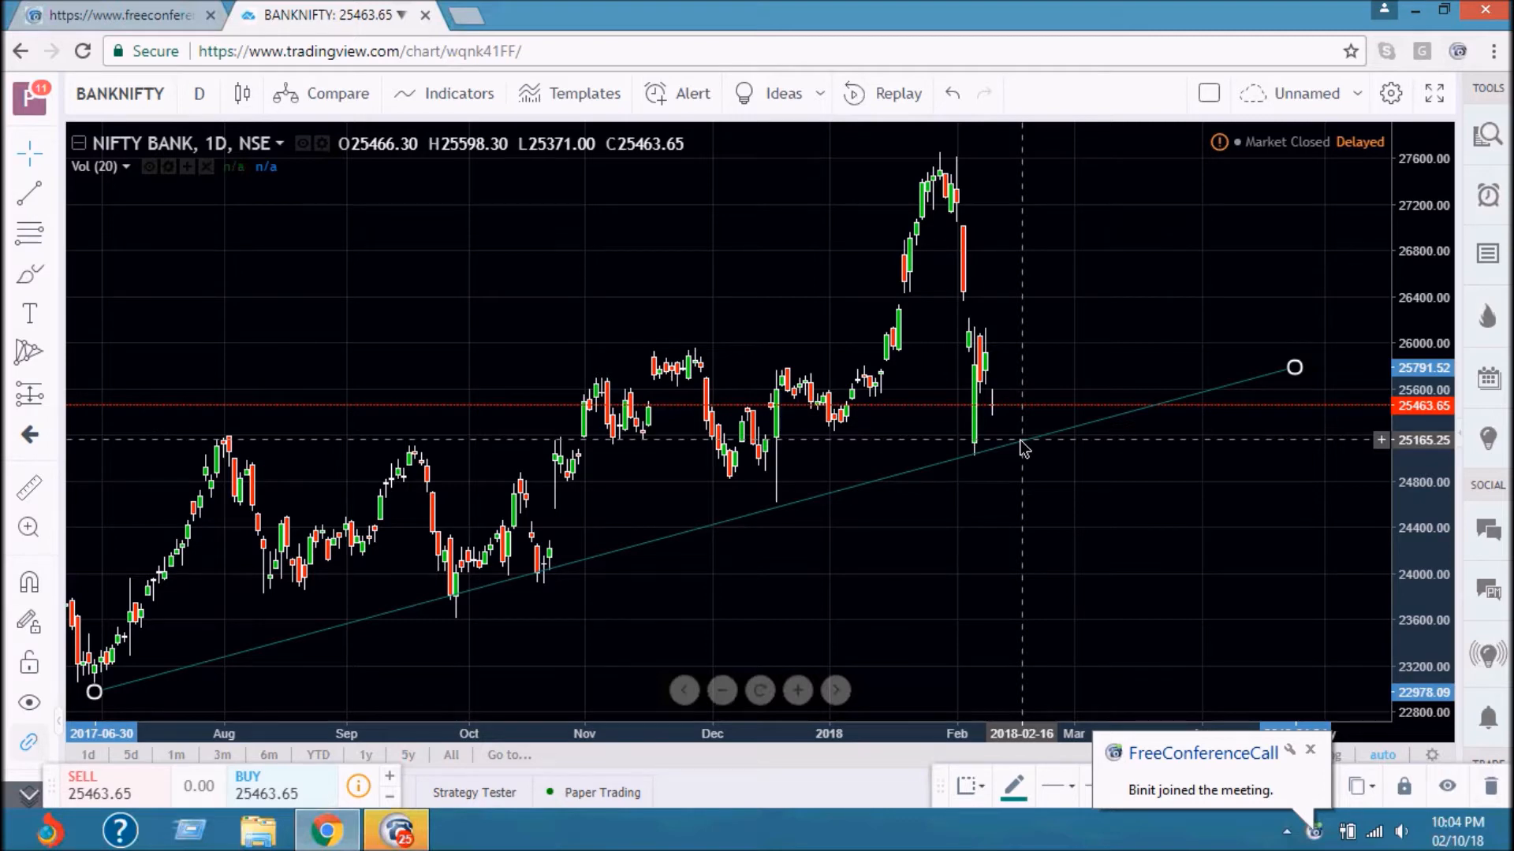
# Load moneycontrol's F&O futures Top Gainers page in a new Chrome tab from suggestions
pyautogui.click(541, 14)
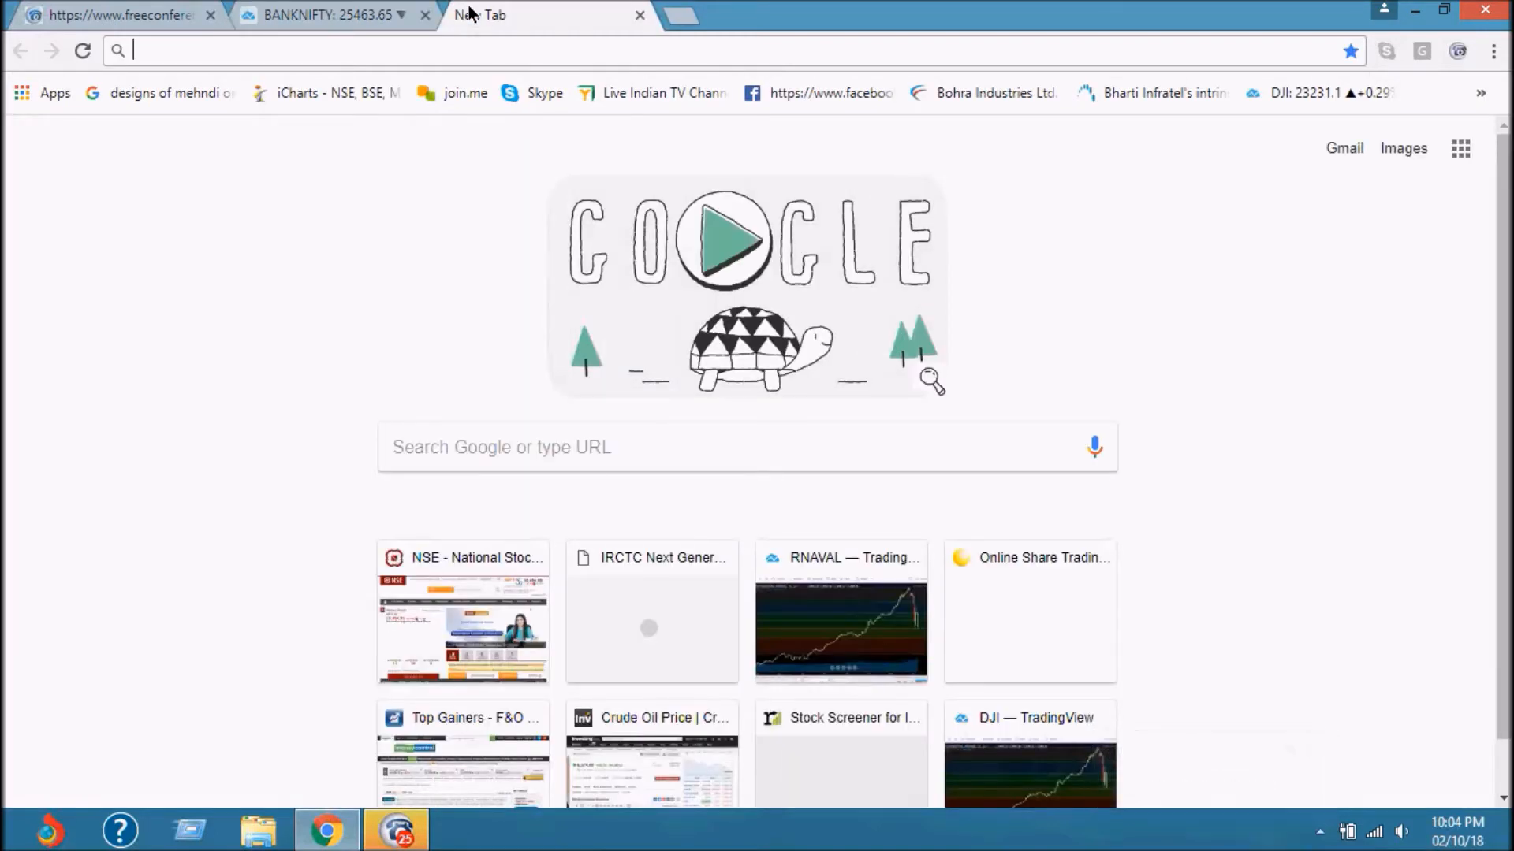
pyautogui.moveTo(480, 14)
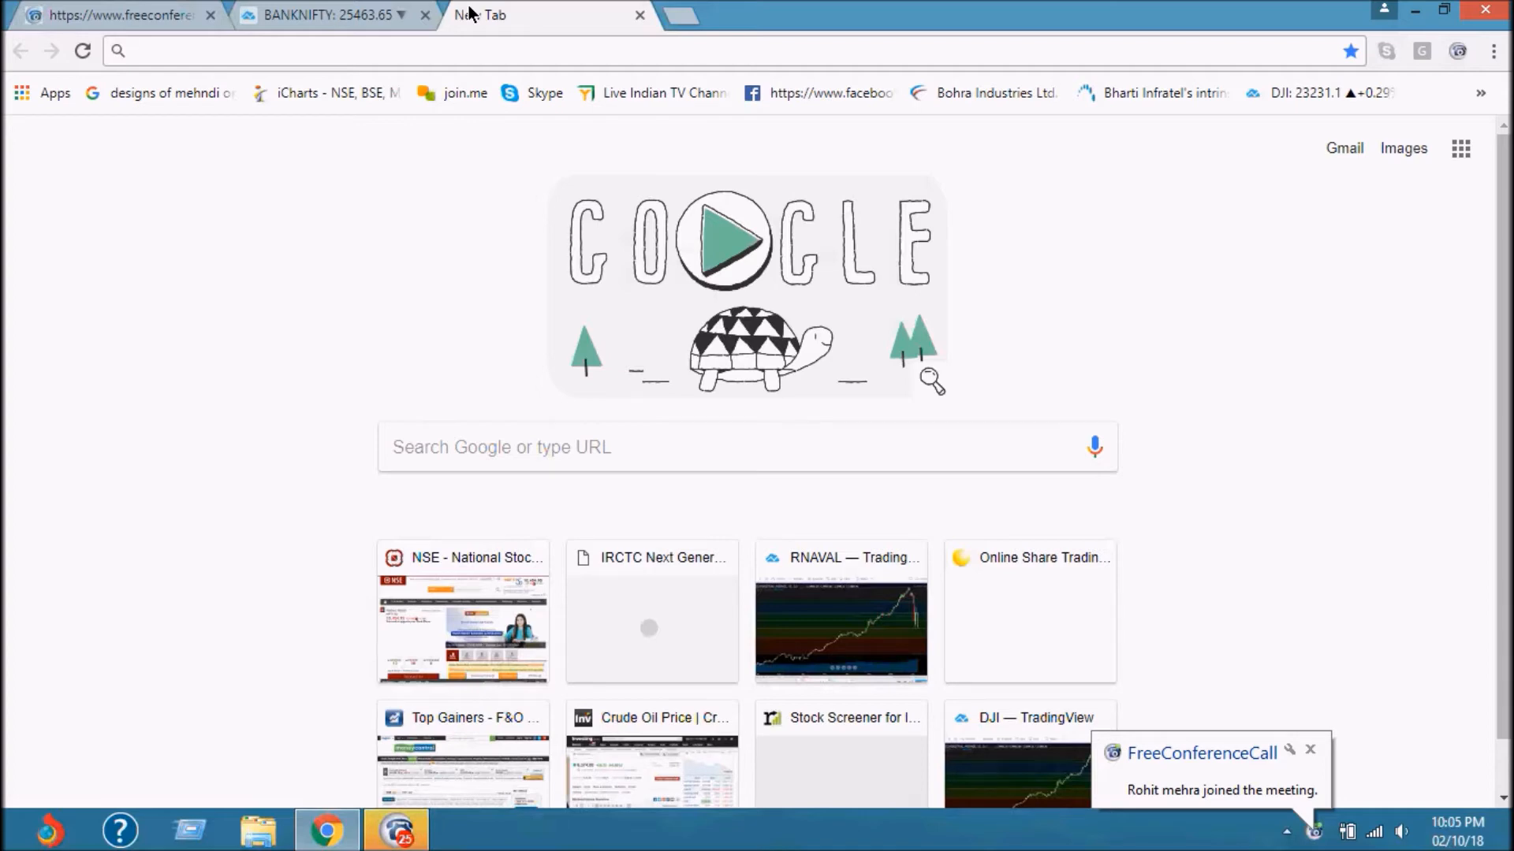
pyautogui.click(714, 51)
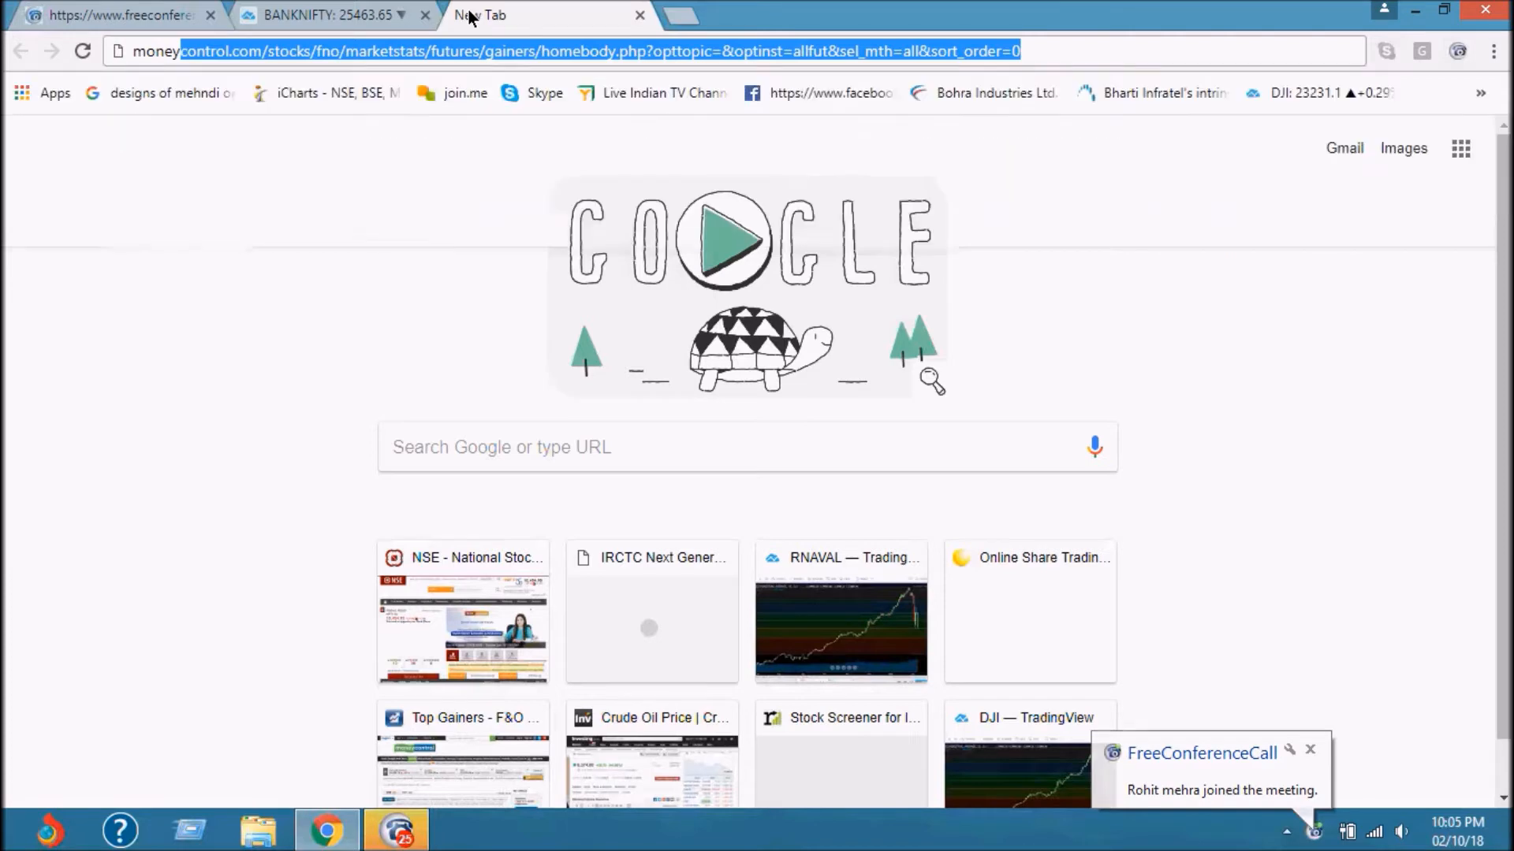
pyautogui.press('Return')
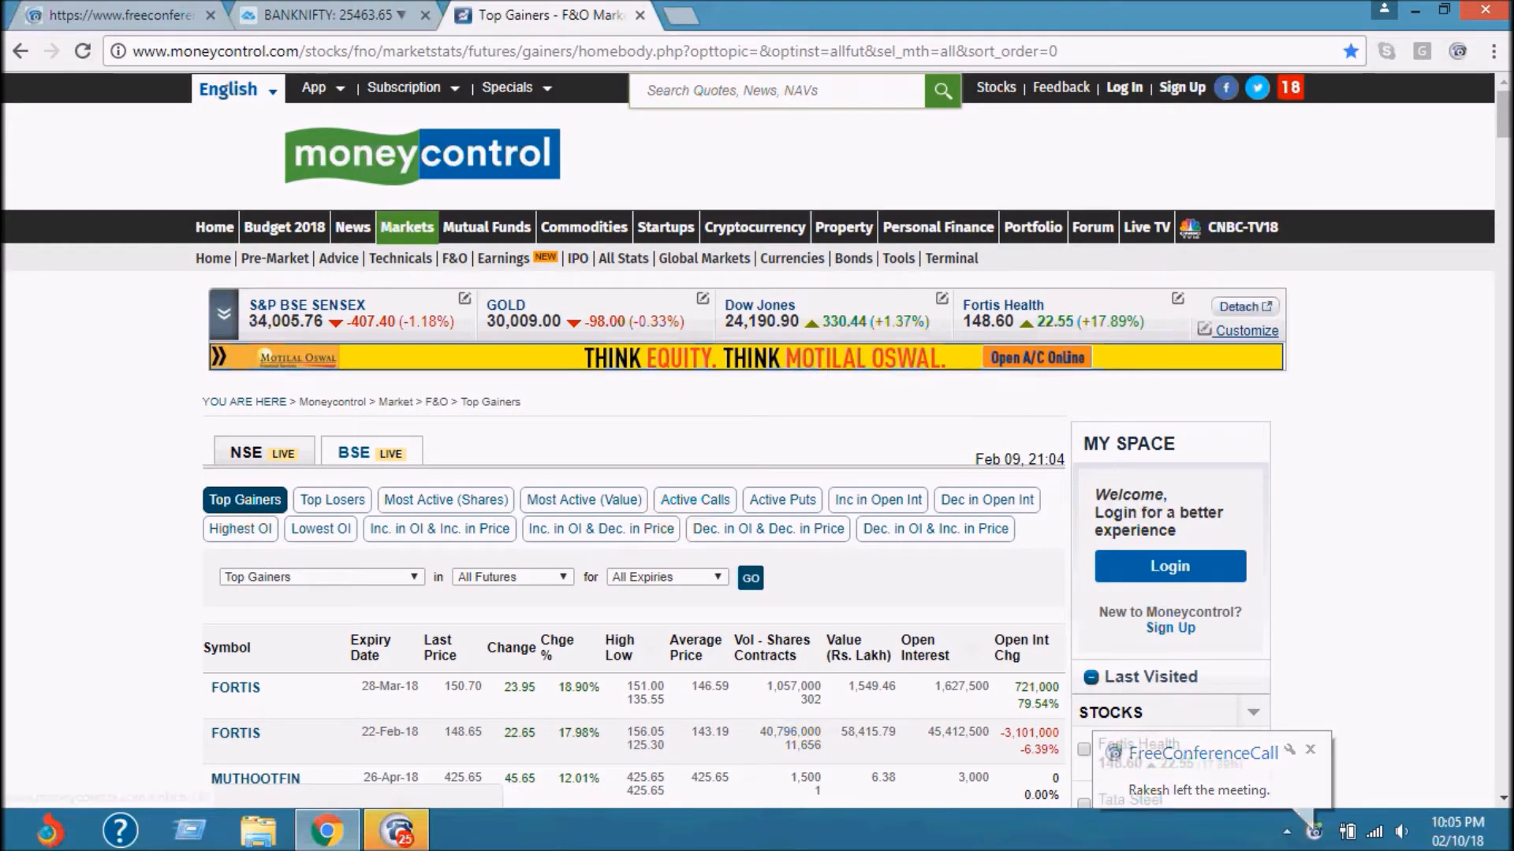
# Filter the Top Gainers list to the 22-Feb-2018 expiry and apply it with GO
pyautogui.scroll(-3)
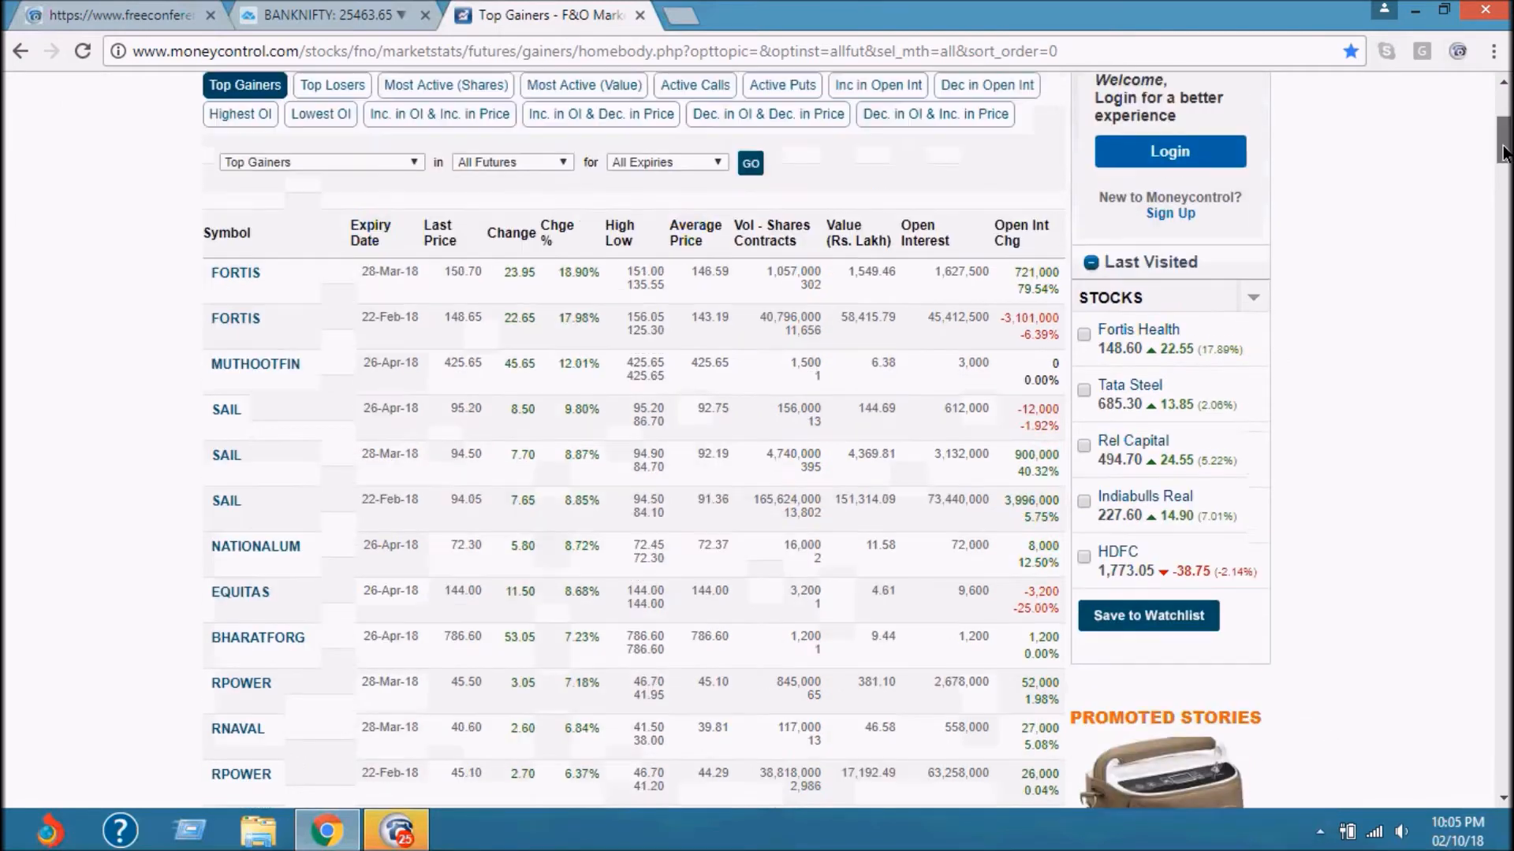
pyautogui.scroll(3)
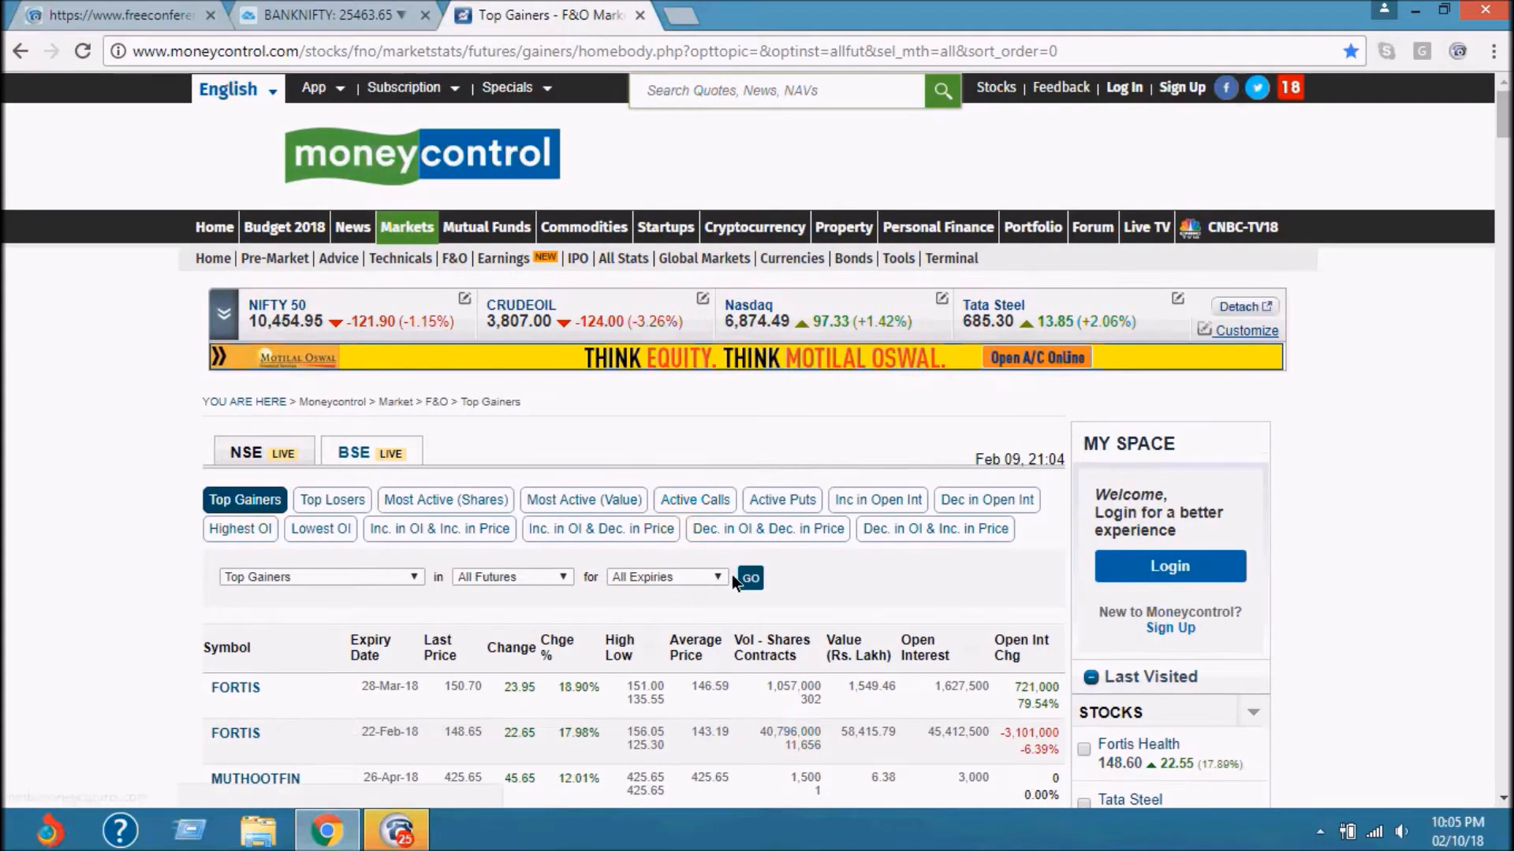
pyautogui.click(666, 576)
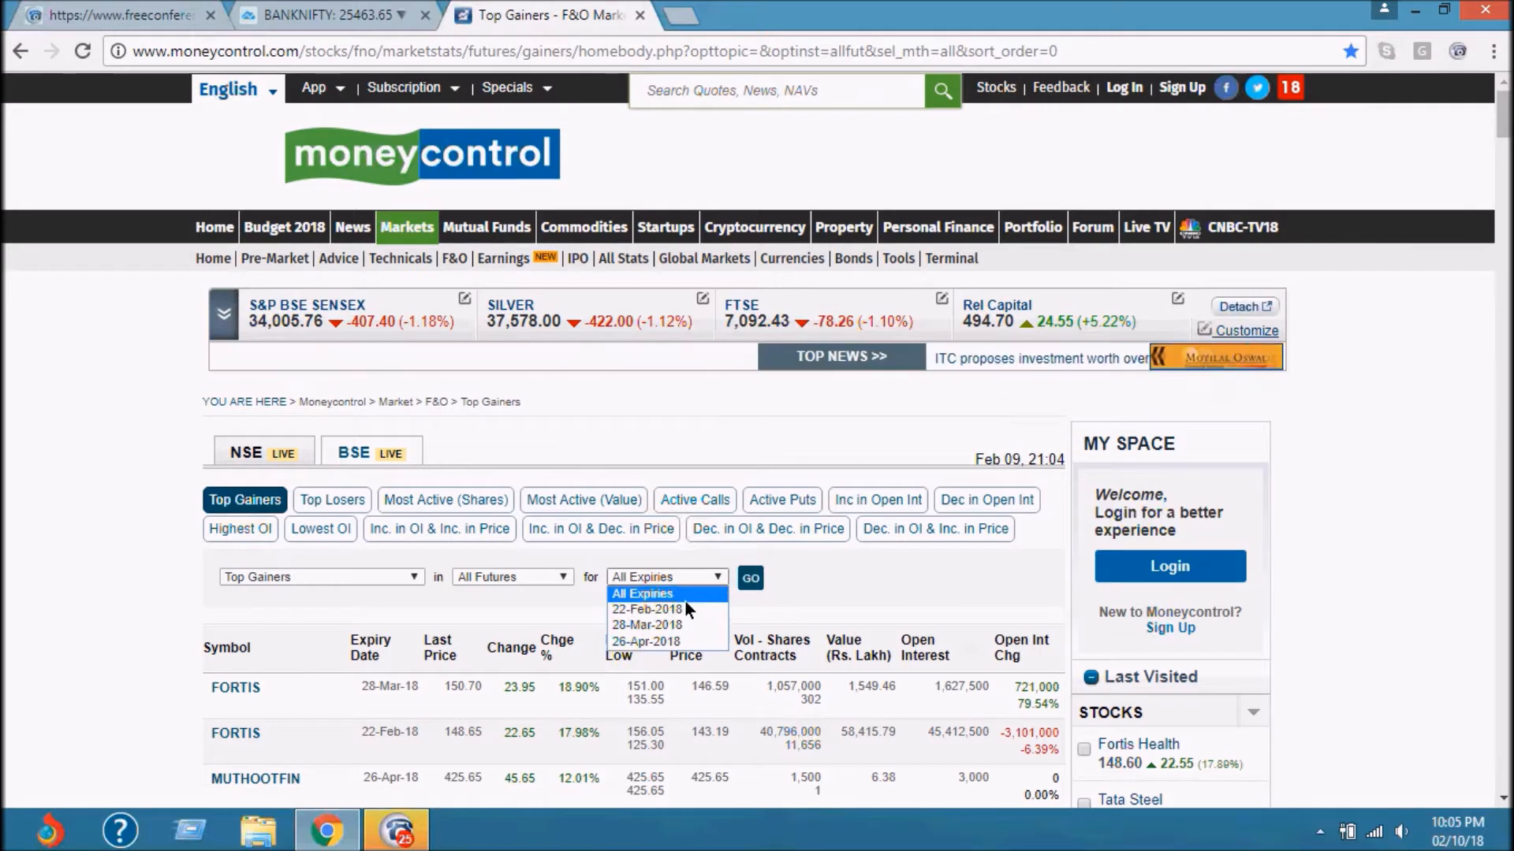
pyautogui.click(648, 609)
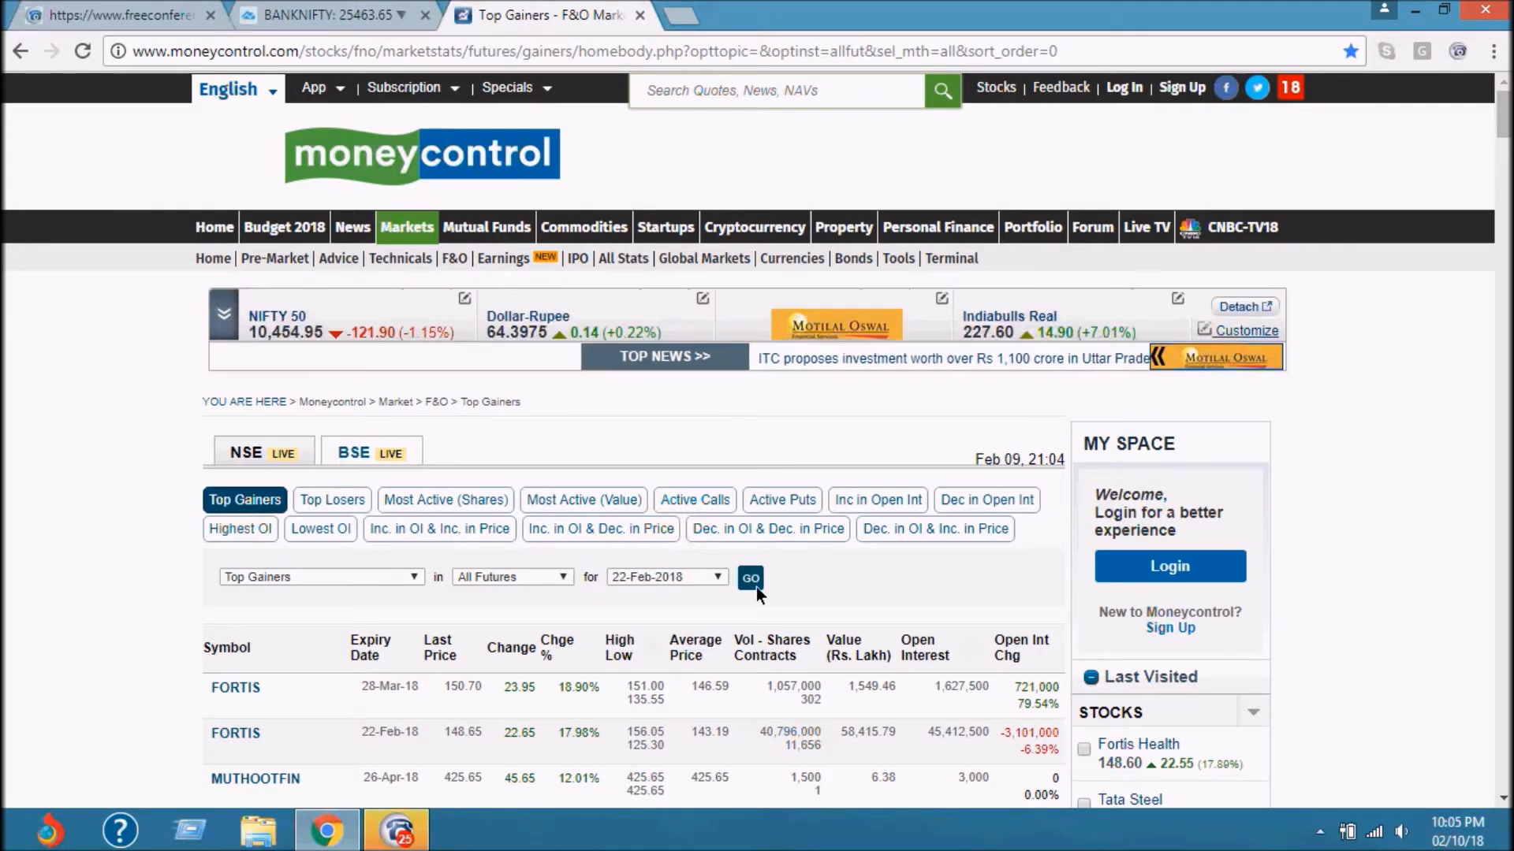
pyautogui.click(749, 577)
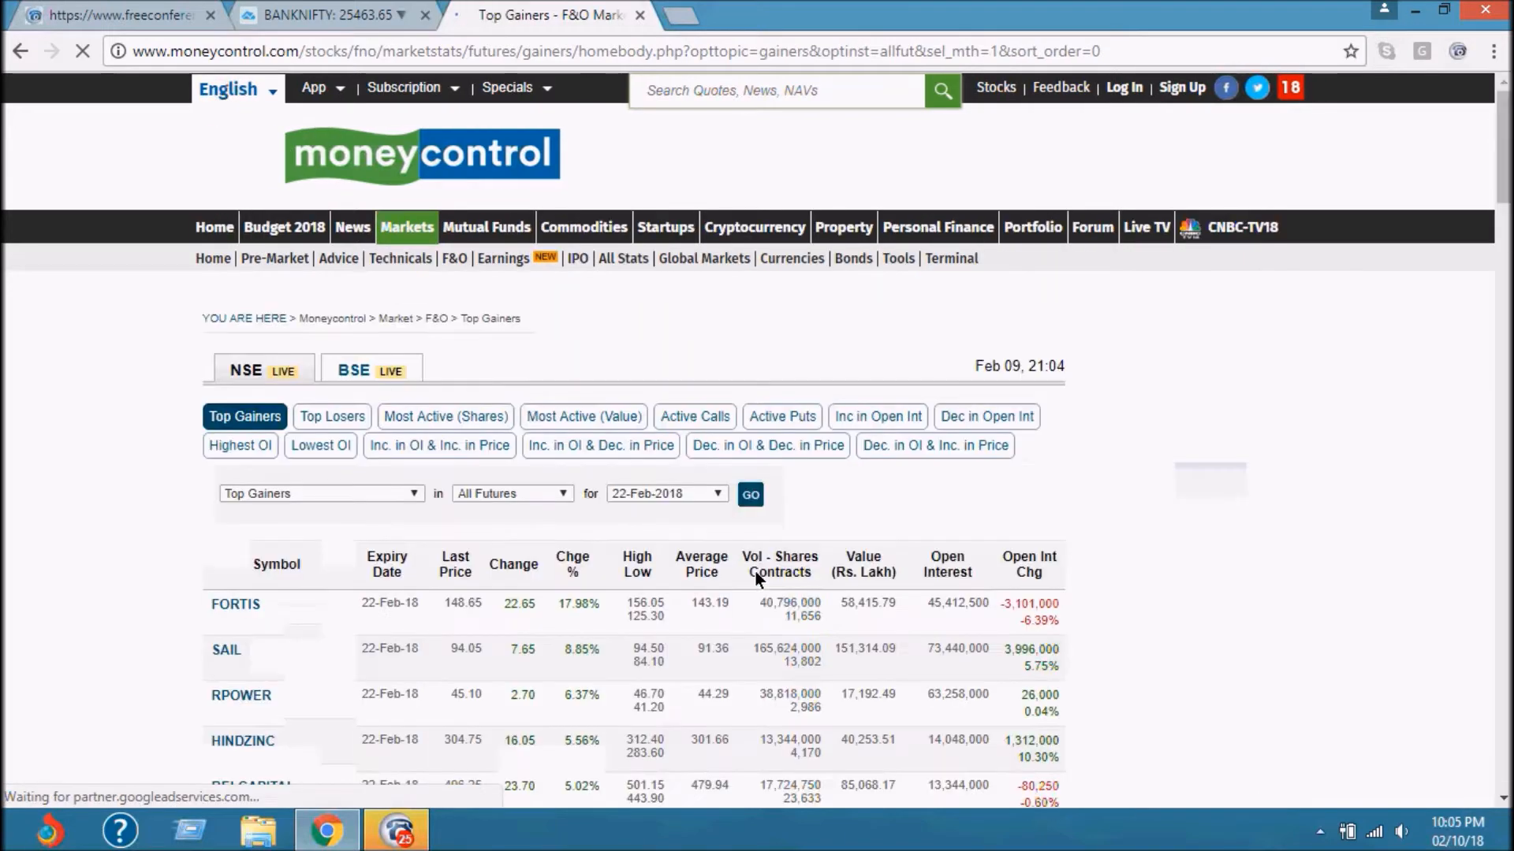
pyautogui.scroll(-3)
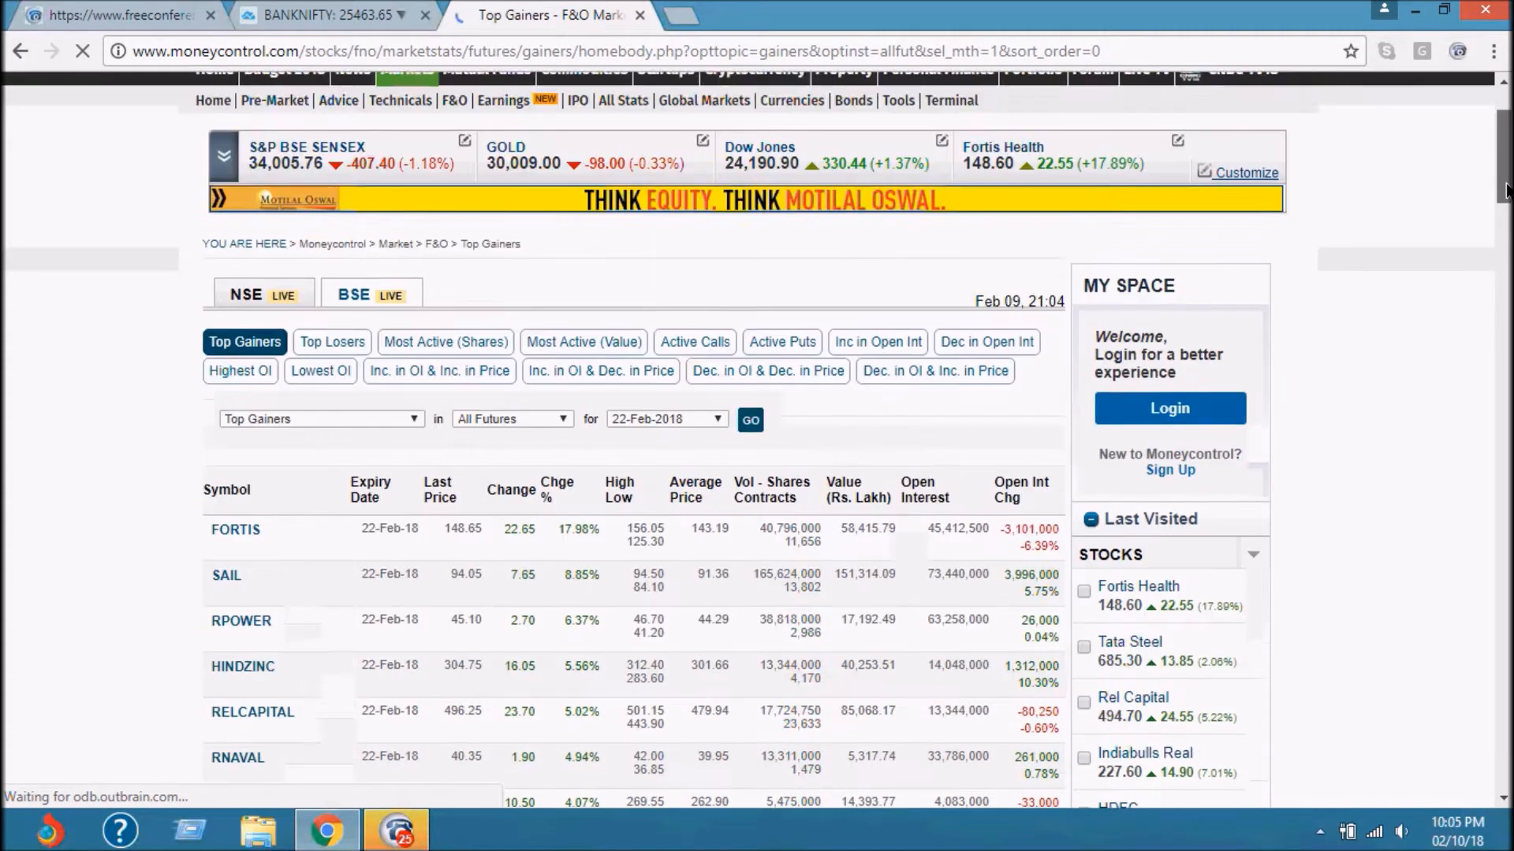
pyautogui.scroll(-3)
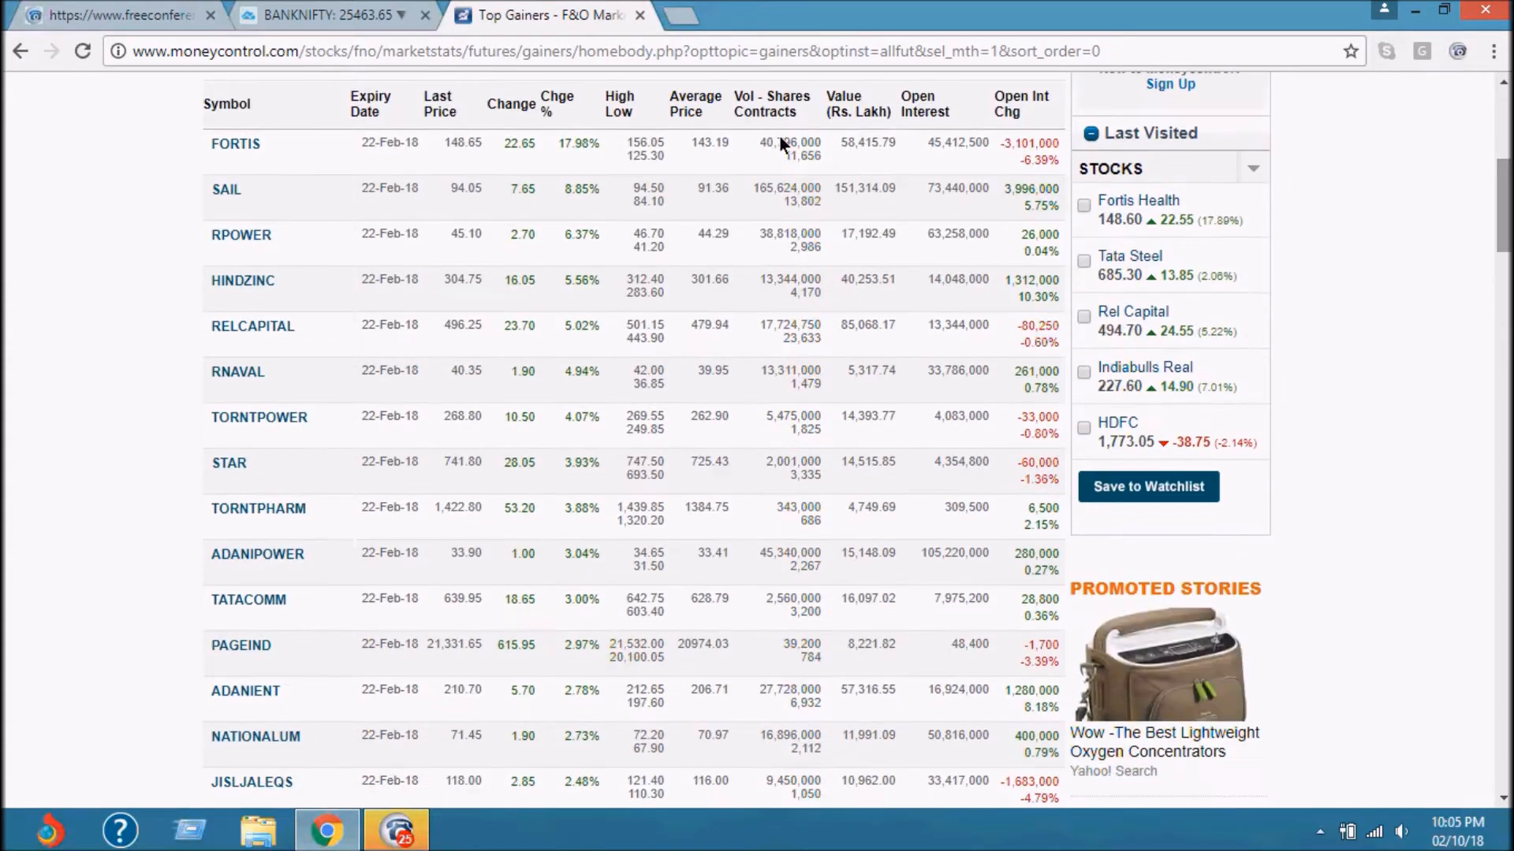
pyautogui.moveTo(624, 194)
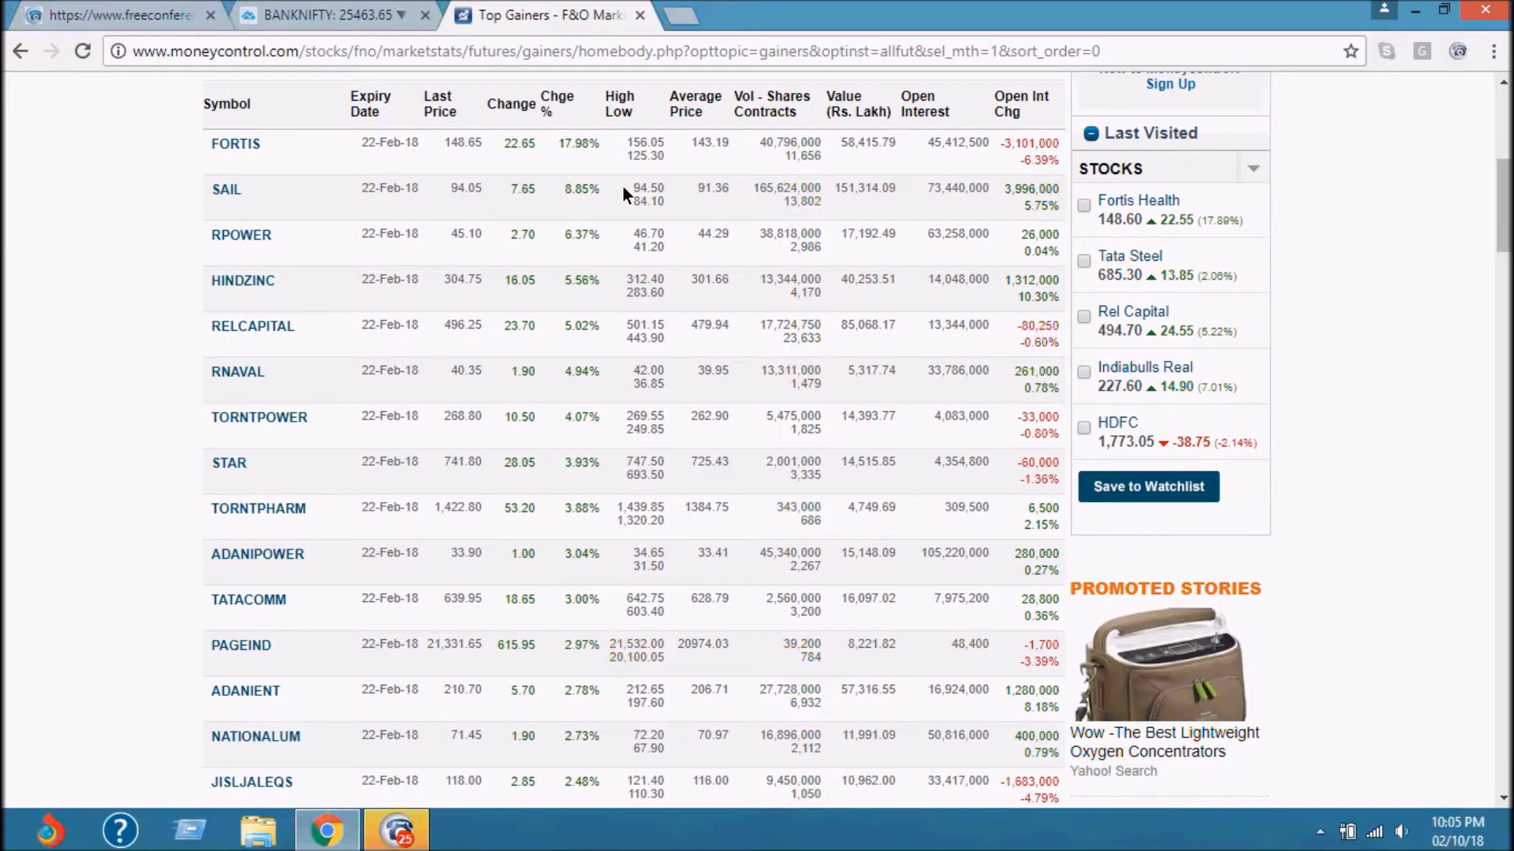
pyautogui.moveTo(214, 183)
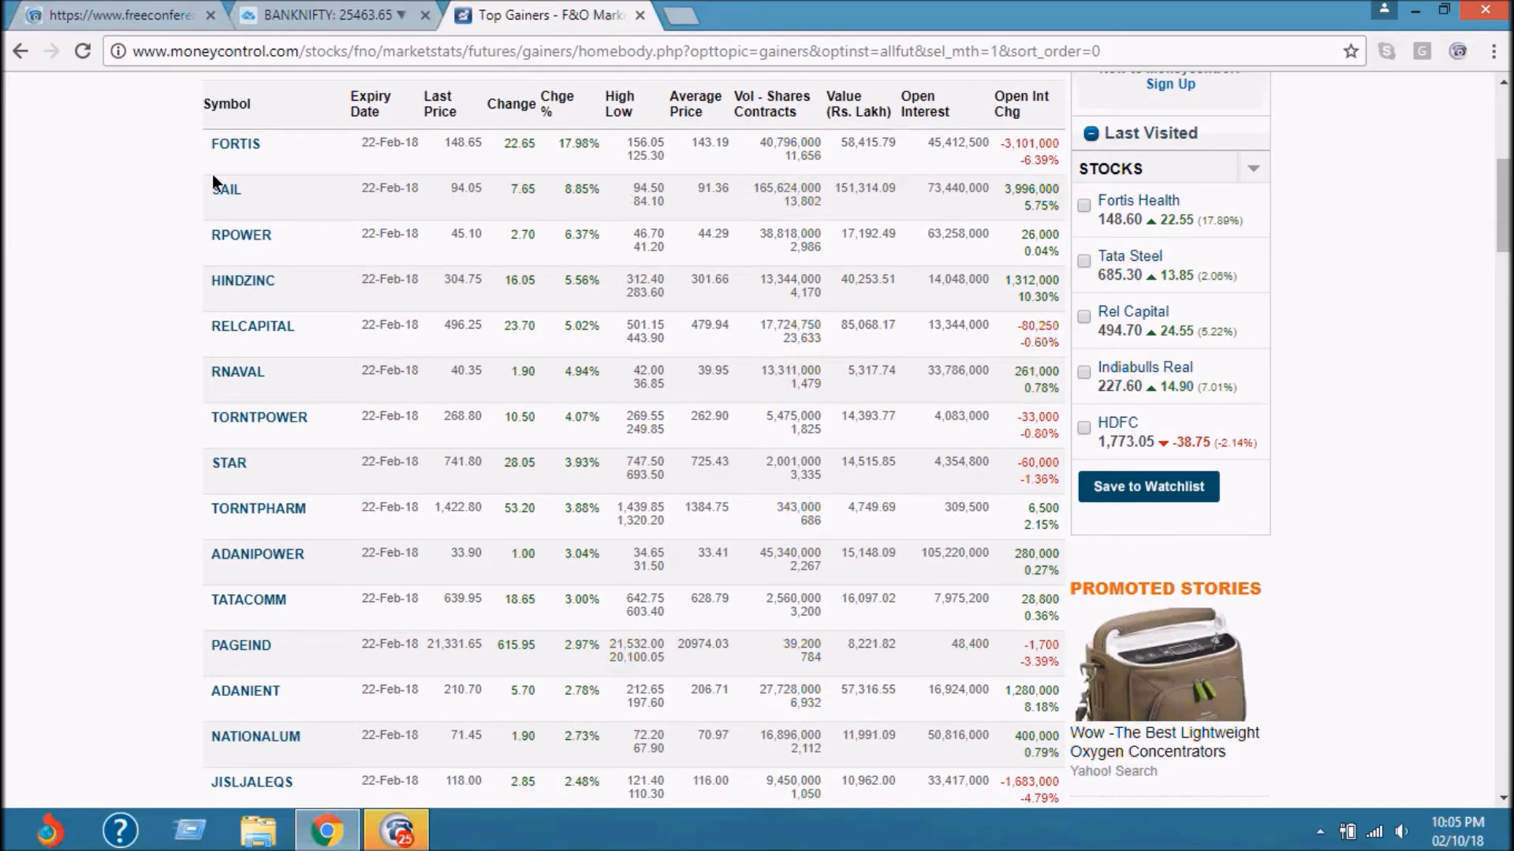
pyautogui.moveTo(346, 469)
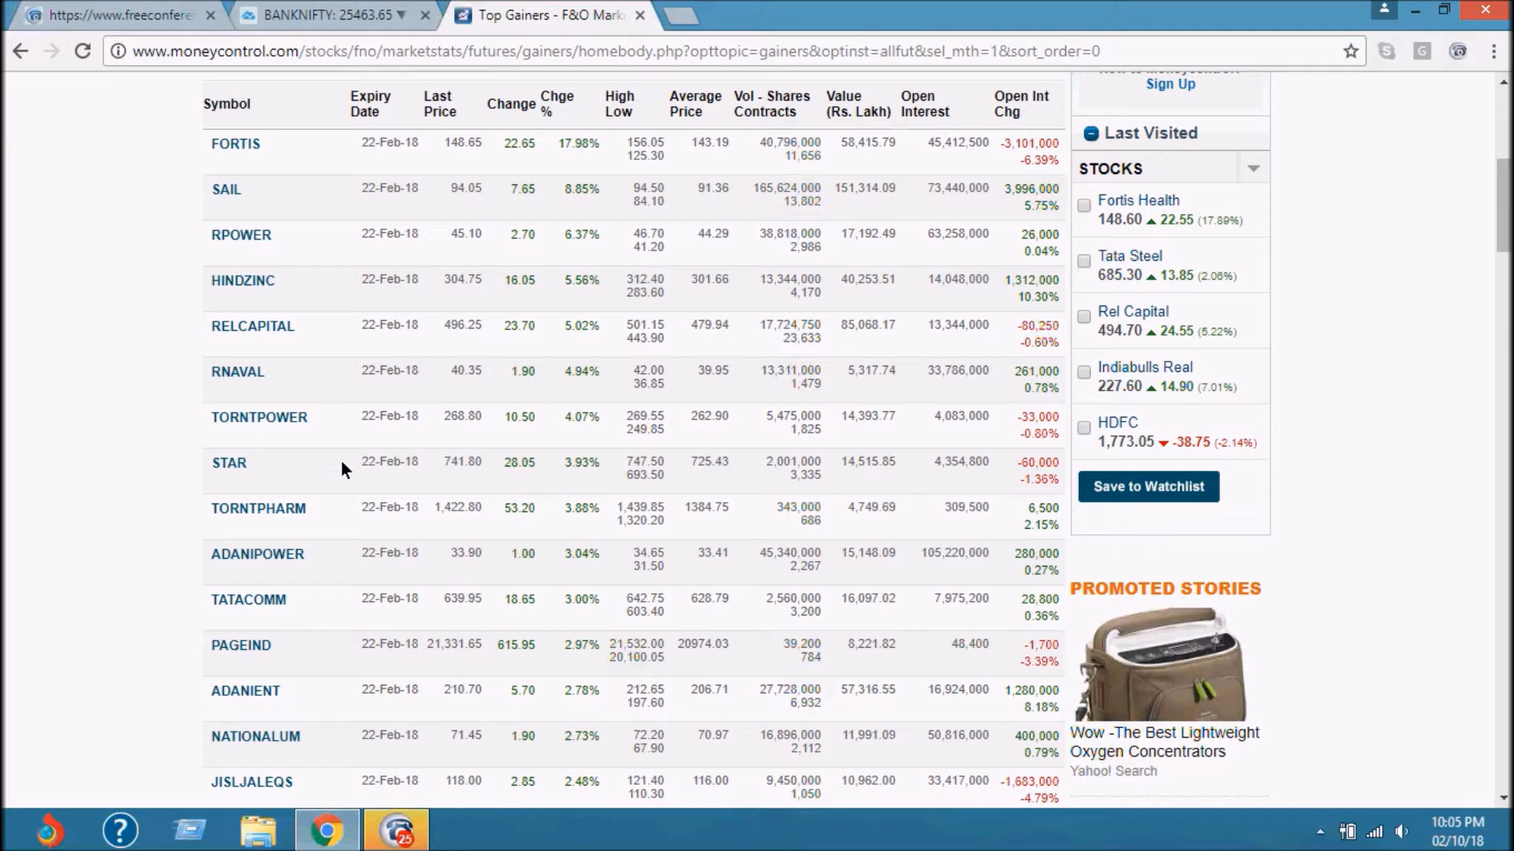
pyautogui.moveTo(589, 150)
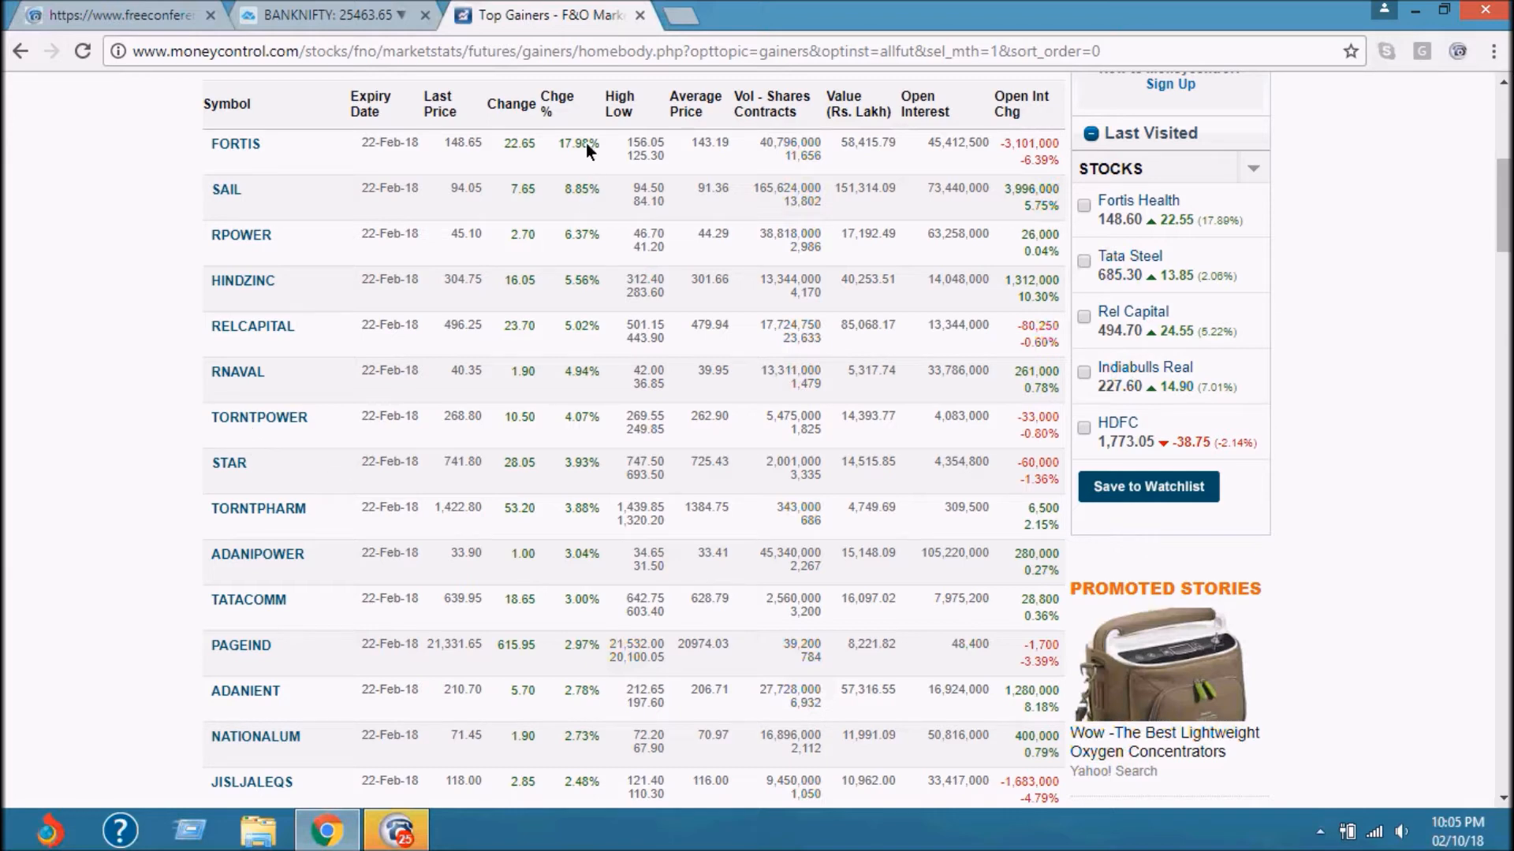
pyautogui.moveTo(581, 164)
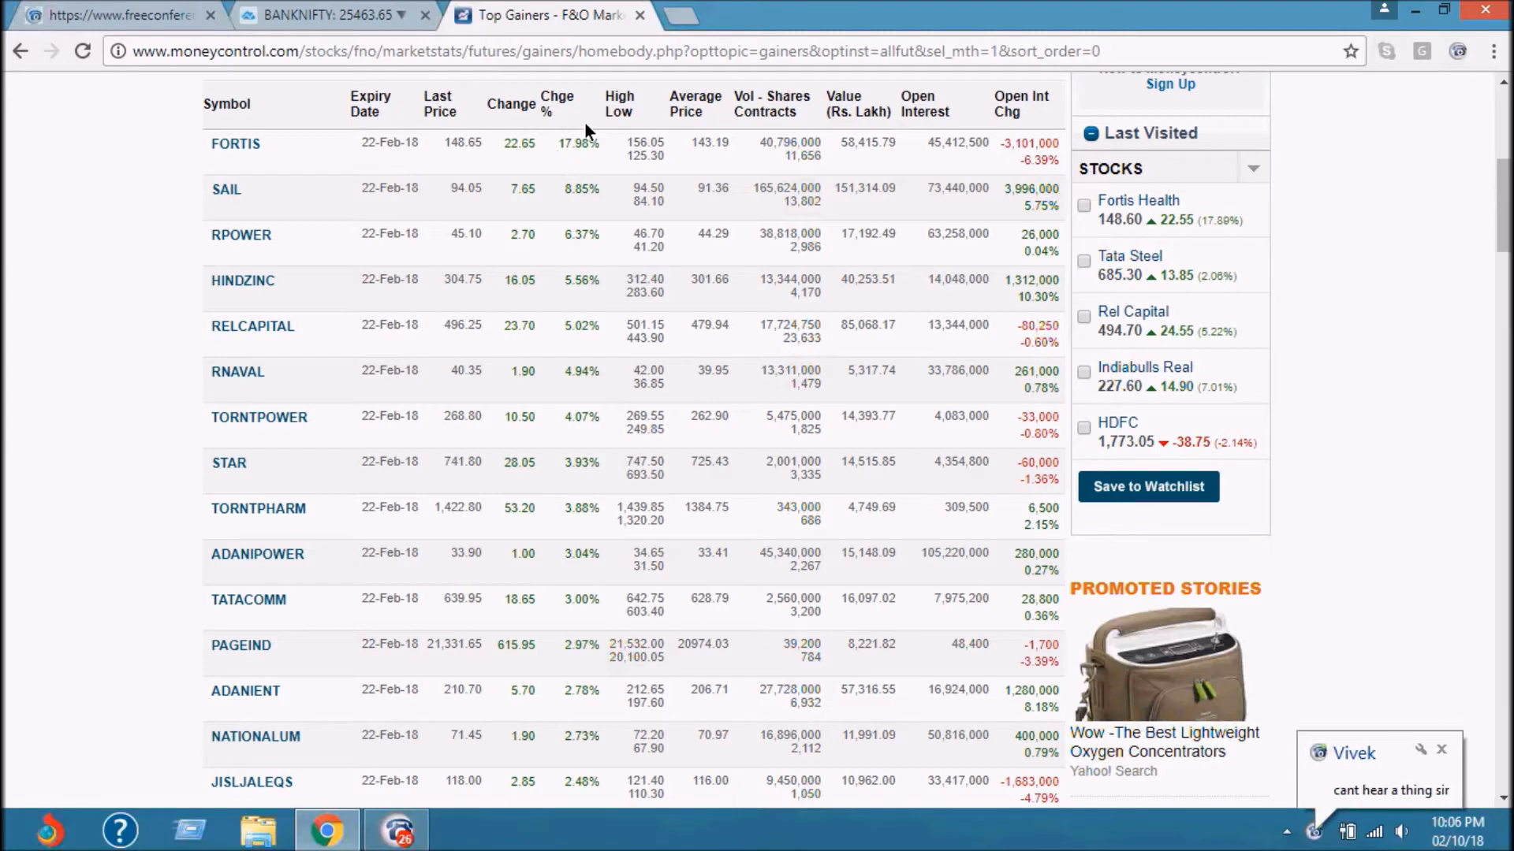
pyautogui.moveTo(581, 167)
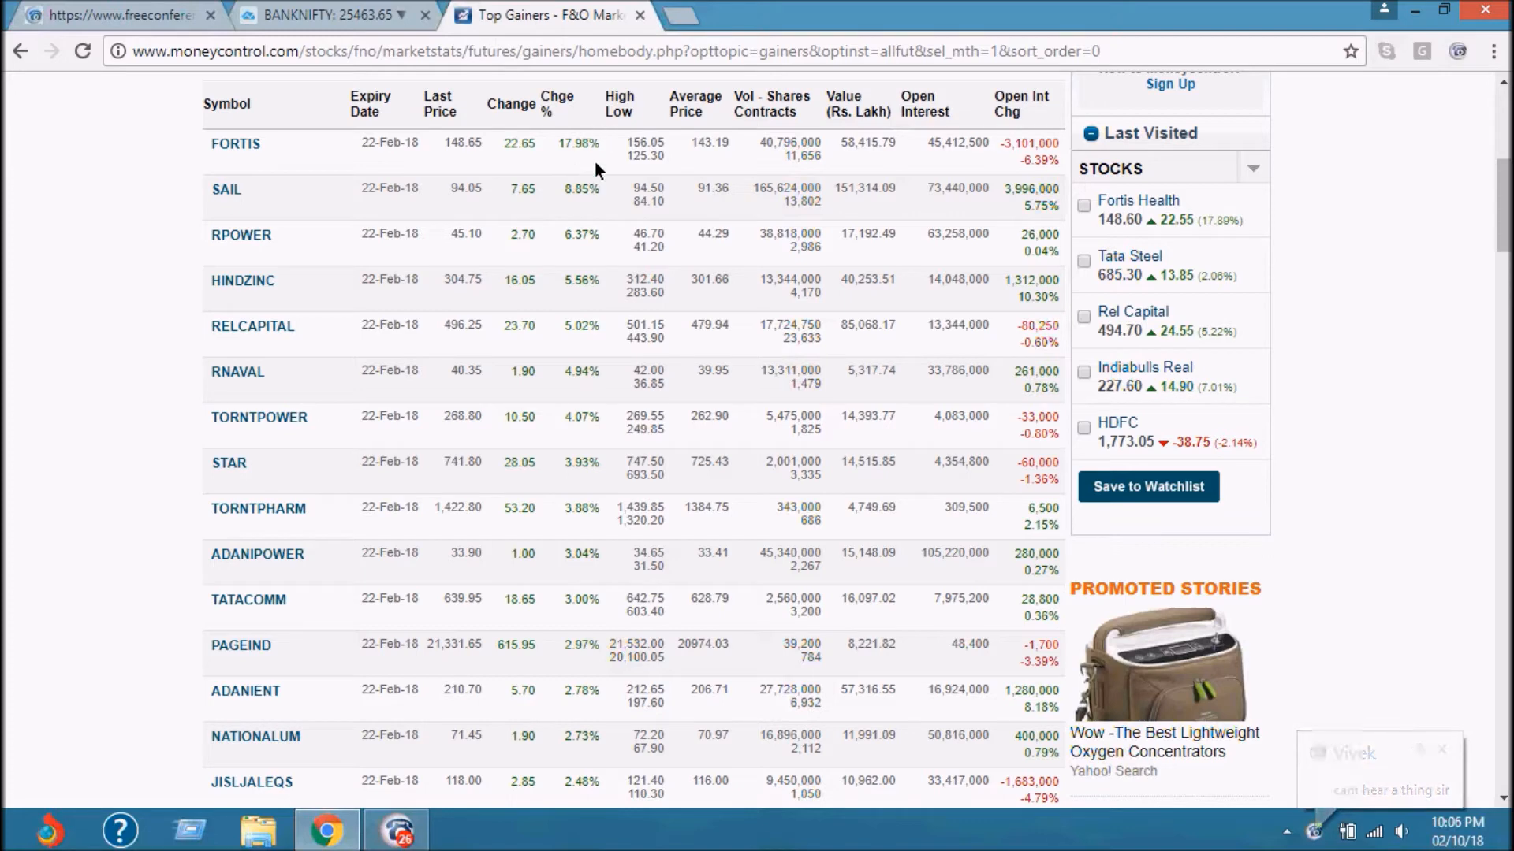
pyautogui.moveTo(574, 128)
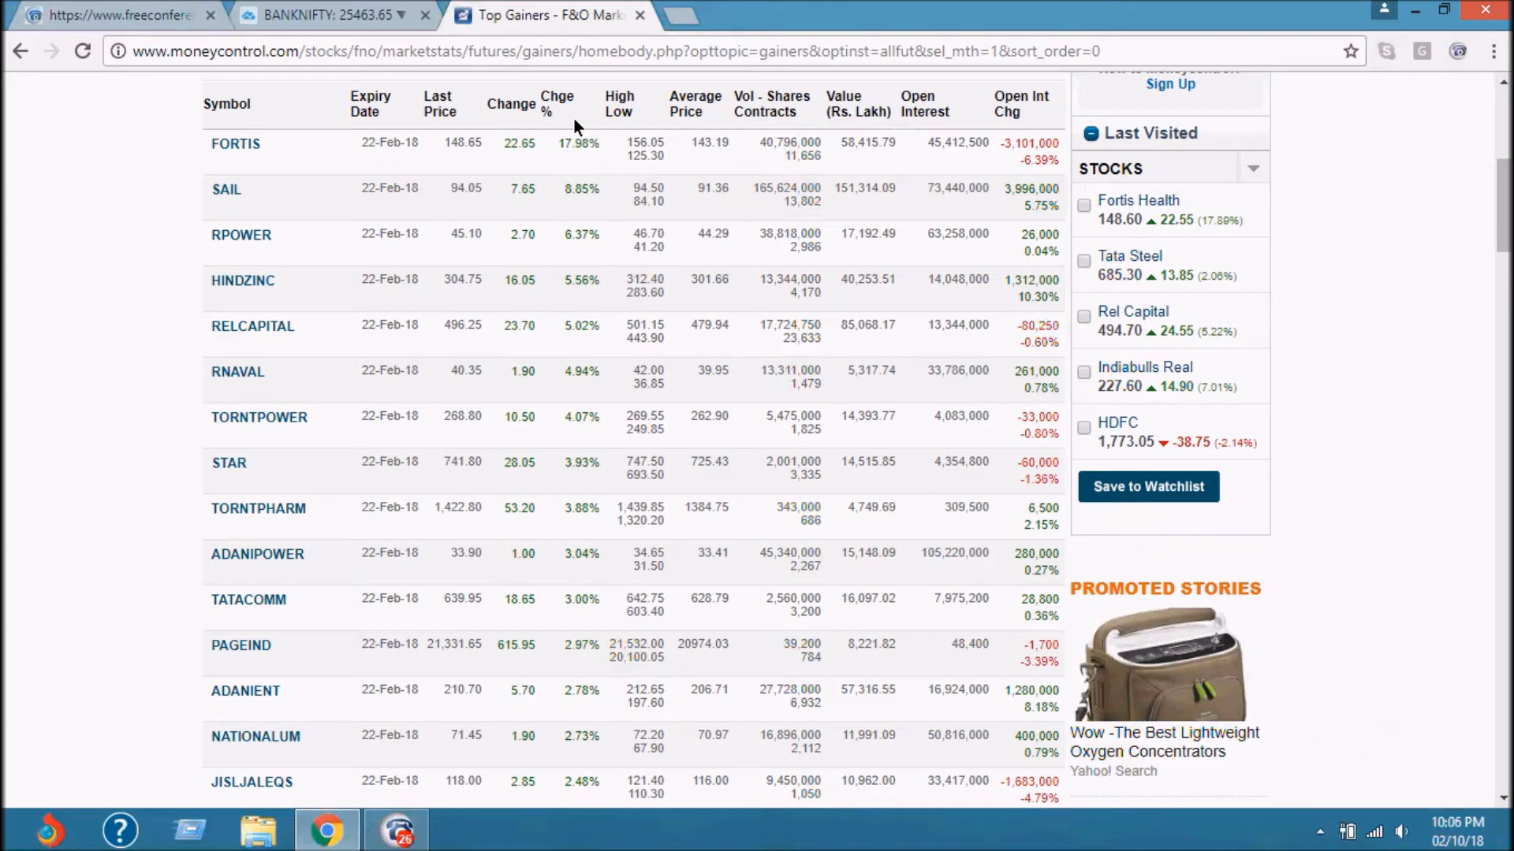
pyautogui.moveTo(583, 167)
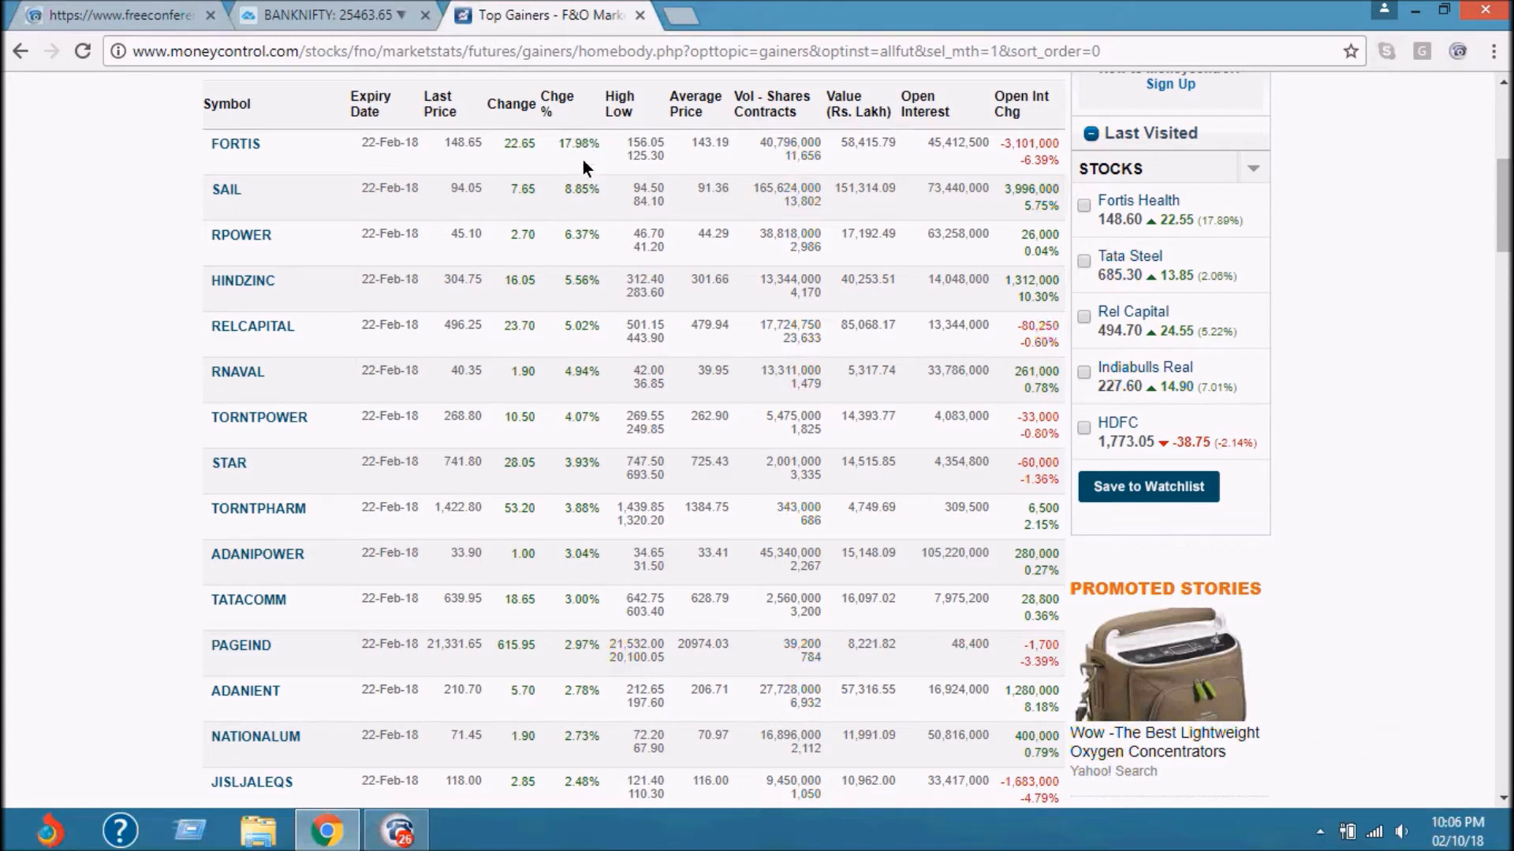
pyautogui.moveTo(332, 185)
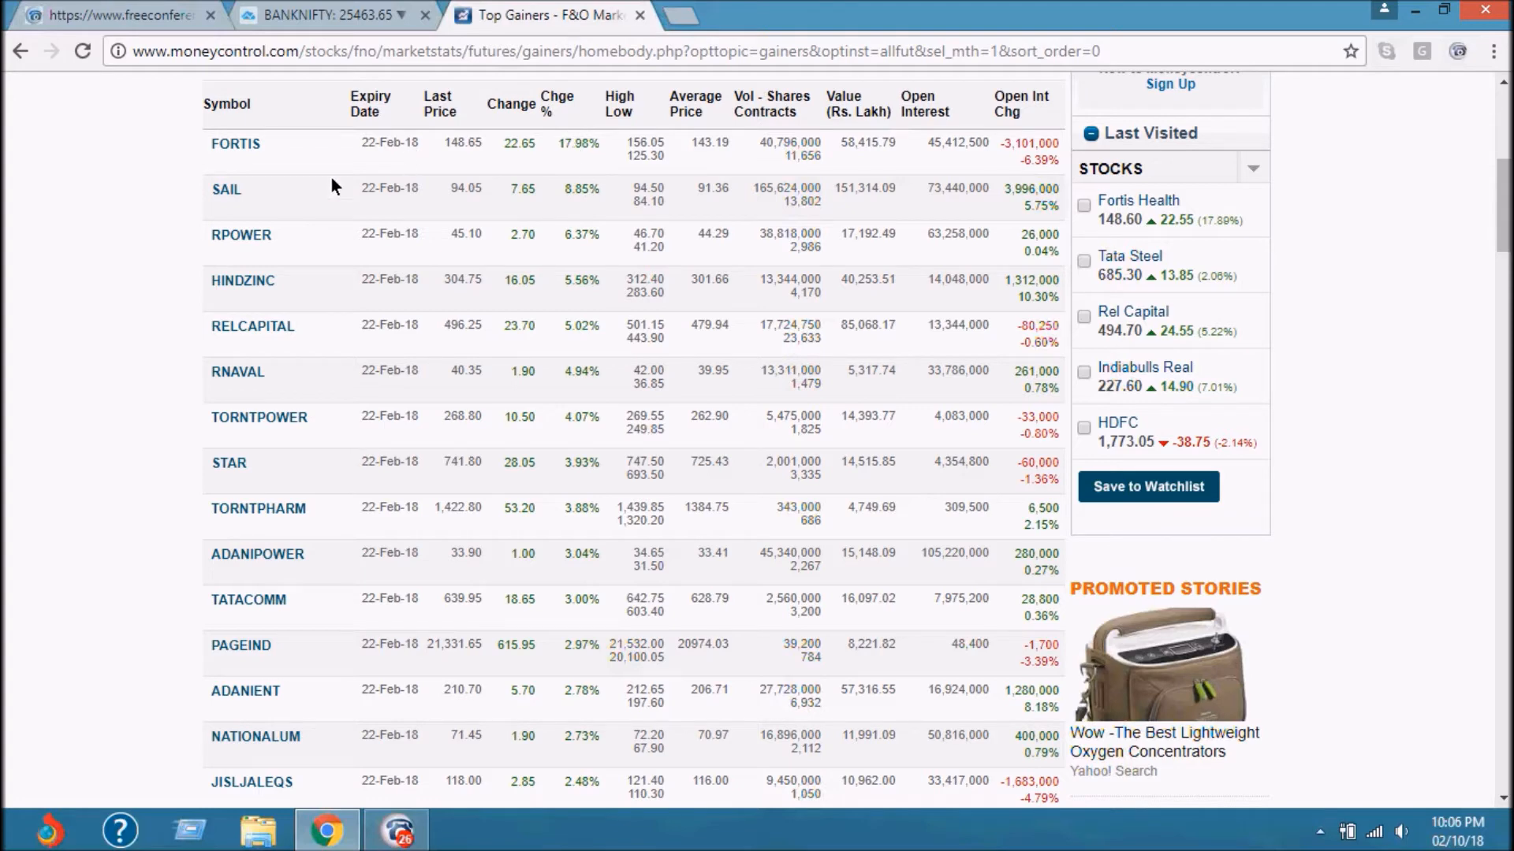
pyautogui.moveTo(256, 227)
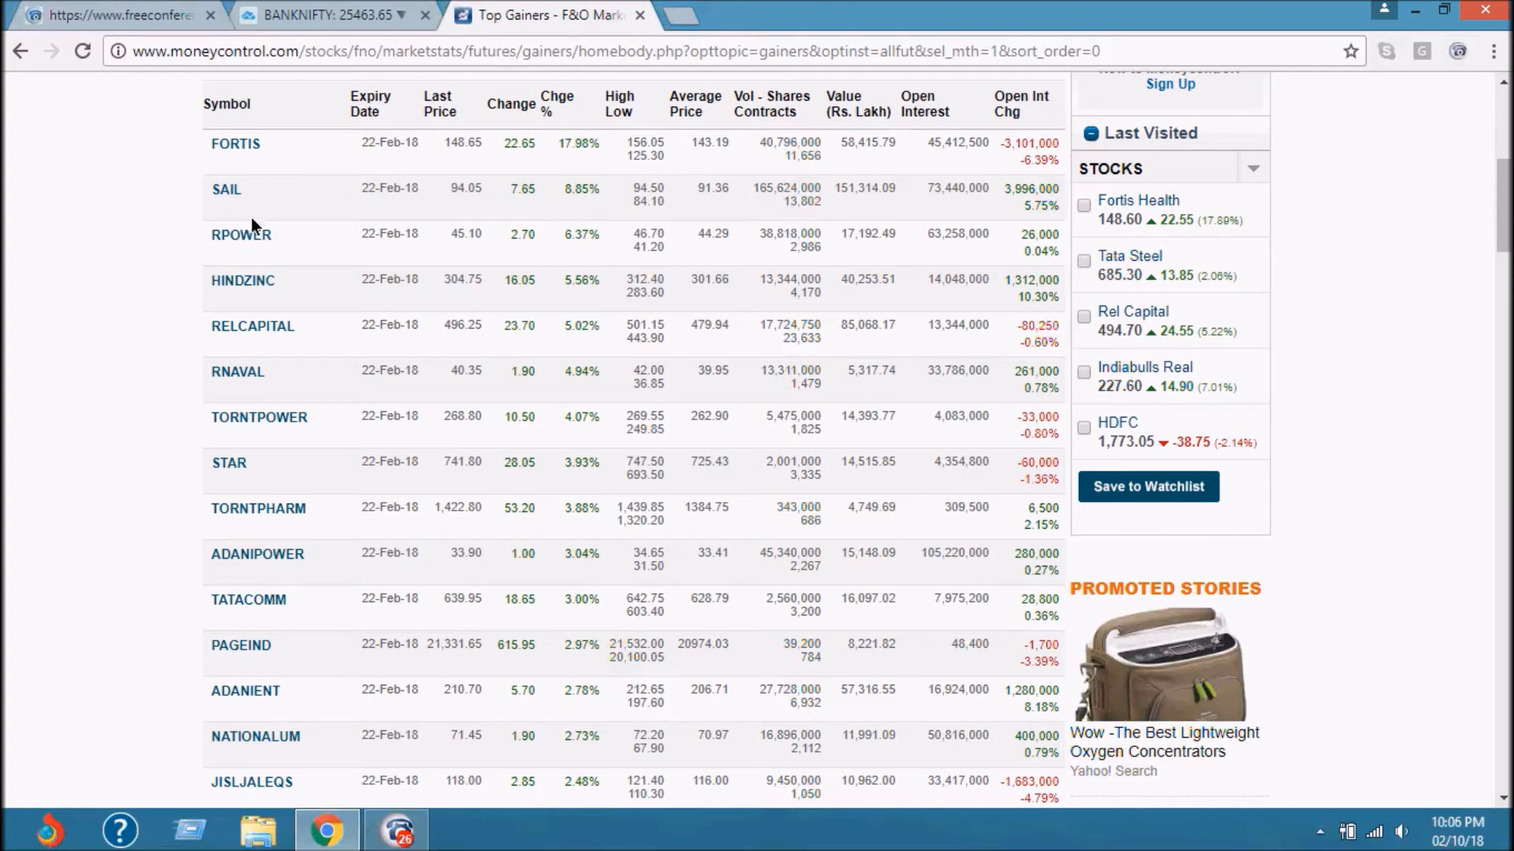
pyautogui.moveTo(350, 237)
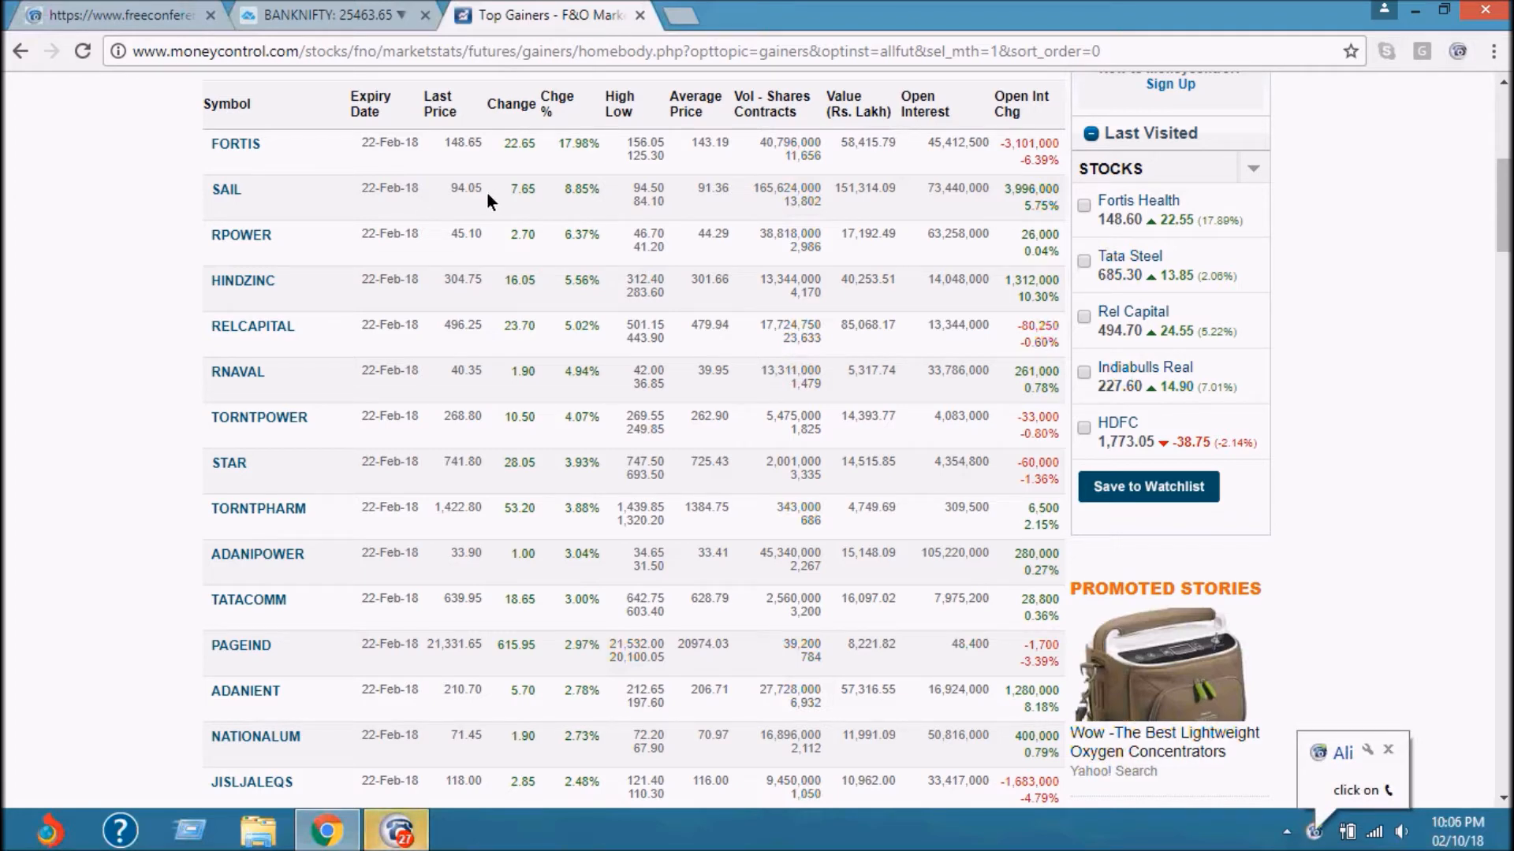
pyautogui.moveTo(454, 212)
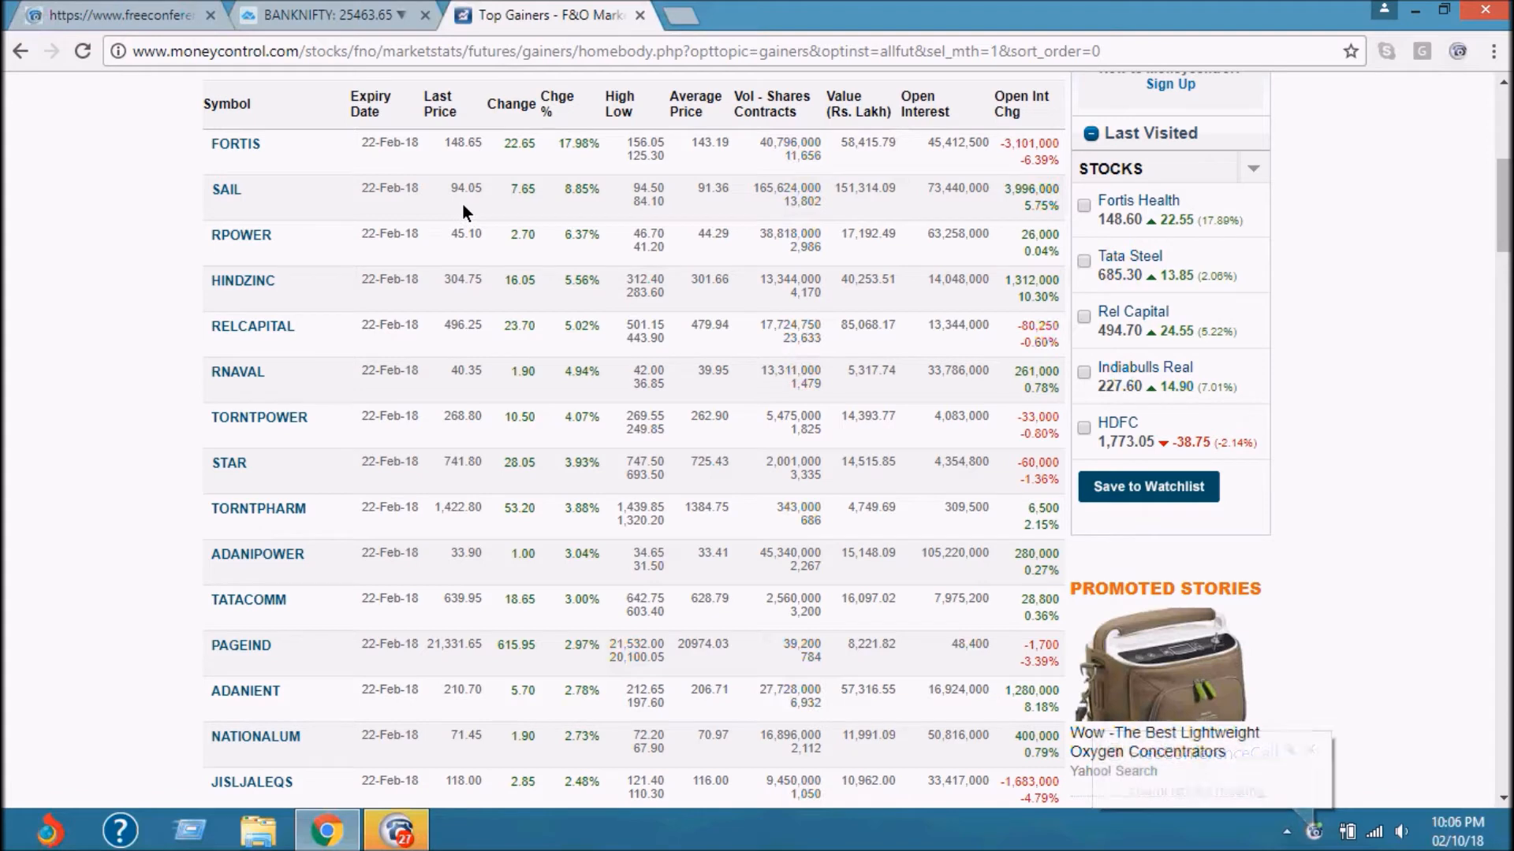
pyautogui.moveTo(333, 14)
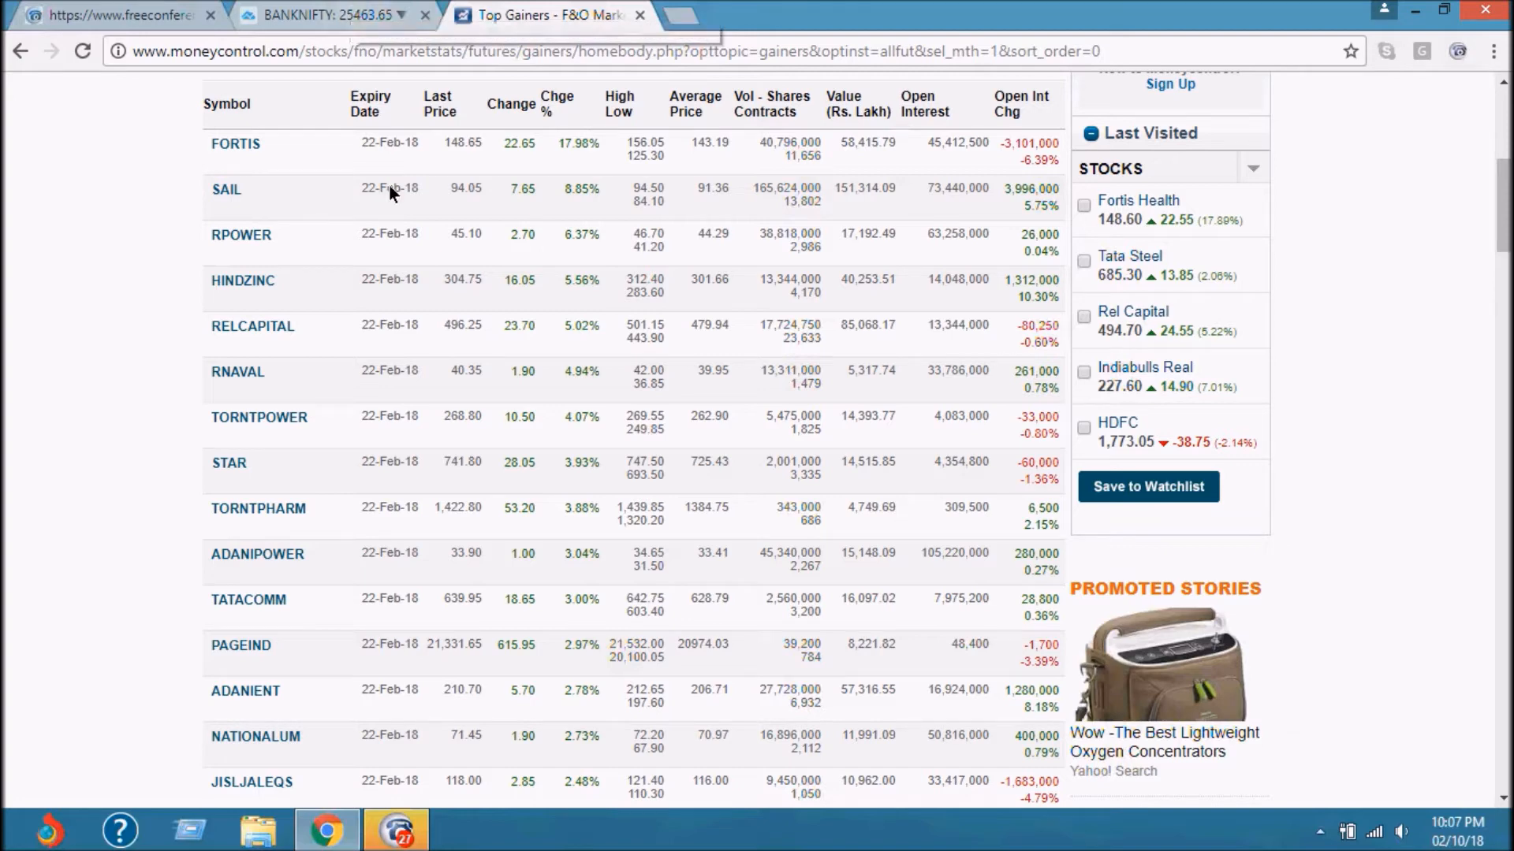
# Search the chart symbol SAIL
pyautogui.click(328, 14)
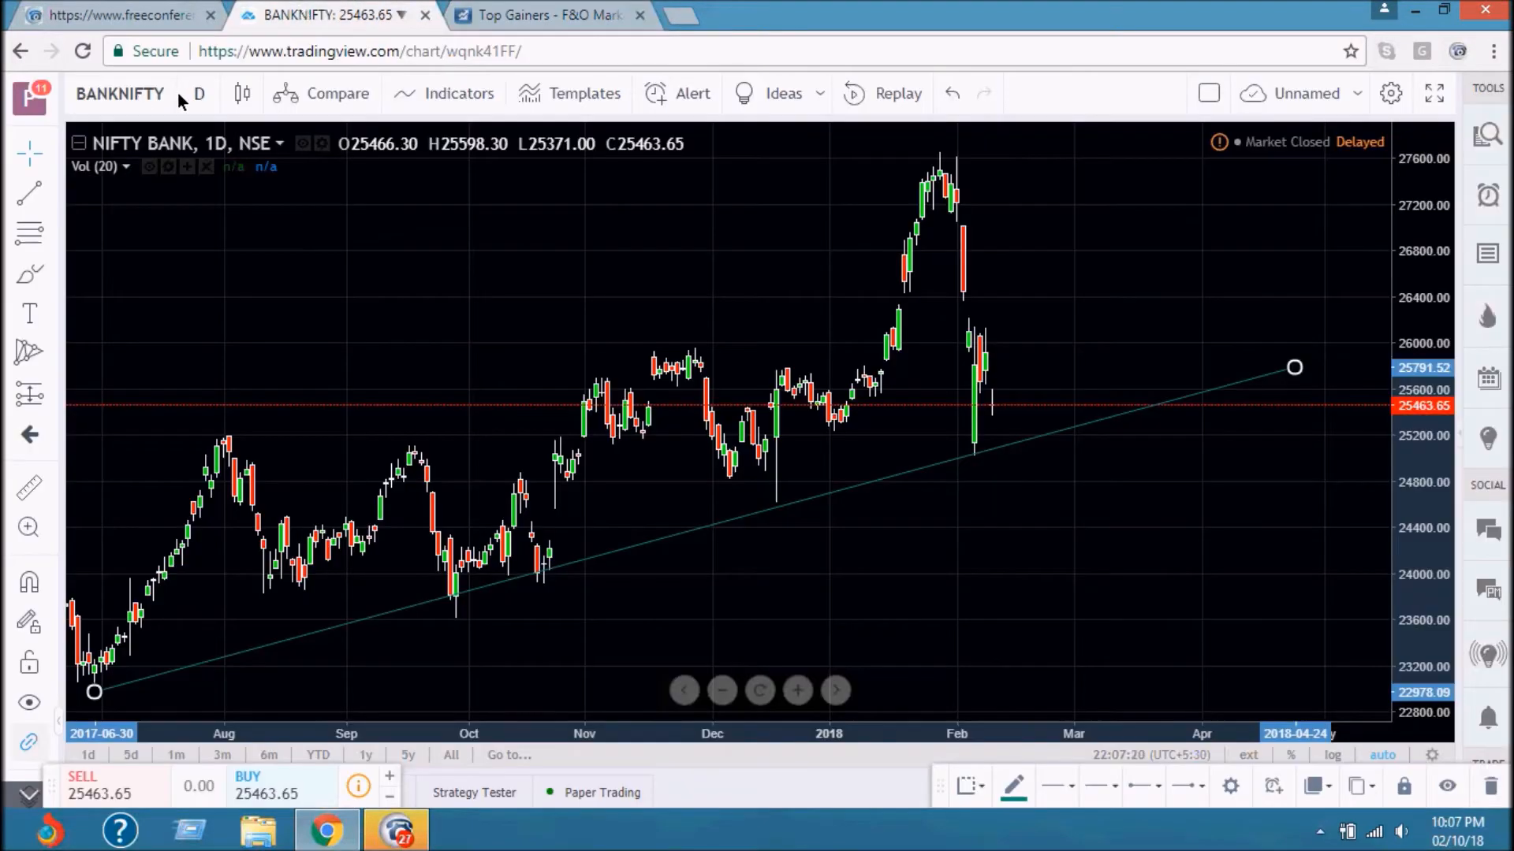
pyautogui.write('SAIL')
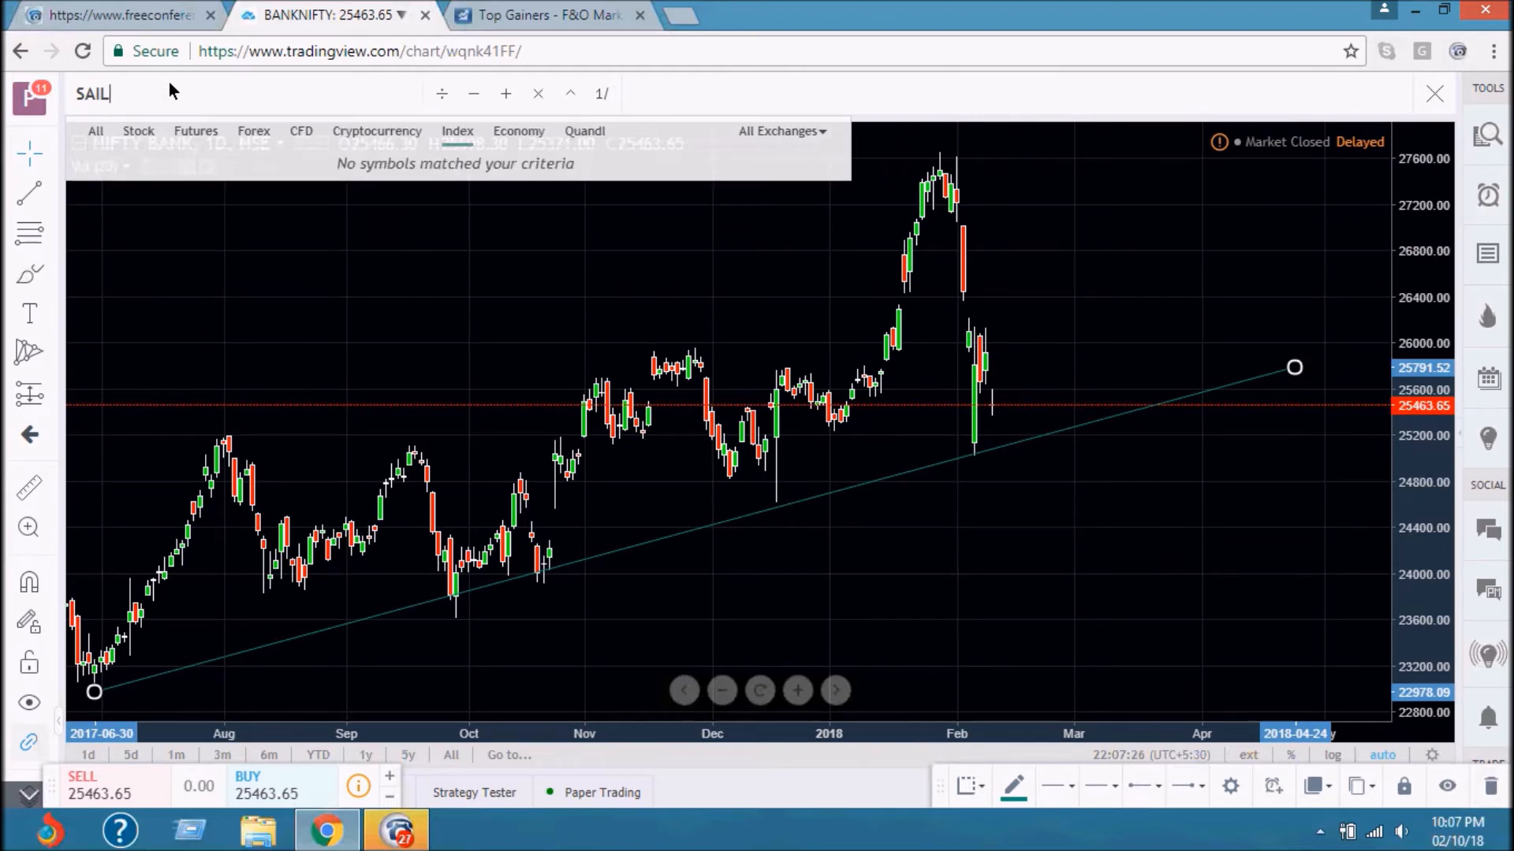
pyautogui.press('Return')
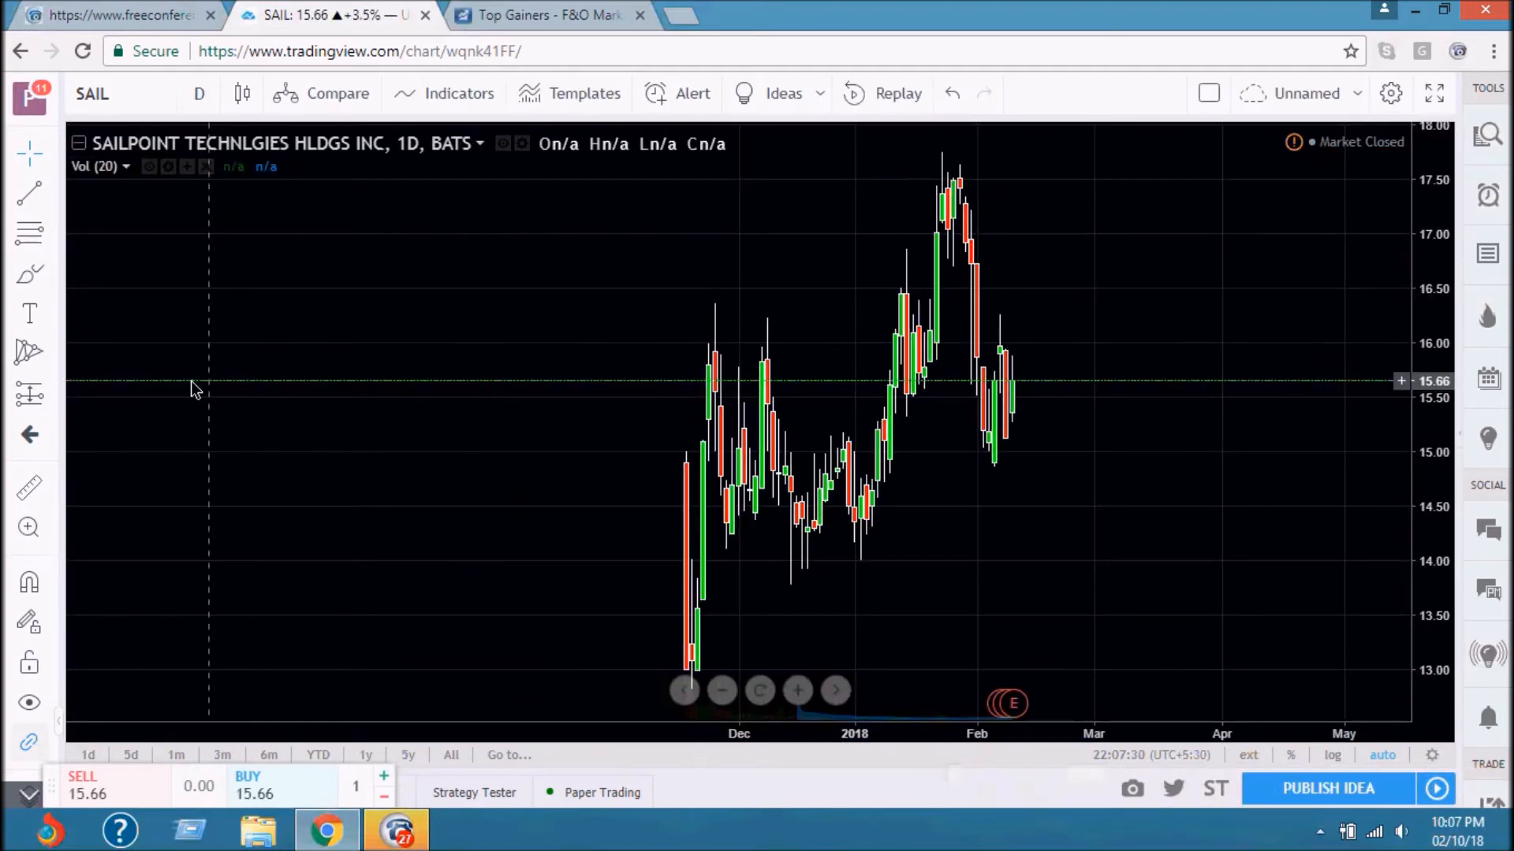
# Switch the chart interval to 1 day
pyautogui.click(199, 94)
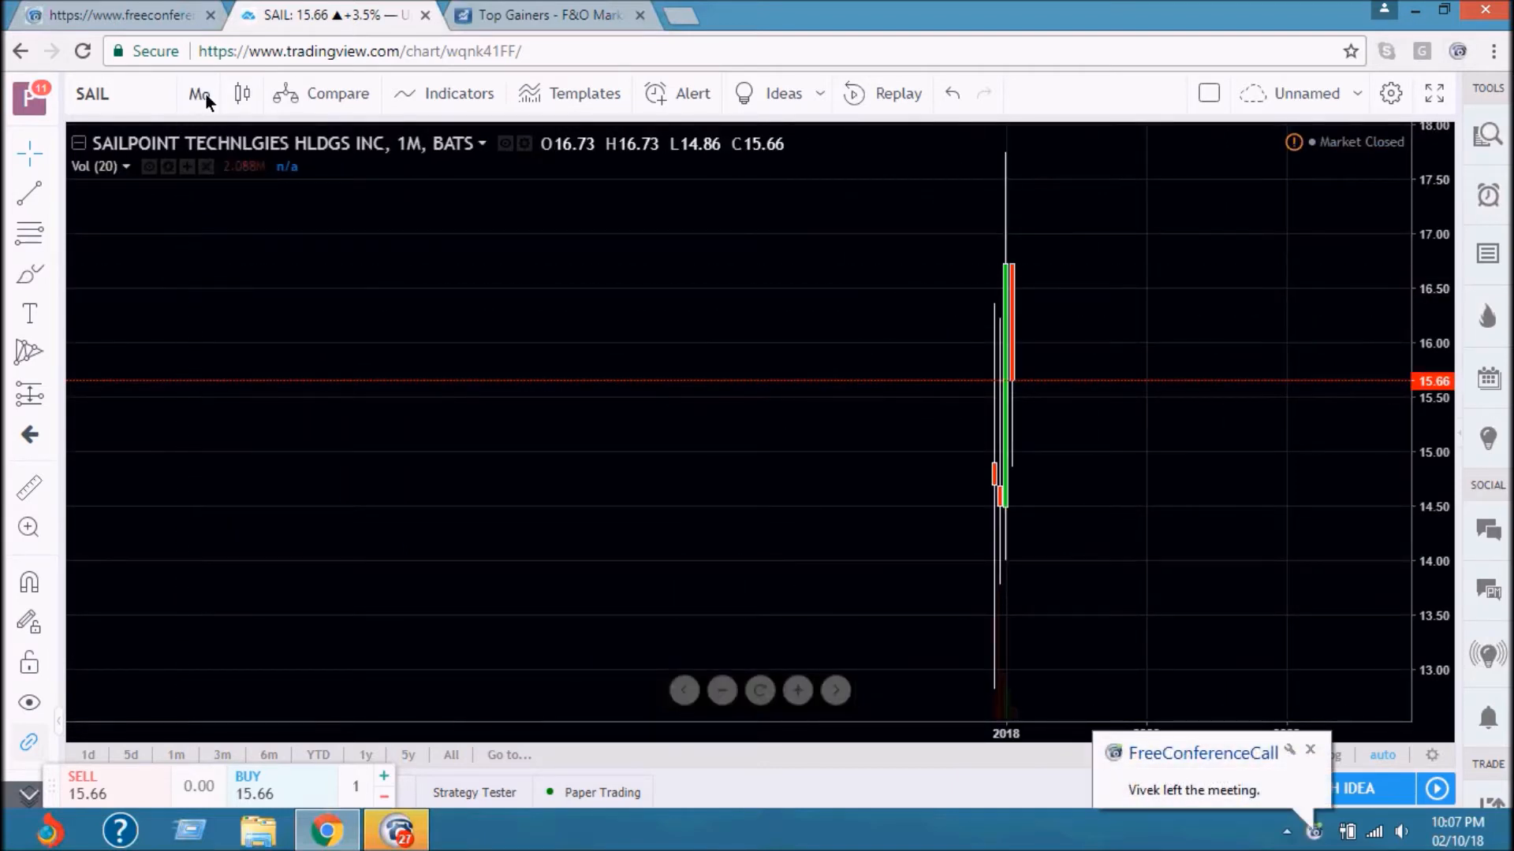
pyautogui.click(199, 94)
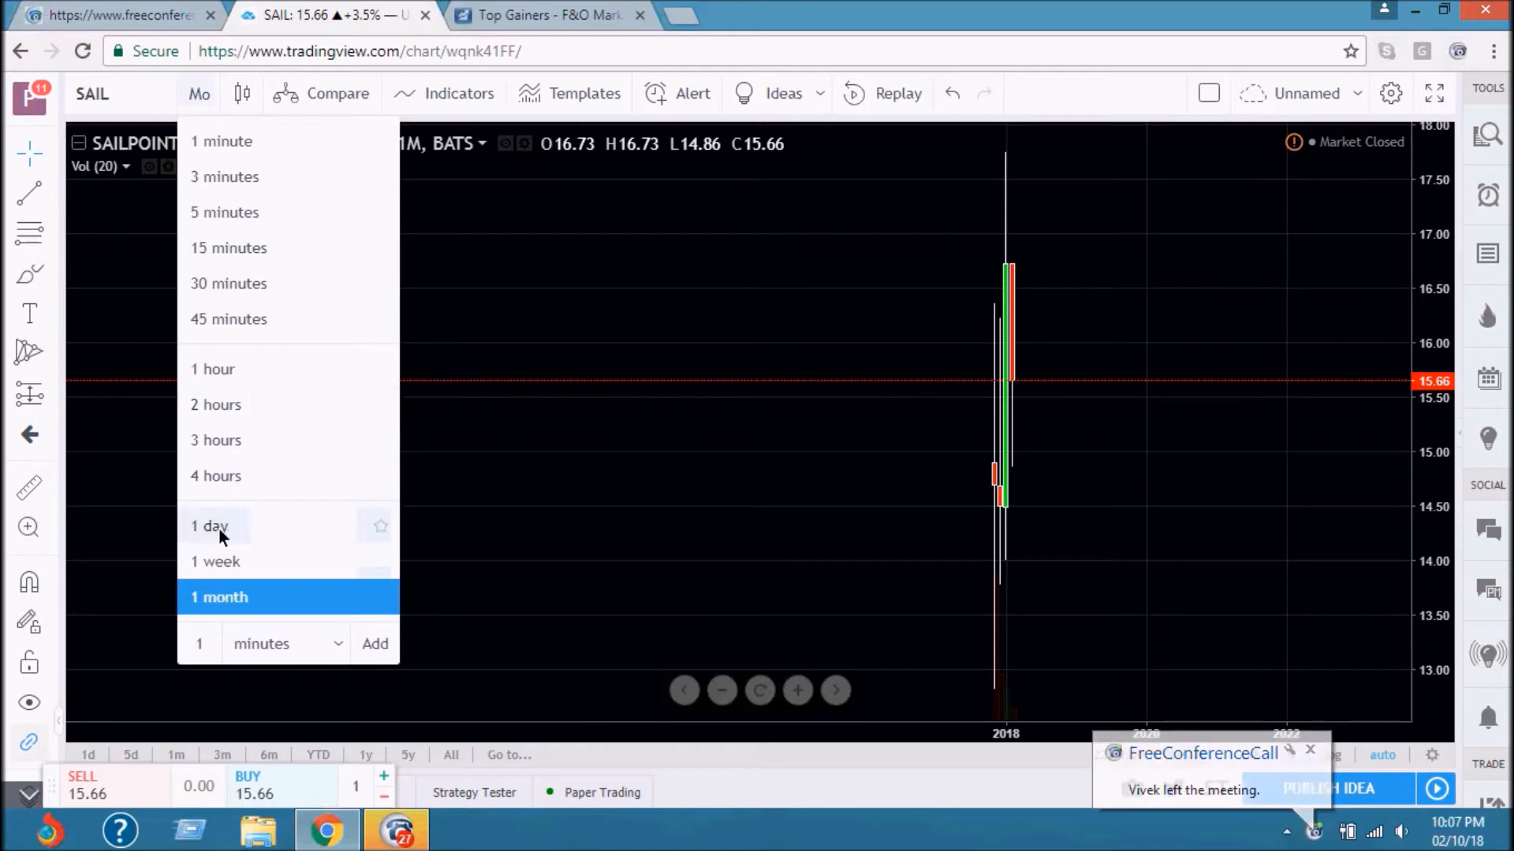
pyautogui.click(208, 525)
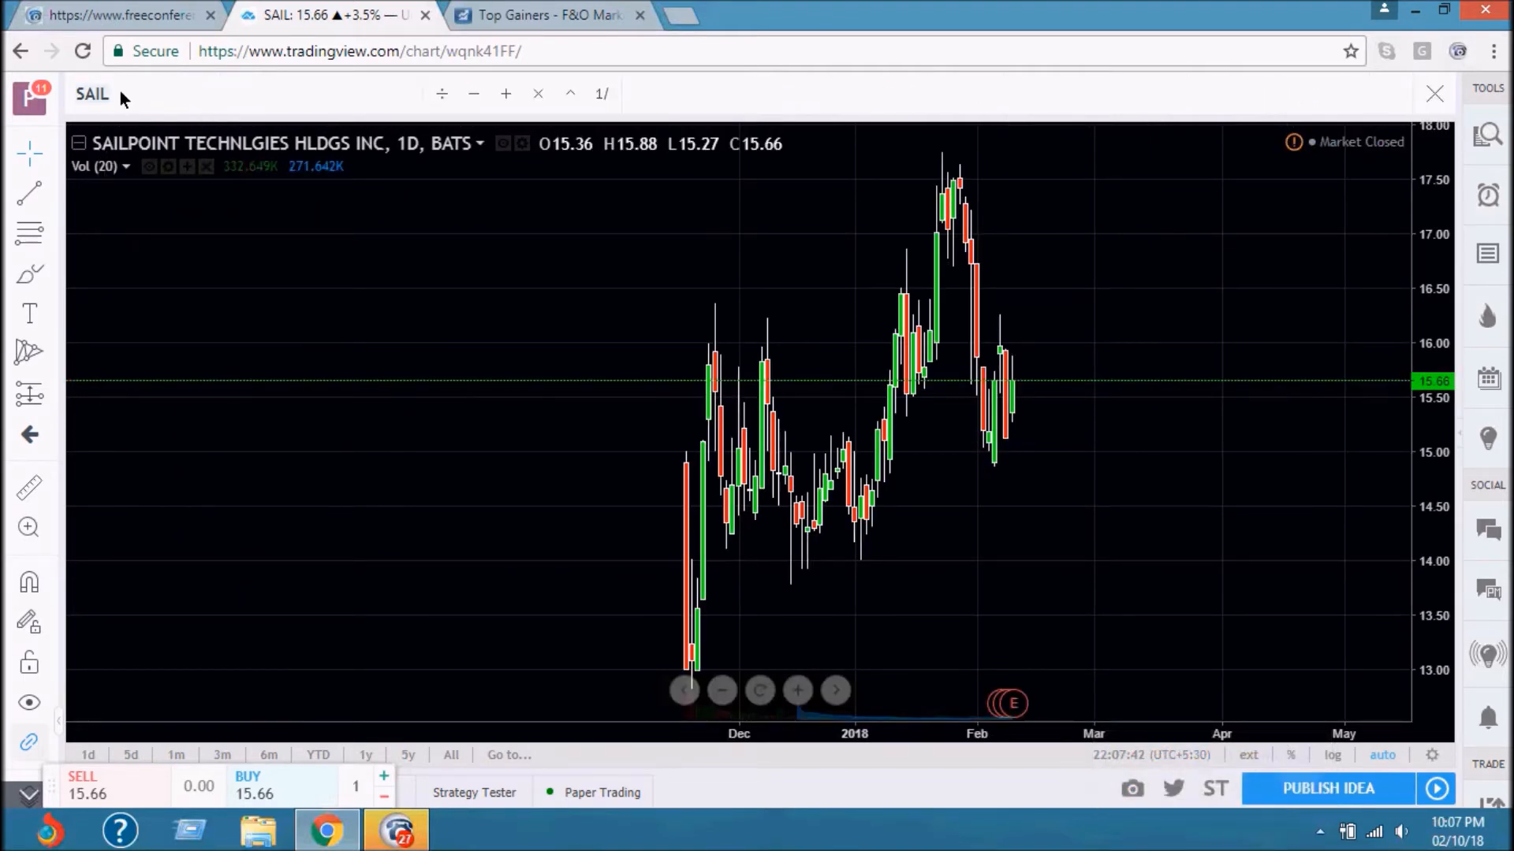
# Filter SAIL matches to stocks and load NSE Steel Authority of India
pyautogui.click(92, 94)
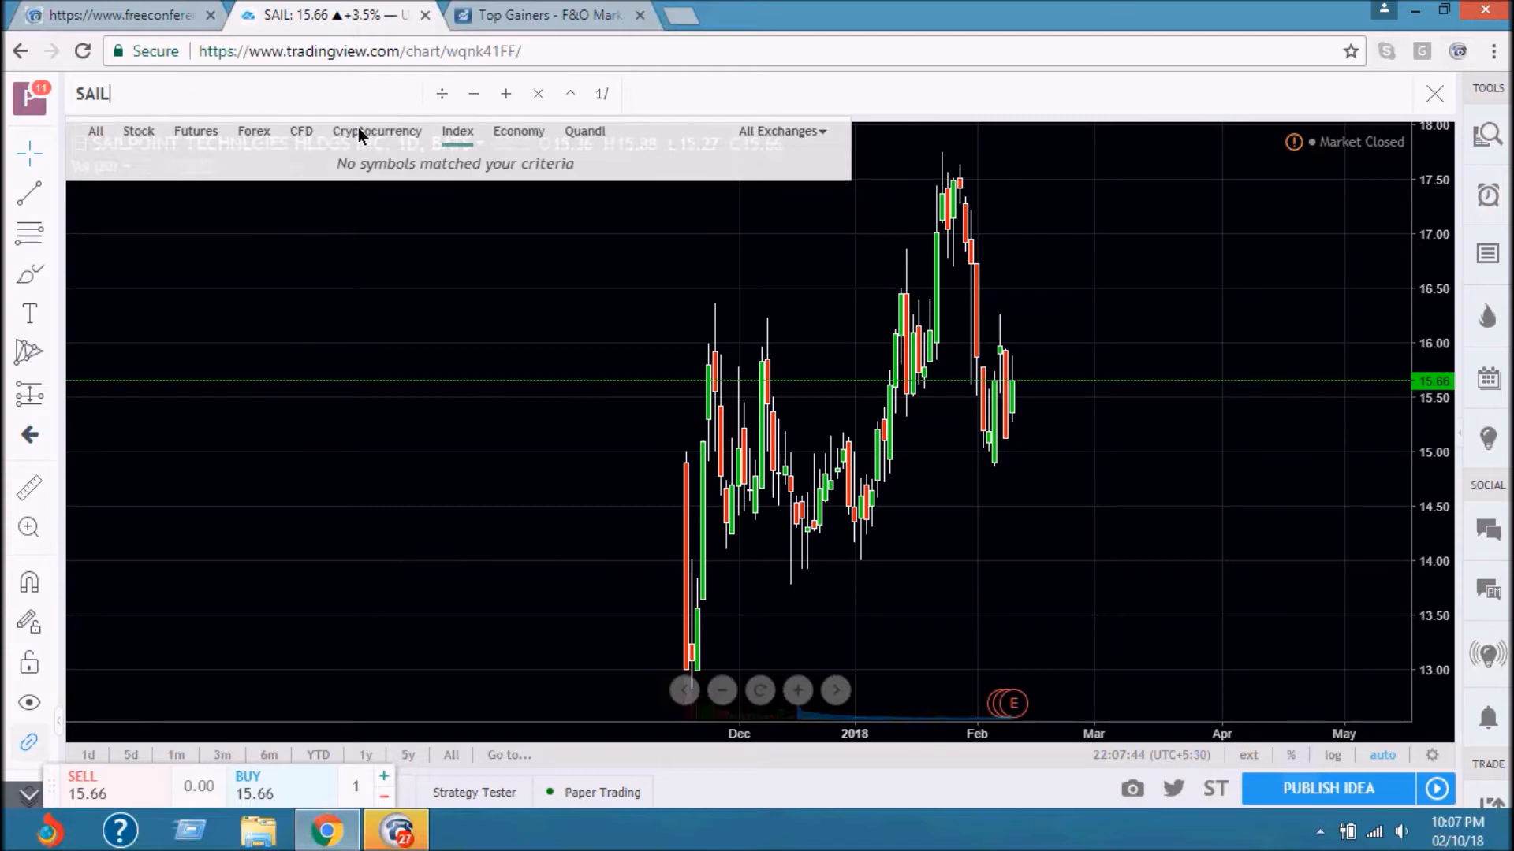
pyautogui.click(138, 130)
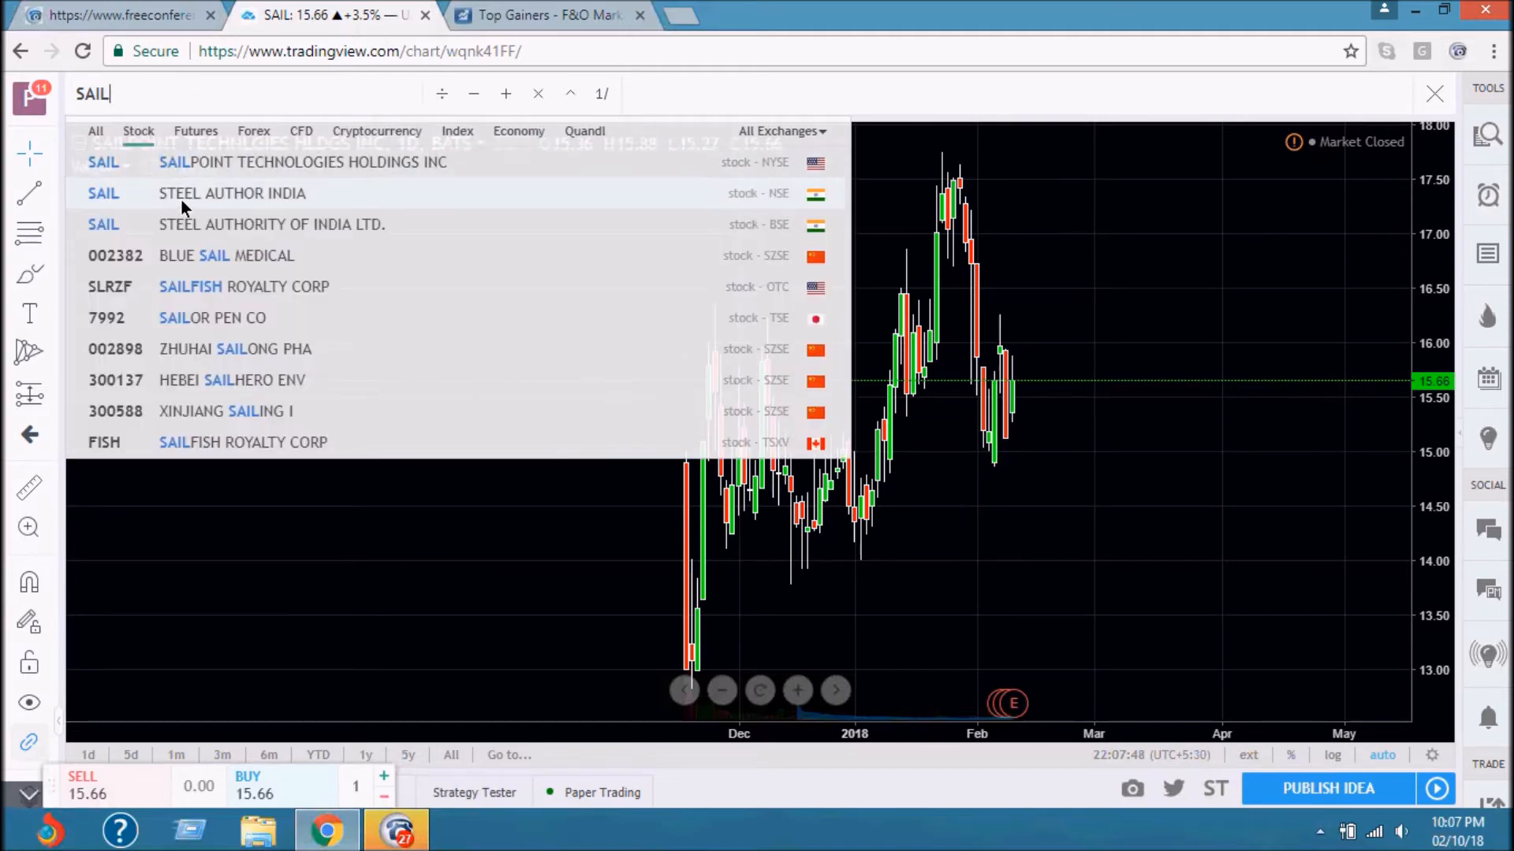
pyautogui.click(232, 193)
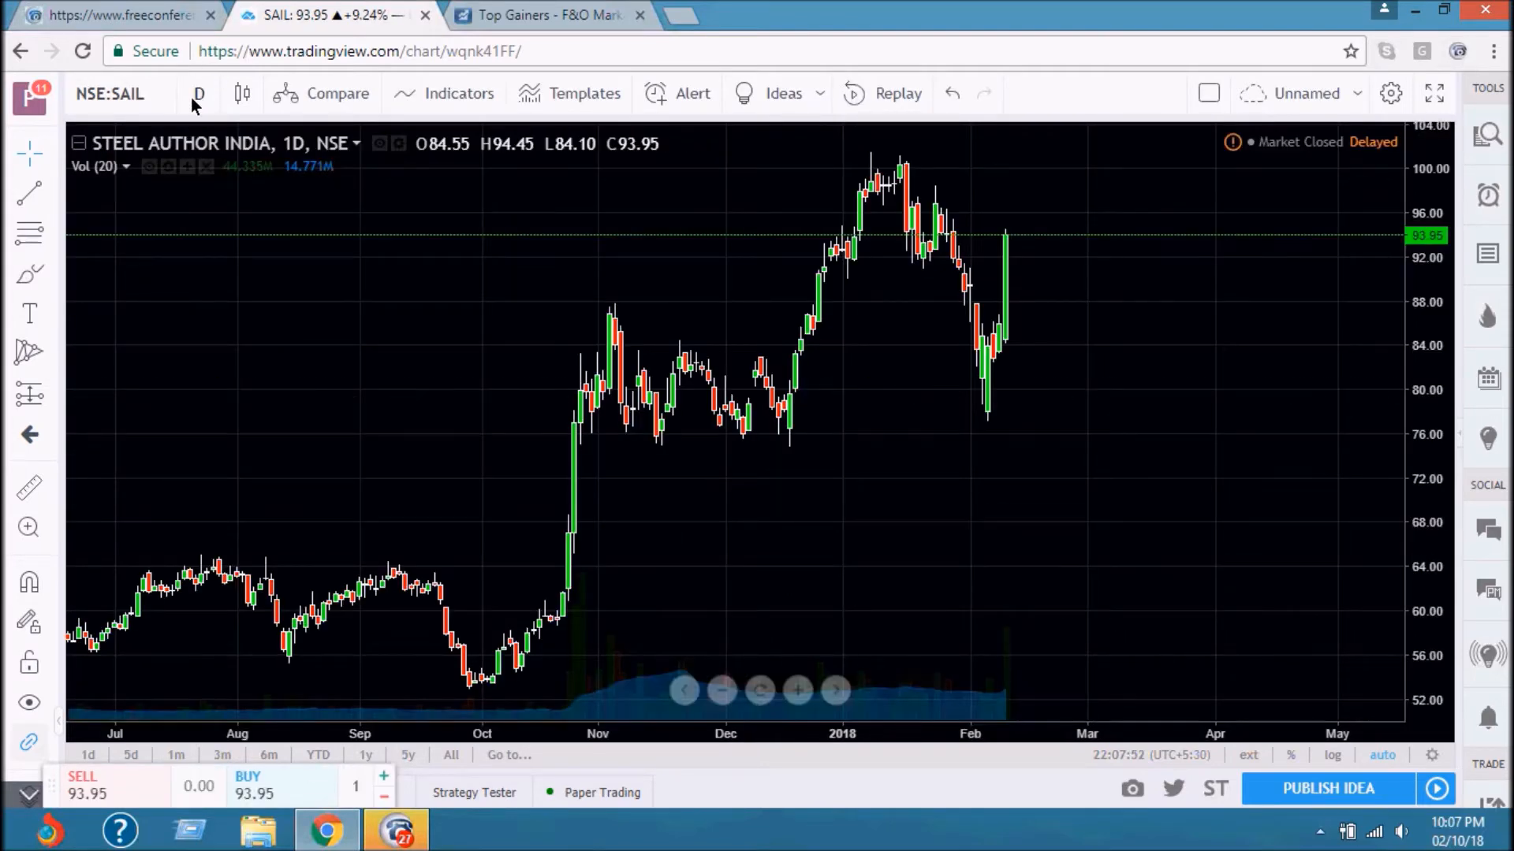
pyautogui.click(199, 94)
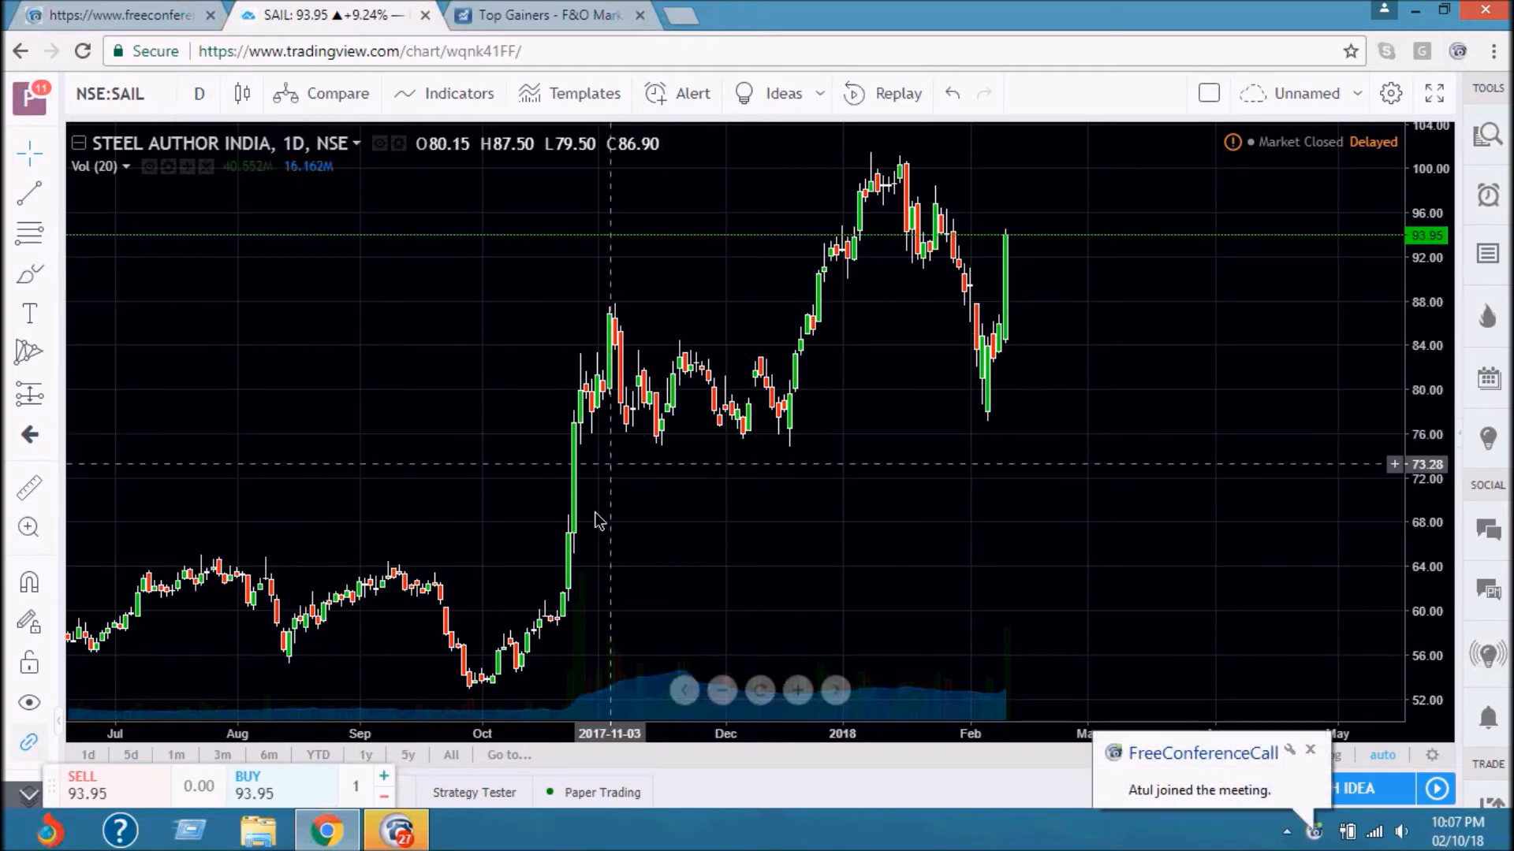
pyautogui.moveTo(564, 616)
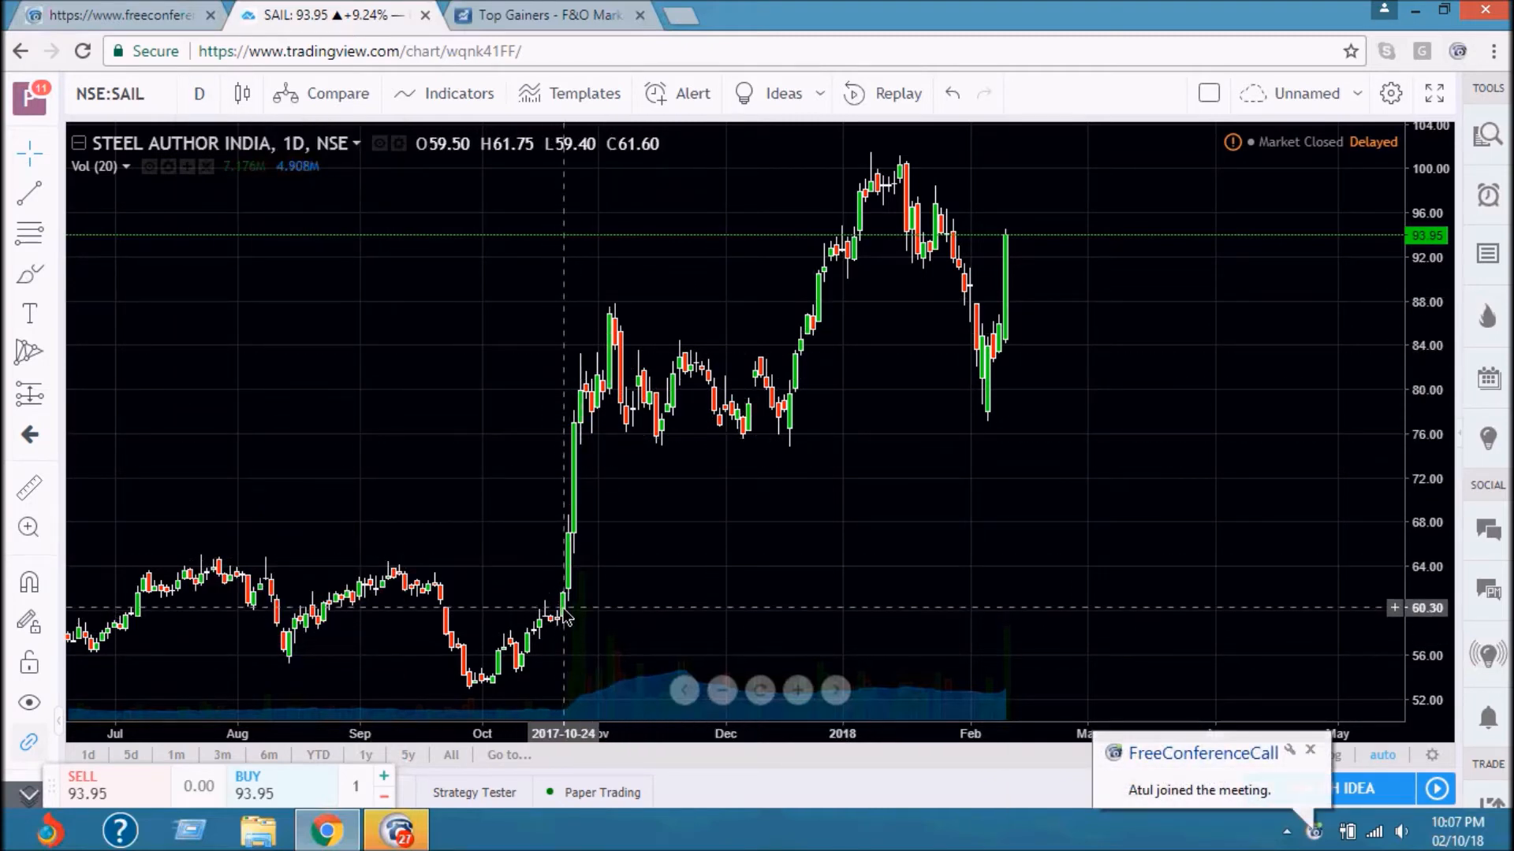
pyautogui.moveTo(589, 338)
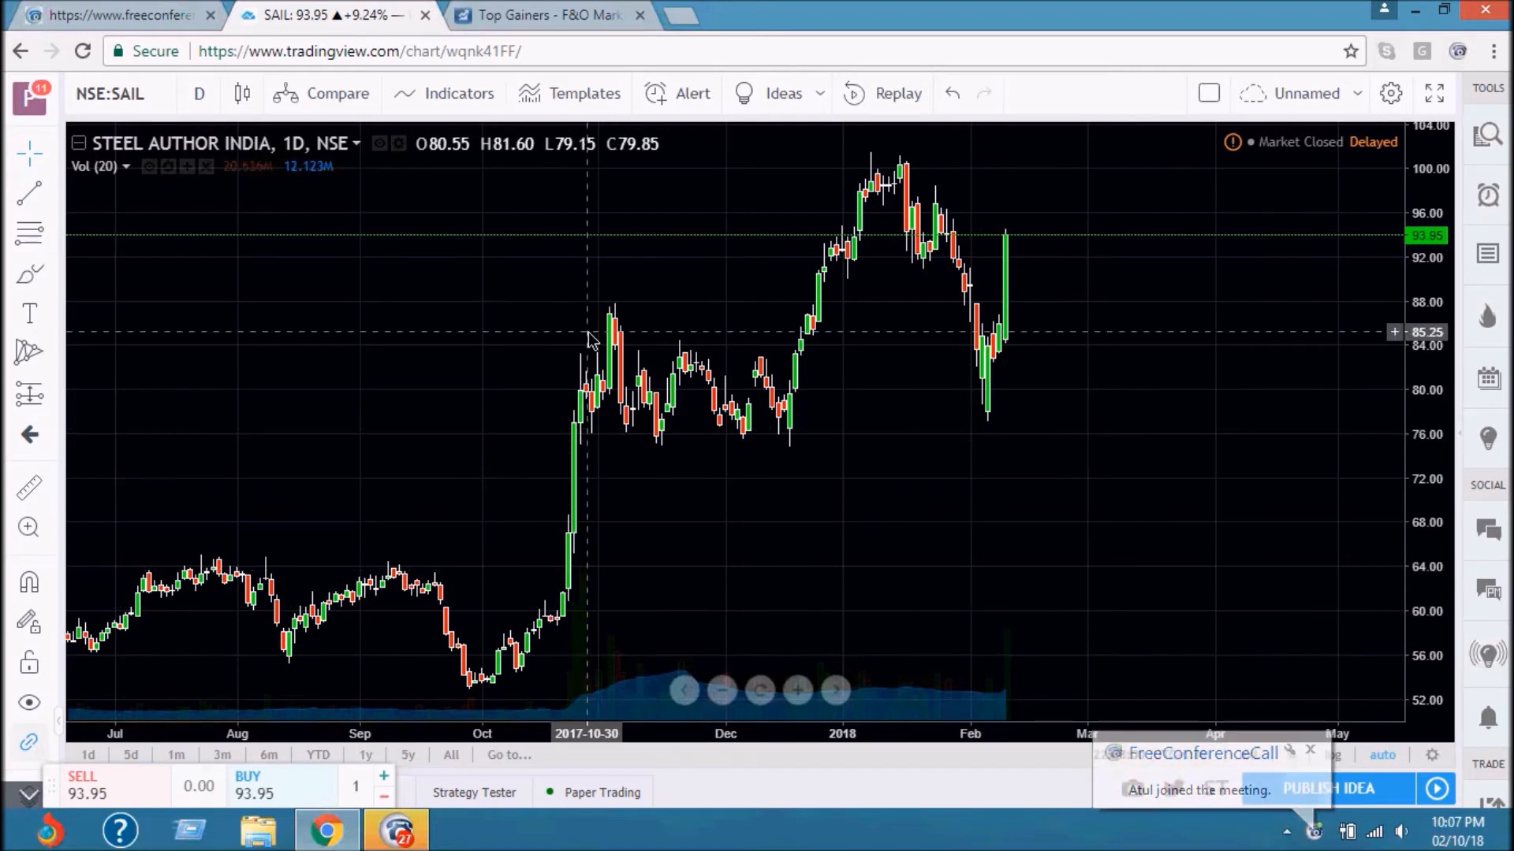
pyautogui.moveTo(792, 437)
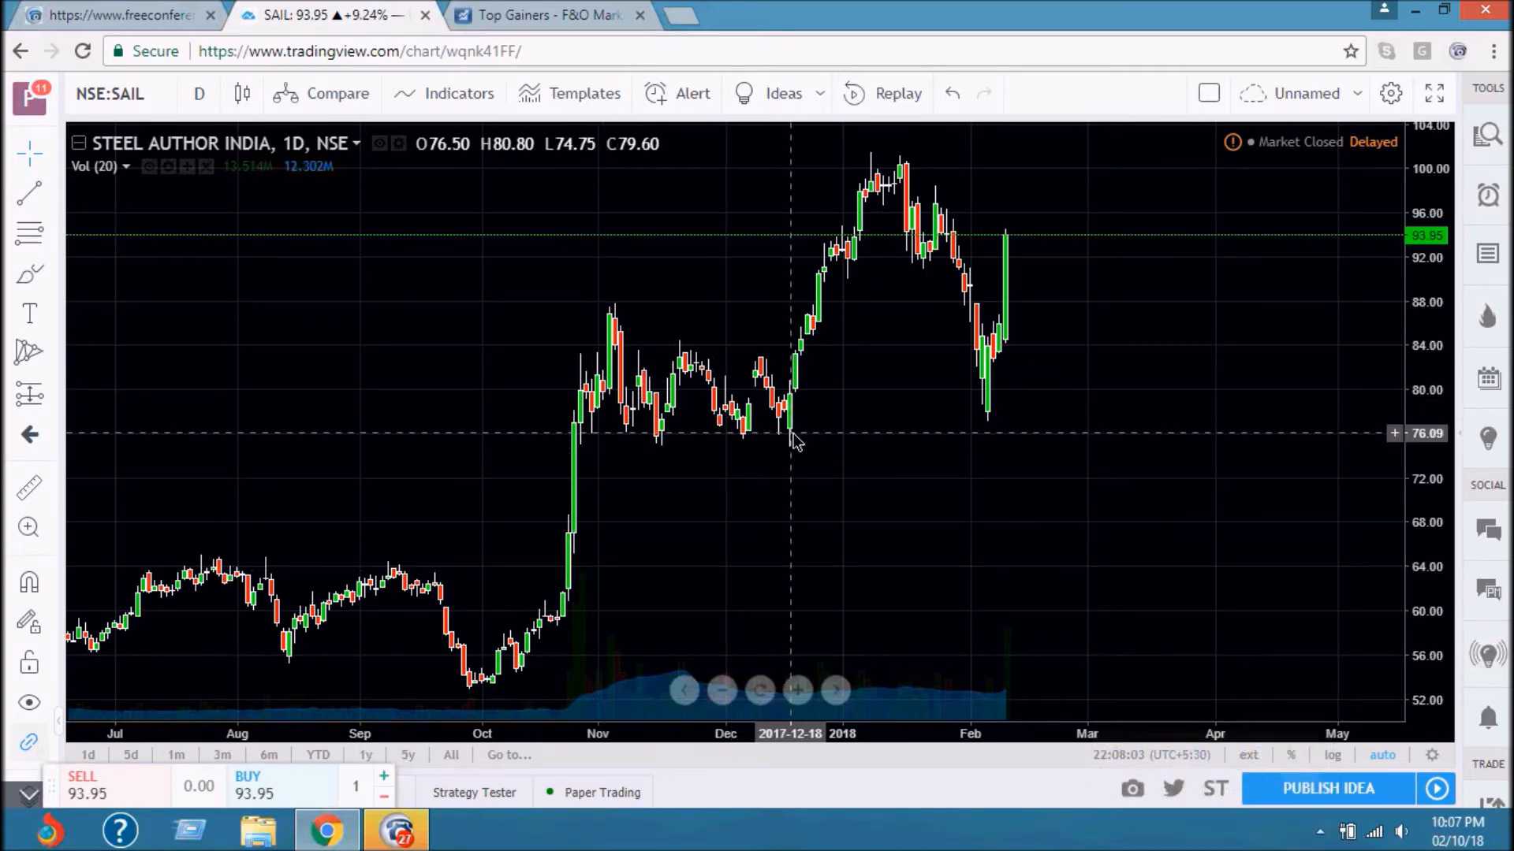
pyautogui.moveTo(767, 455)
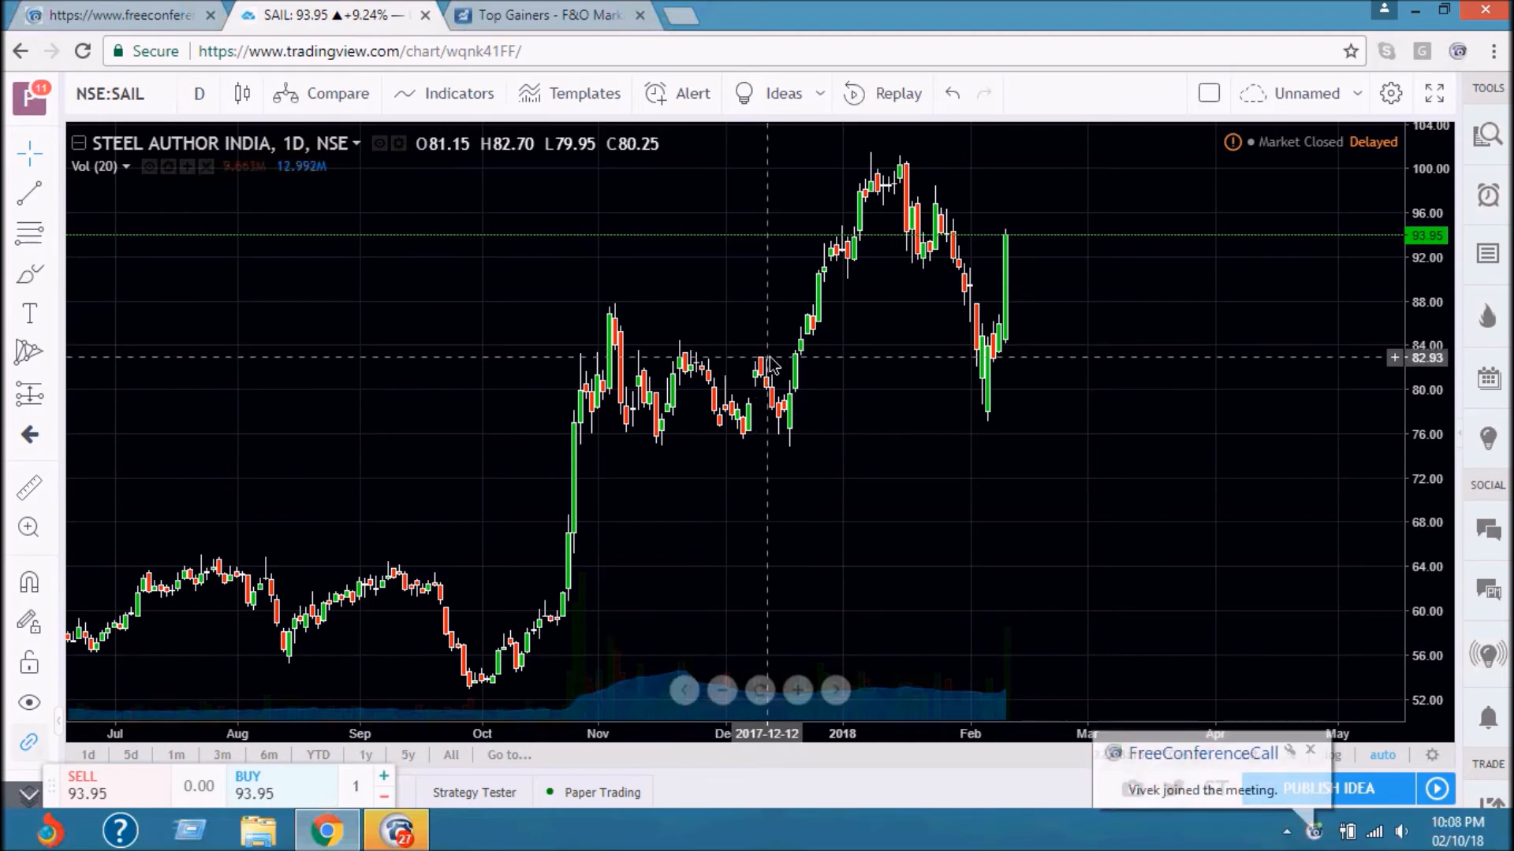
pyautogui.moveTo(792, 454)
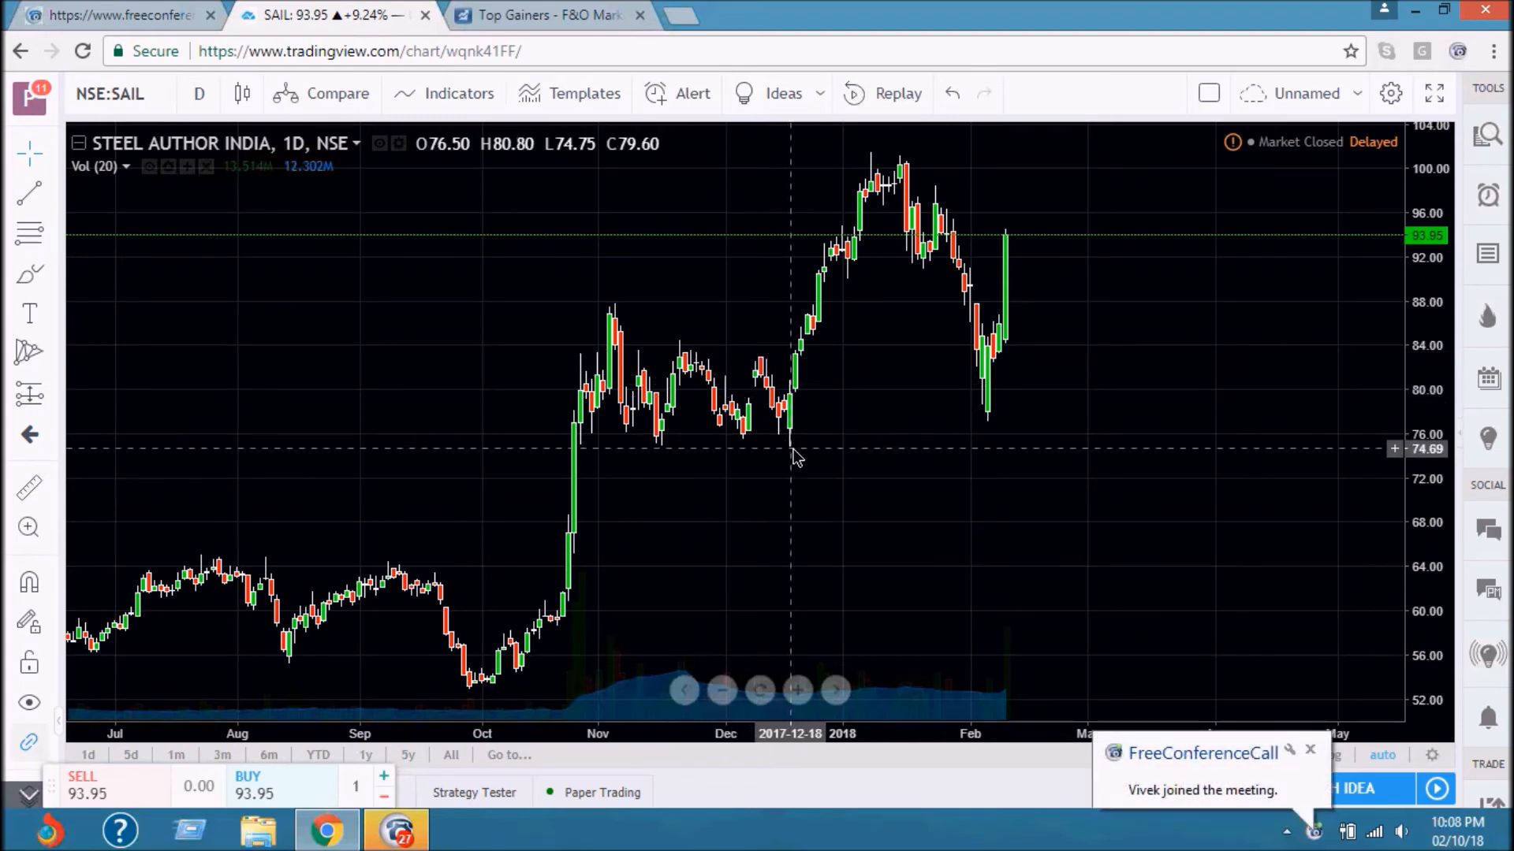
pyautogui.moveTo(796, 454)
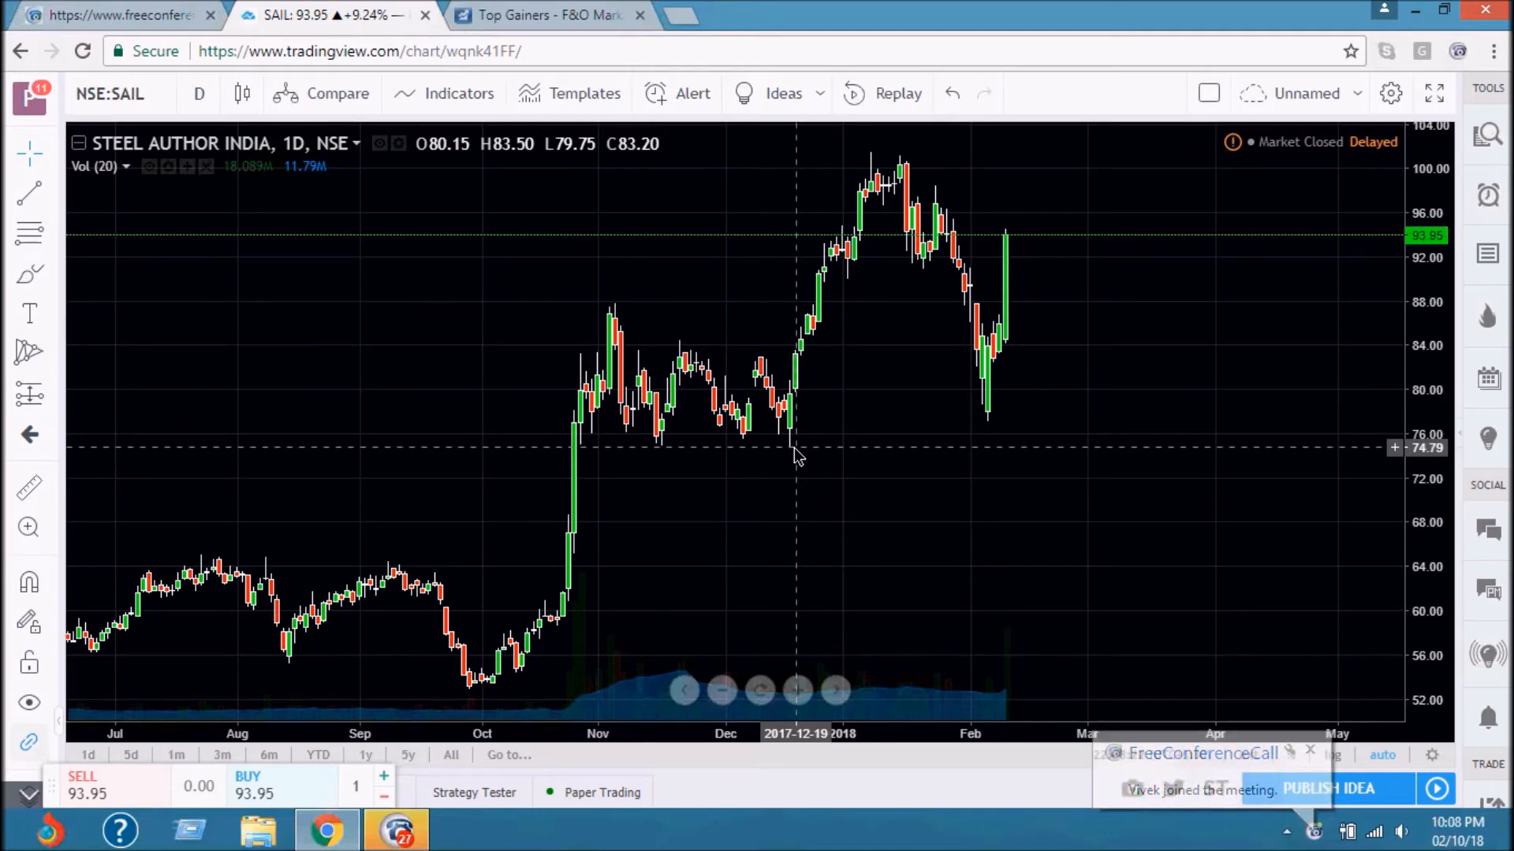
pyautogui.moveTo(866, 169)
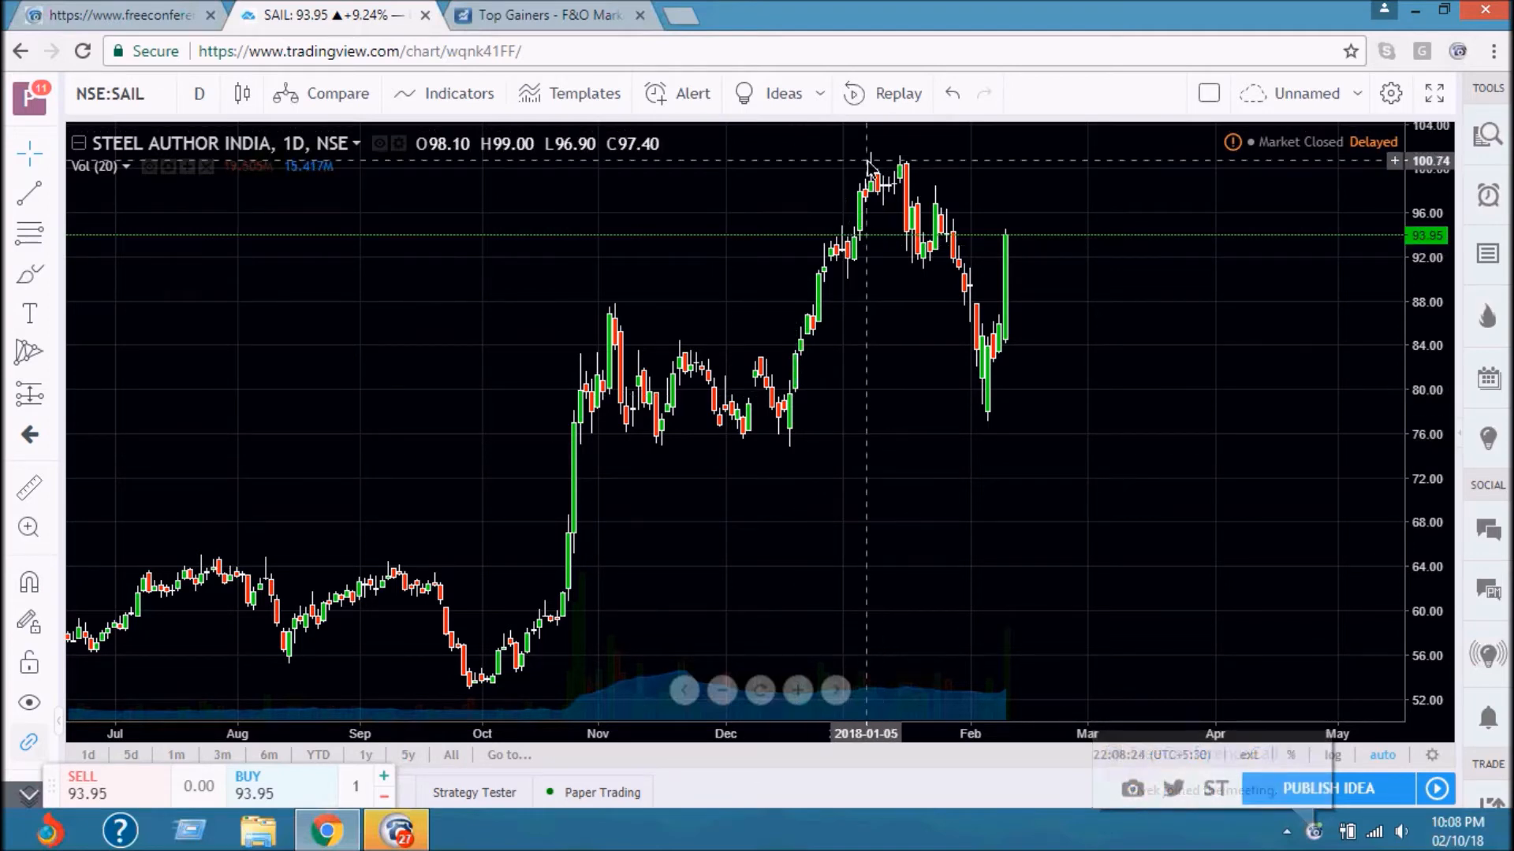
pyautogui.moveTo(983, 404)
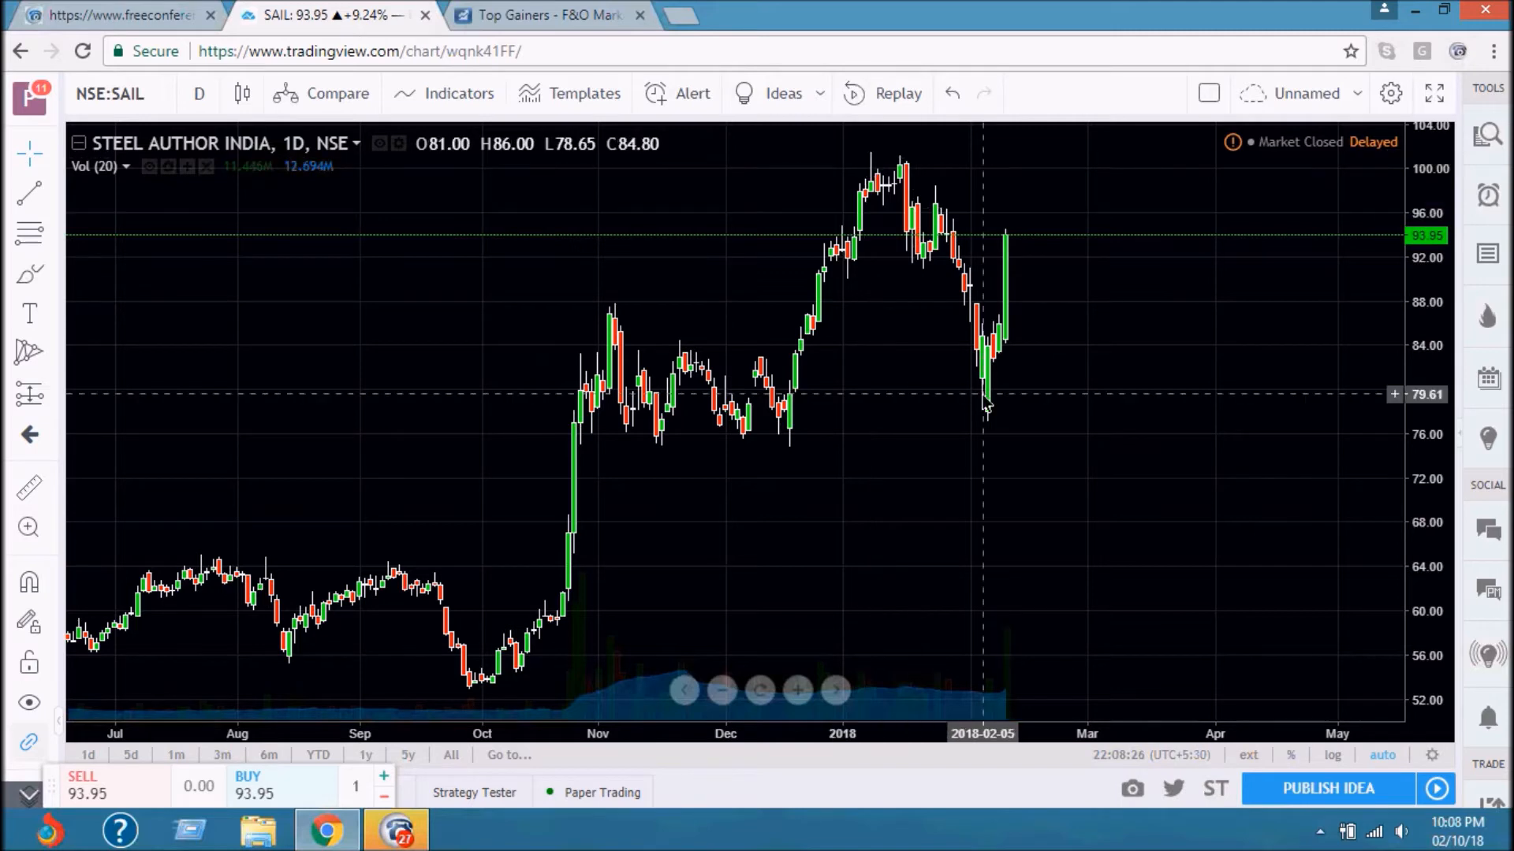
pyautogui.moveTo(994, 427)
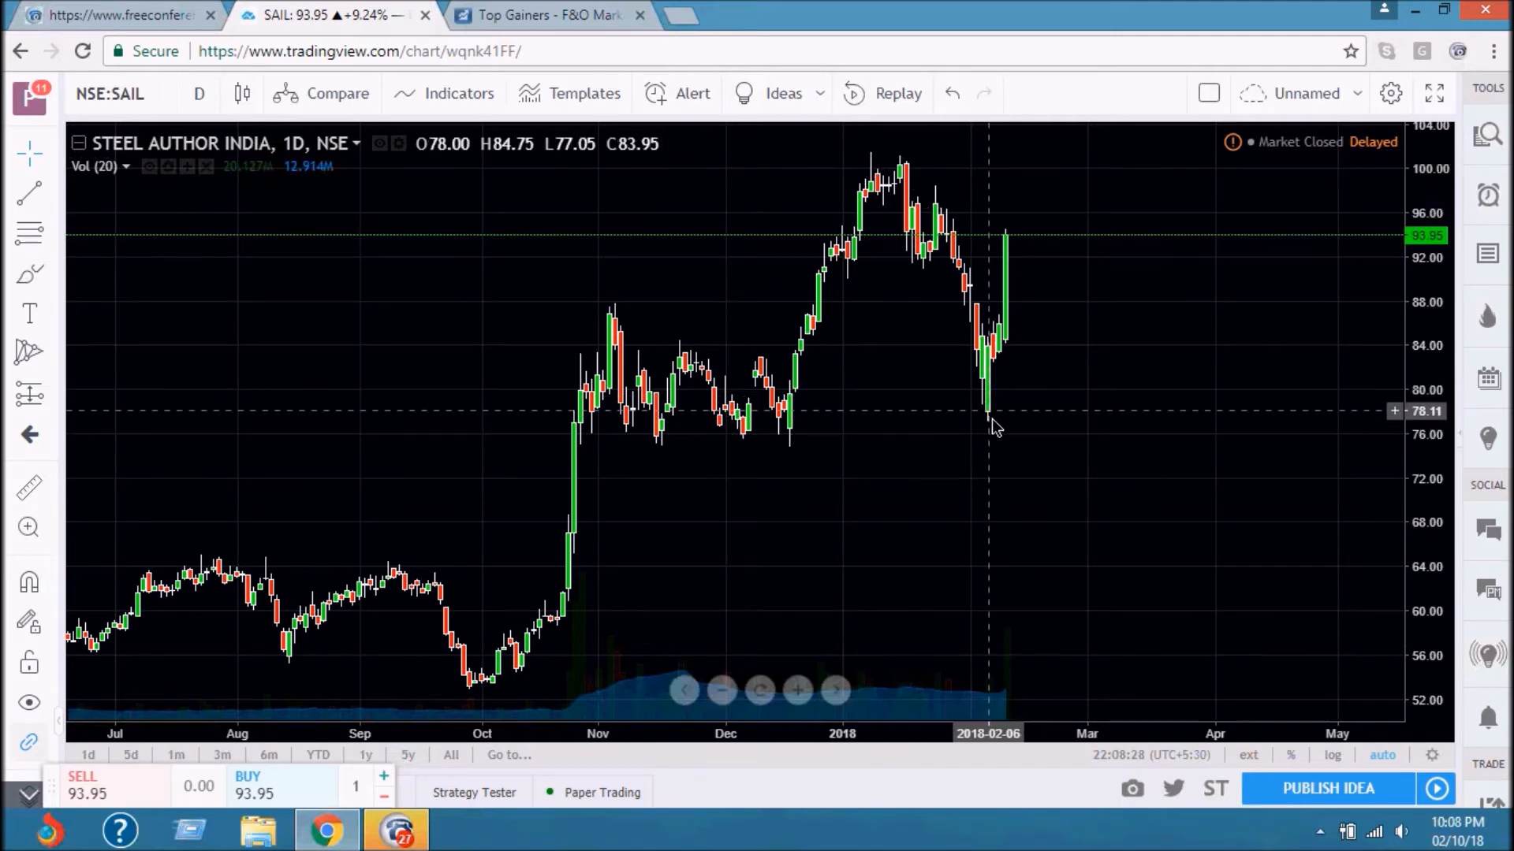
pyautogui.moveTo(978, 387)
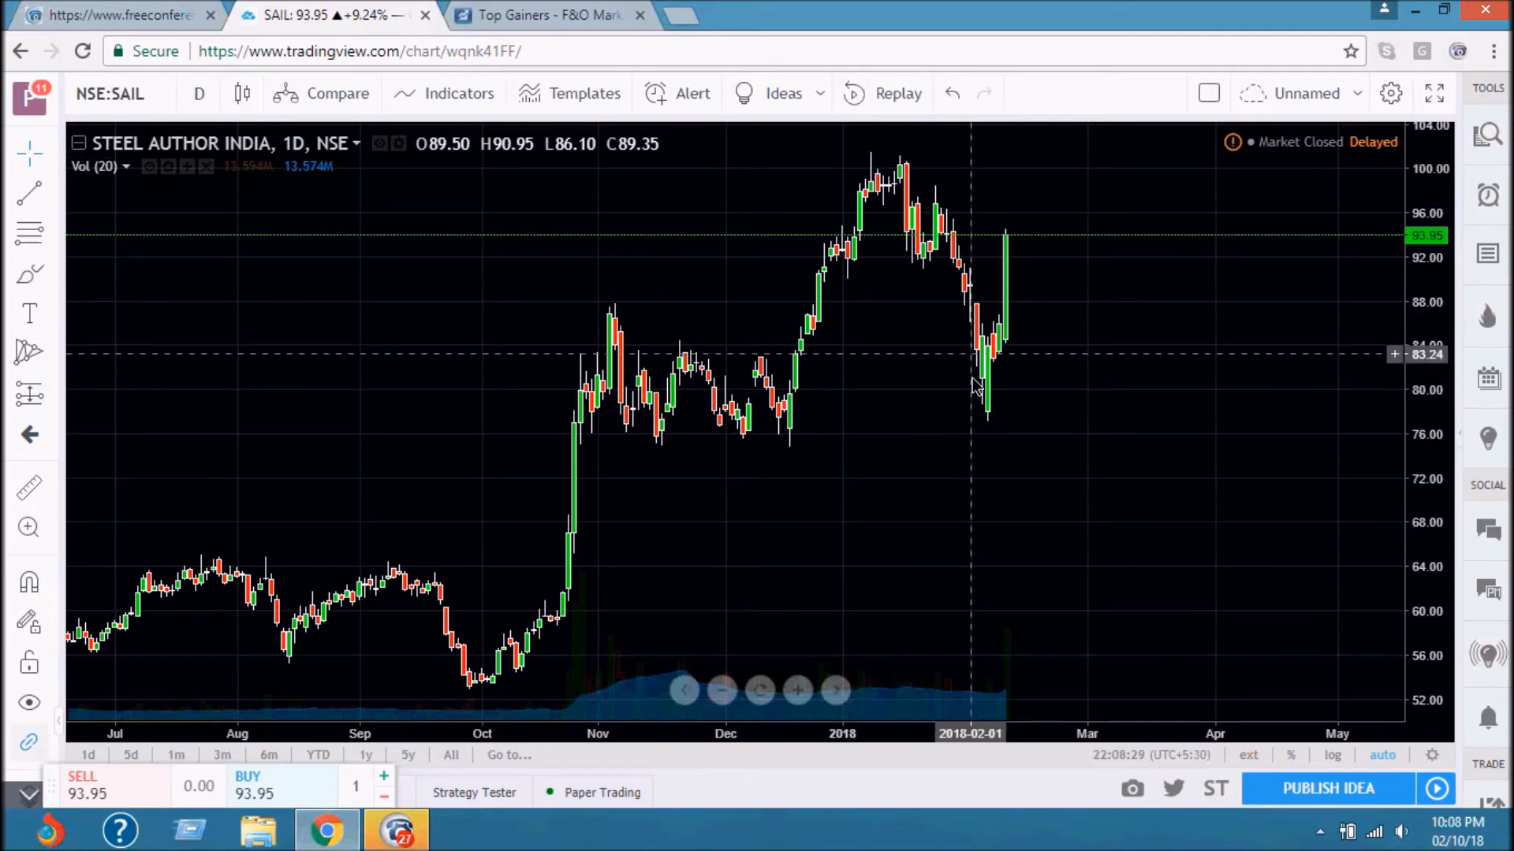
pyautogui.moveTo(985, 431)
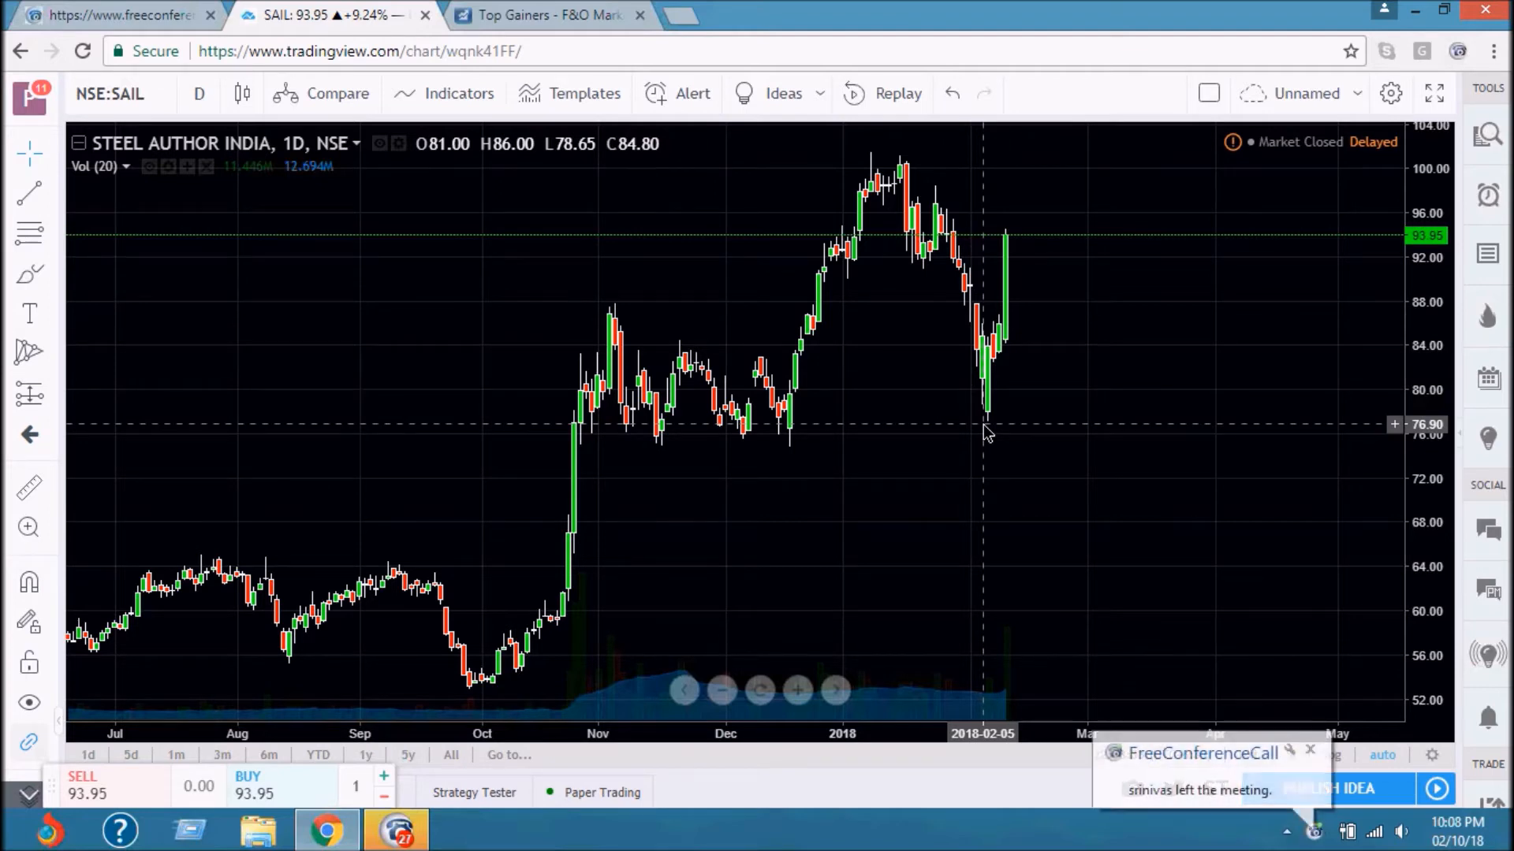
pyautogui.moveTo(986, 427)
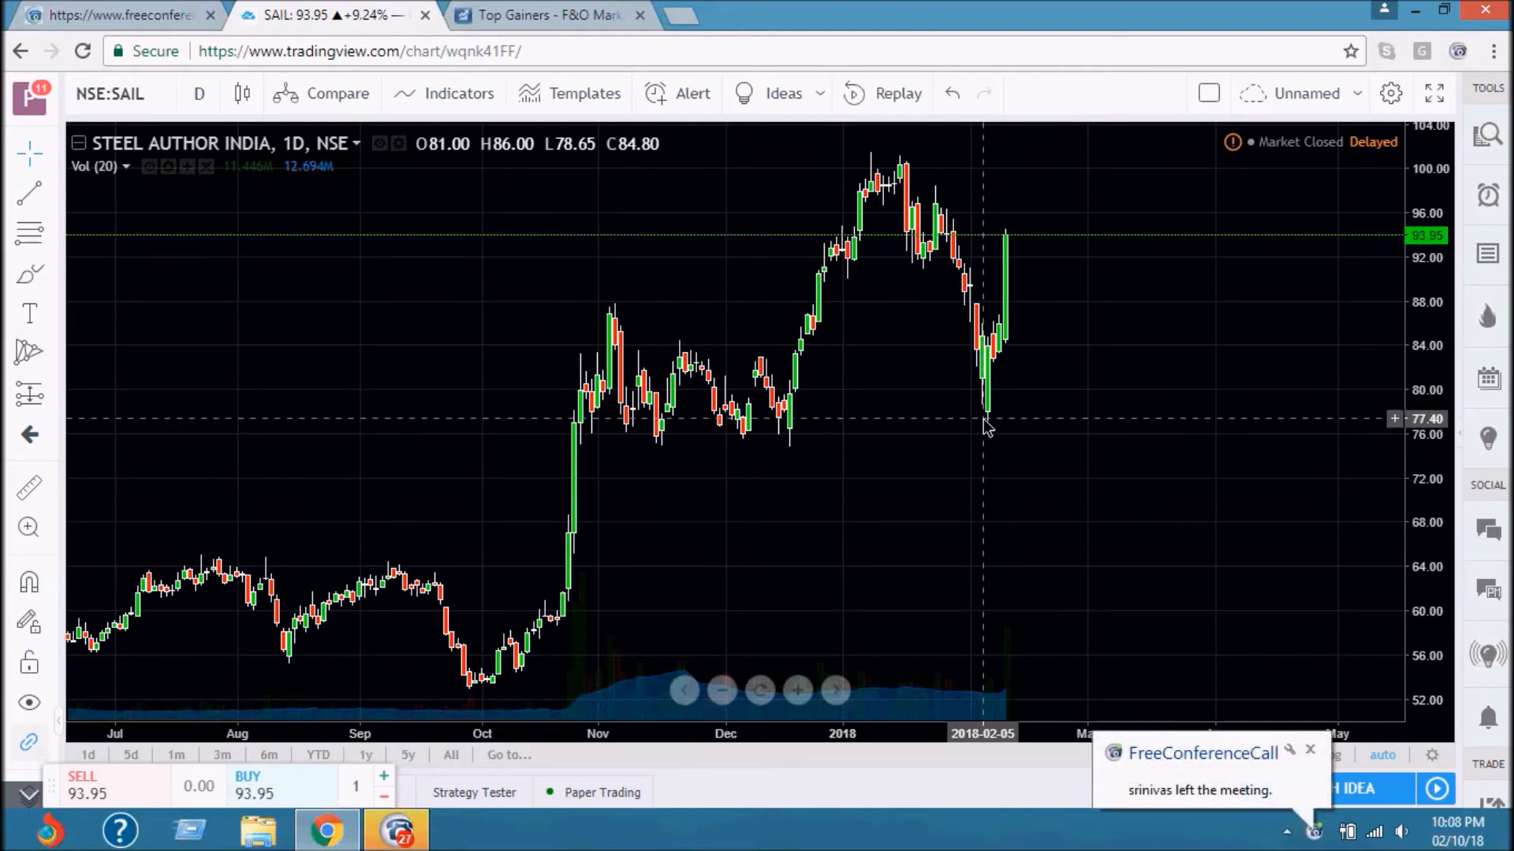
pyautogui.moveTo(976, 431)
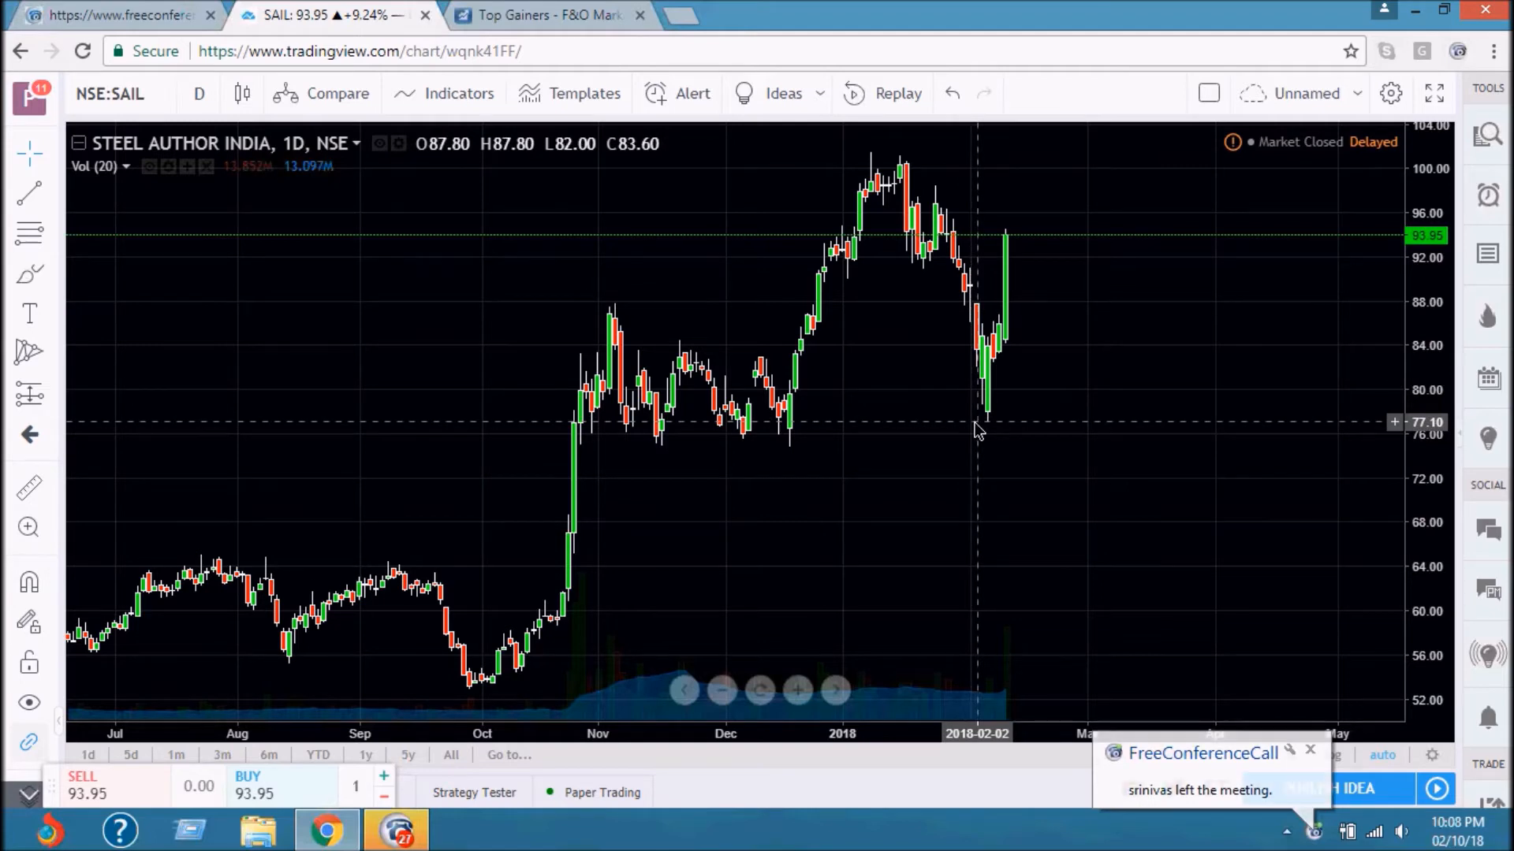
pyautogui.moveTo(973, 447)
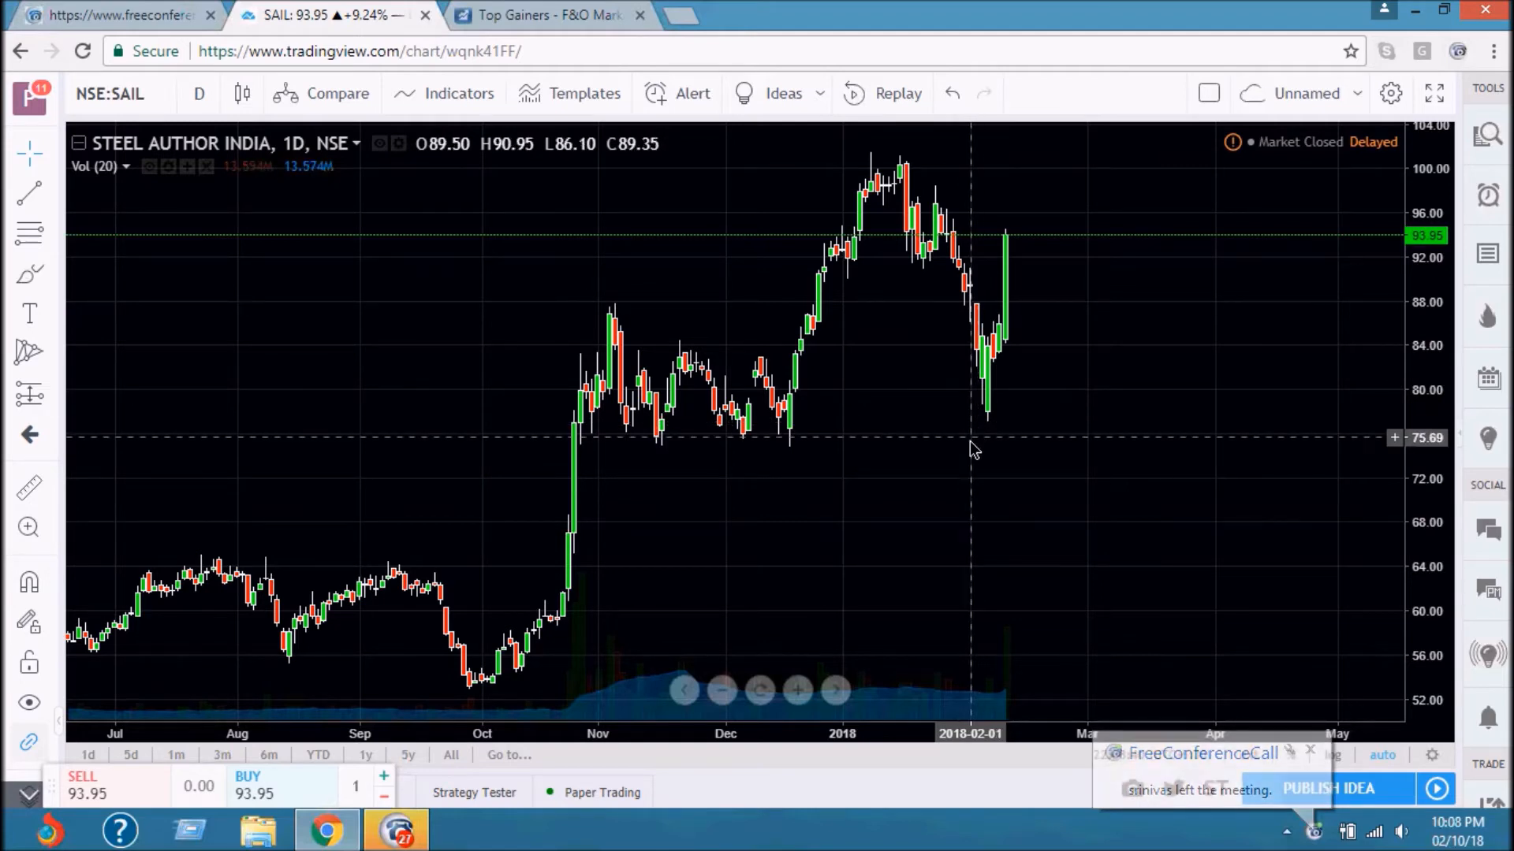
pyautogui.moveTo(997, 354)
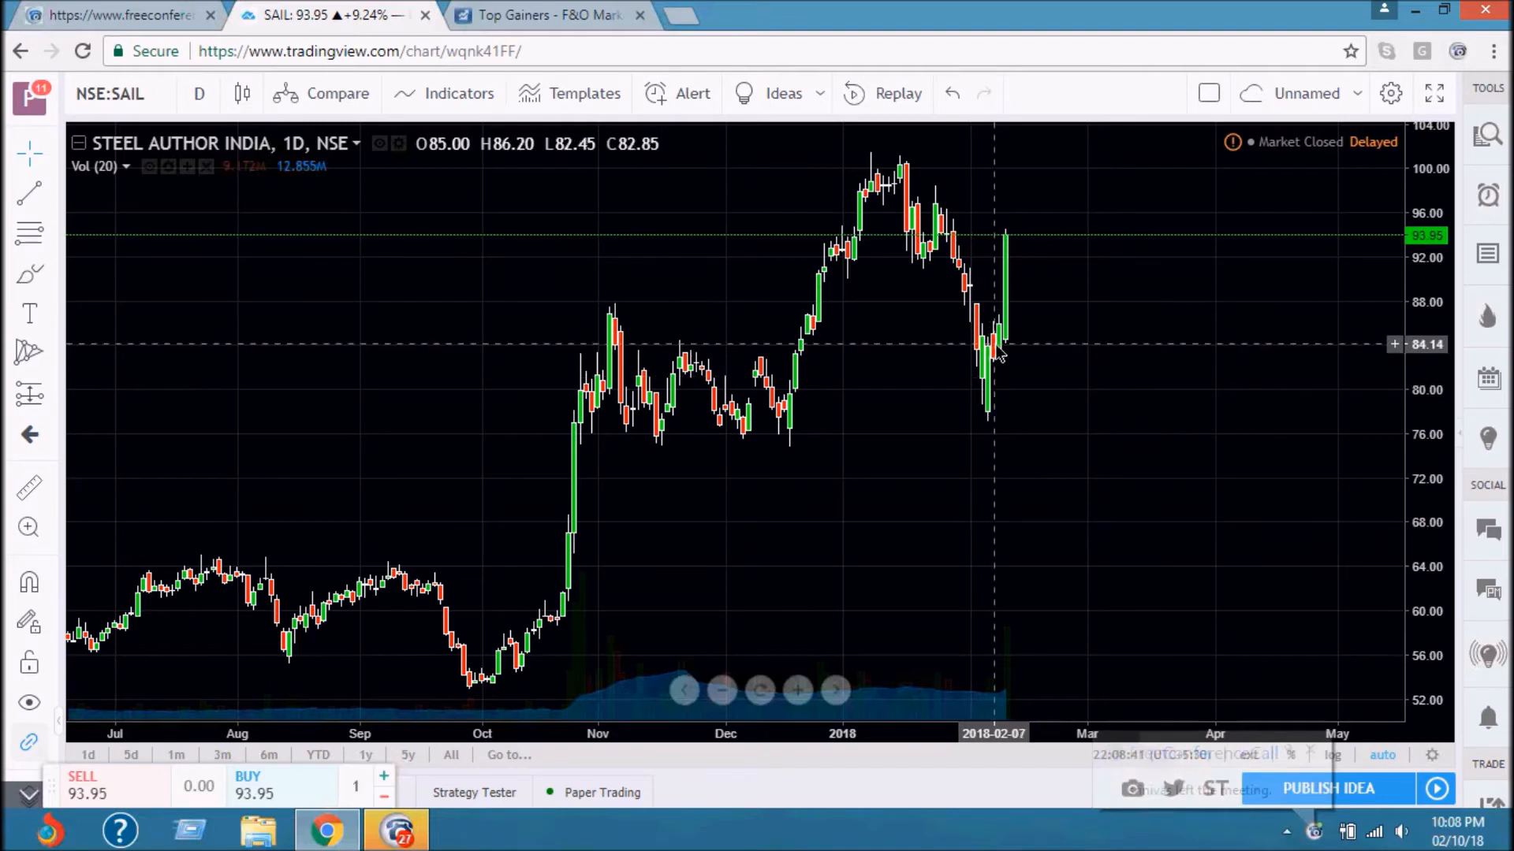
pyautogui.moveTo(1003, 333)
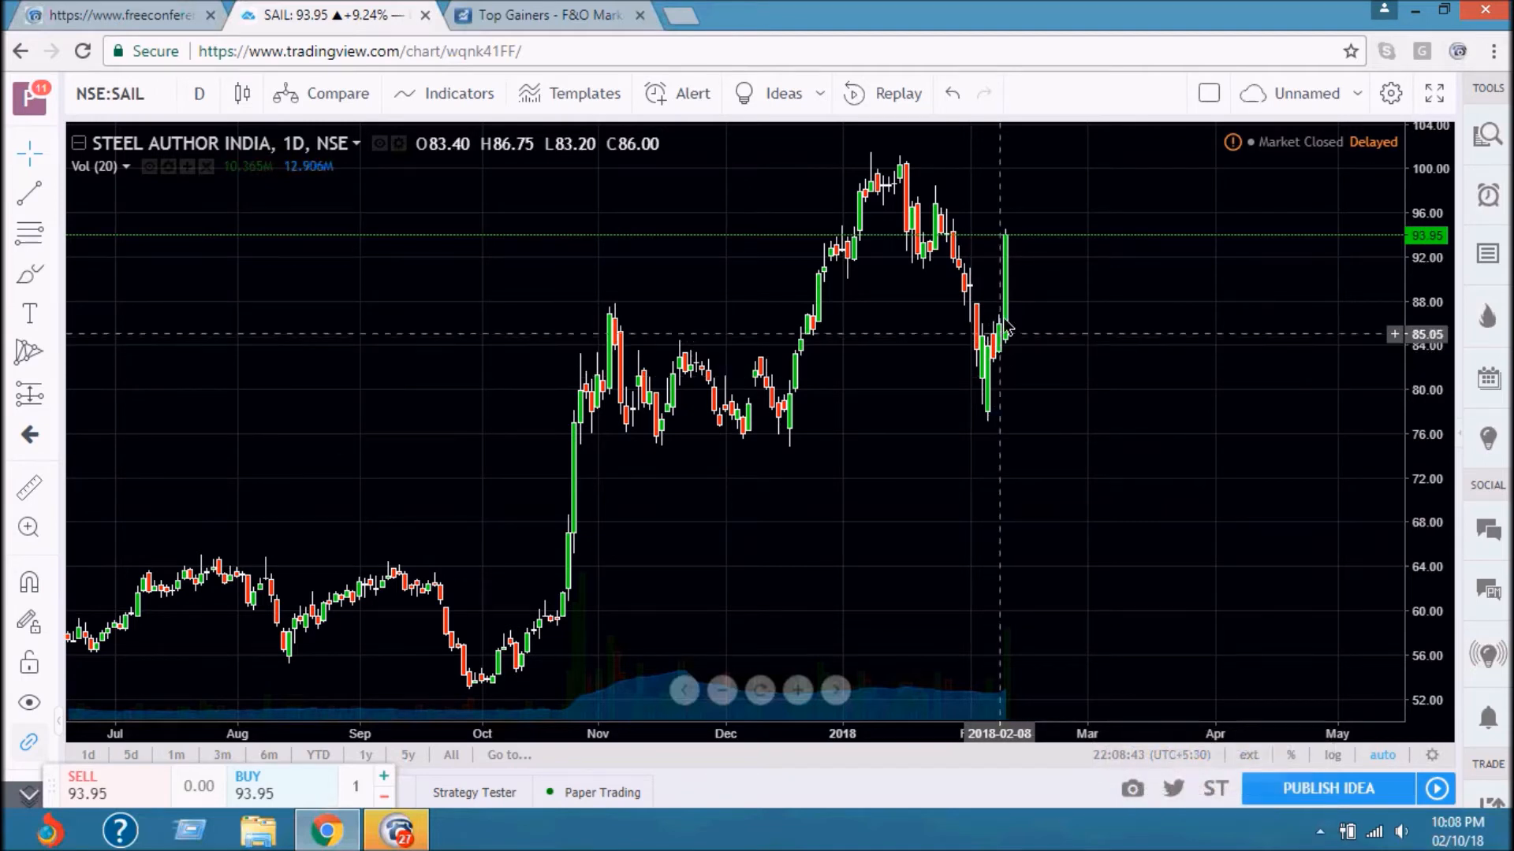
pyautogui.moveTo(1004, 237)
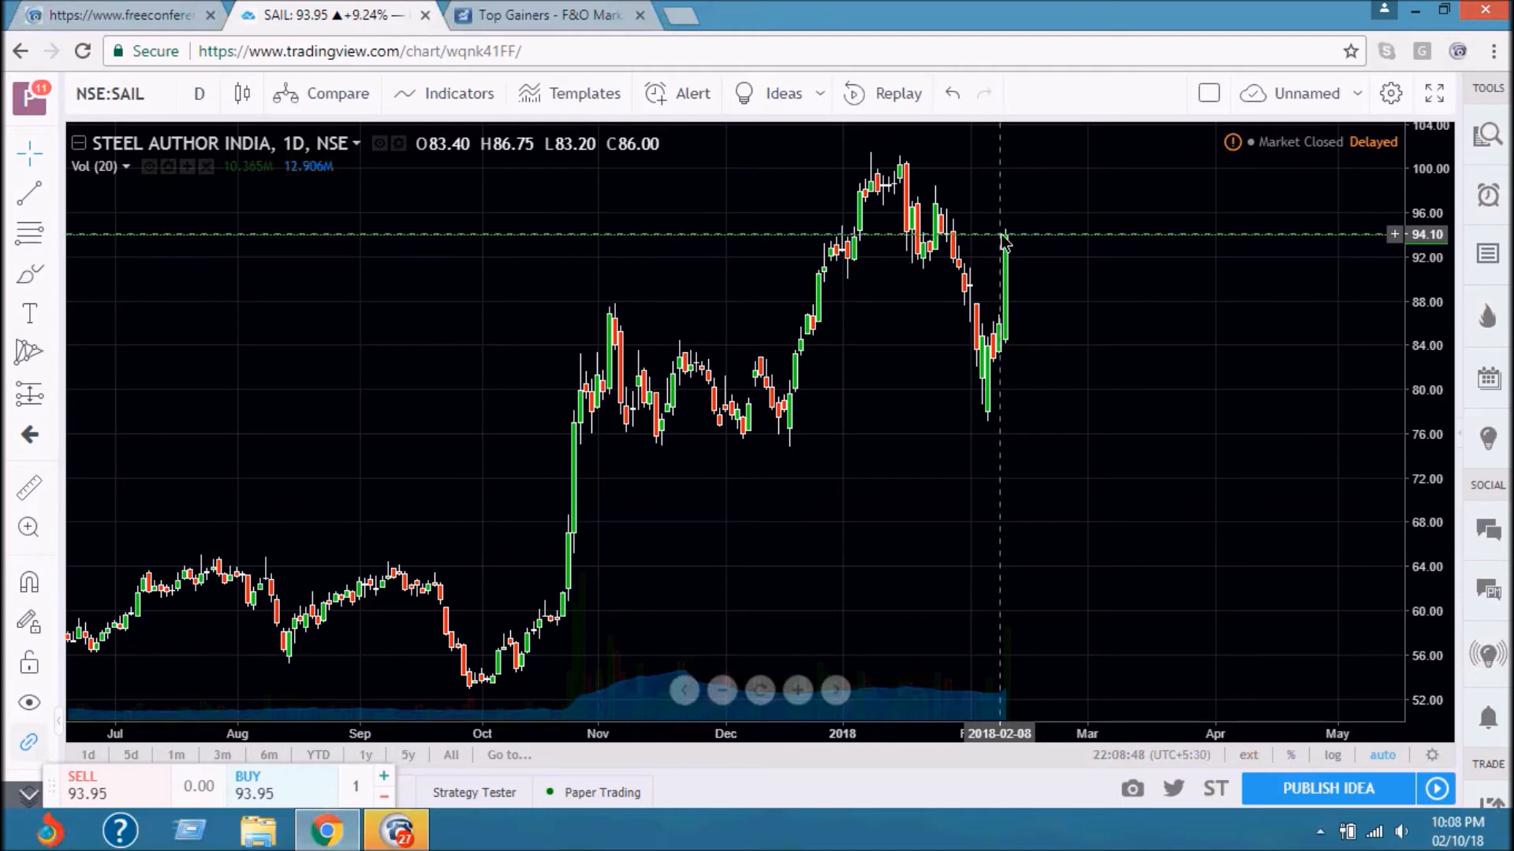
pyautogui.moveTo(999, 709)
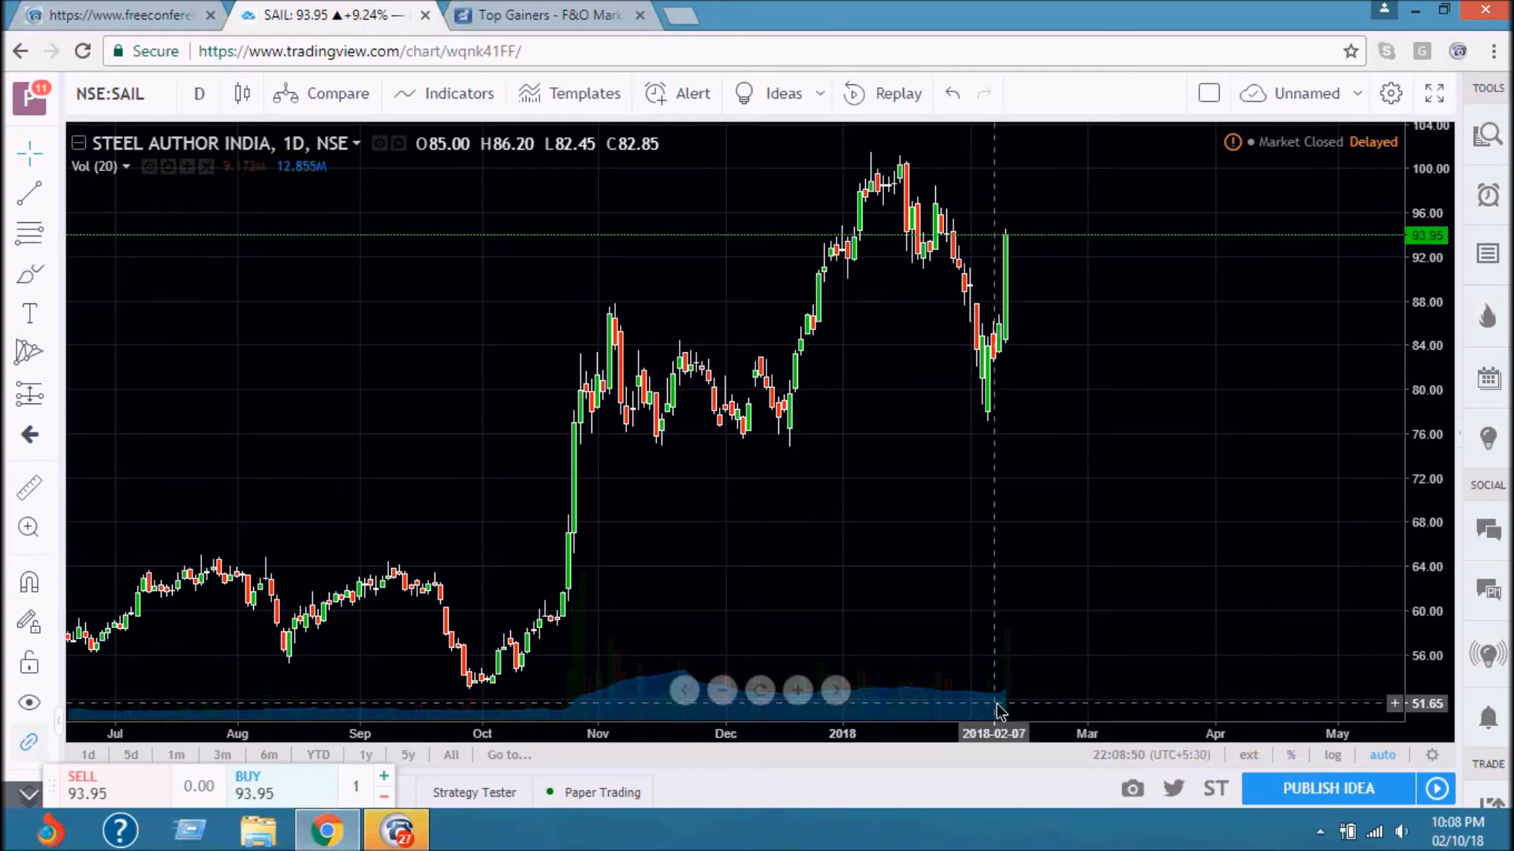
pyautogui.moveTo(1009, 714)
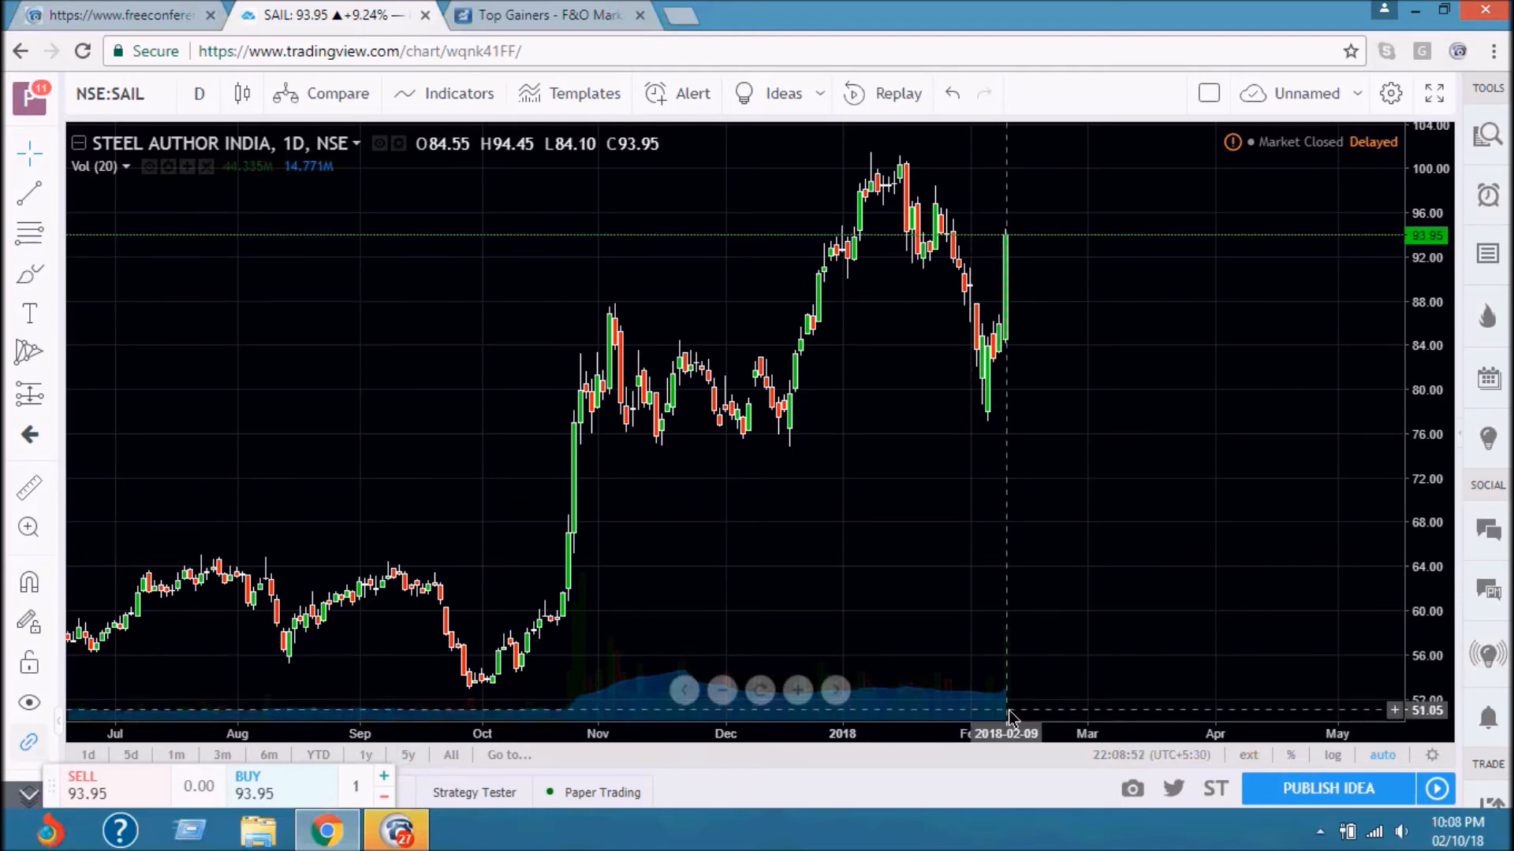
pyautogui.moveTo(1009, 636)
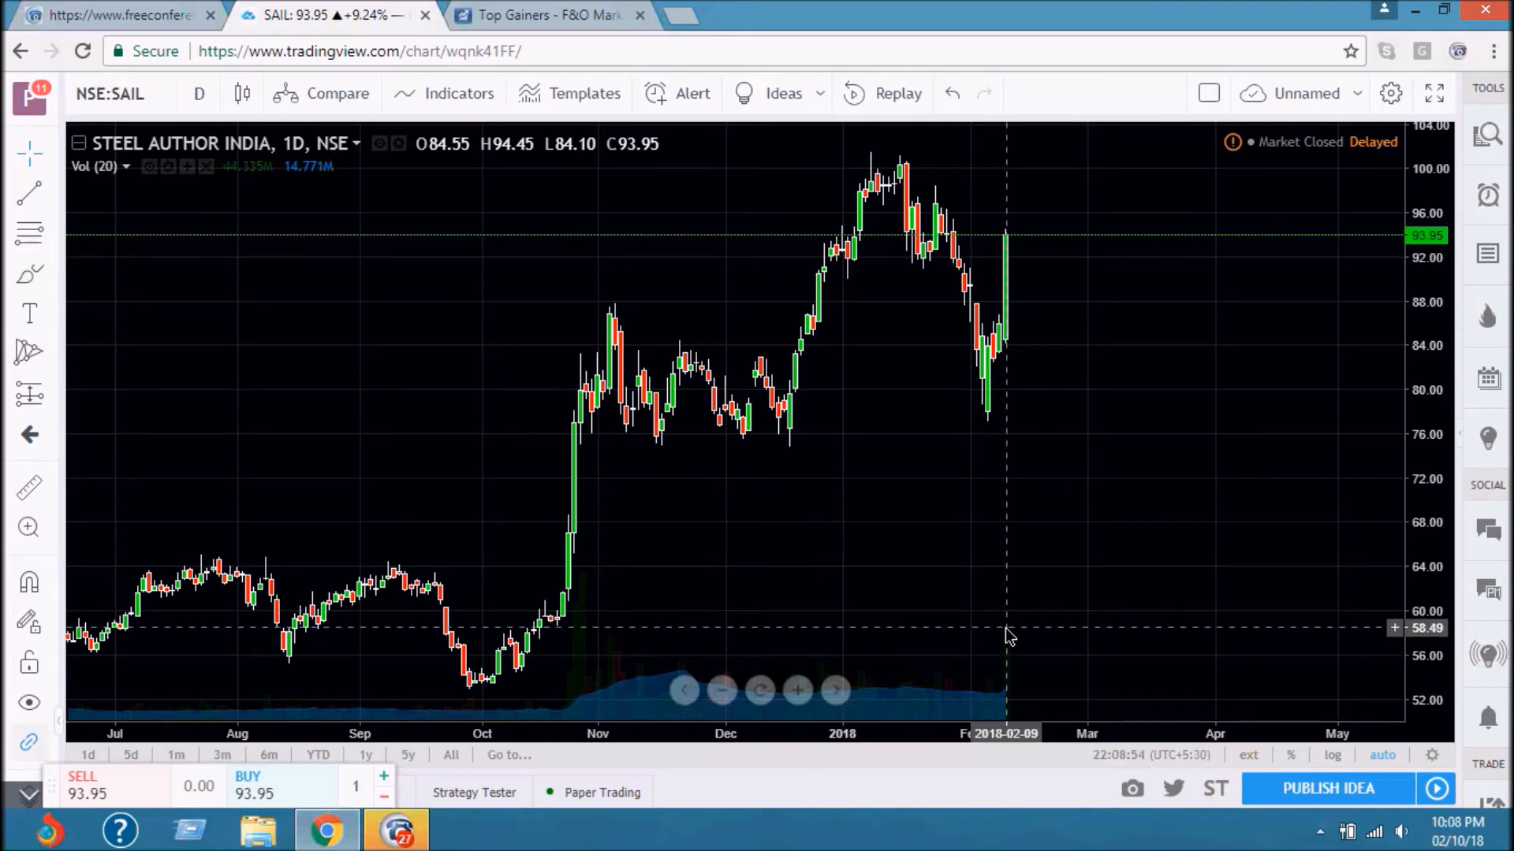
pyautogui.moveTo(1004, 210)
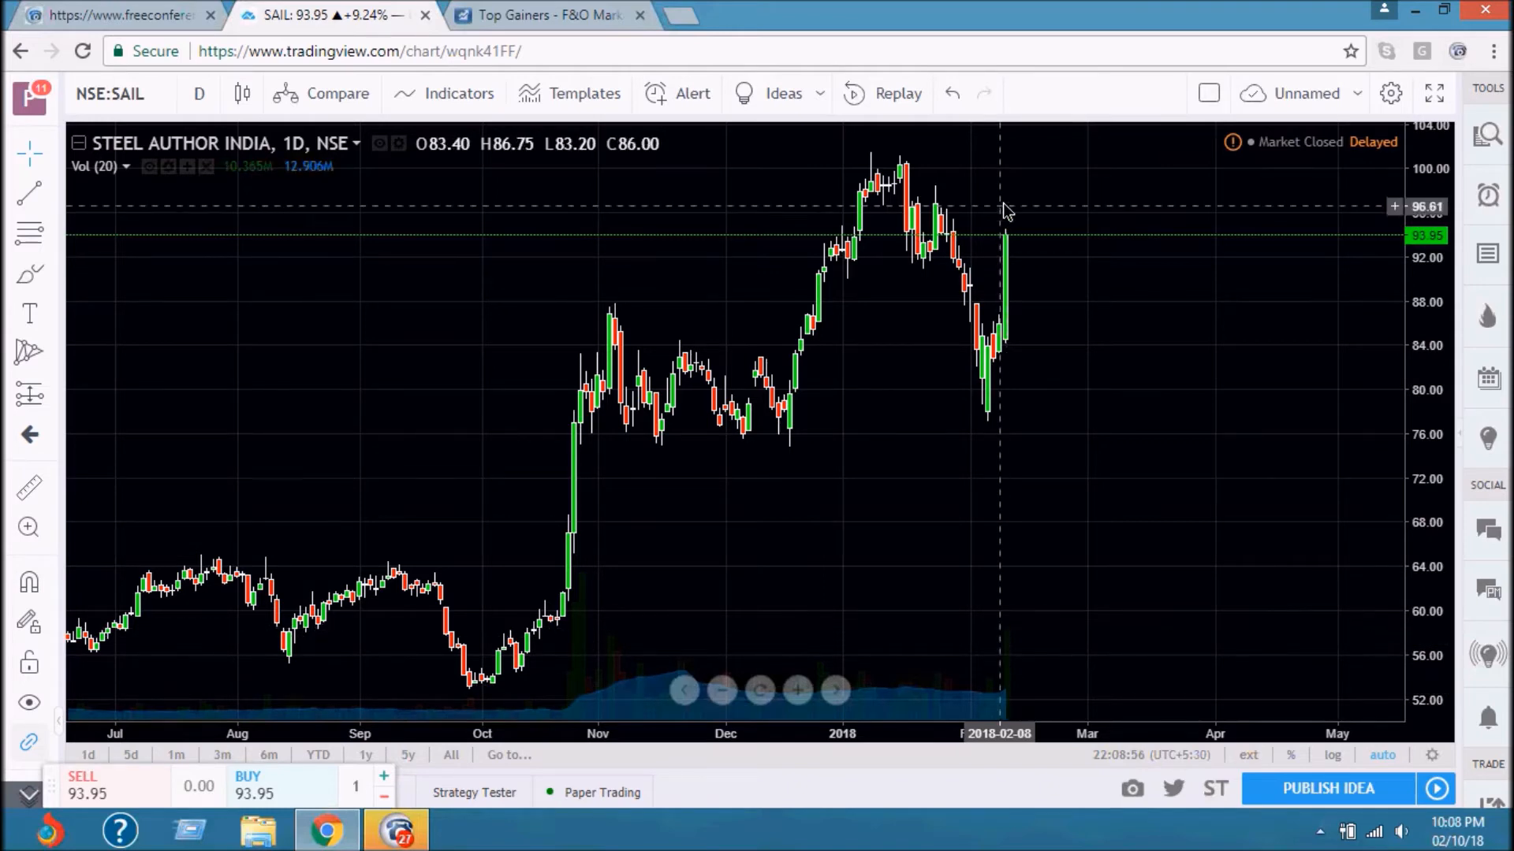
pyautogui.moveTo(1010, 176)
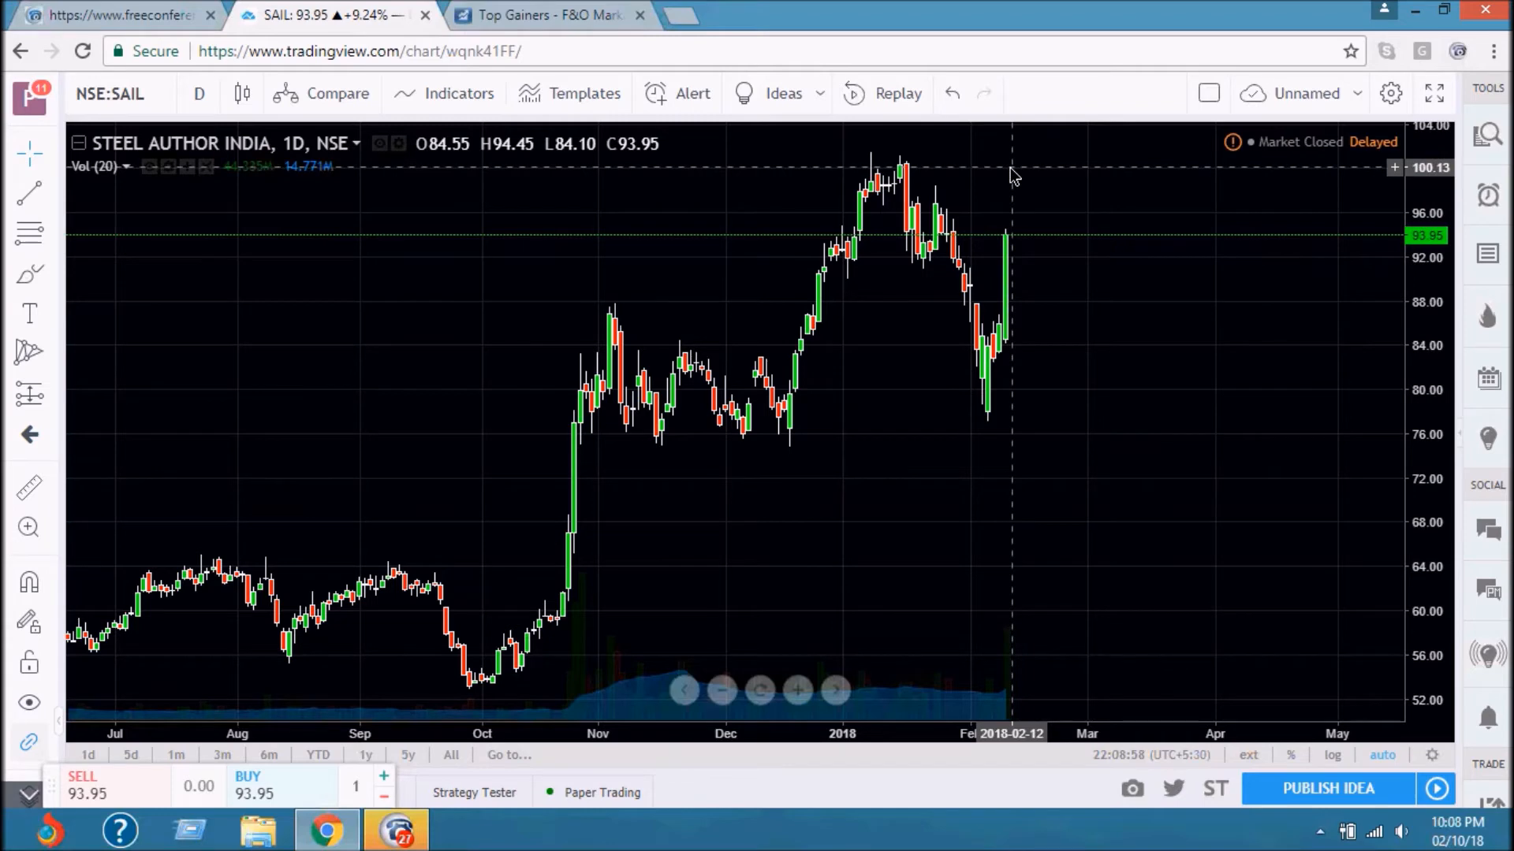
pyautogui.moveTo(1028, 258)
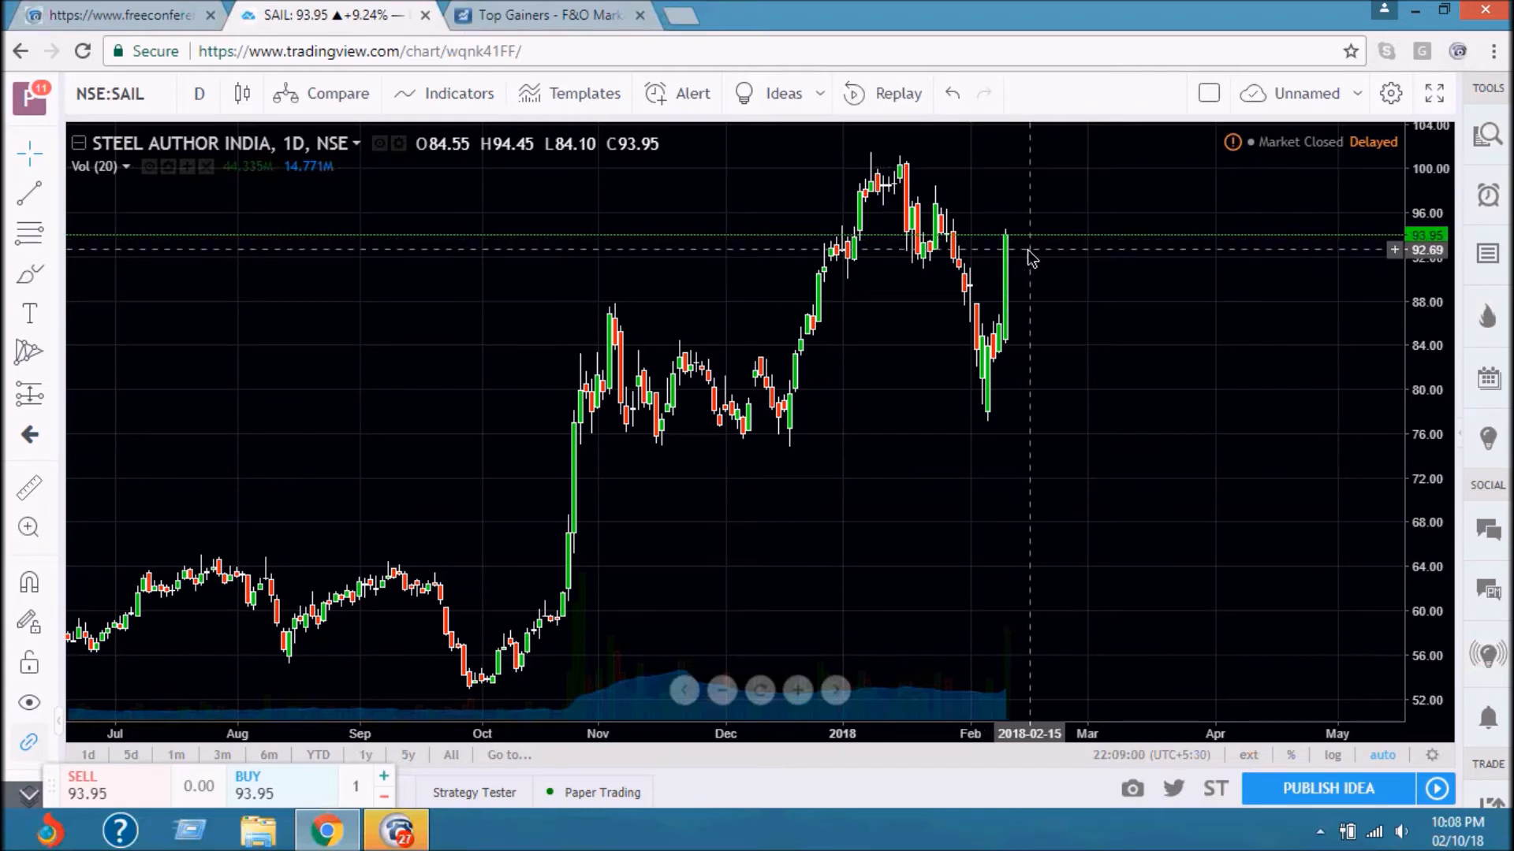
pyautogui.moveTo(1038, 268)
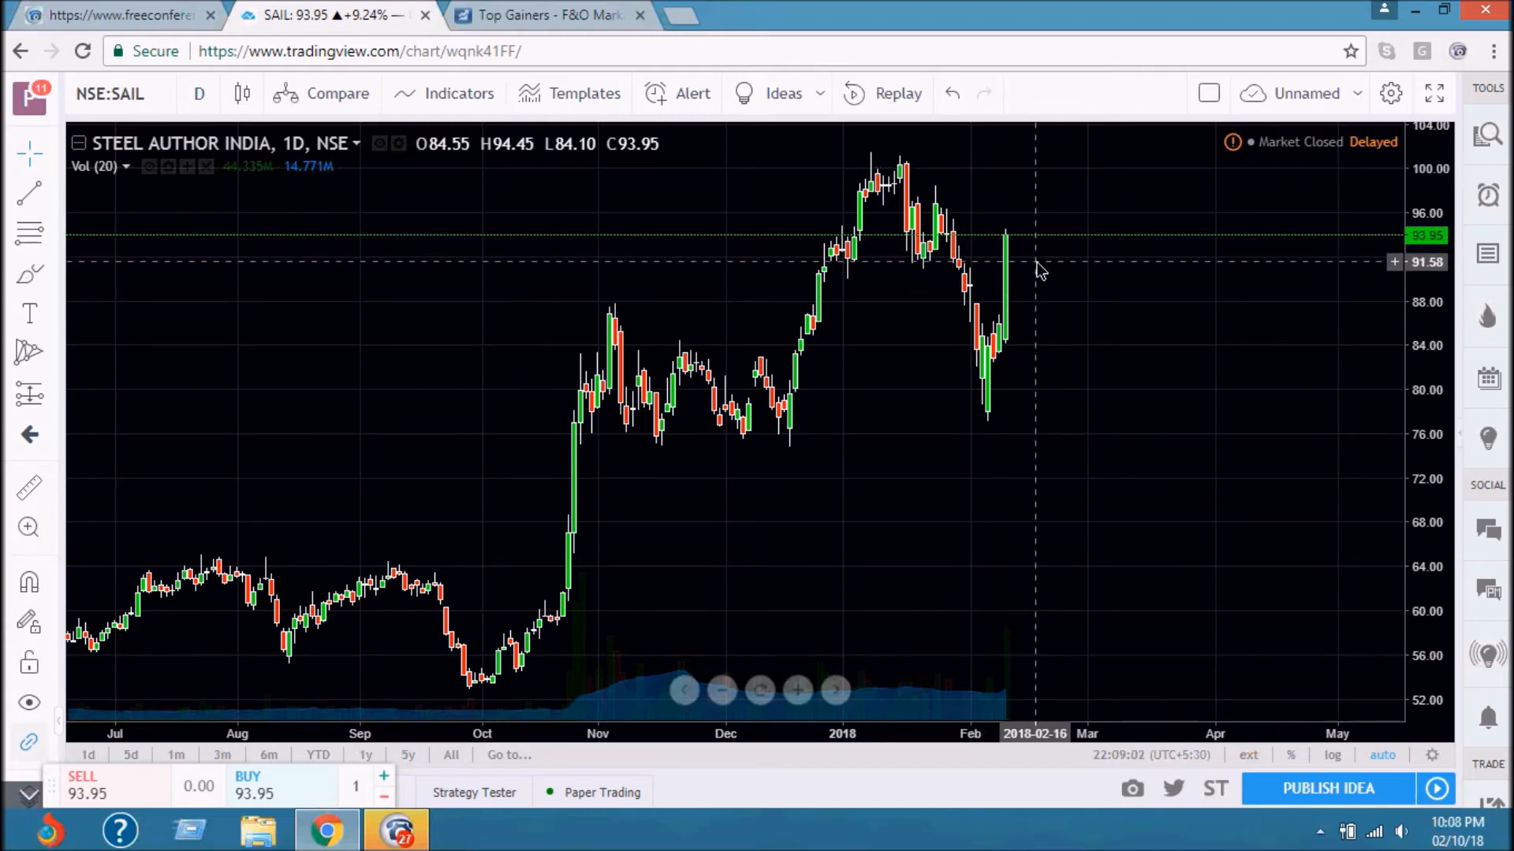
pyautogui.moveTo(1037, 268)
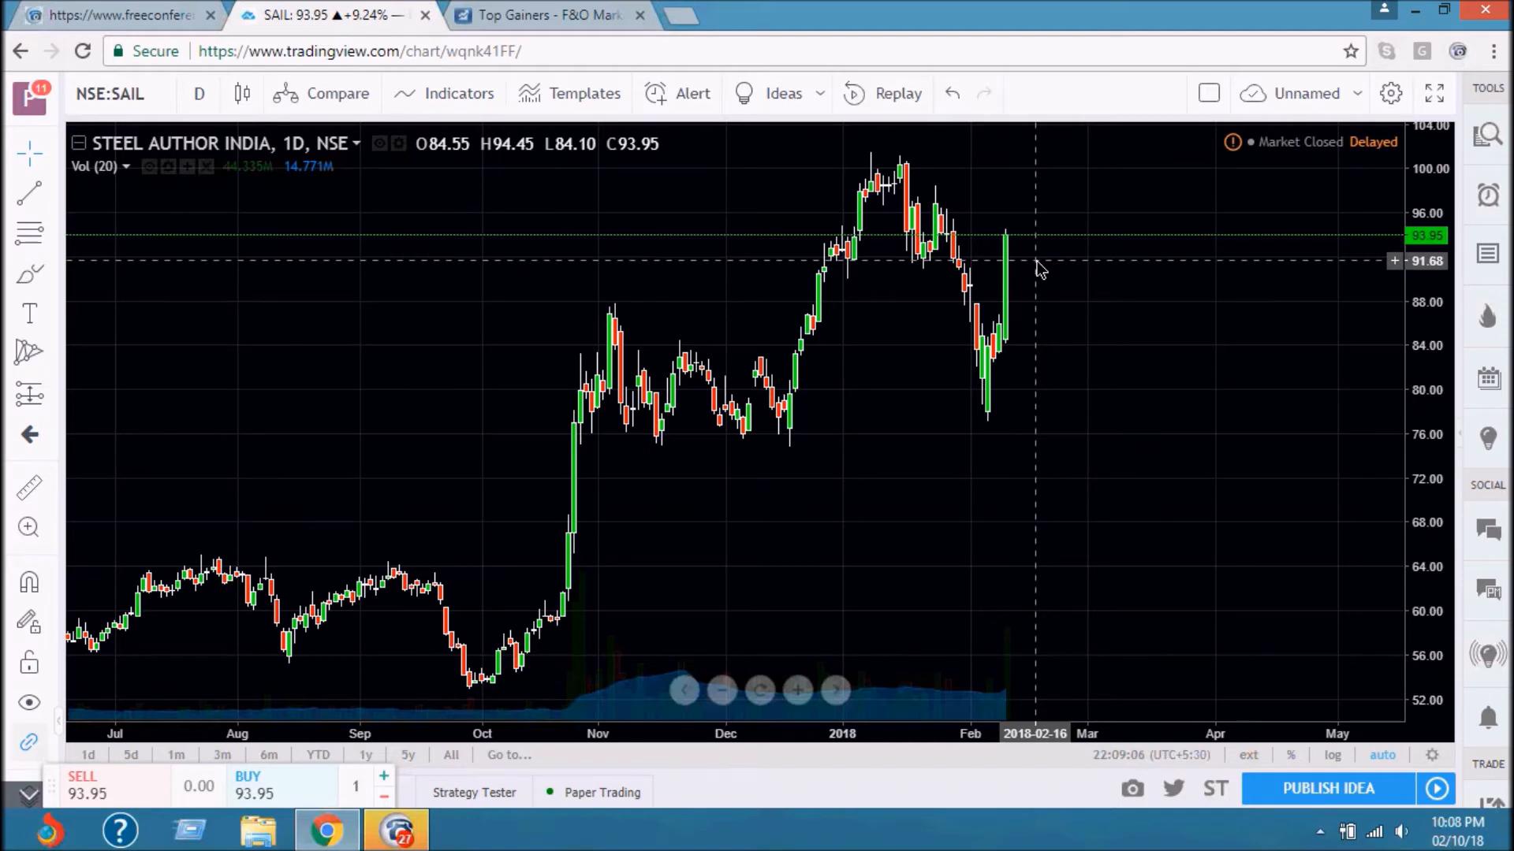
pyautogui.moveTo(1037, 283)
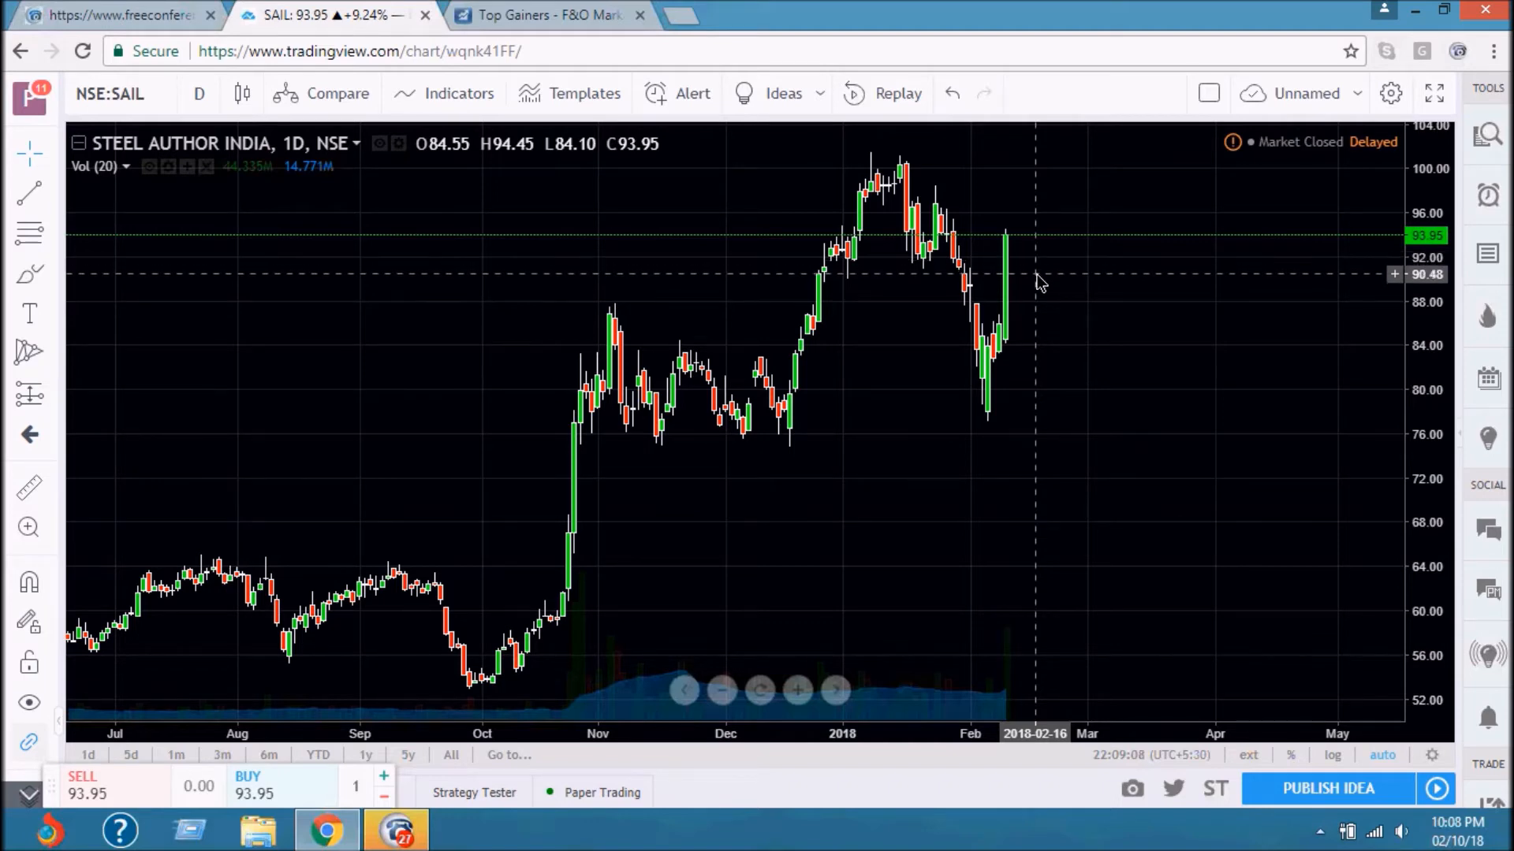
pyautogui.moveTo(1038, 291)
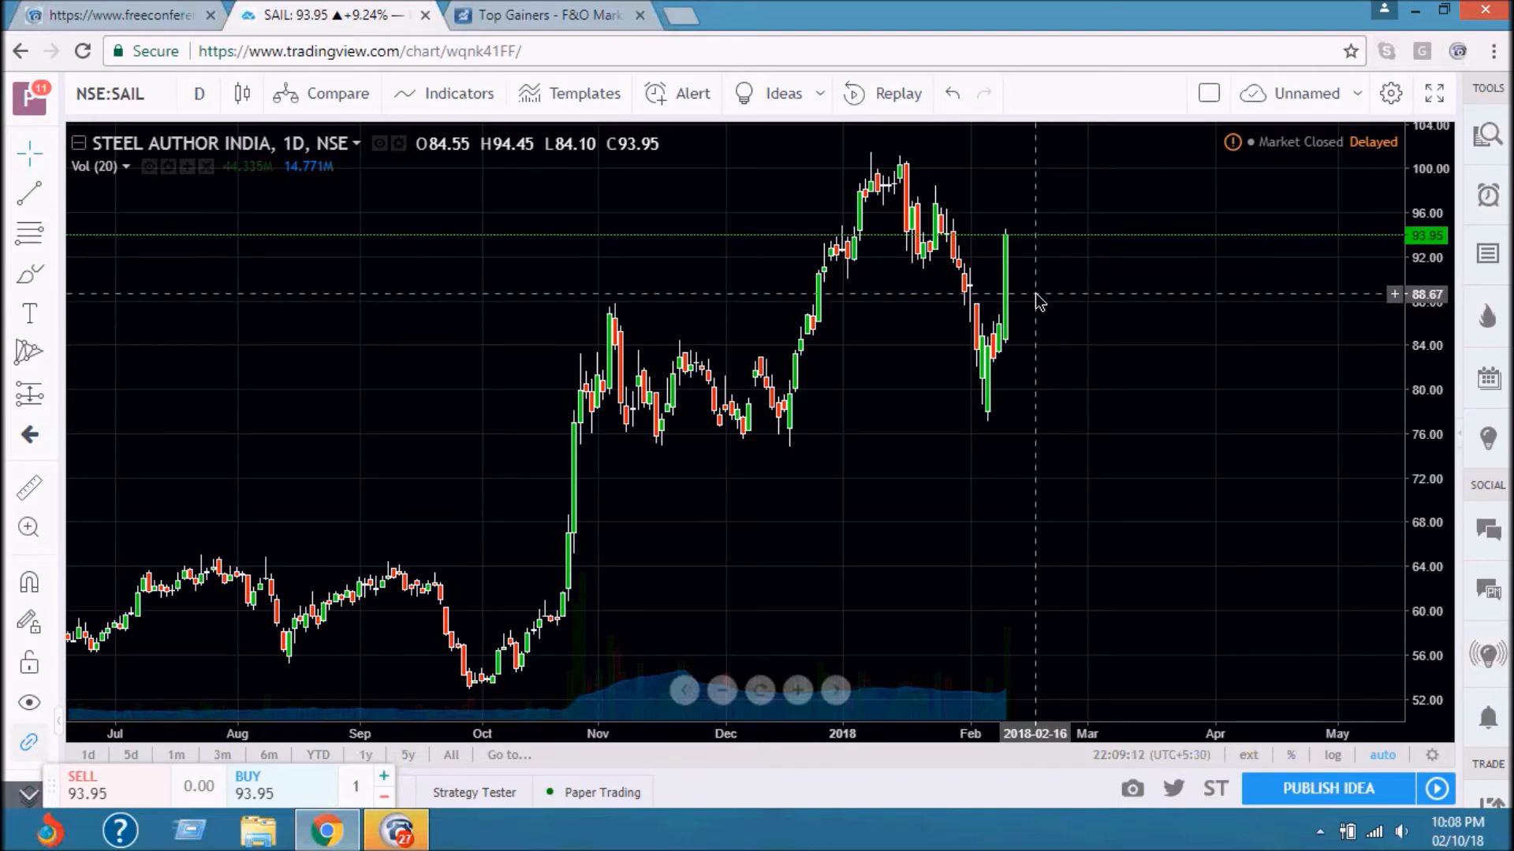
pyautogui.moveTo(1039, 173)
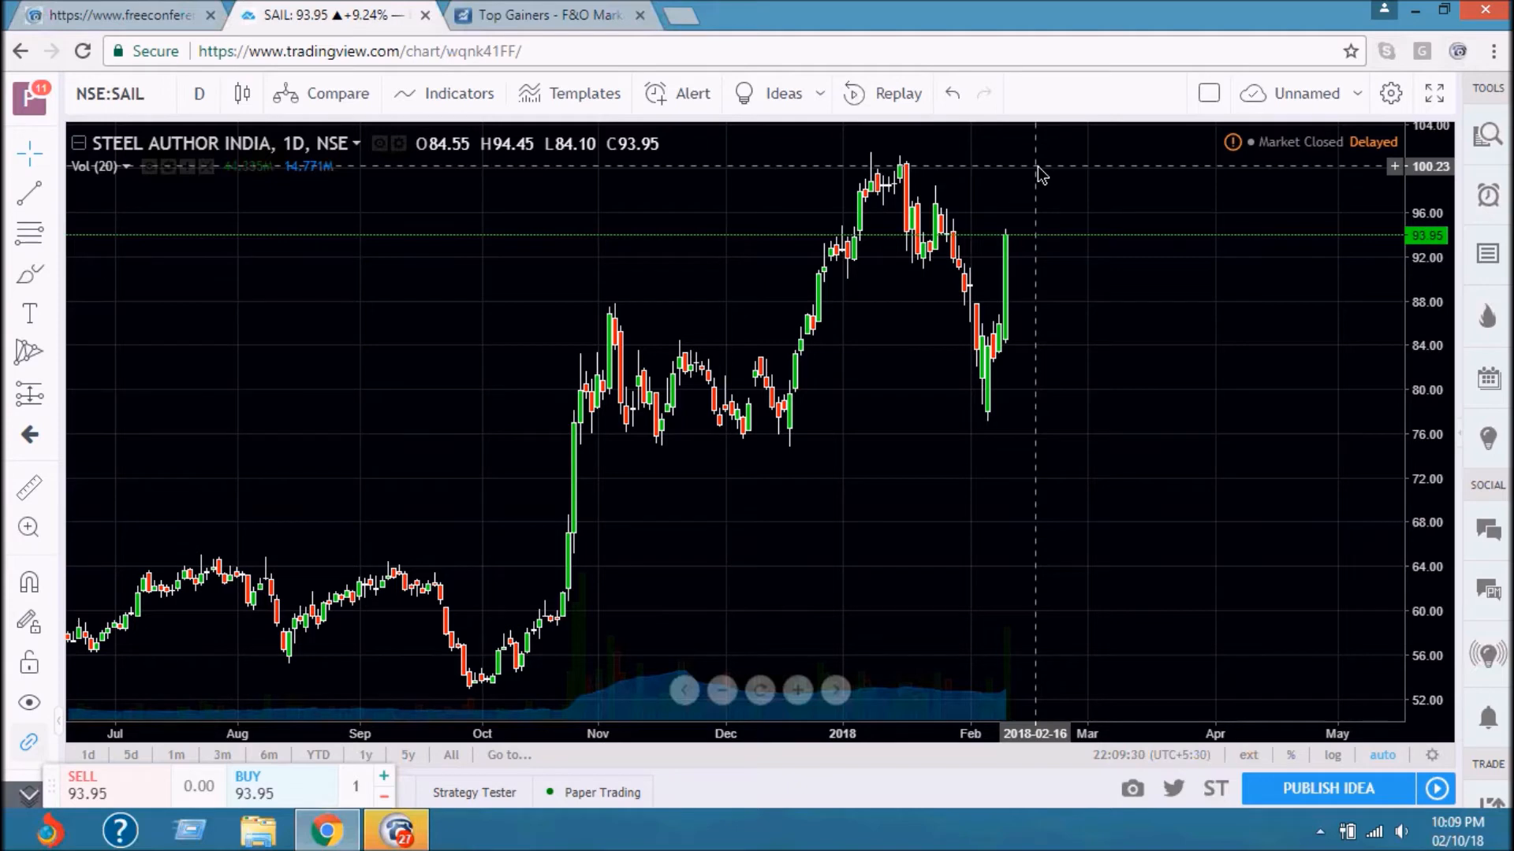
pyautogui.moveTo(536, 13)
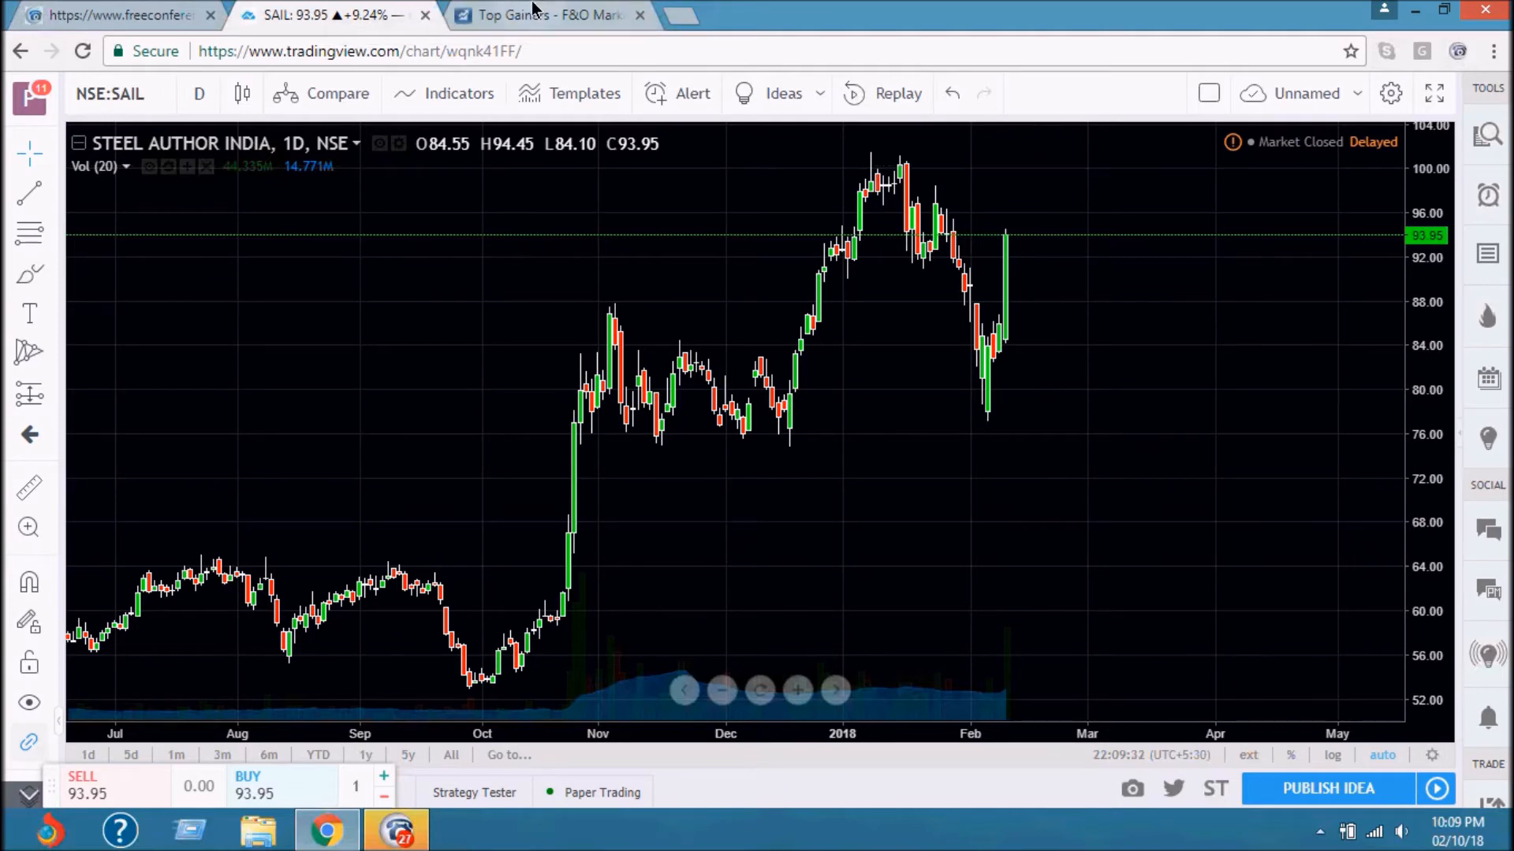
# Open the ADANIENT futures quote from Top Gainers, then return to the SAIL chart
pyautogui.click(545, 14)
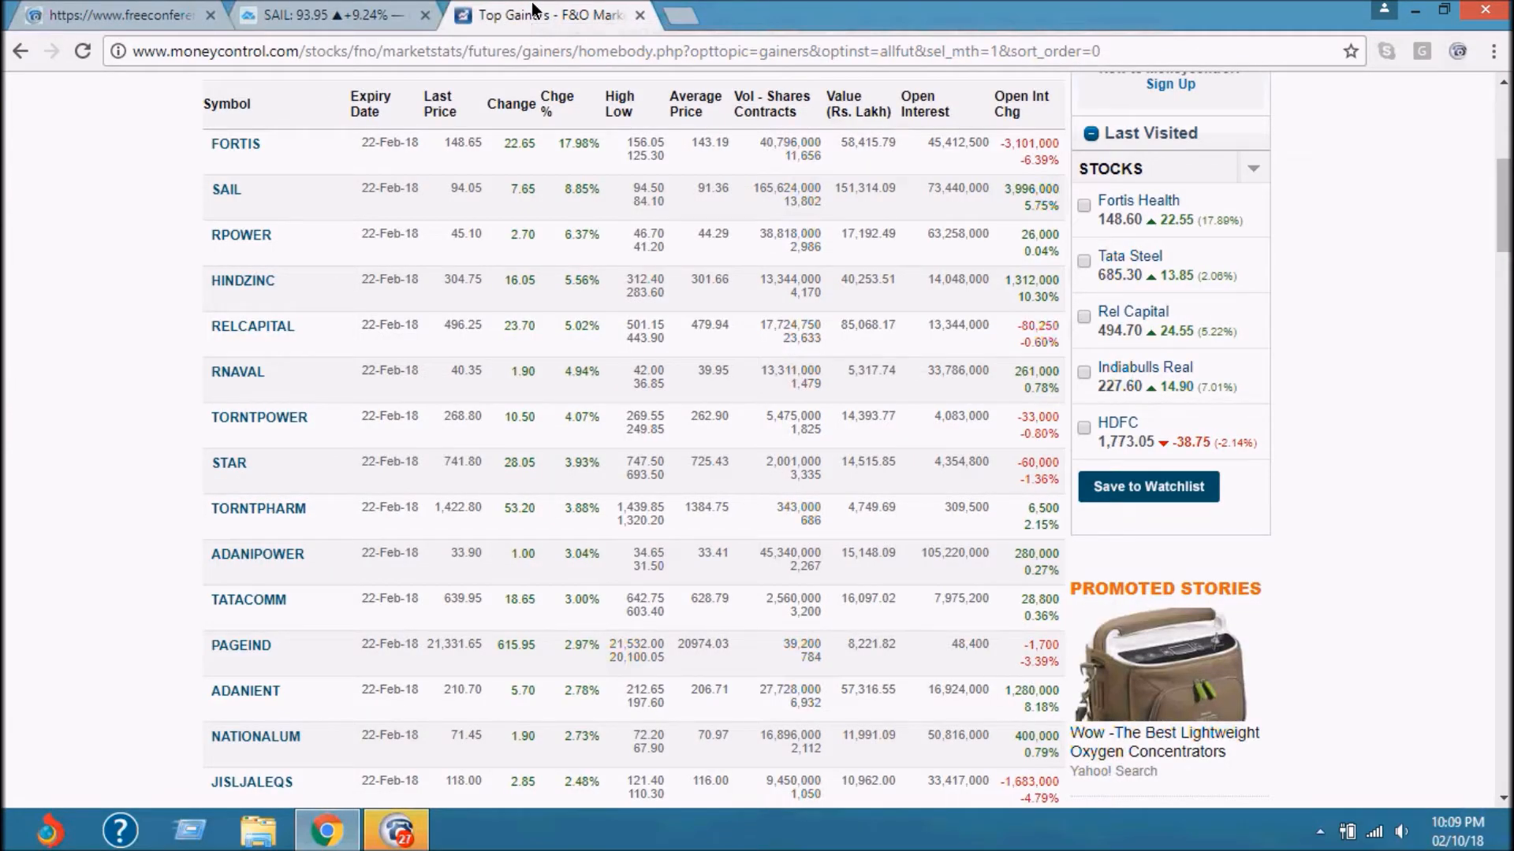
pyautogui.moveTo(246, 182)
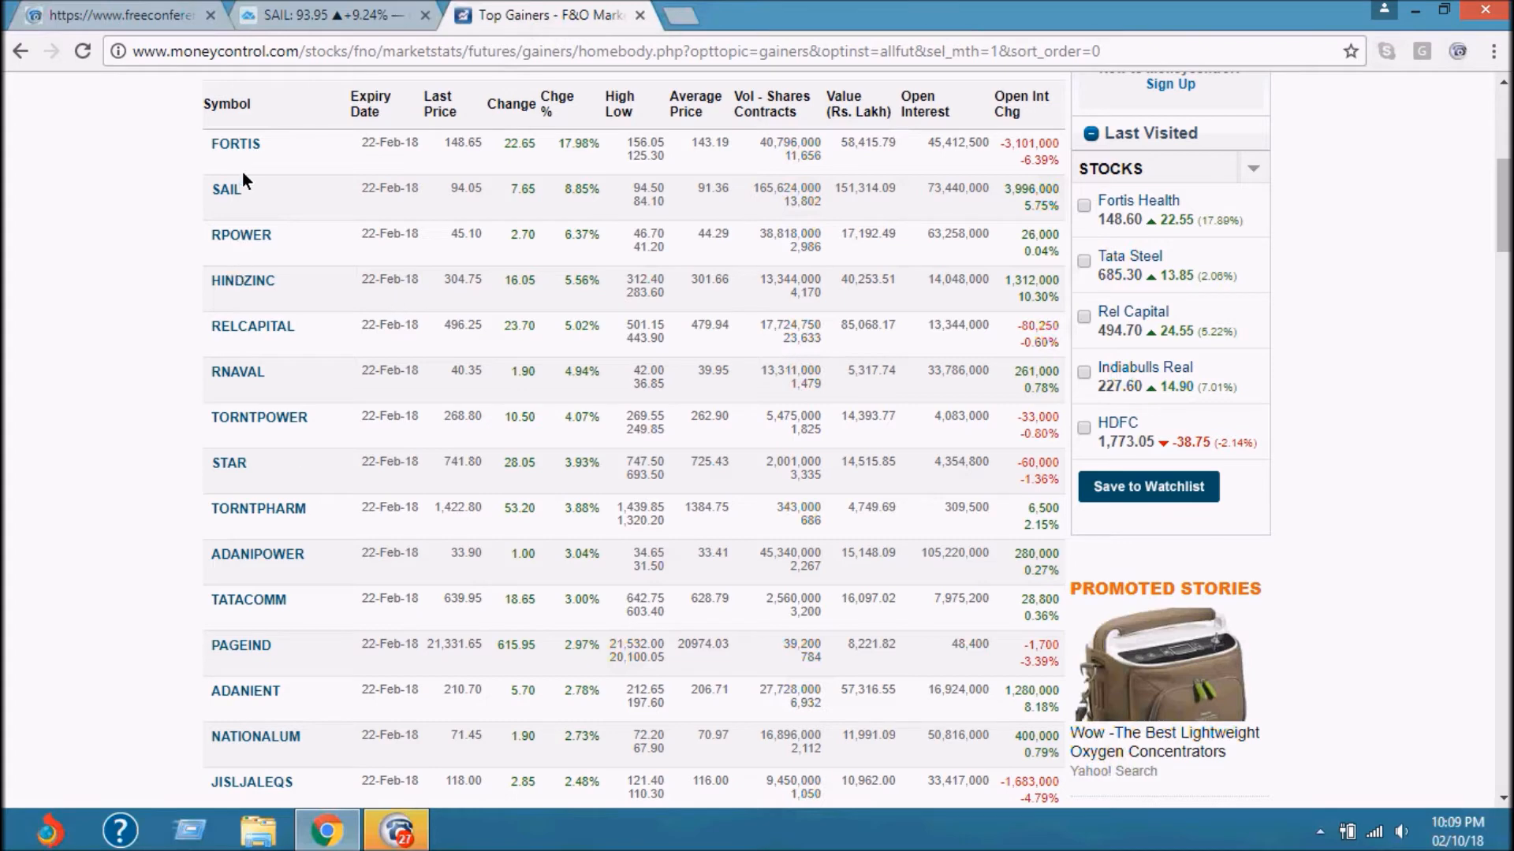
pyautogui.moveTo(252, 307)
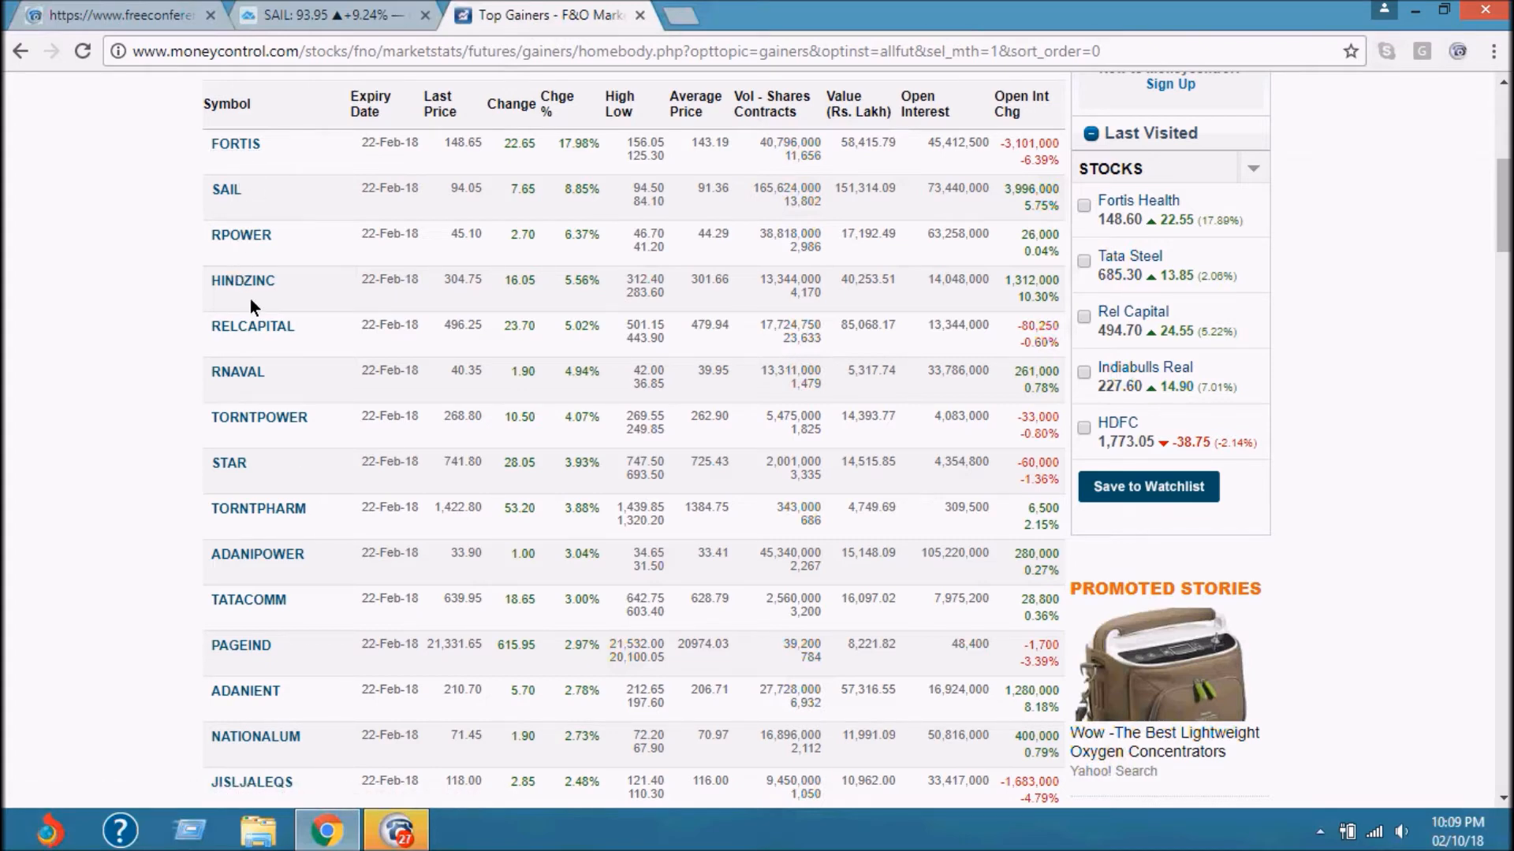
pyautogui.moveTo(314, 350)
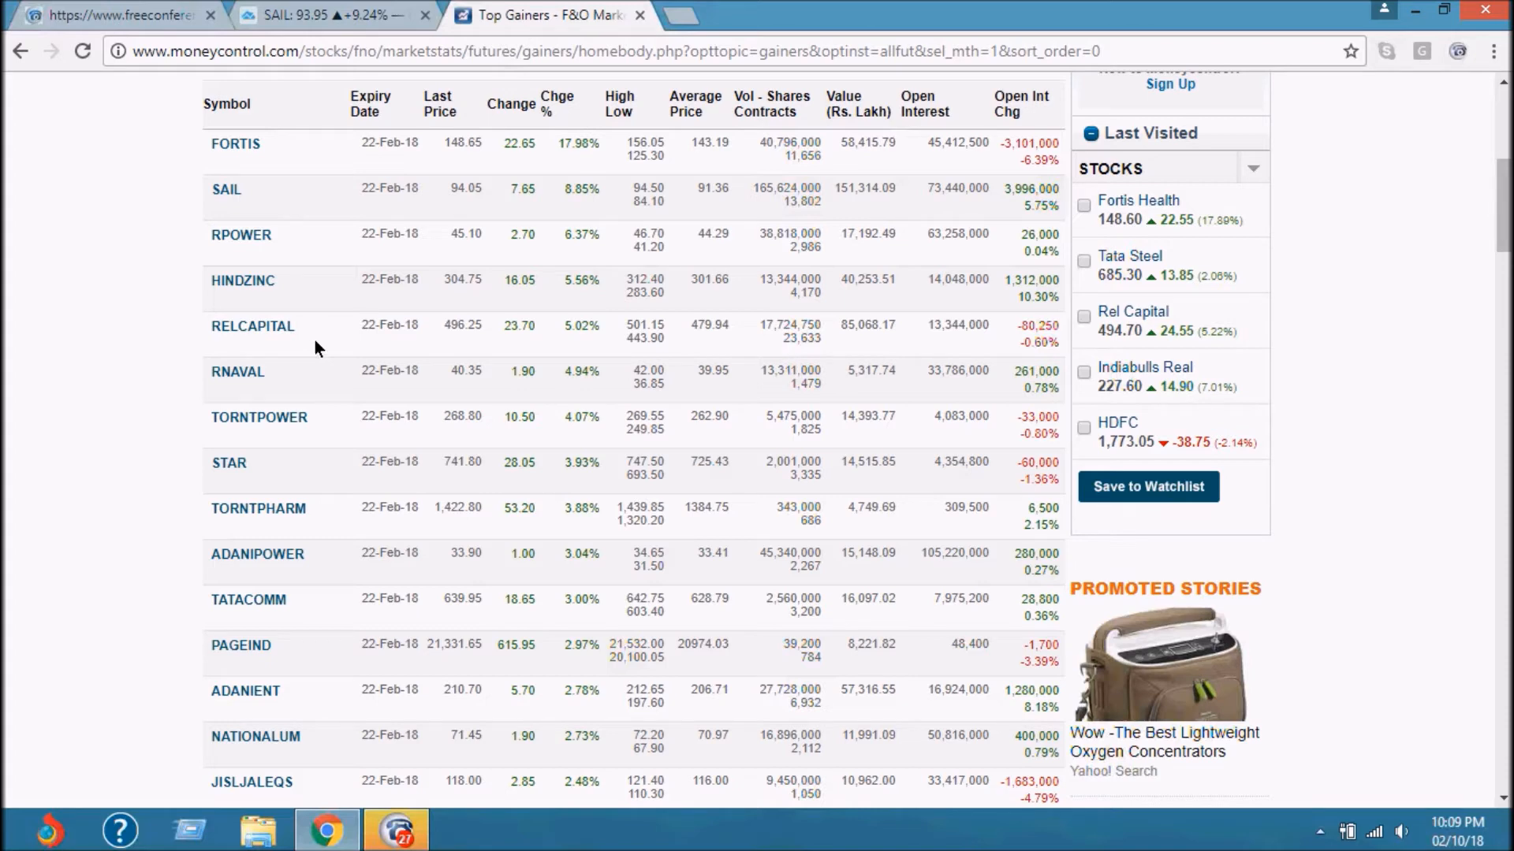
pyautogui.moveTo(490, 327)
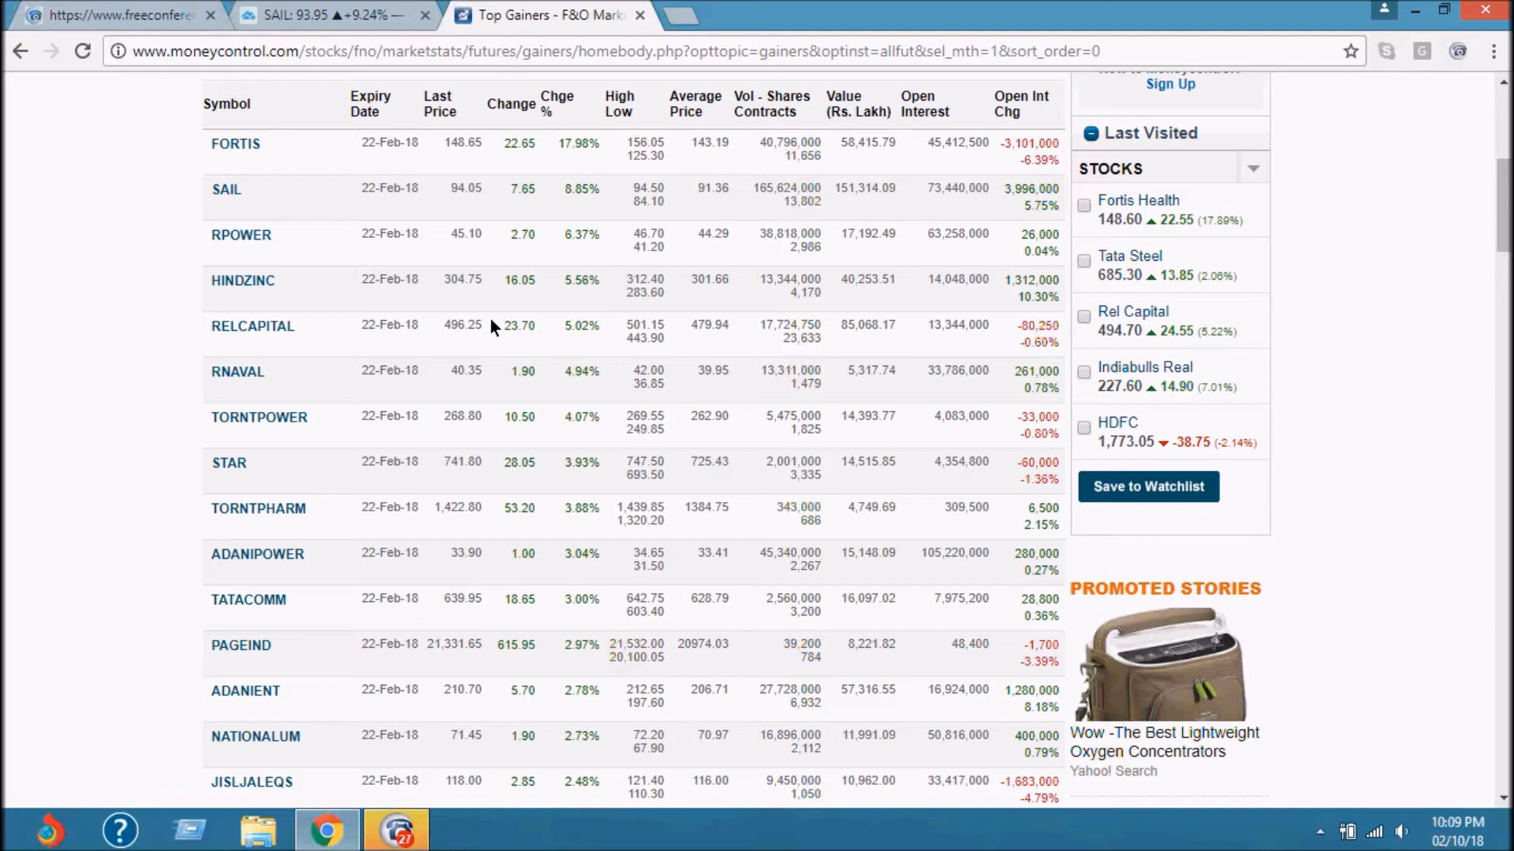
pyautogui.moveTo(347, 328)
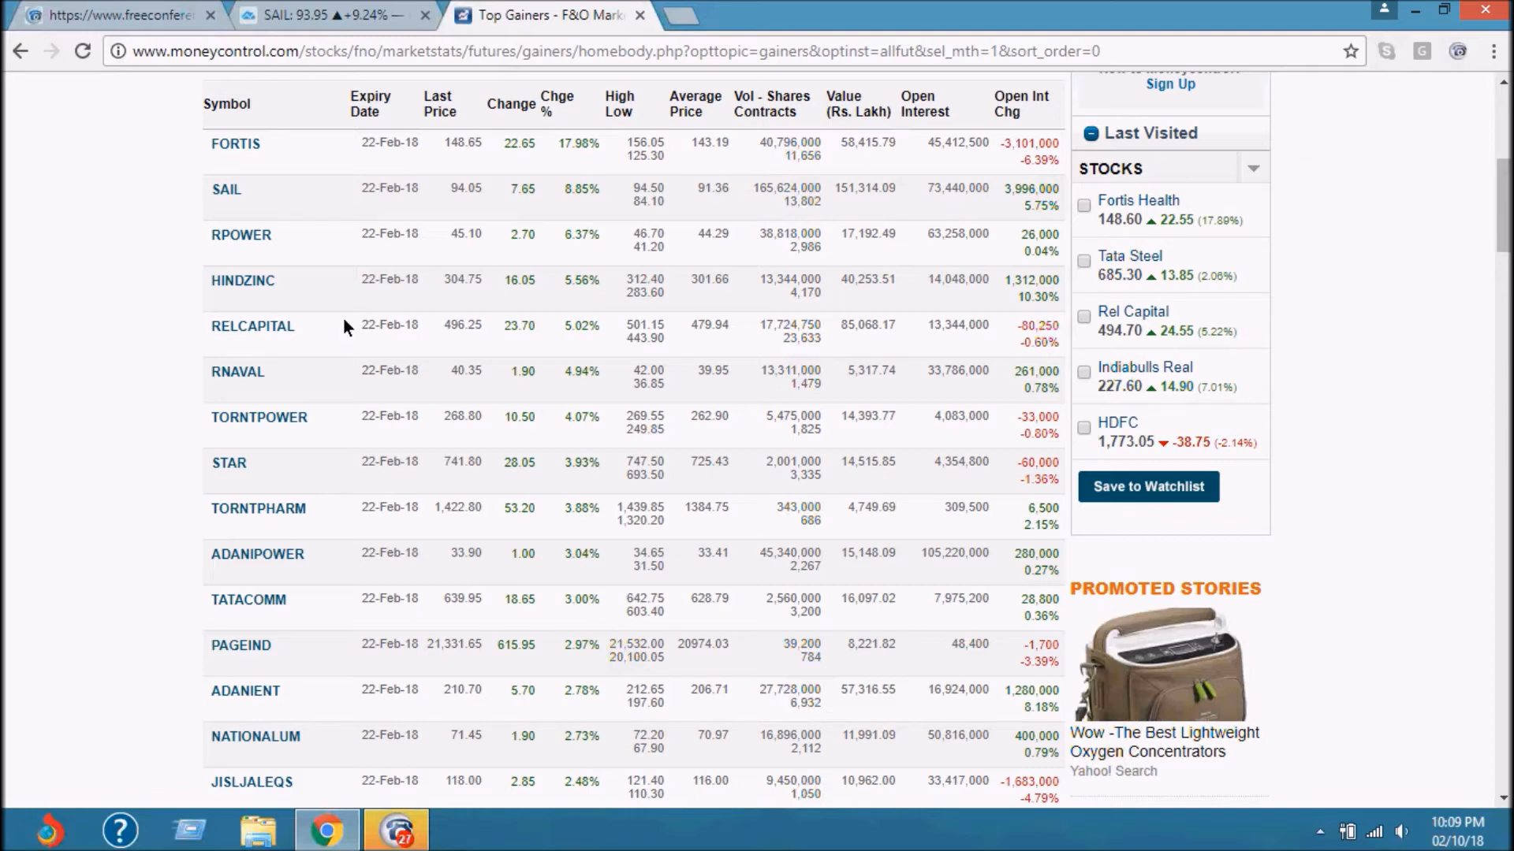
pyautogui.moveTo(253, 327)
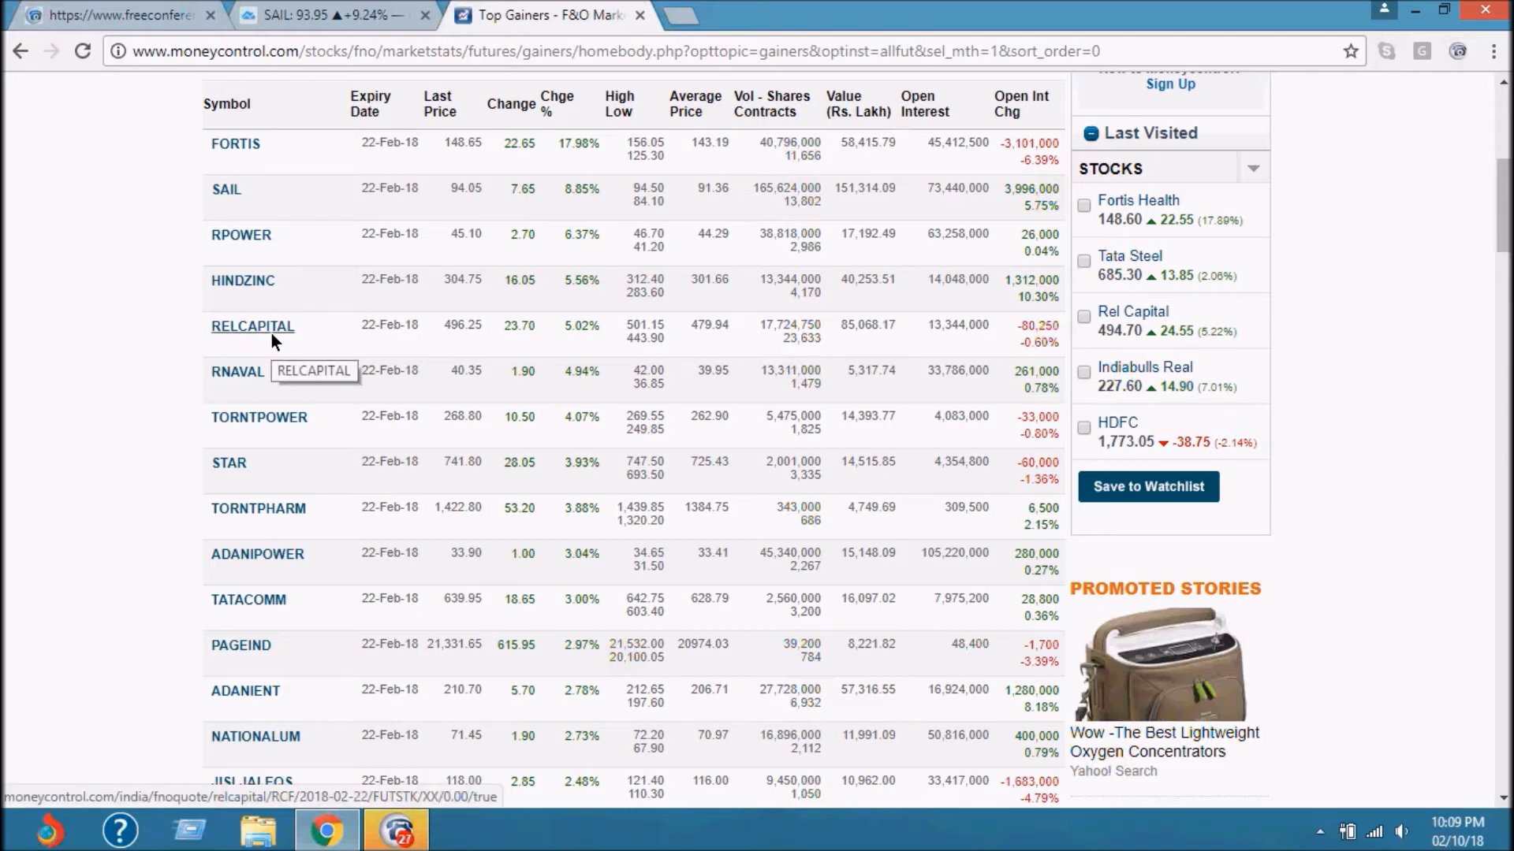
pyautogui.moveTo(590, 342)
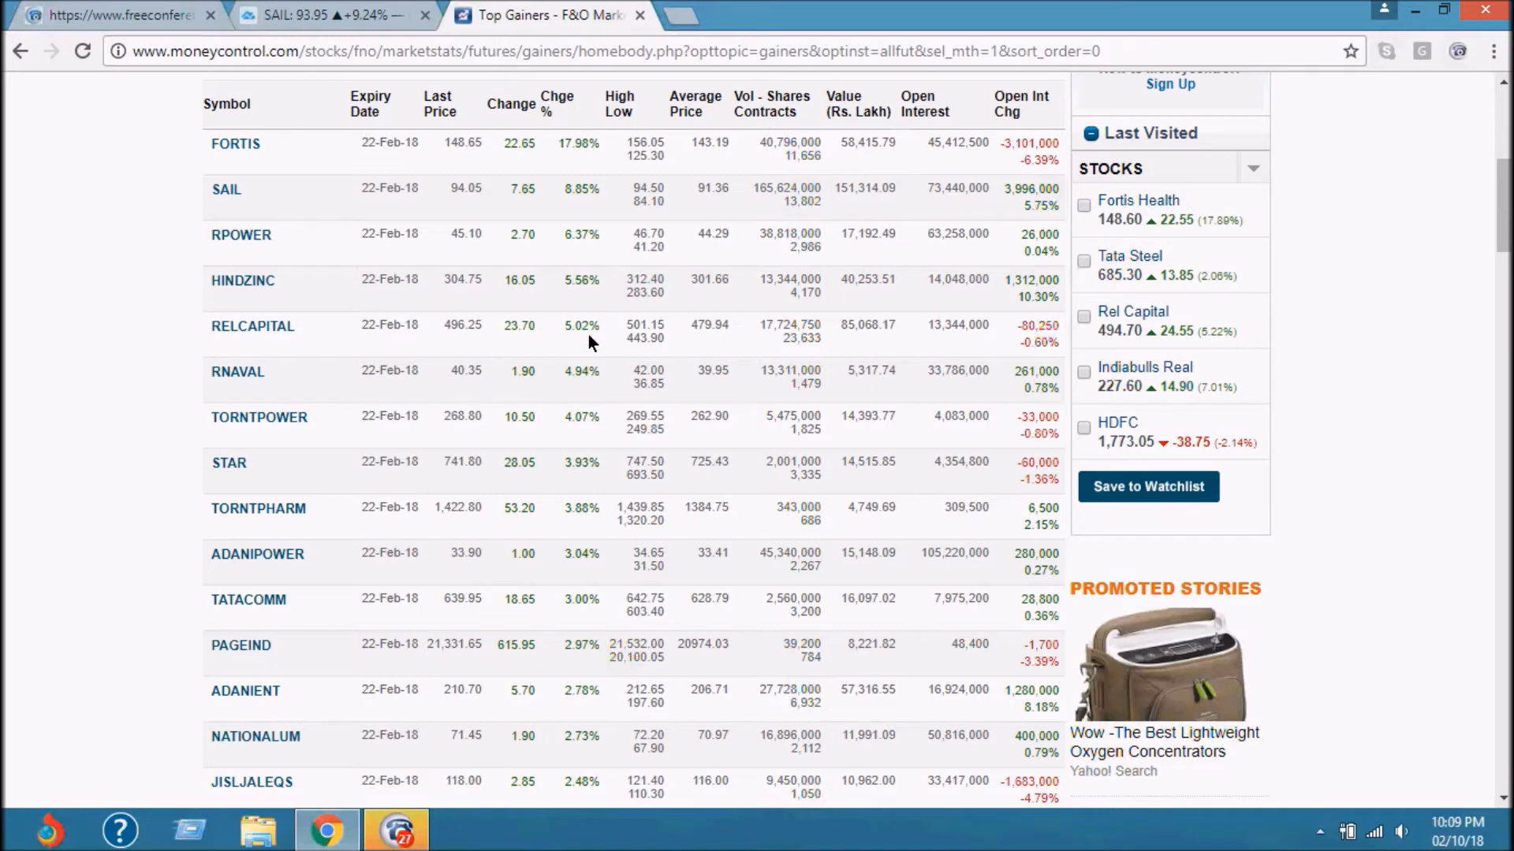
pyautogui.moveTo(284, 359)
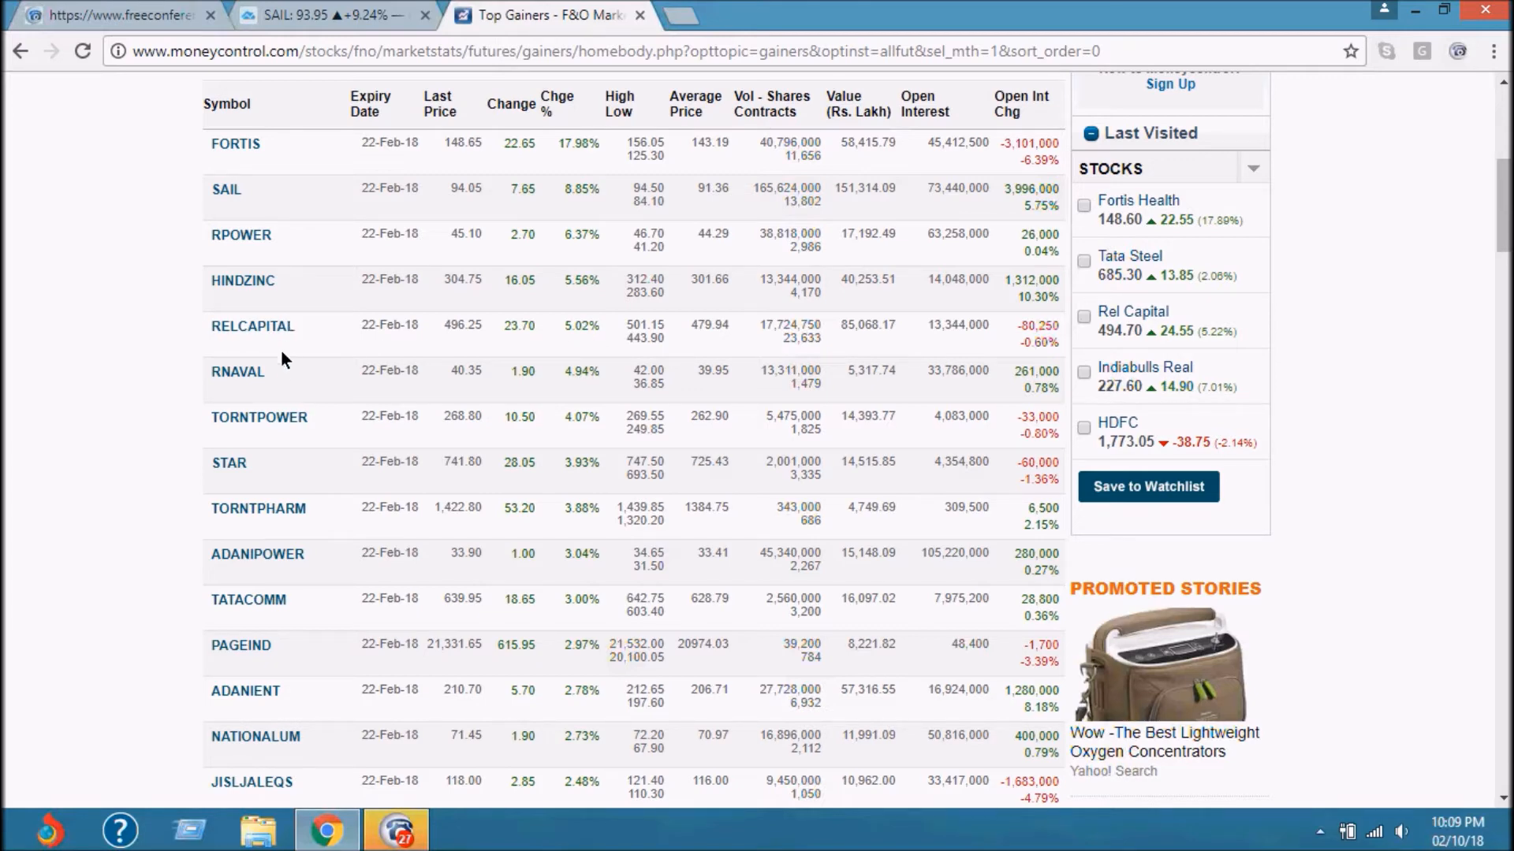
pyautogui.moveTo(237, 371)
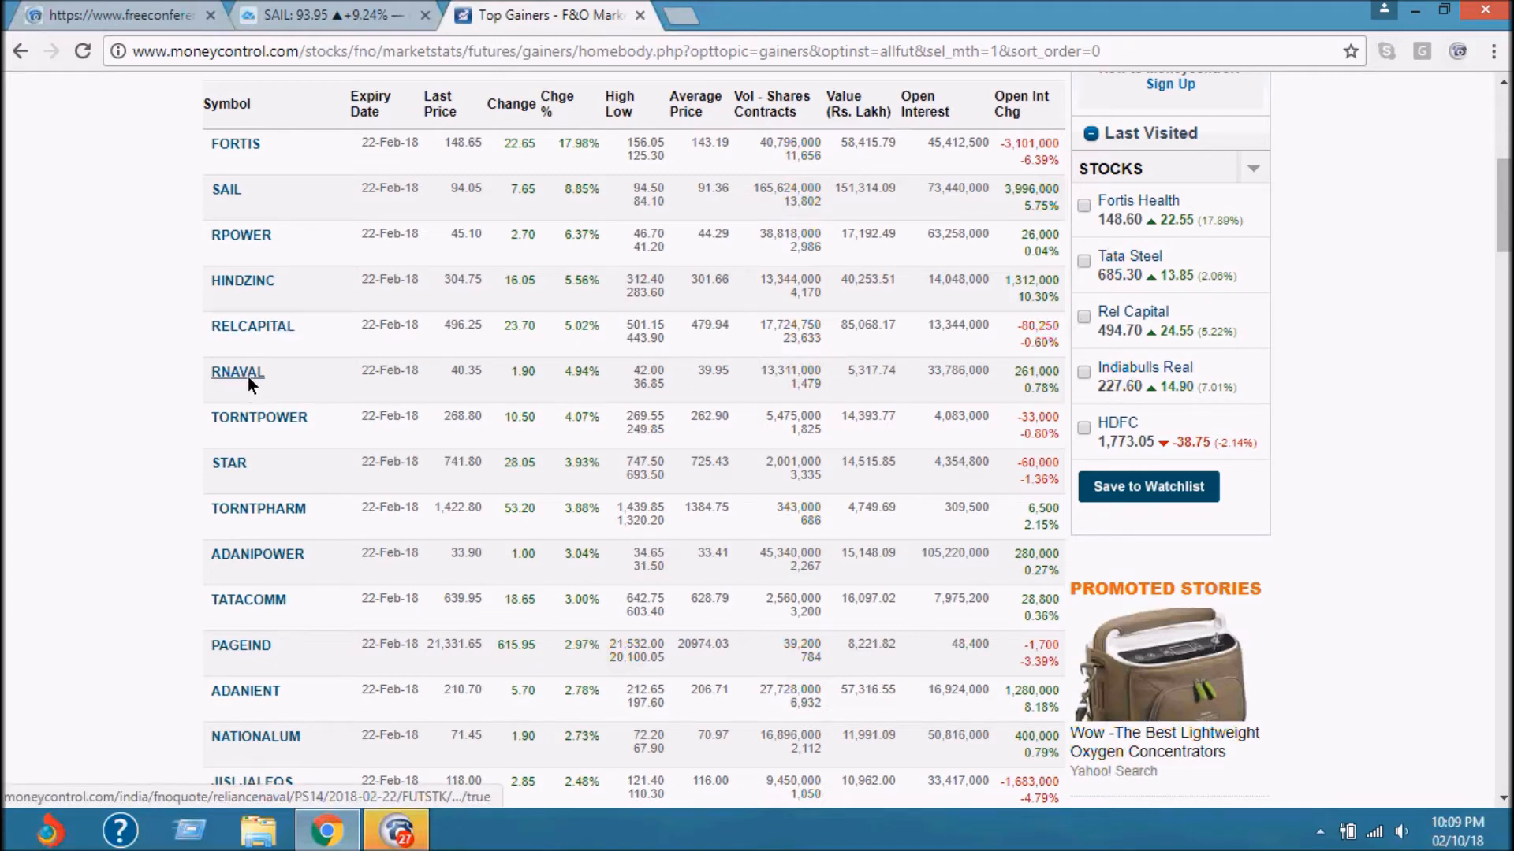
pyautogui.moveTo(238, 371)
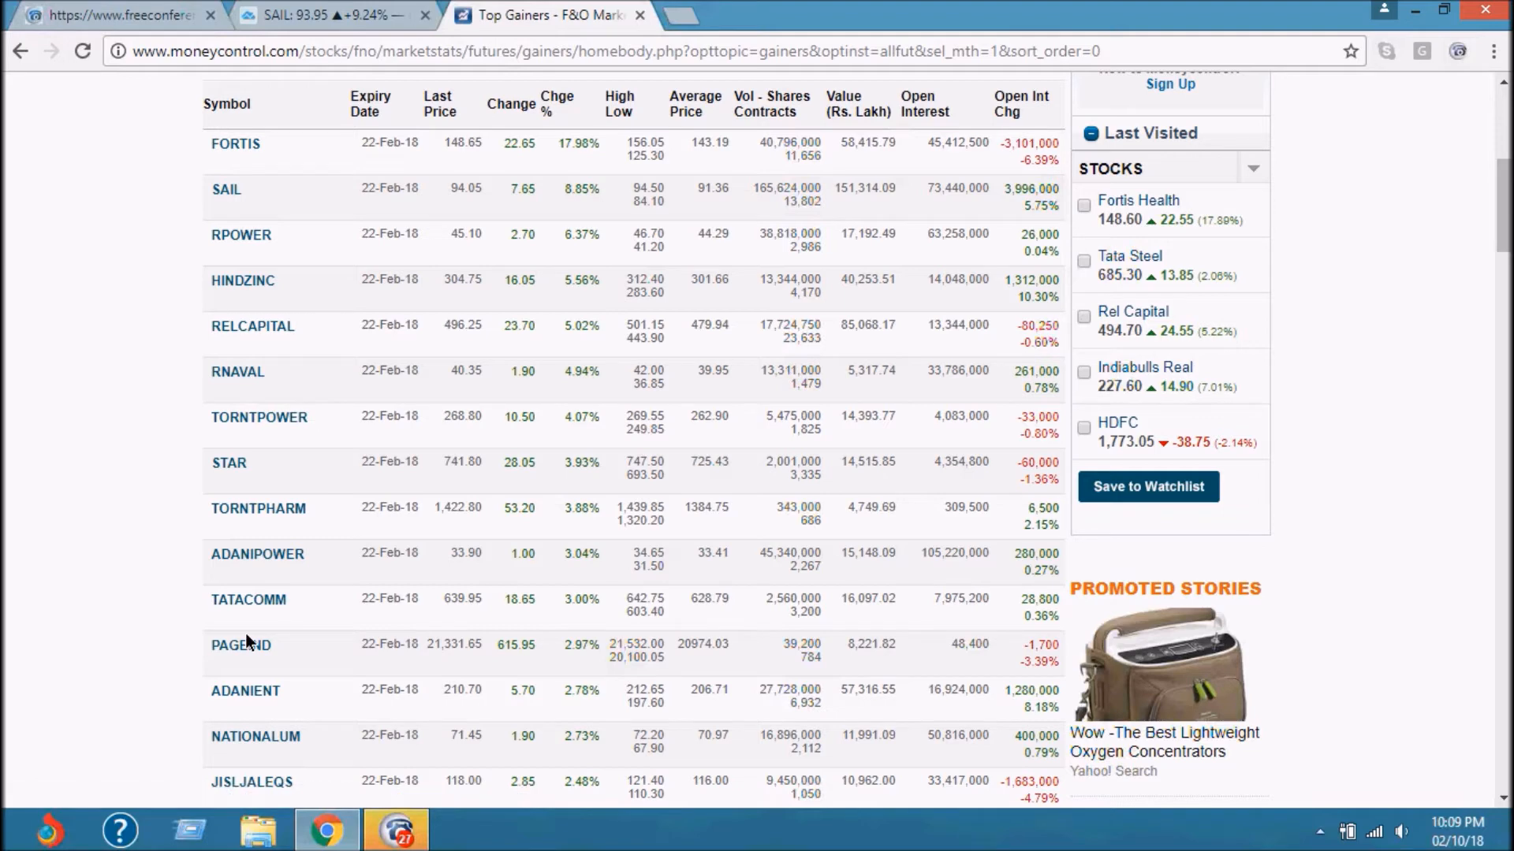
pyautogui.moveTo(249, 417)
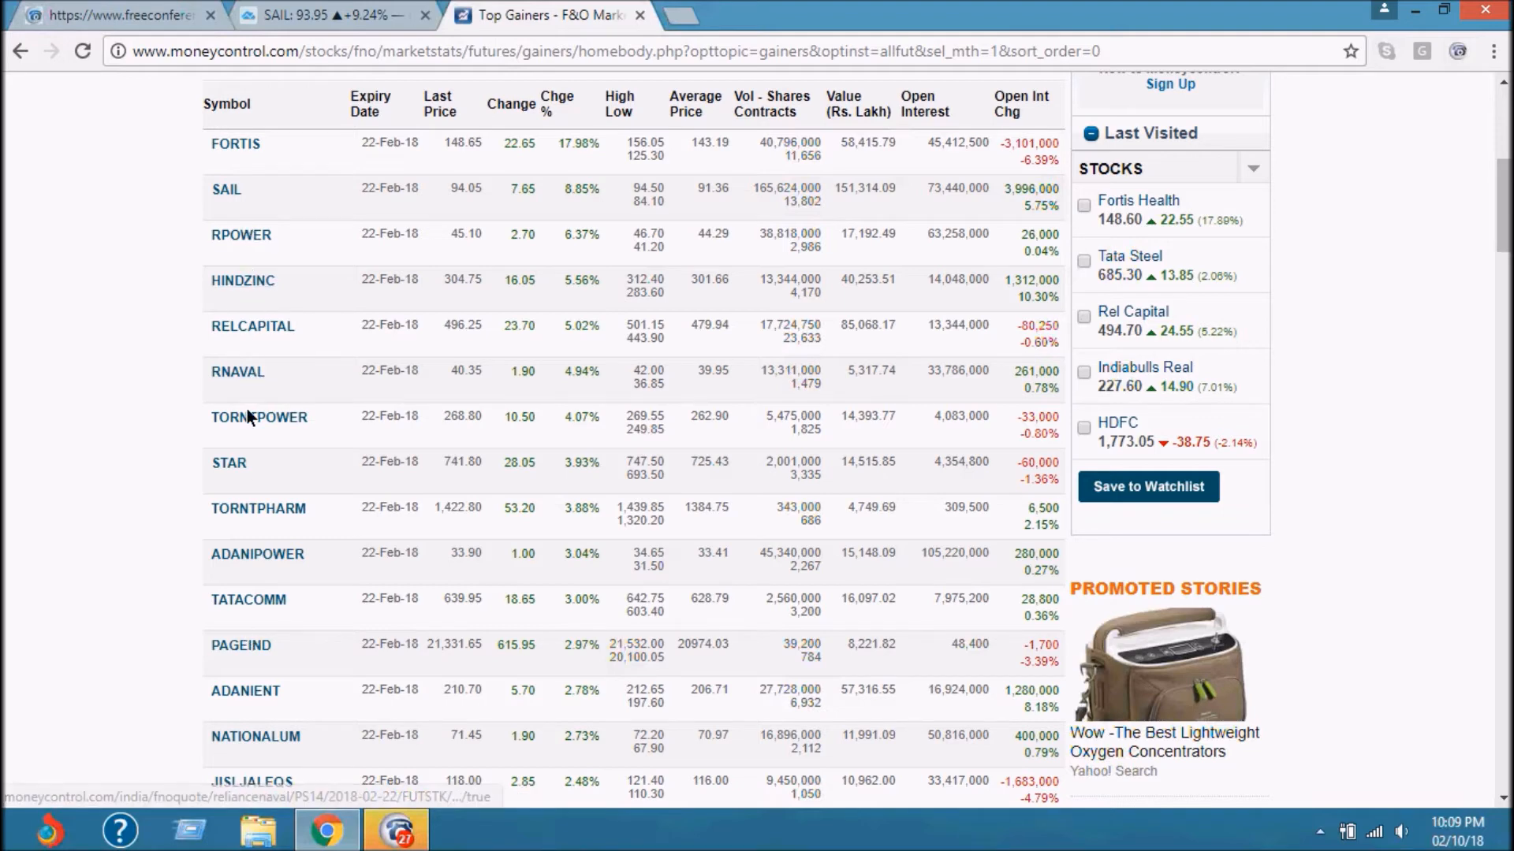
pyautogui.moveTo(229, 463)
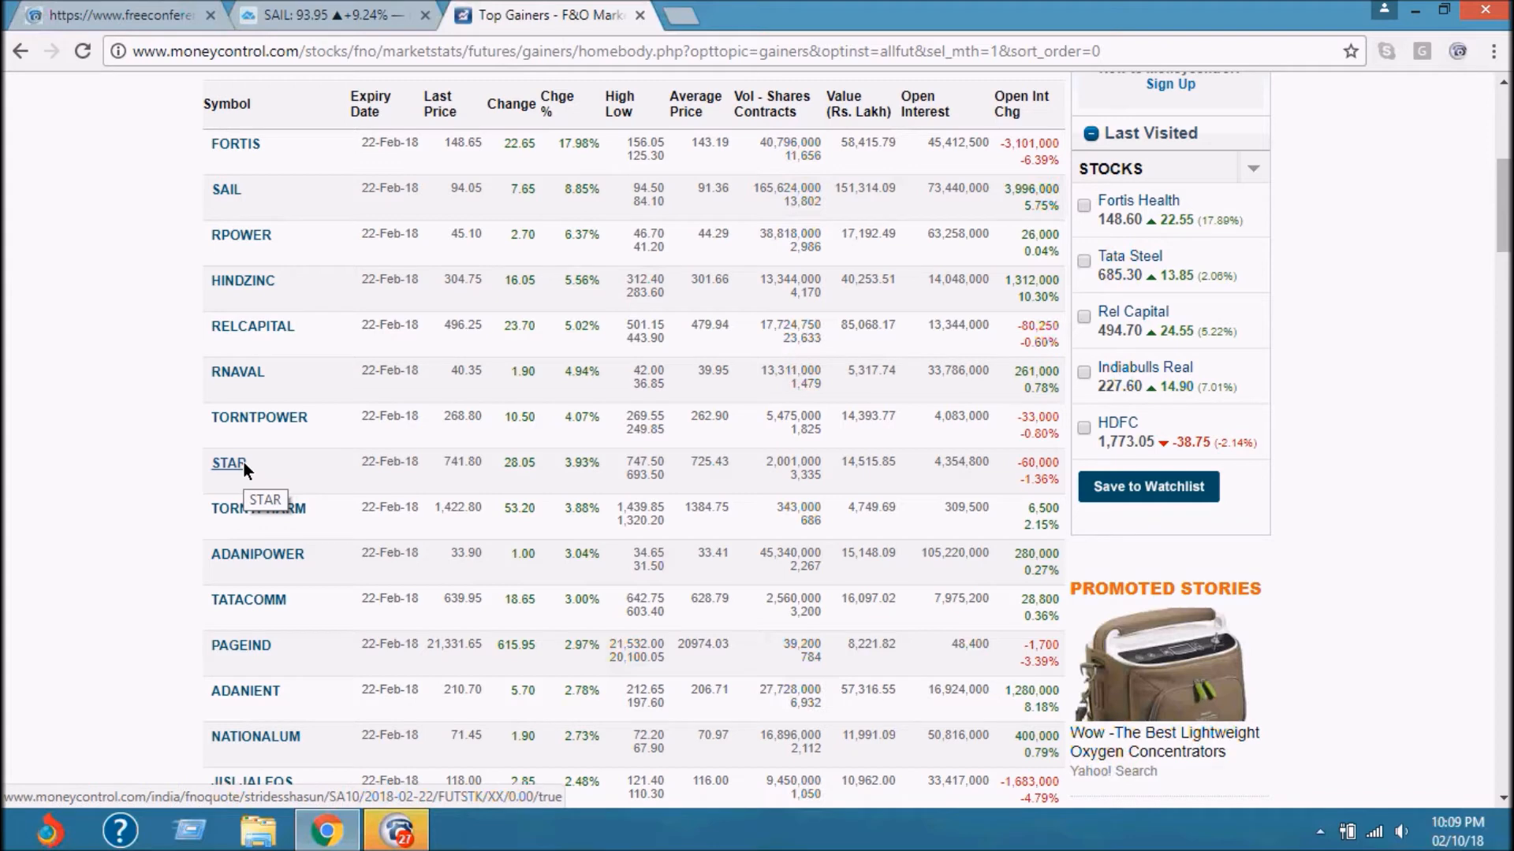
pyautogui.moveTo(266, 319)
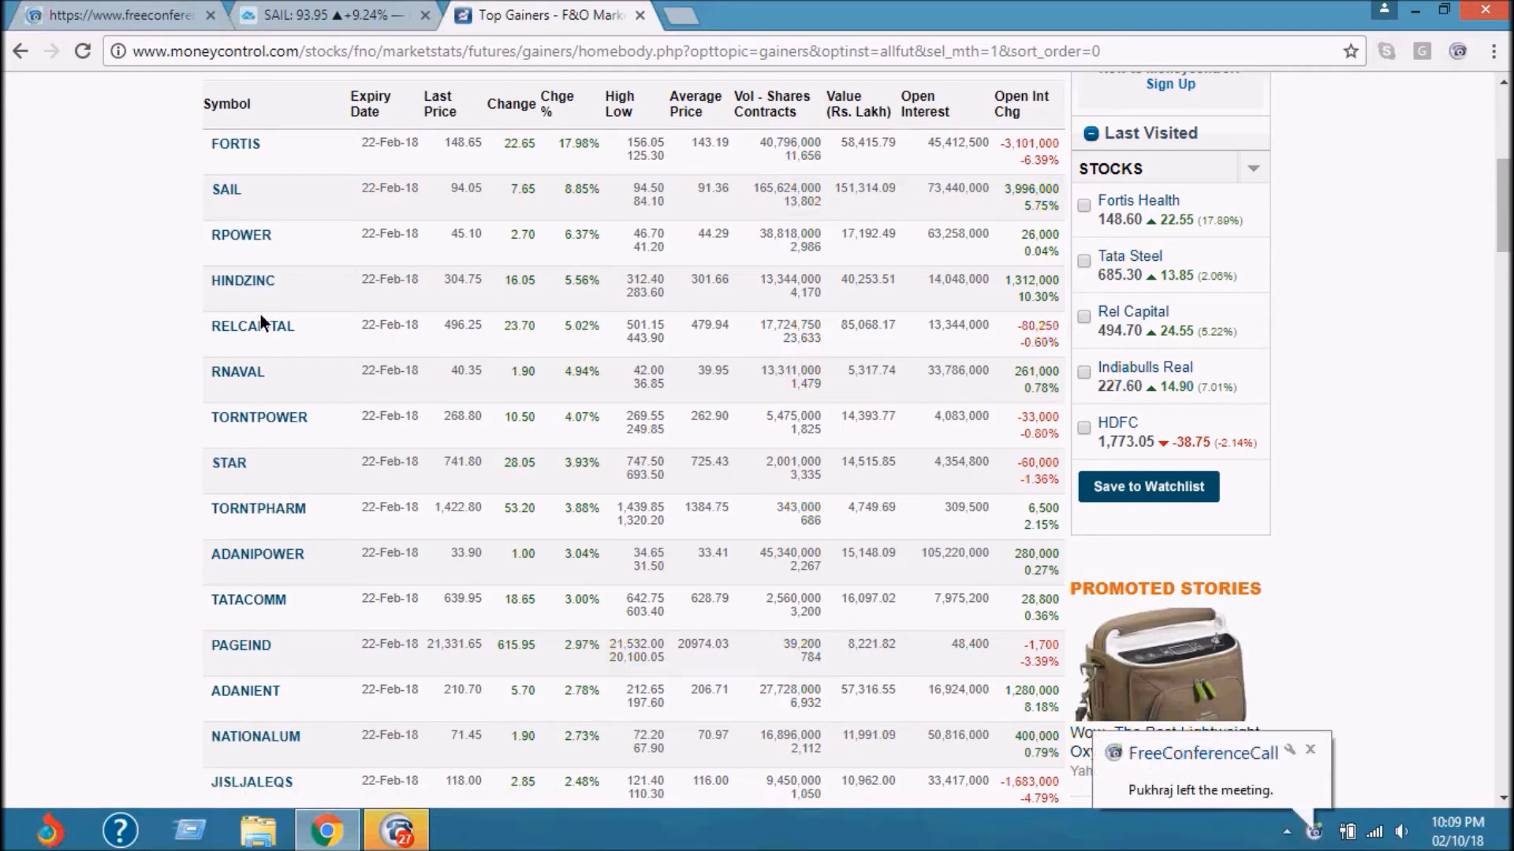
pyautogui.moveTo(257, 599)
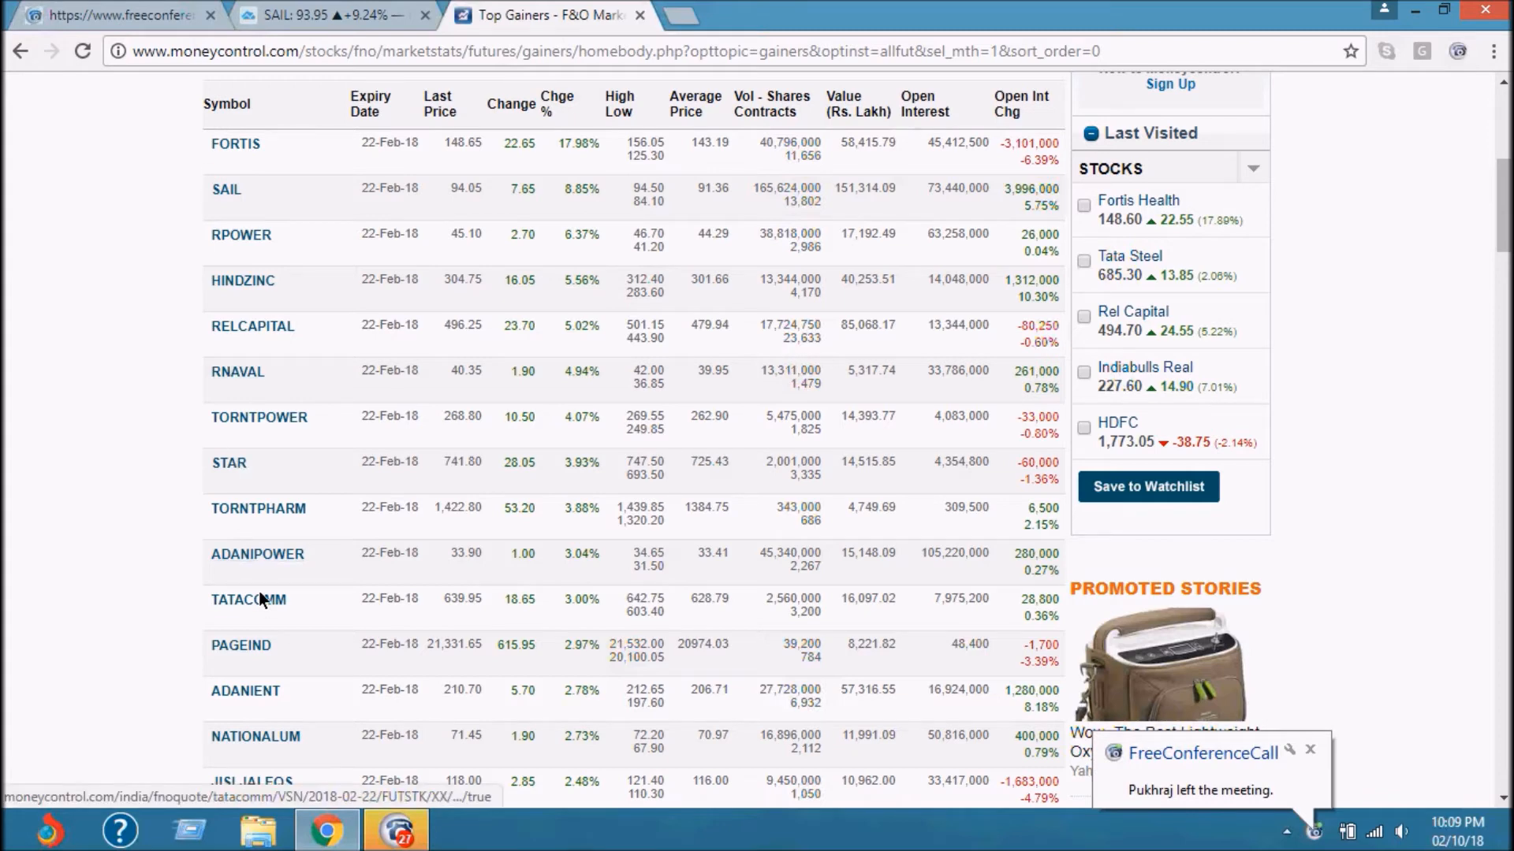
pyautogui.click(245, 690)
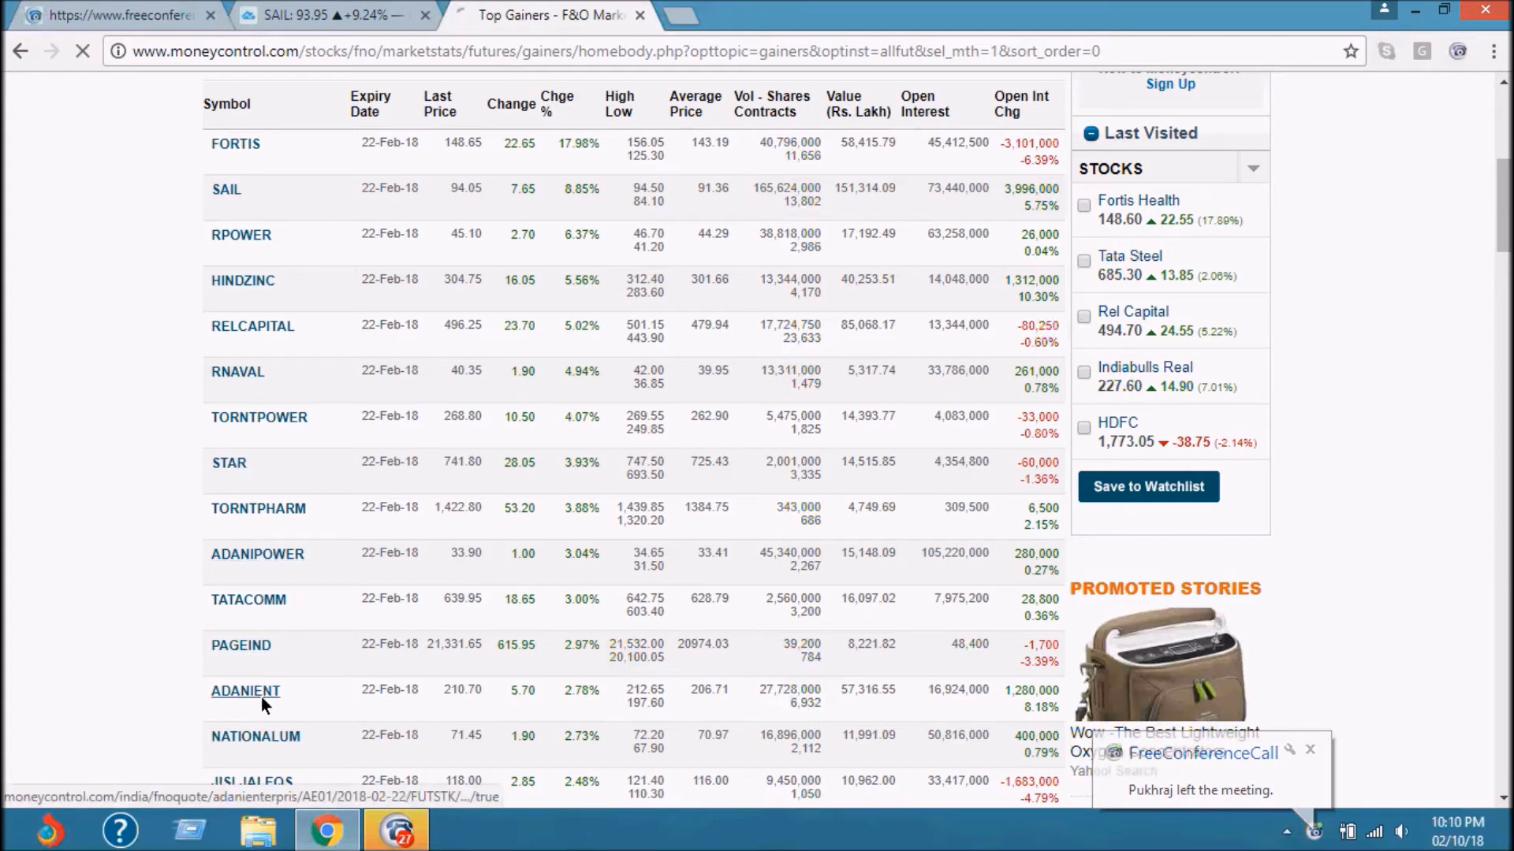
pyautogui.click(245, 691)
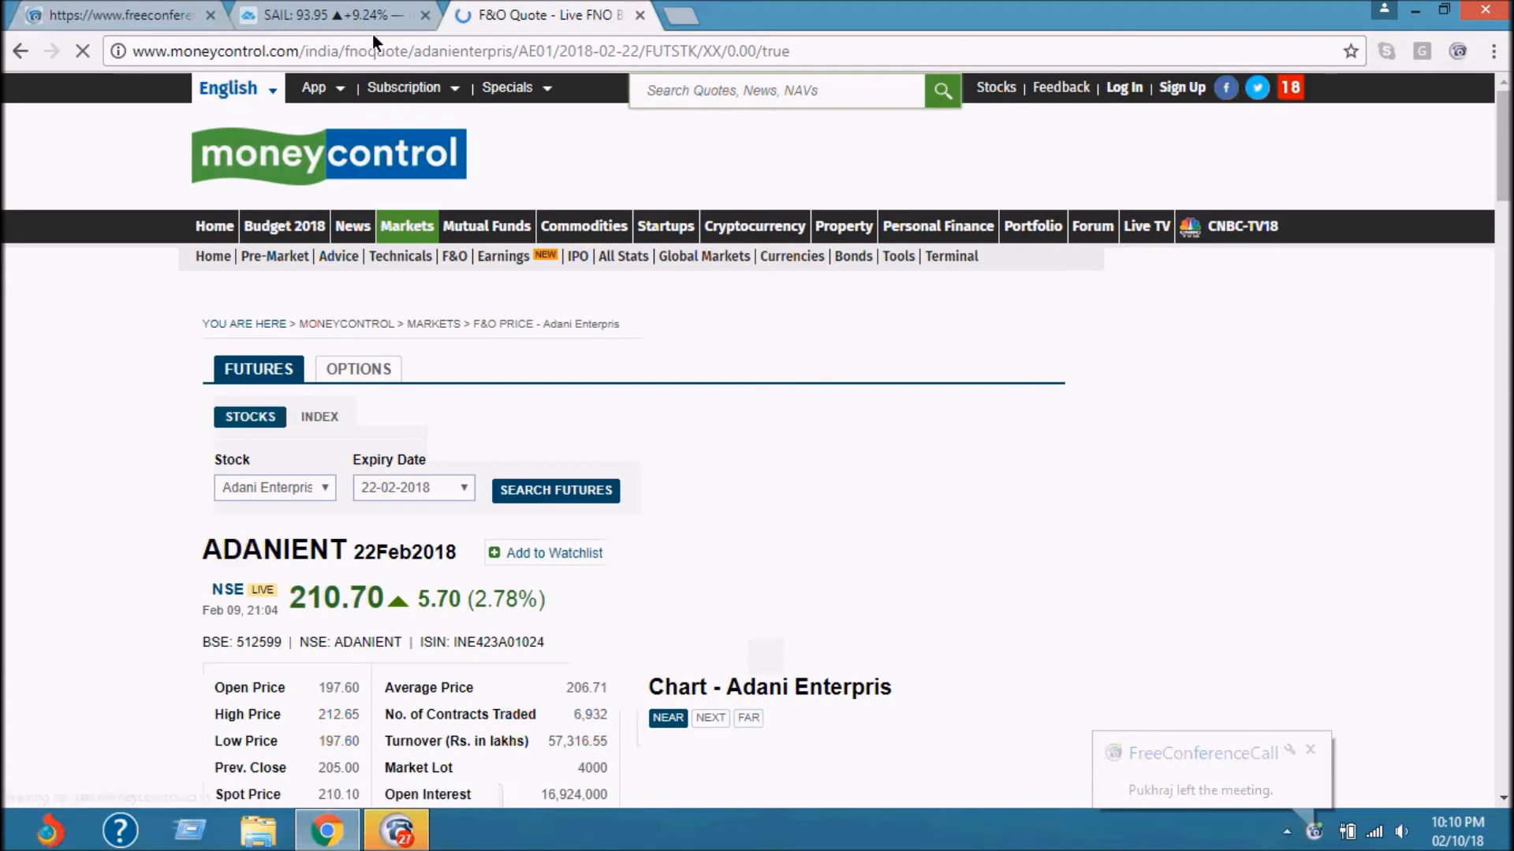
pyautogui.click(327, 14)
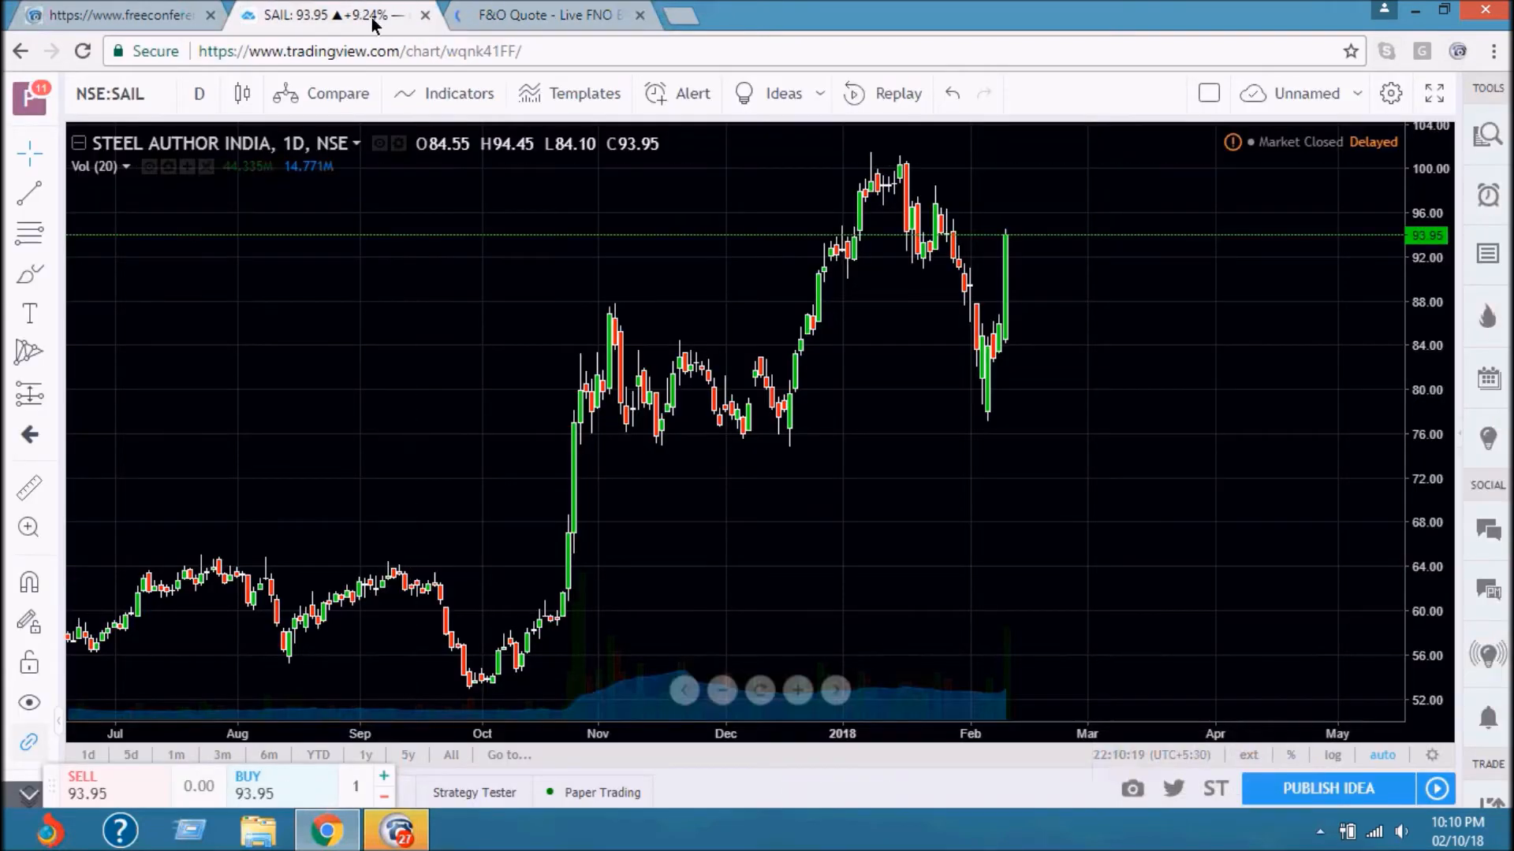
pyautogui.click(108, 94)
pyautogui.write('ADANIENT')
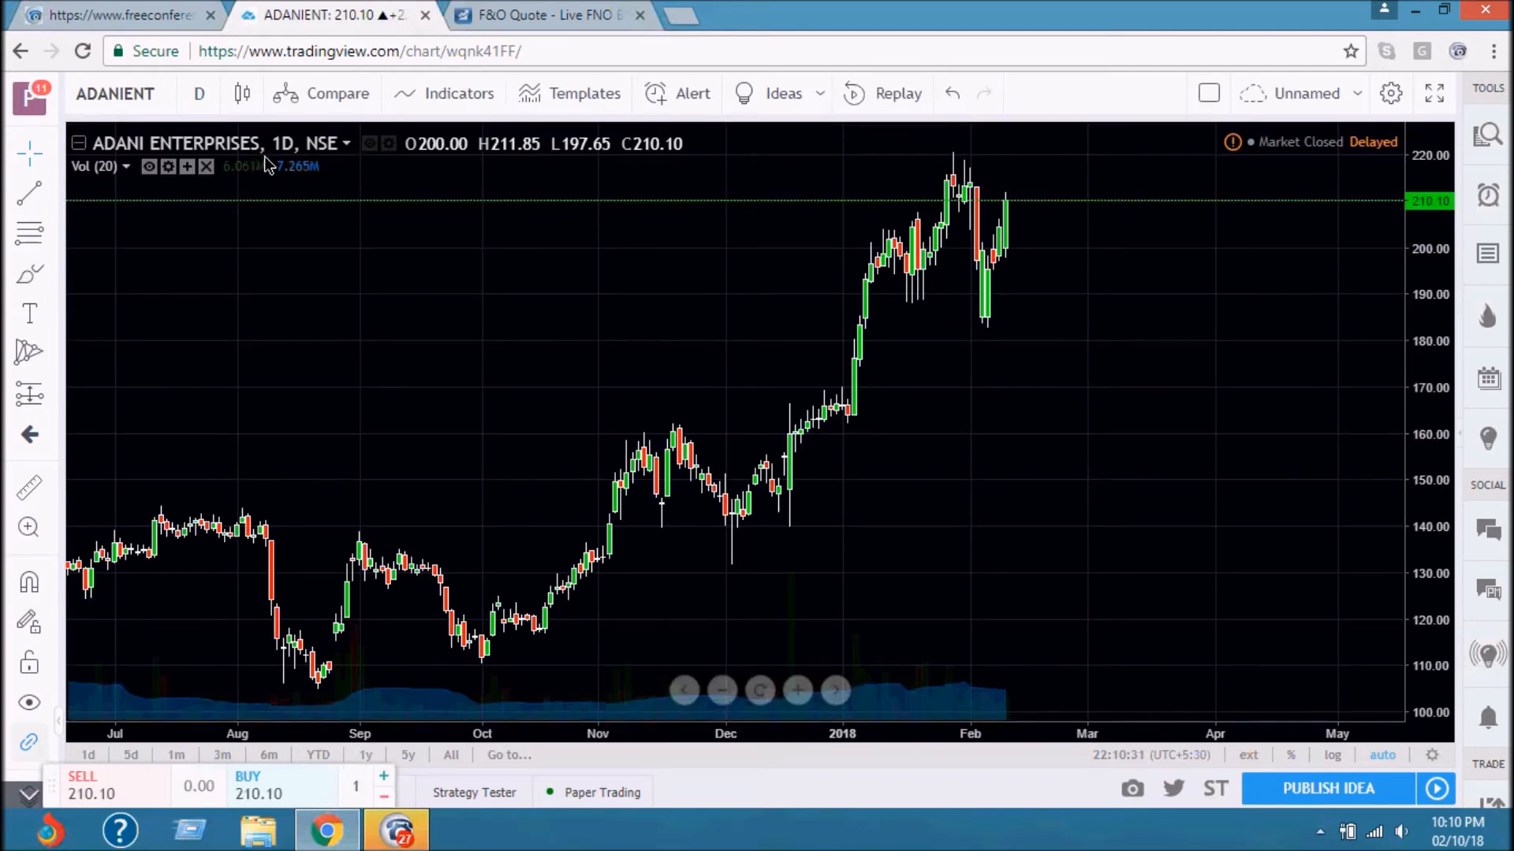
pyautogui.moveTo(1014, 206)
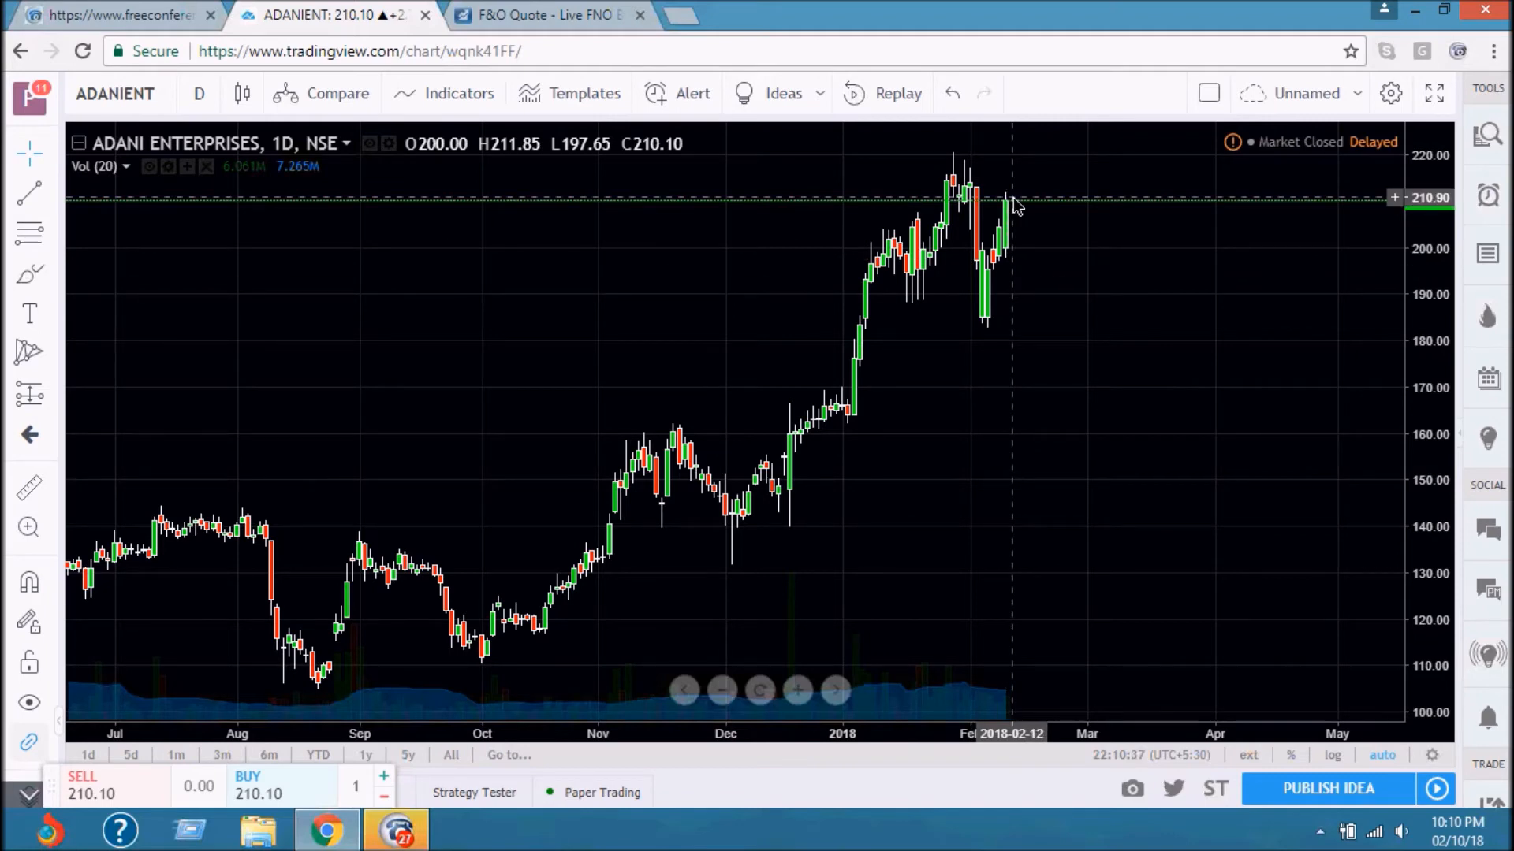
pyautogui.moveTo(1014, 215)
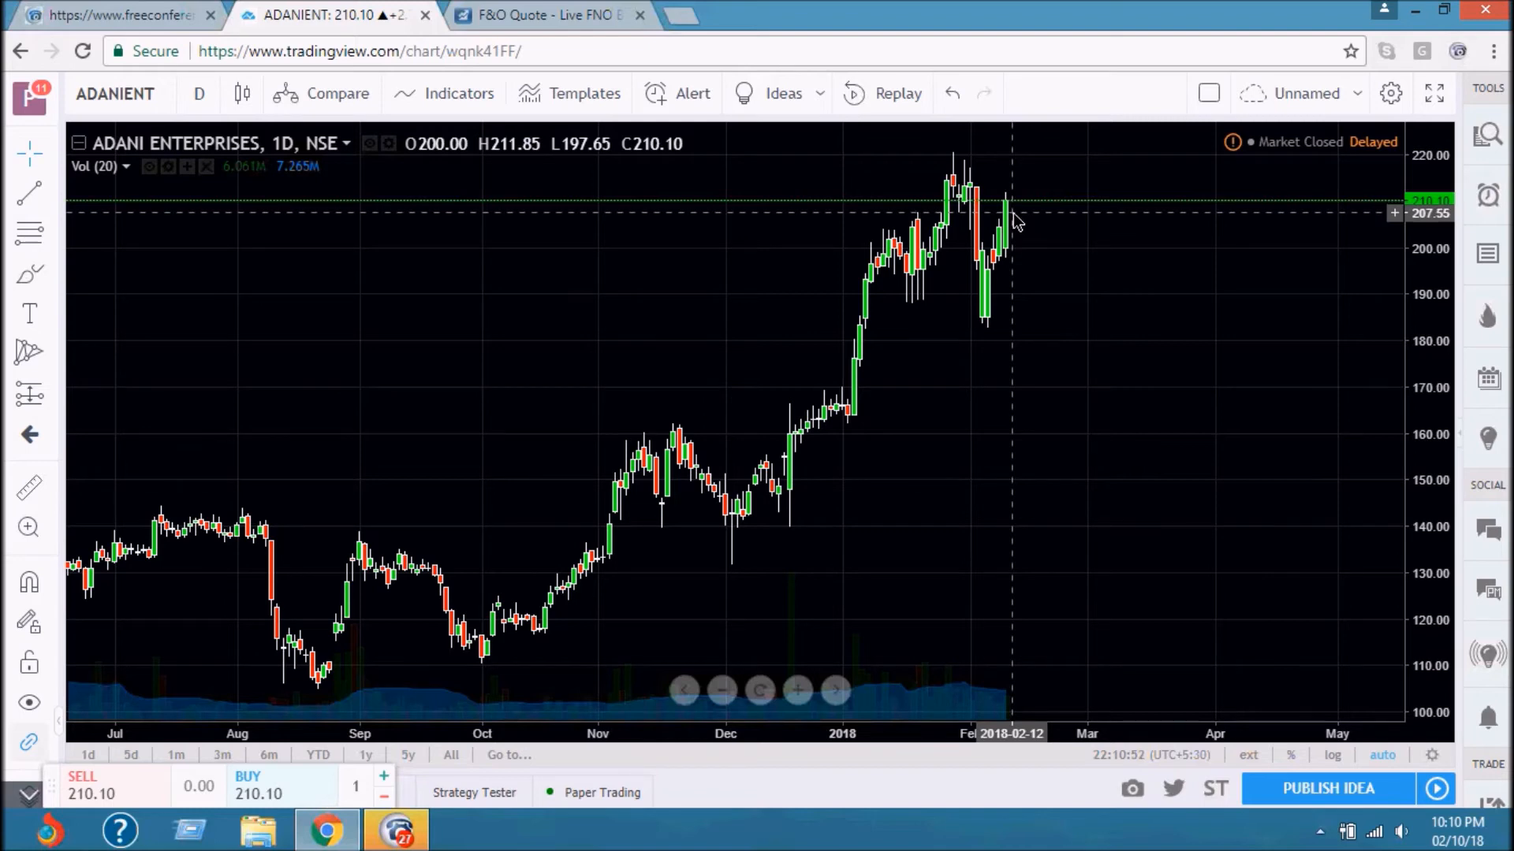
pyautogui.moveTo(1013, 226)
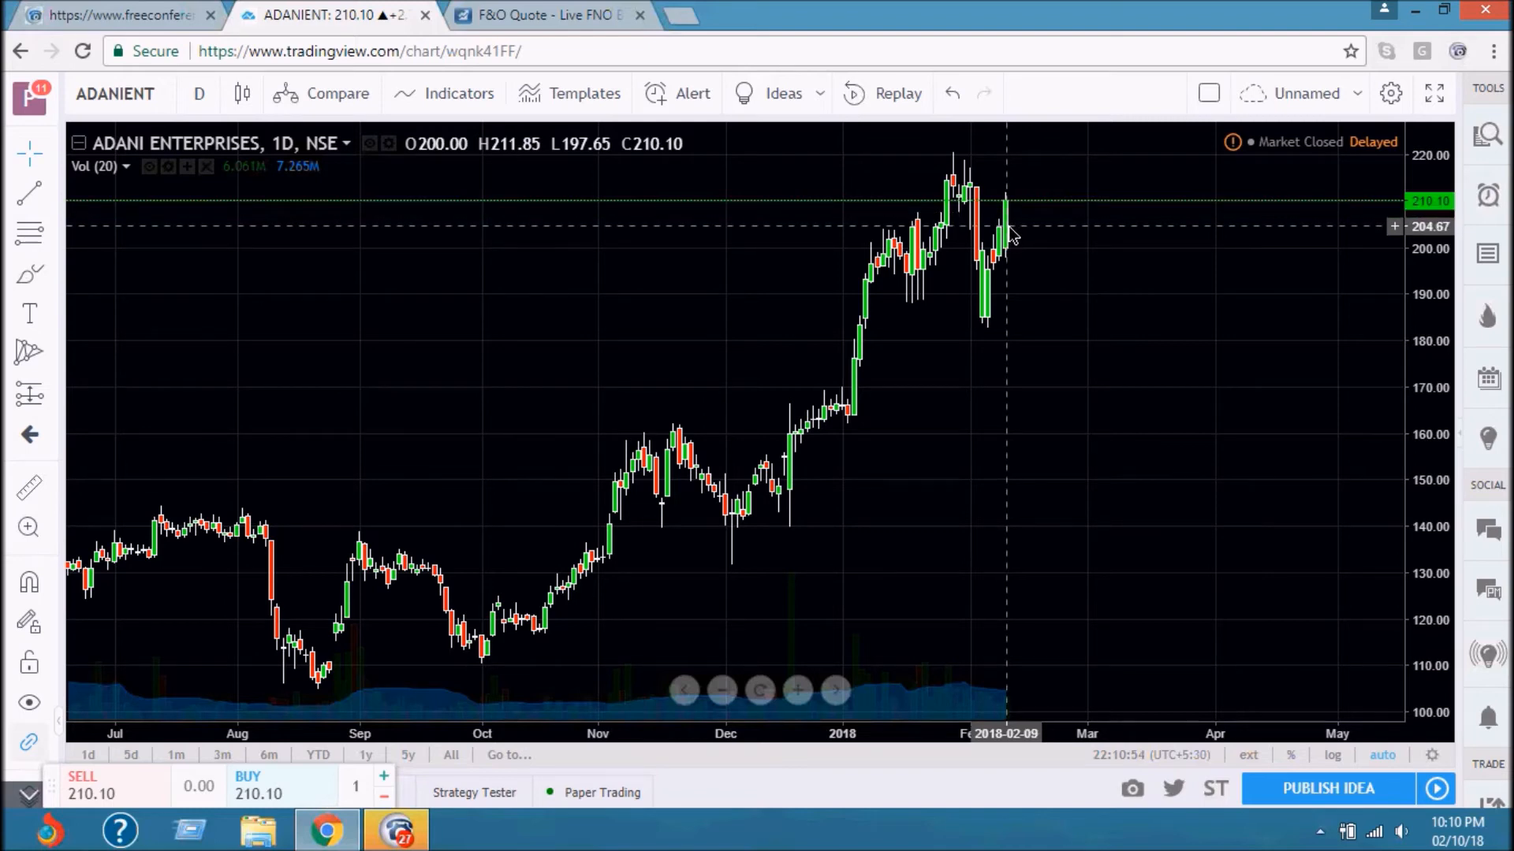
pyautogui.moveTo(1014, 246)
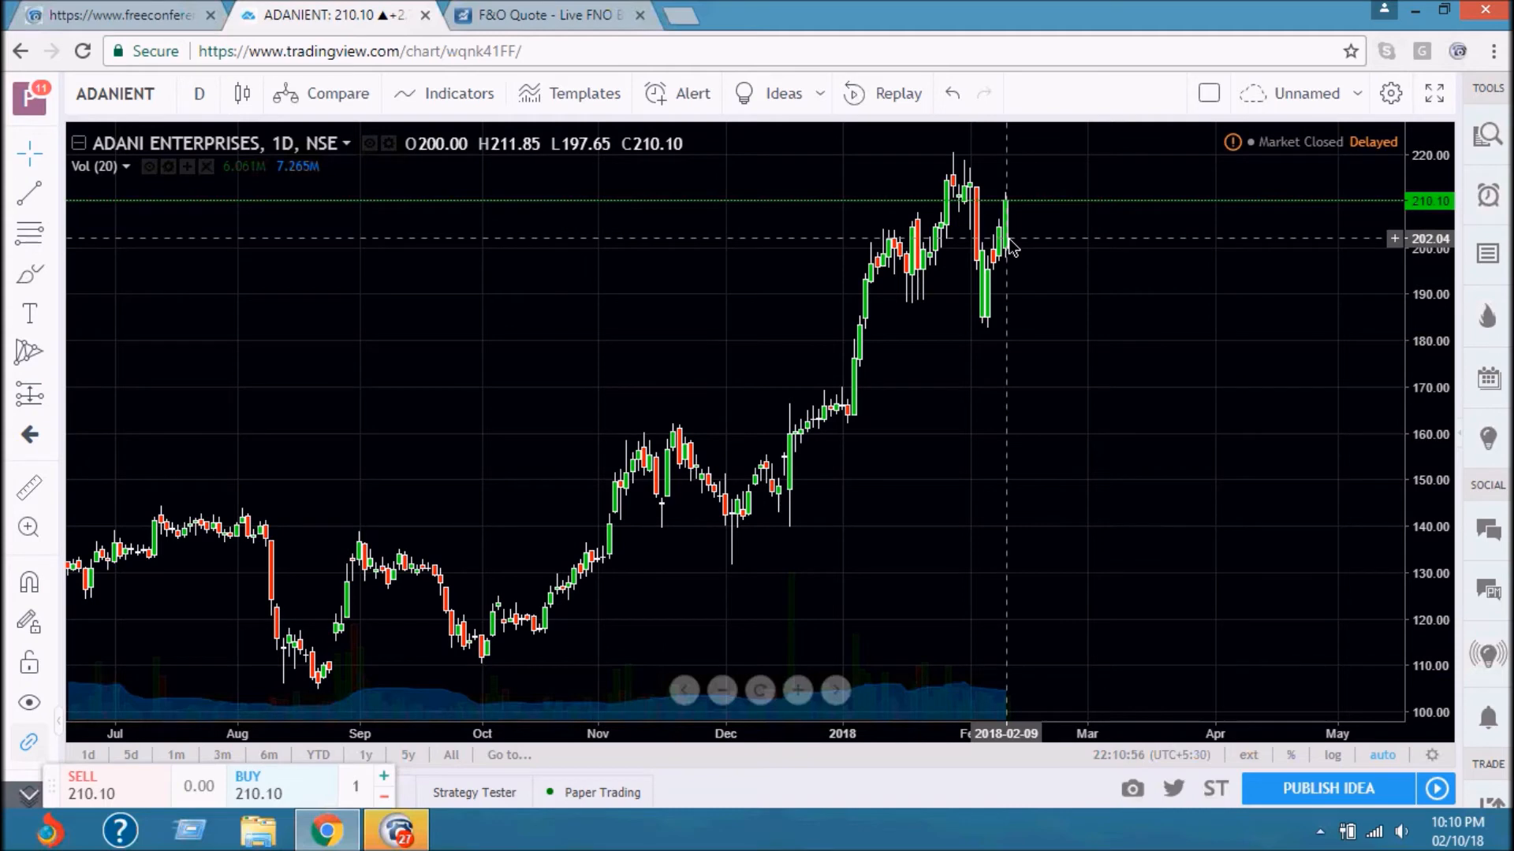
pyautogui.moveTo(1012, 241)
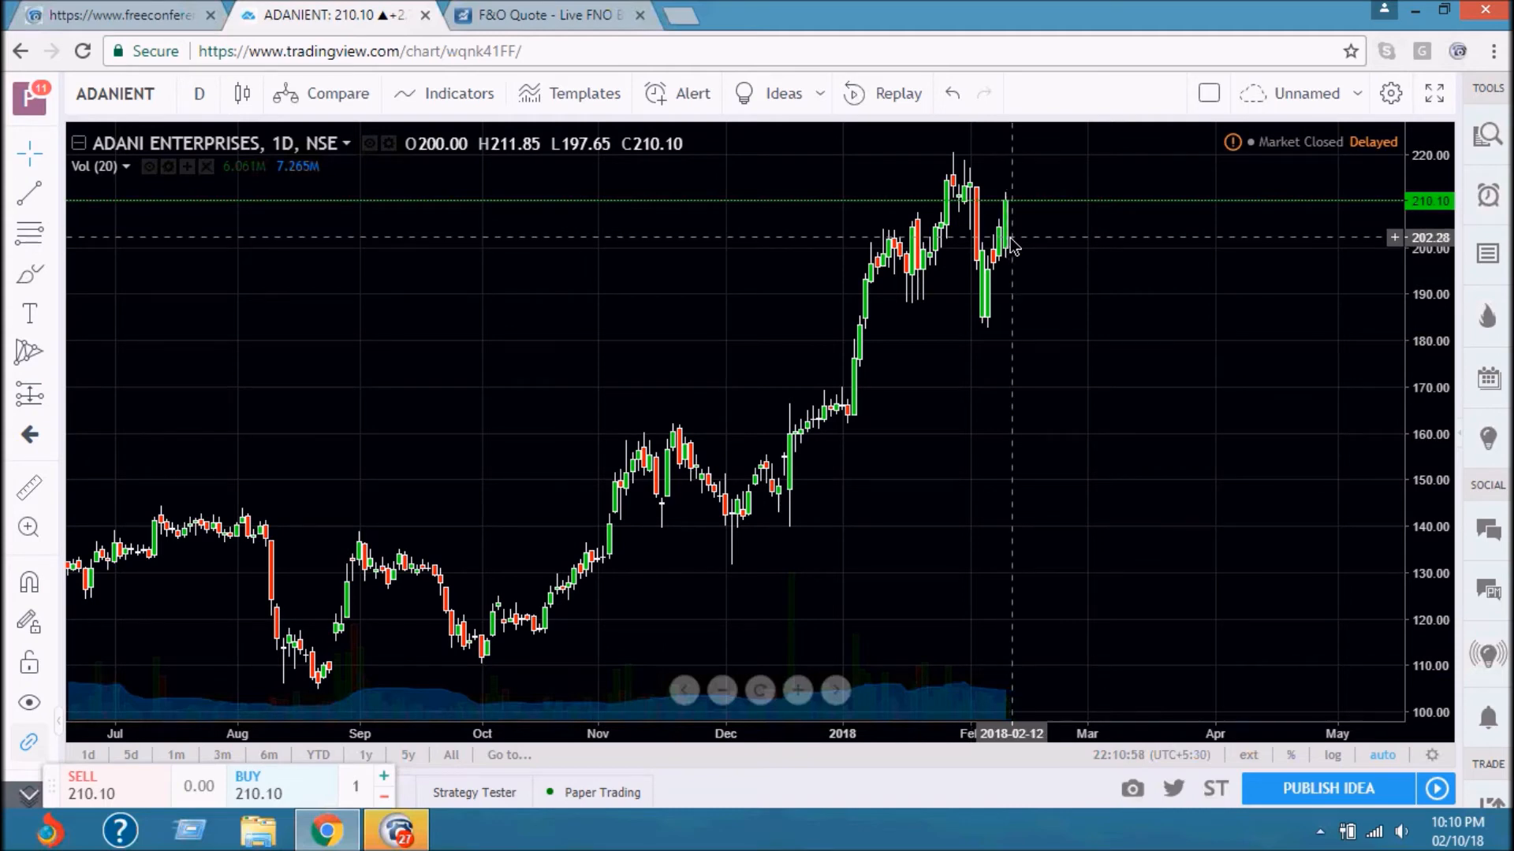
pyautogui.moveTo(1020, 185)
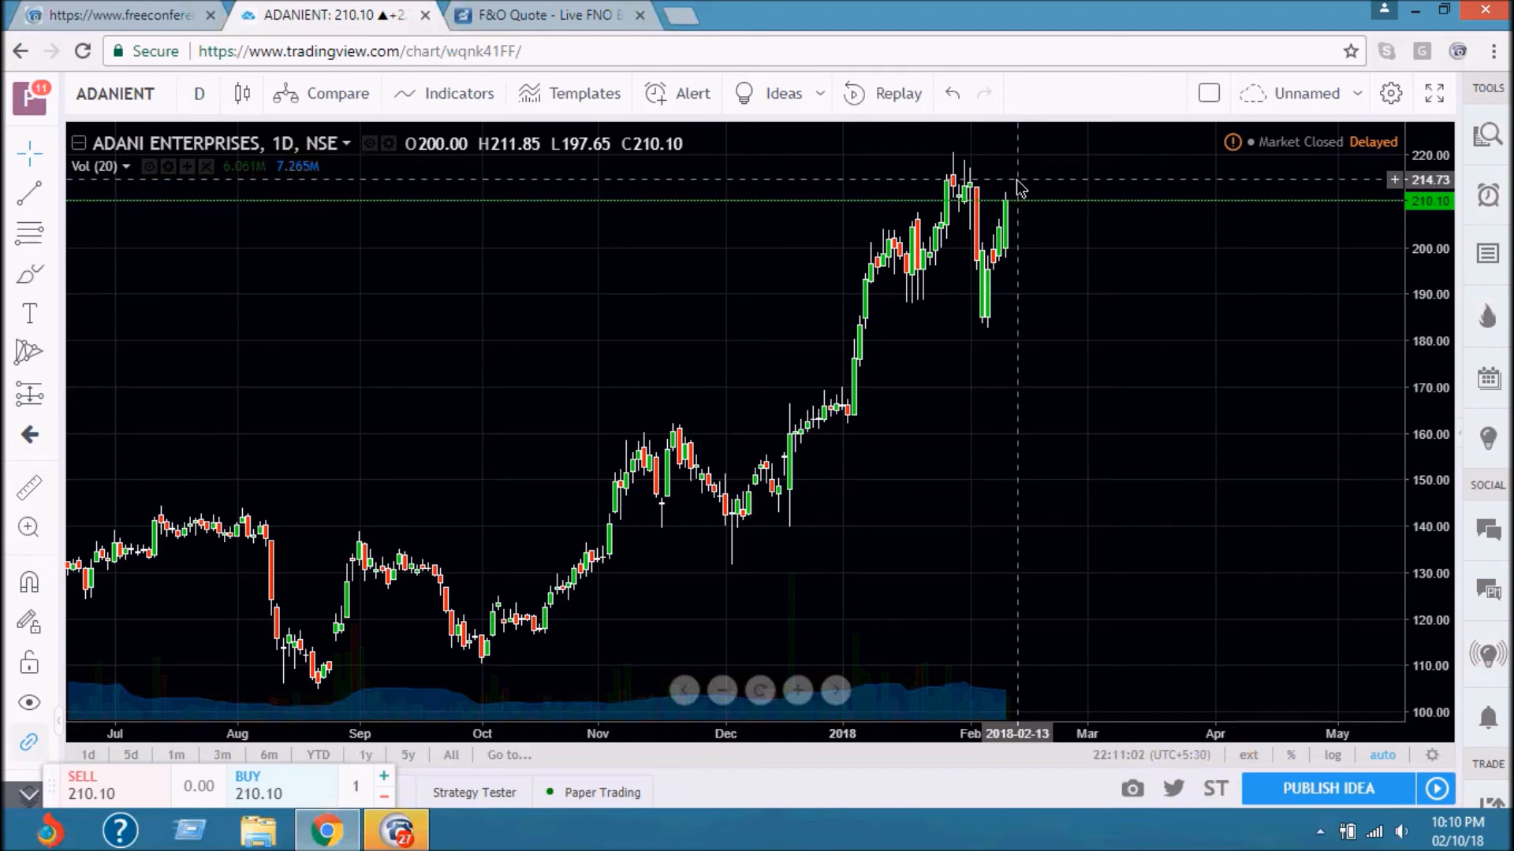
pyautogui.moveTo(1022, 214)
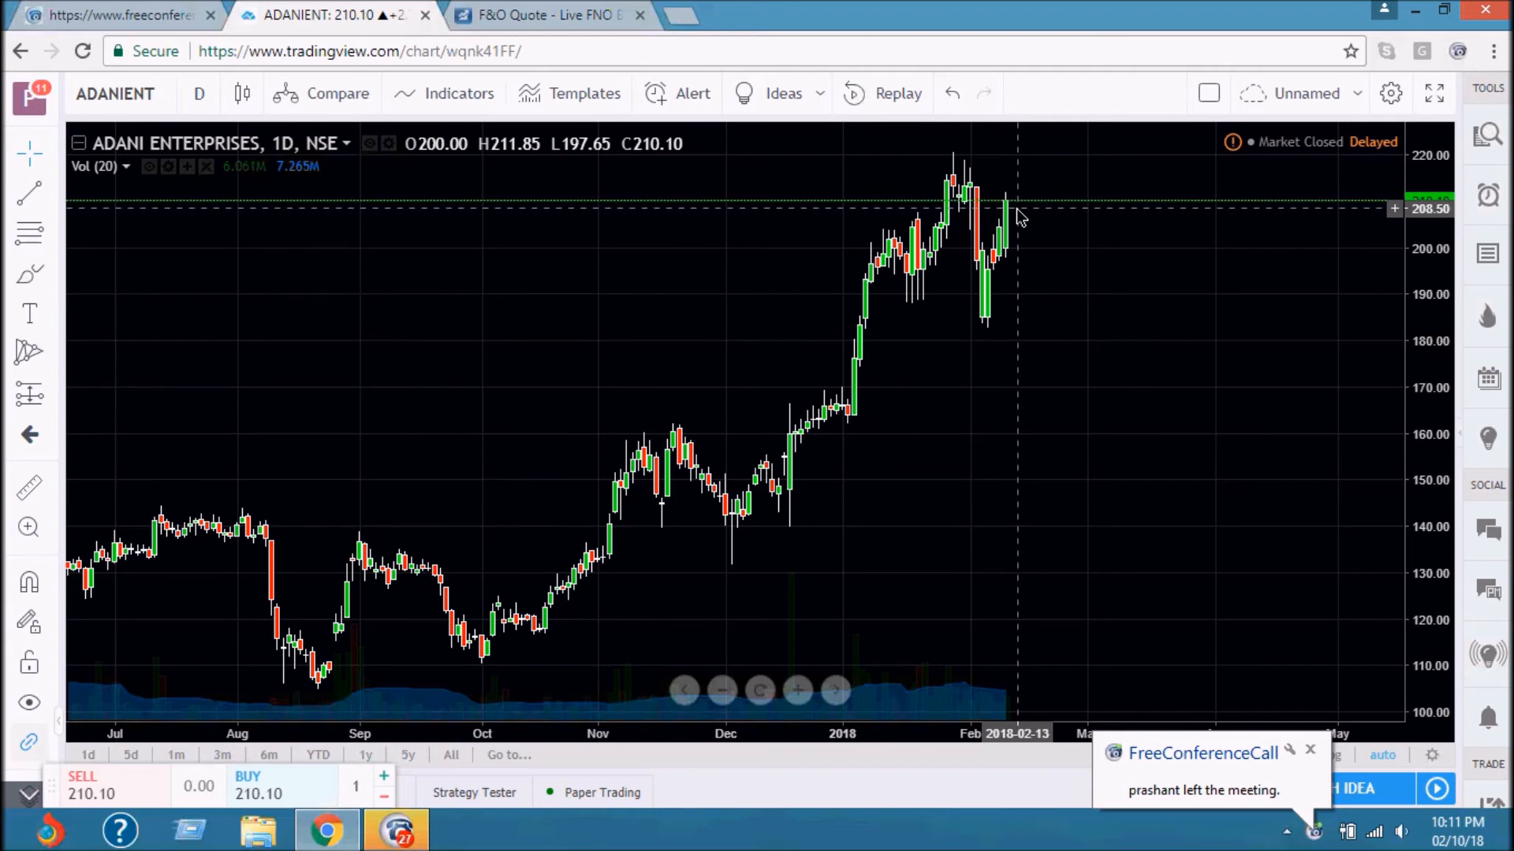
pyautogui.moveTo(1021, 224)
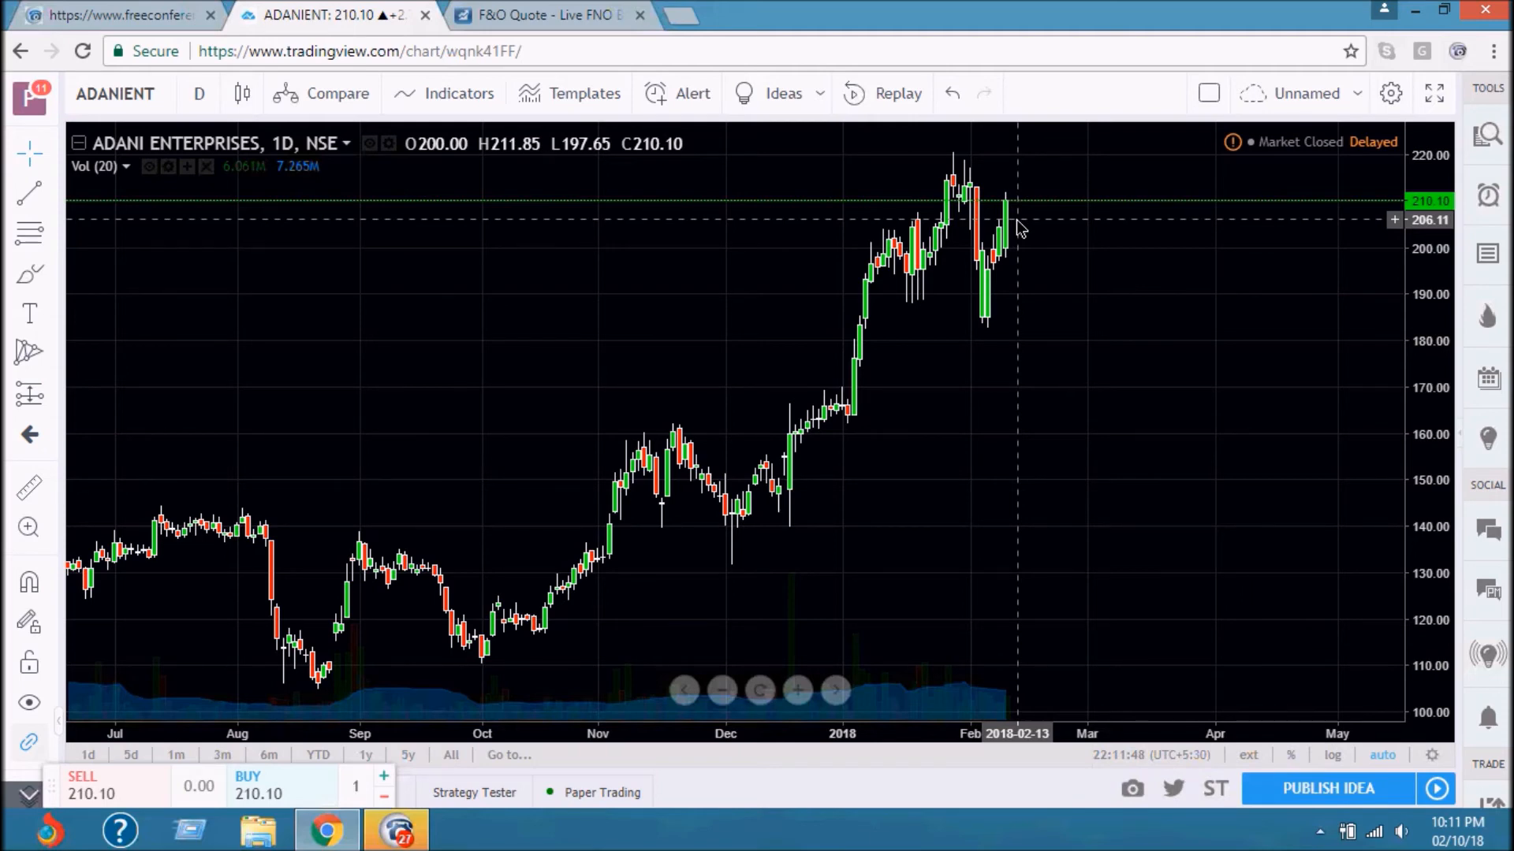
pyautogui.moveTo(998, 396)
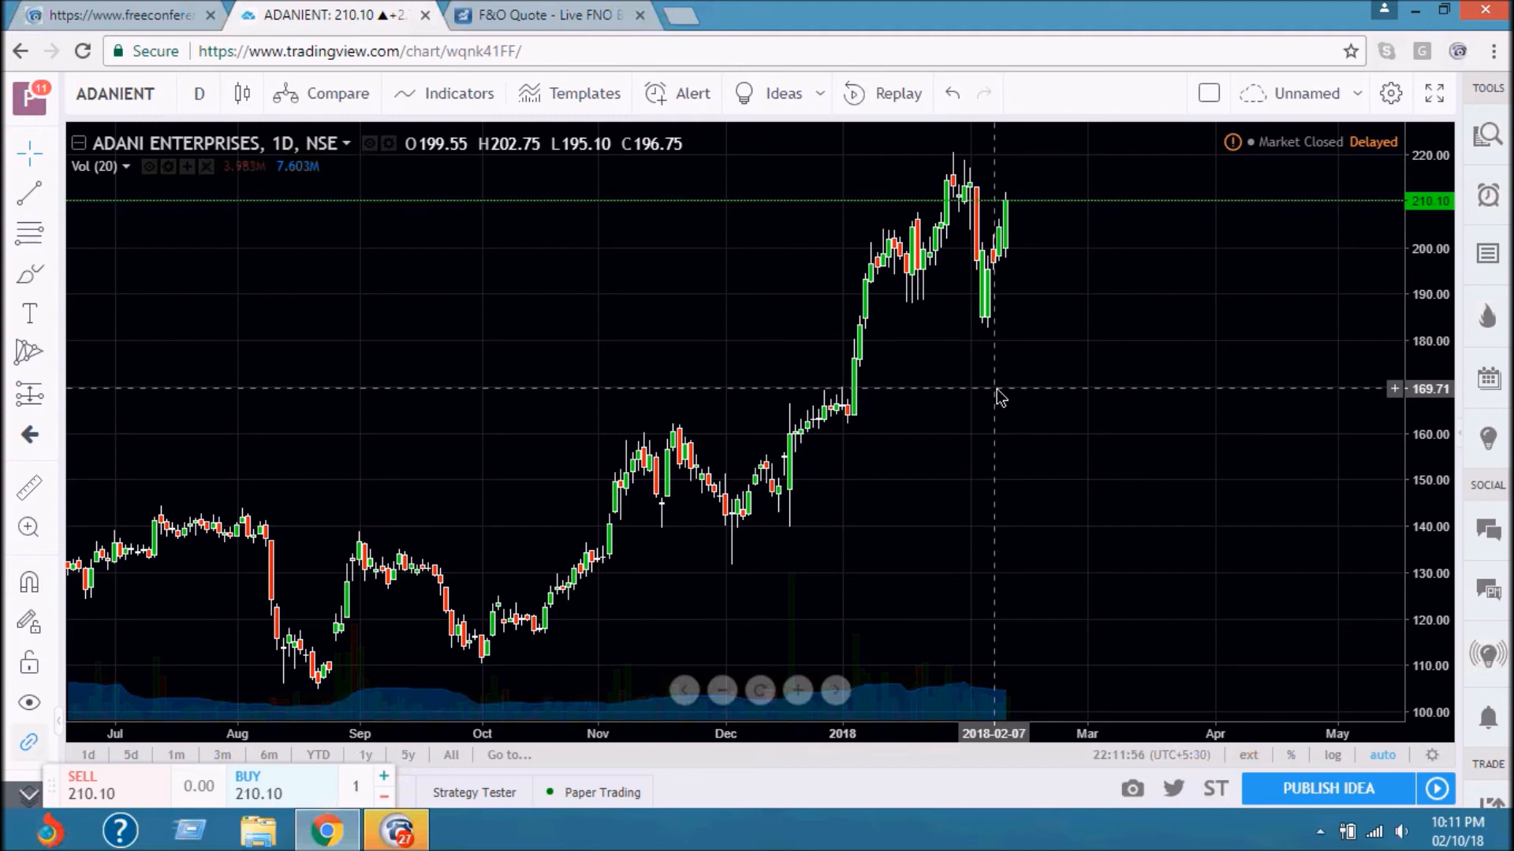
pyautogui.moveTo(998, 280)
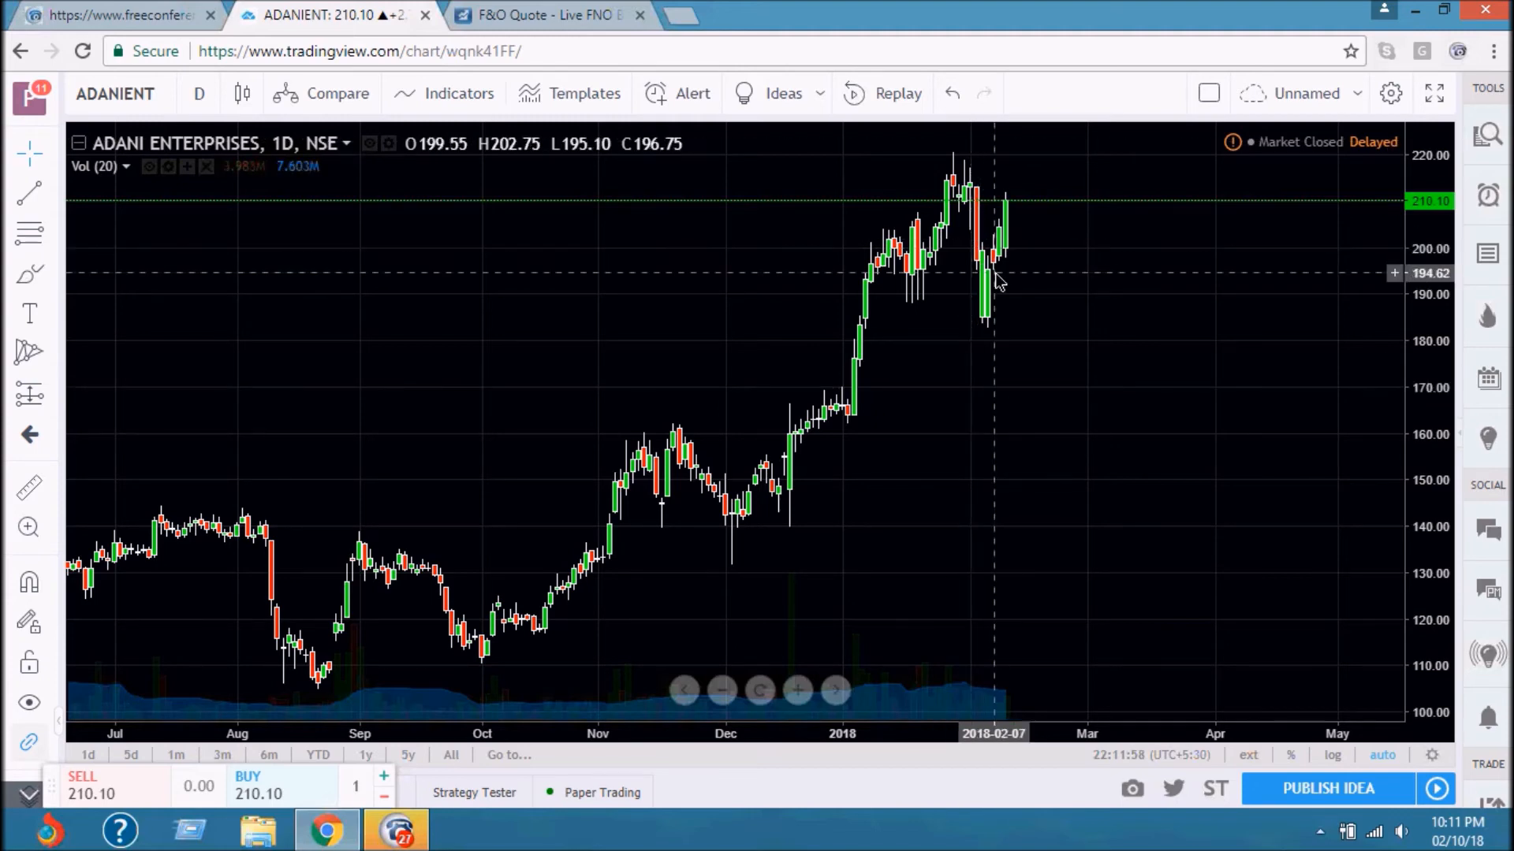
pyautogui.moveTo(1014, 715)
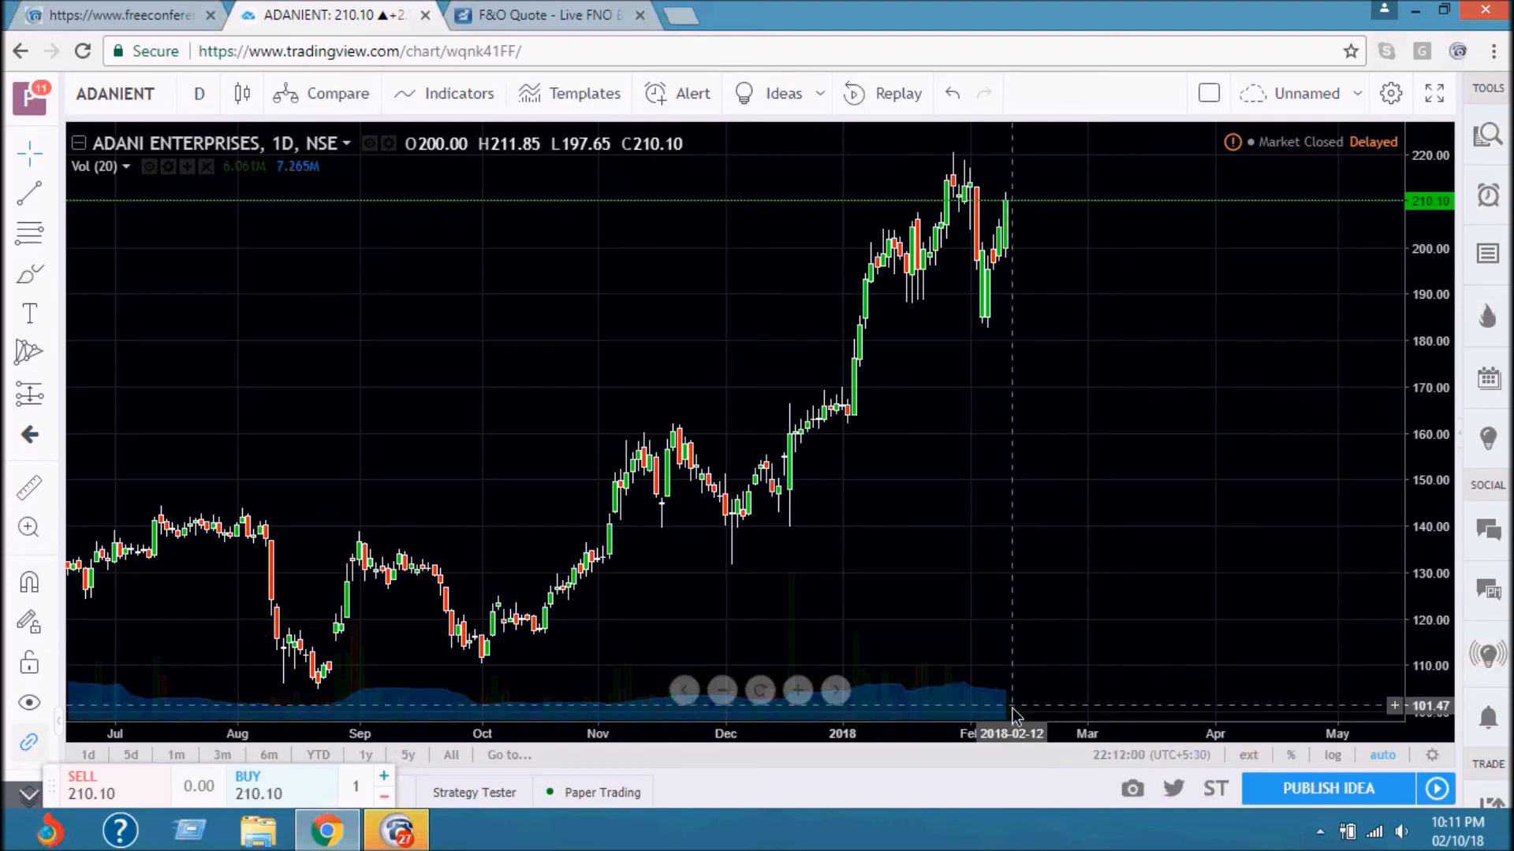
pyautogui.moveTo(1002, 709)
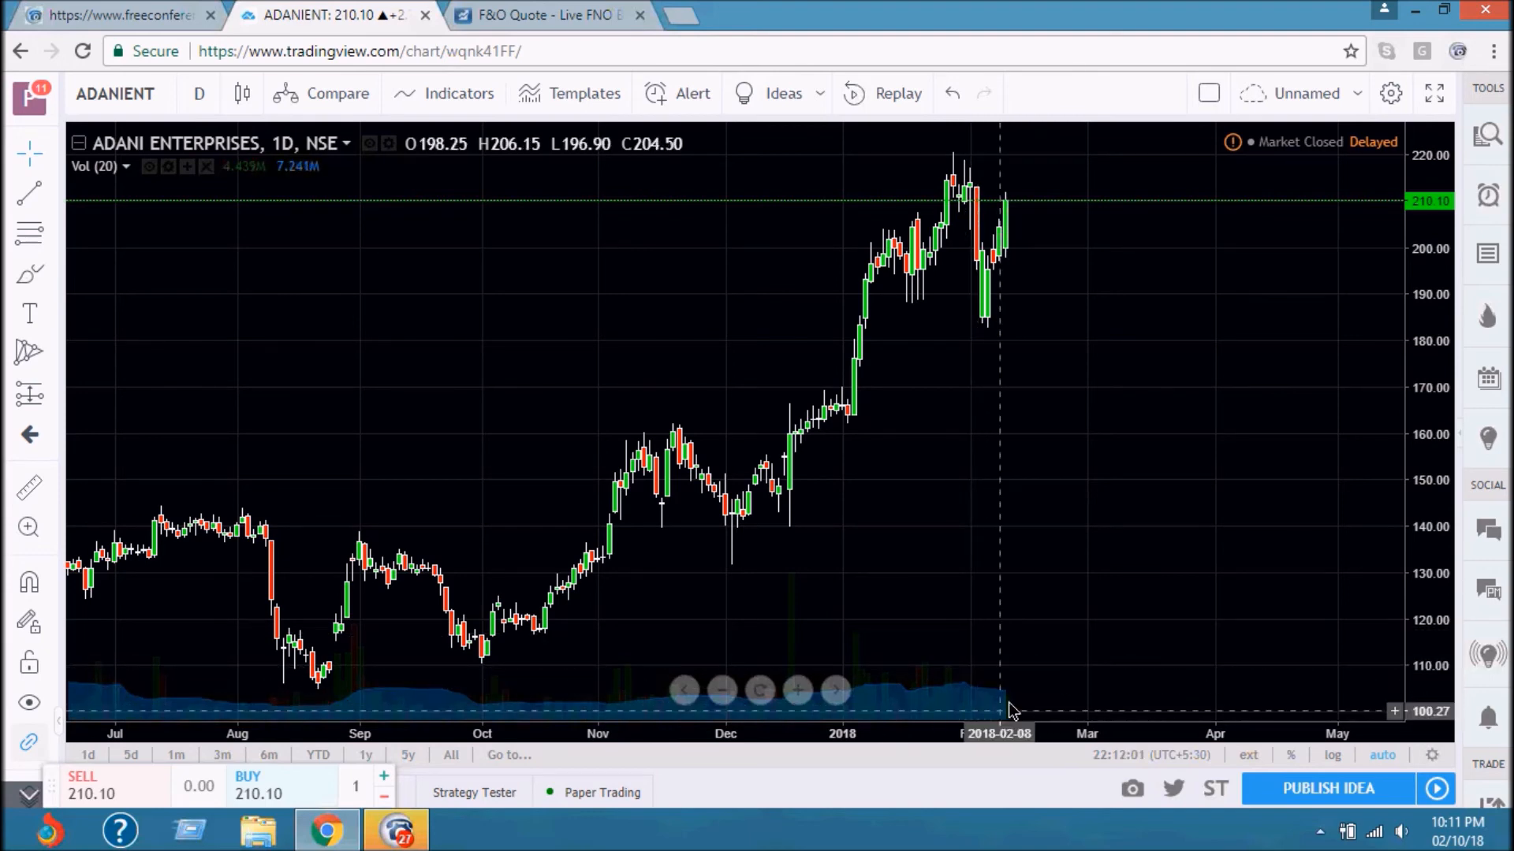
pyautogui.moveTo(1014, 182)
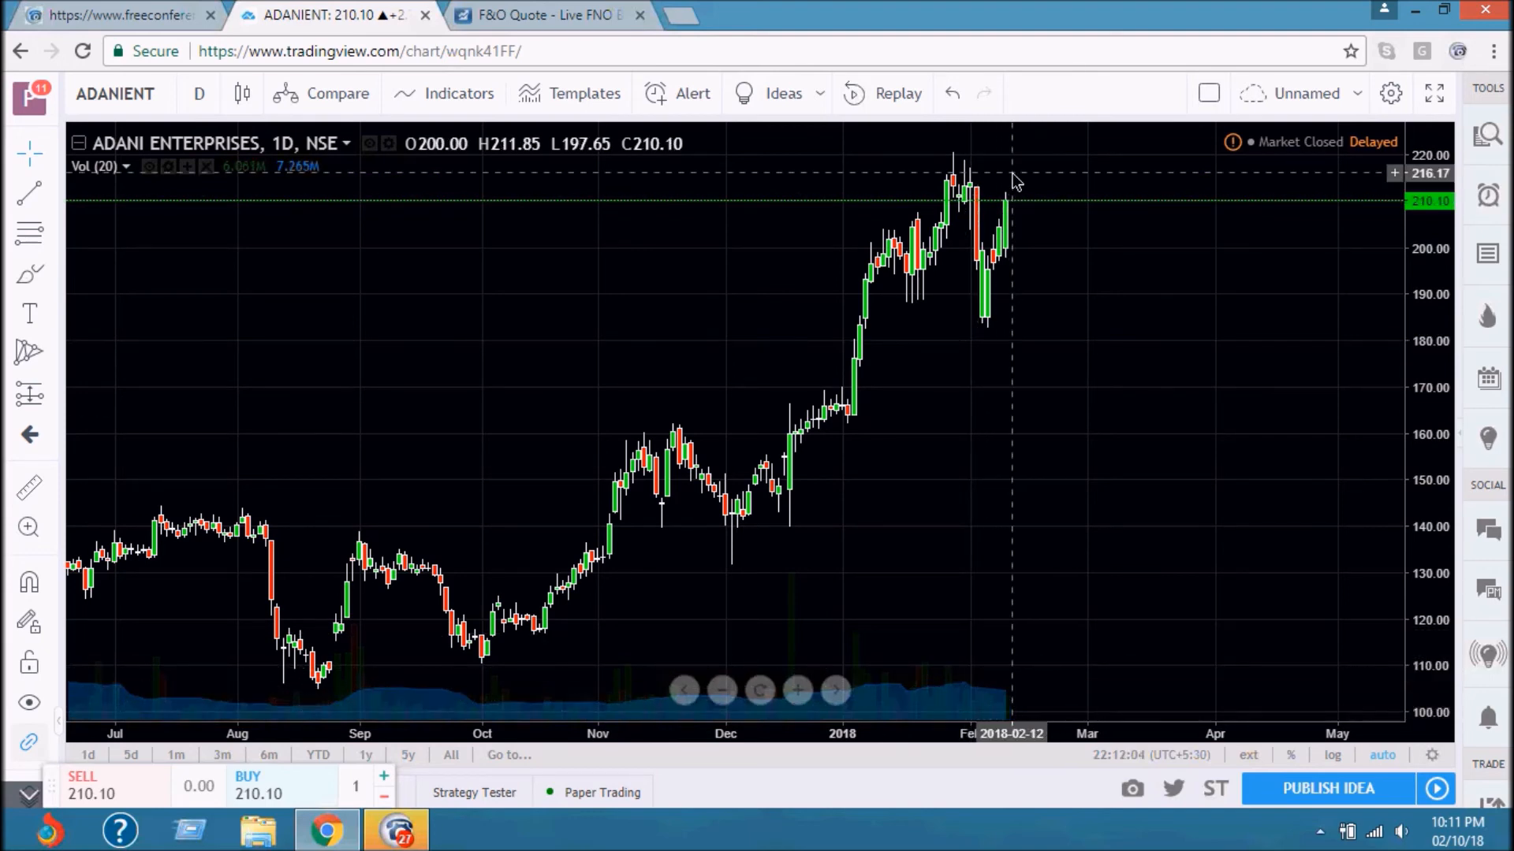
pyautogui.moveTo(1011, 200)
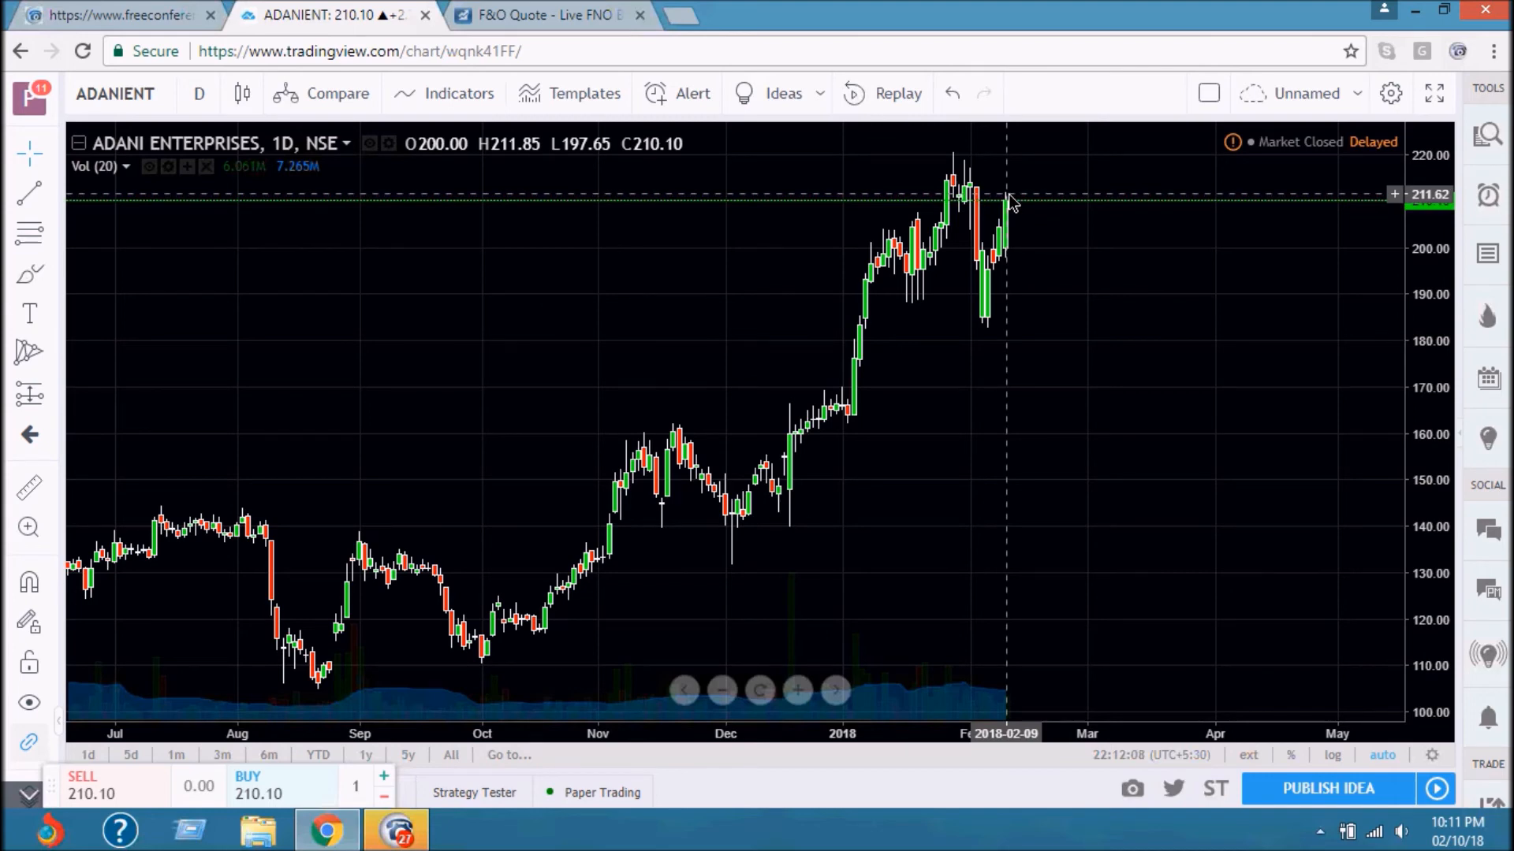
pyautogui.moveTo(988, 618)
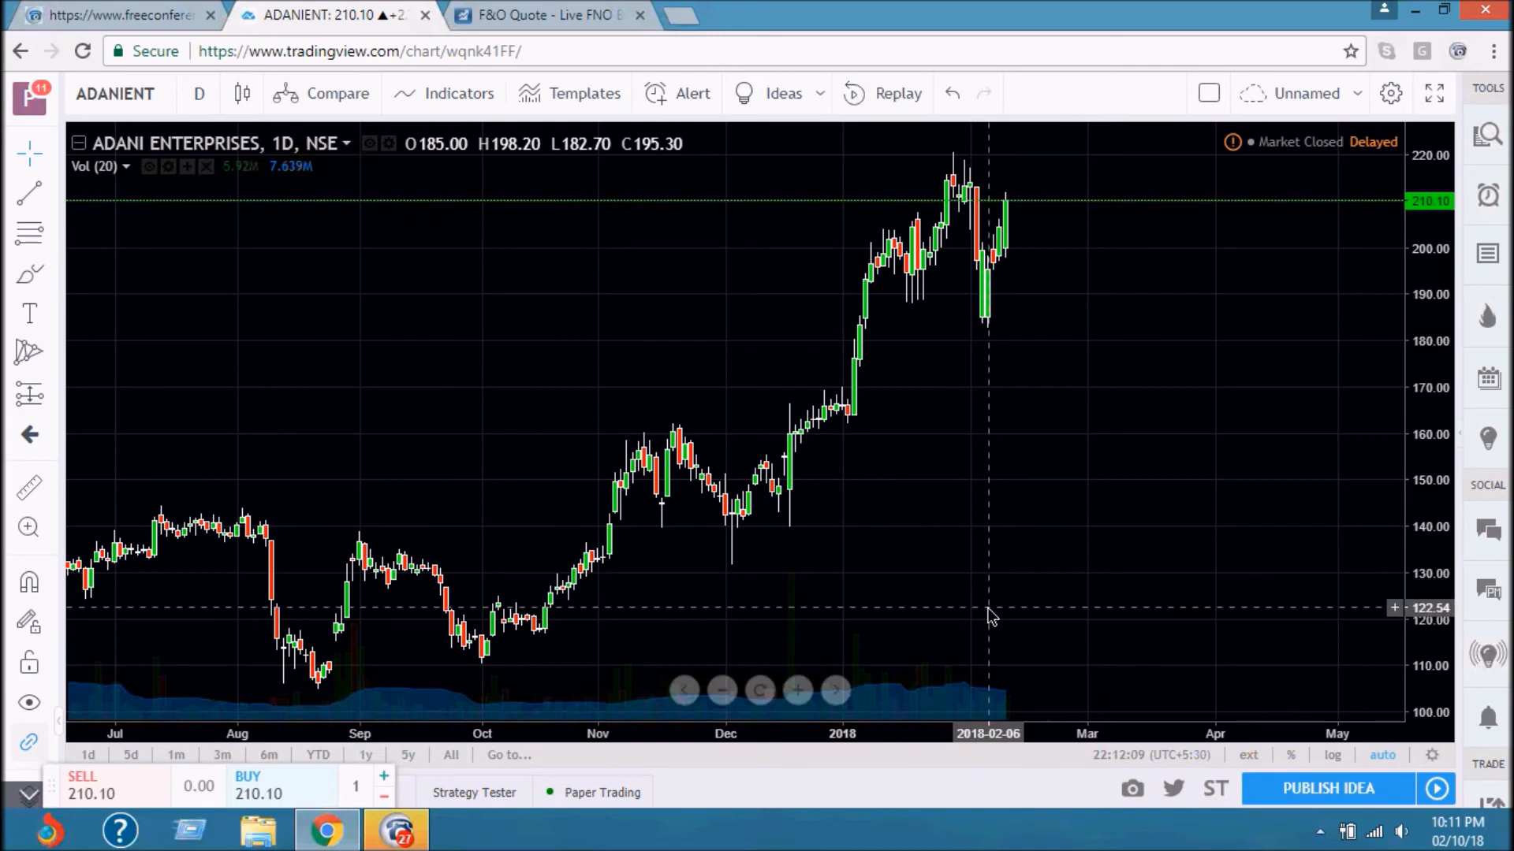
pyautogui.moveTo(965, 685)
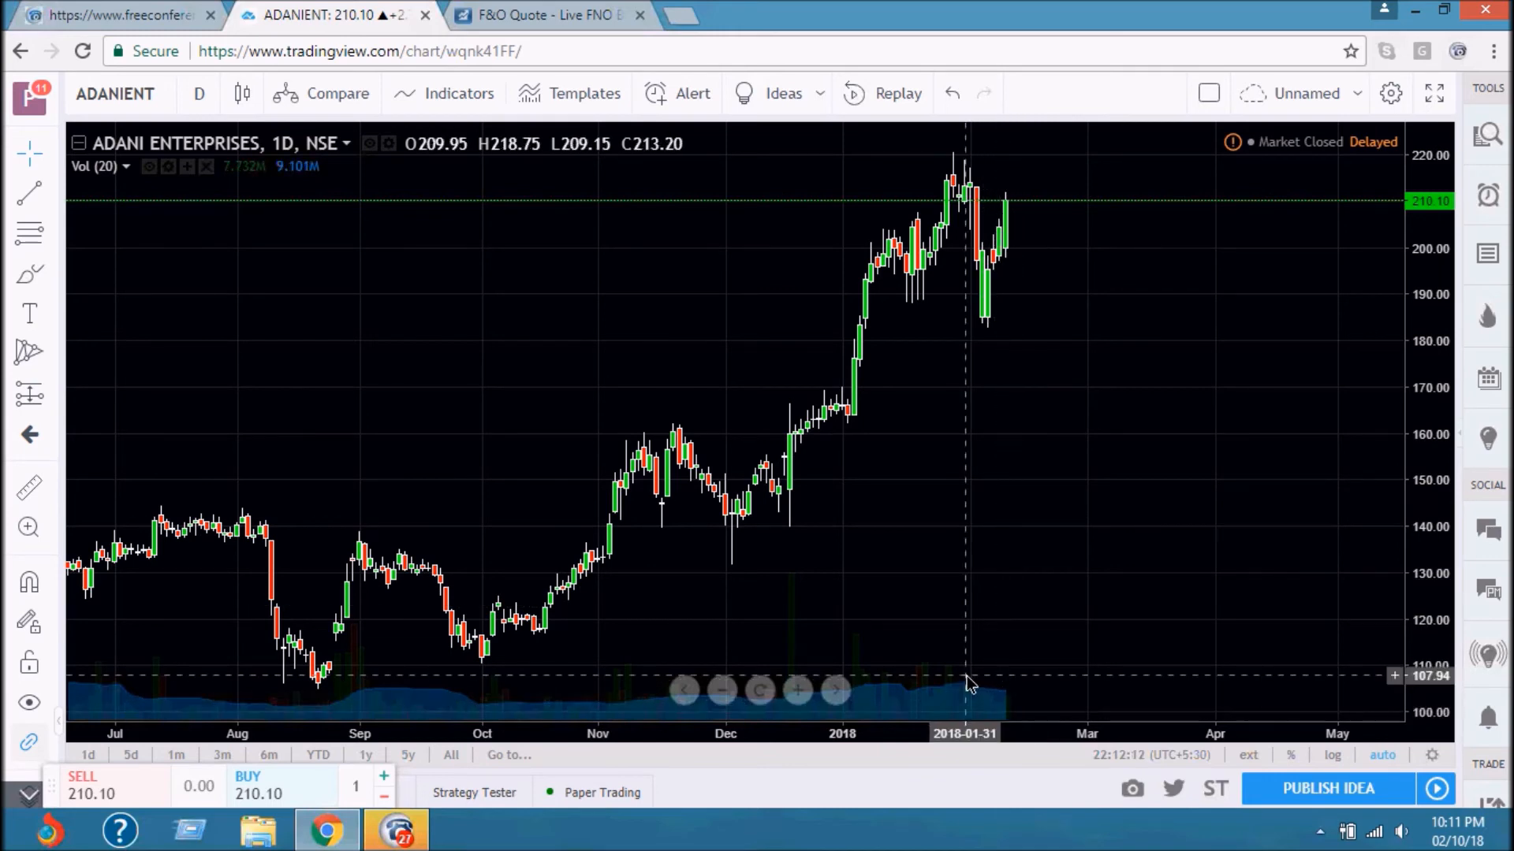
pyautogui.moveTo(1028, 188)
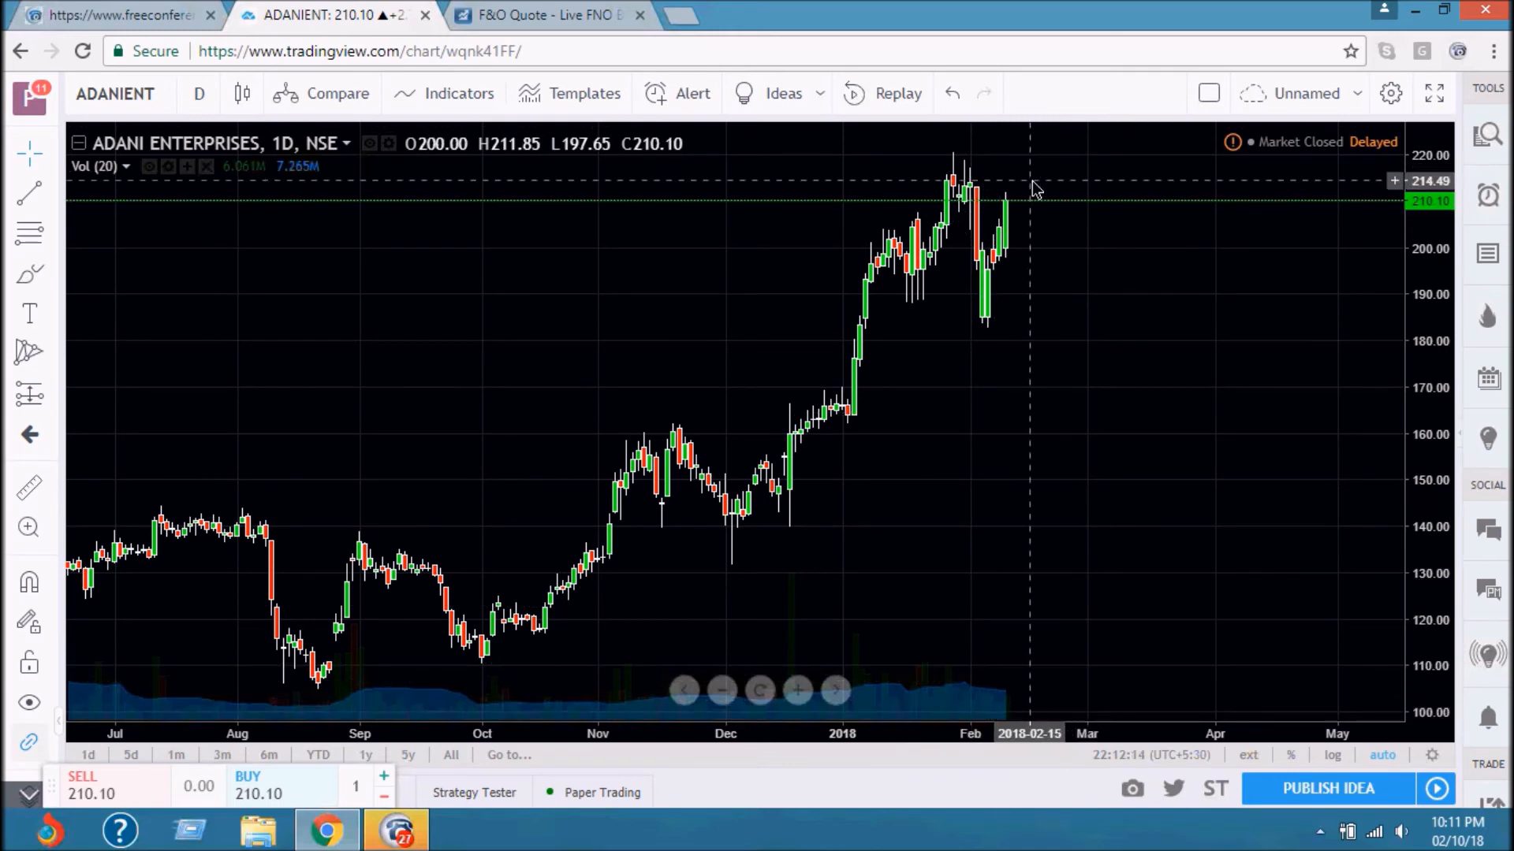
pyautogui.moveTo(1022, 176)
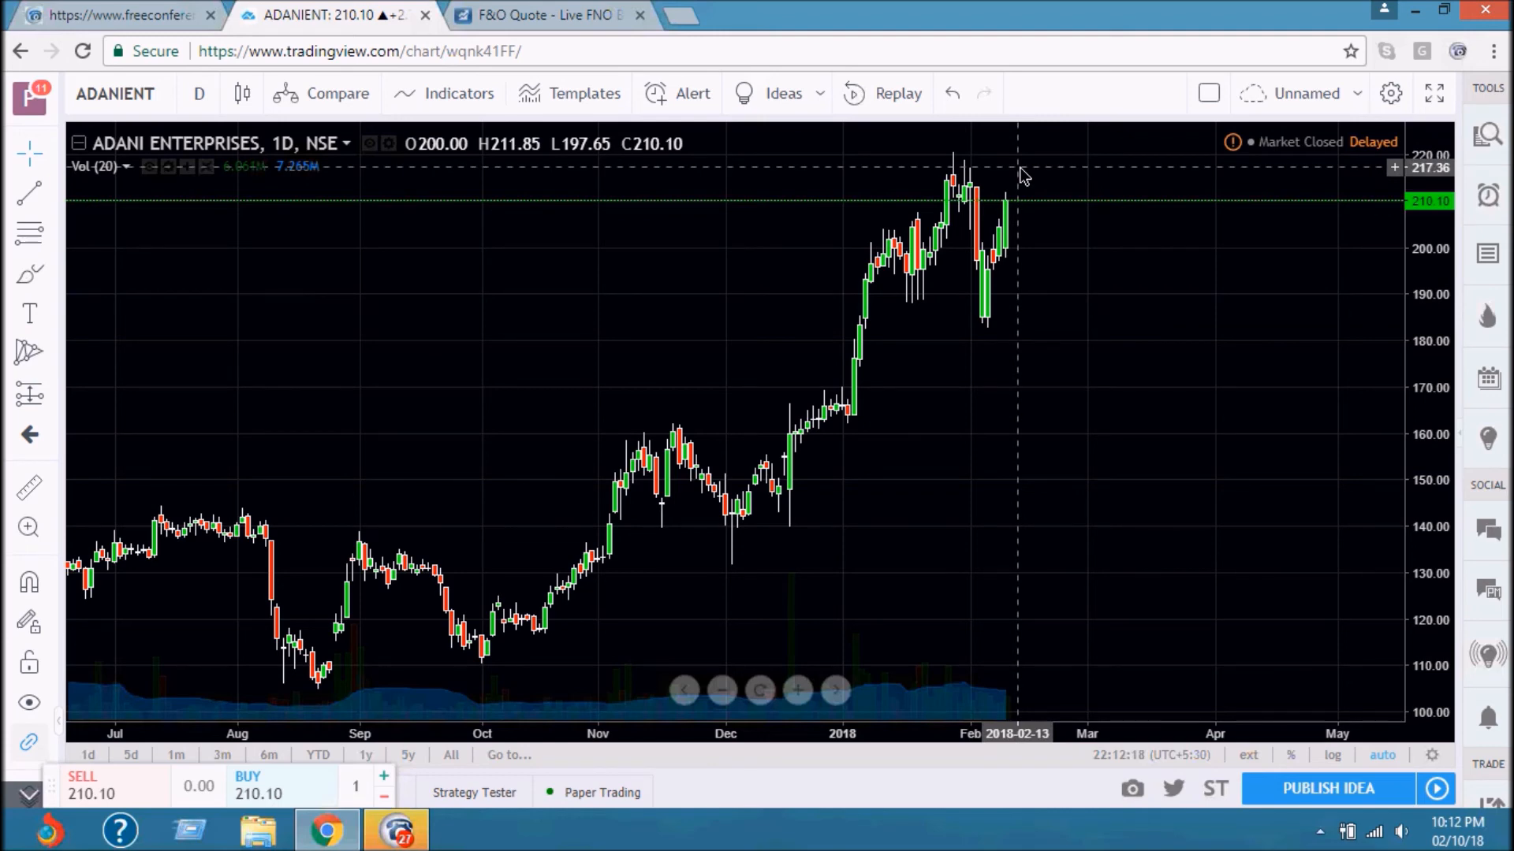
pyautogui.moveTo(1016, 229)
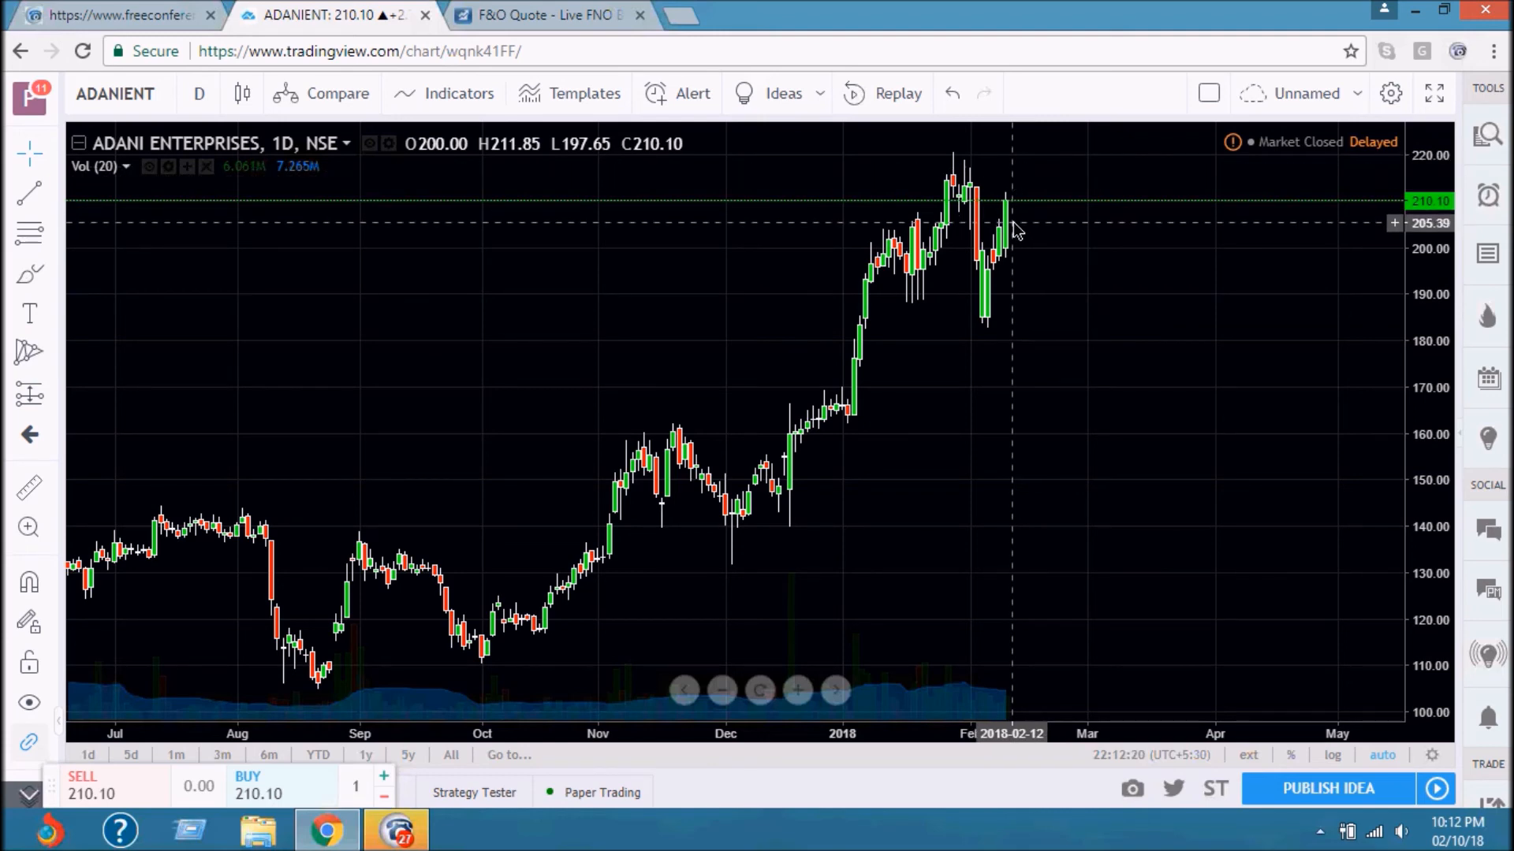
pyautogui.moveTo(860, 481)
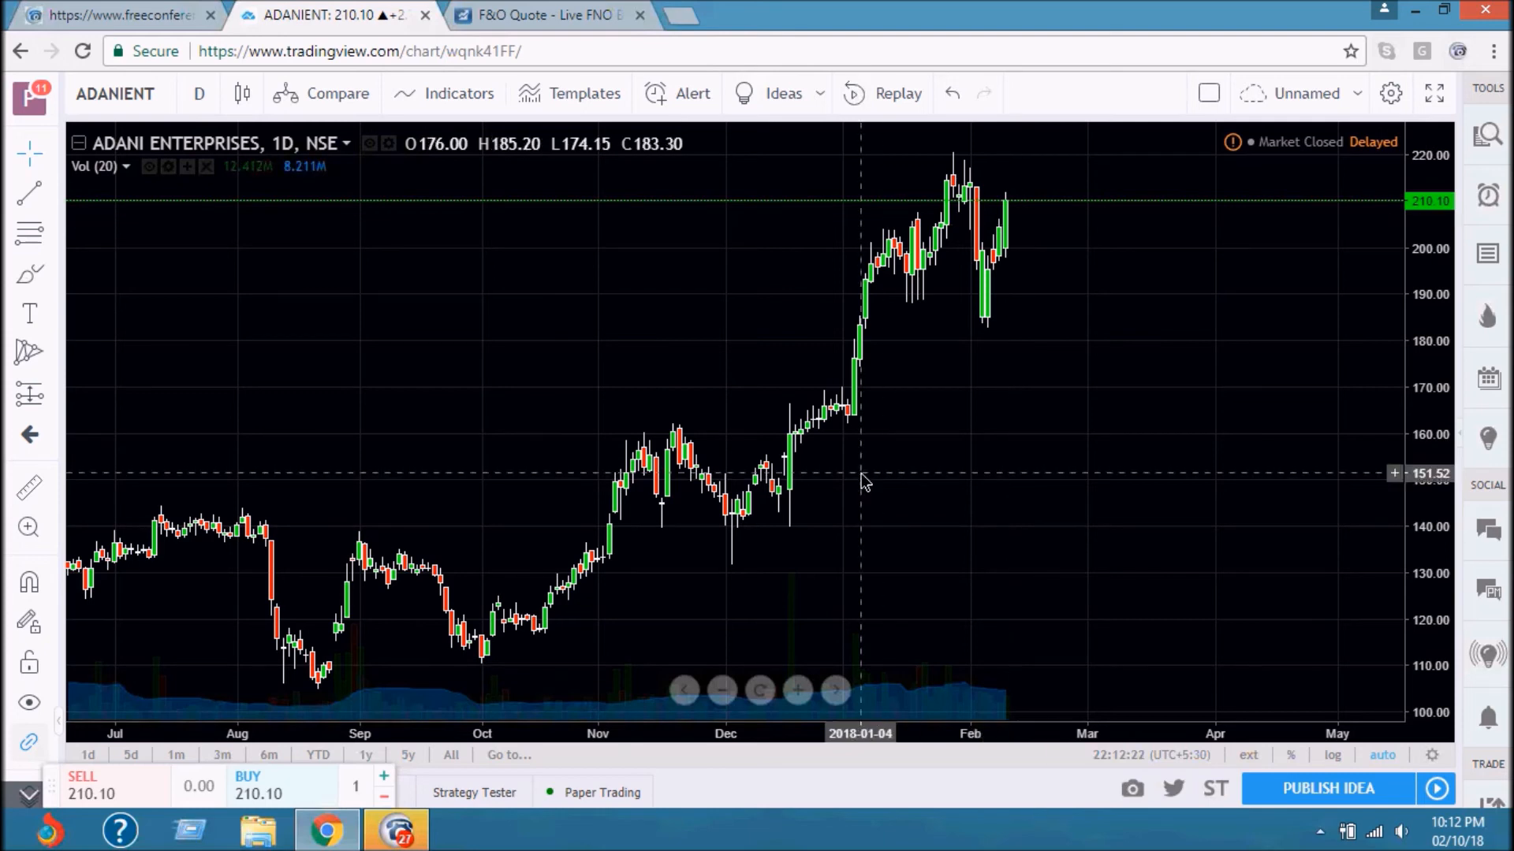
pyautogui.moveTo(792, 634)
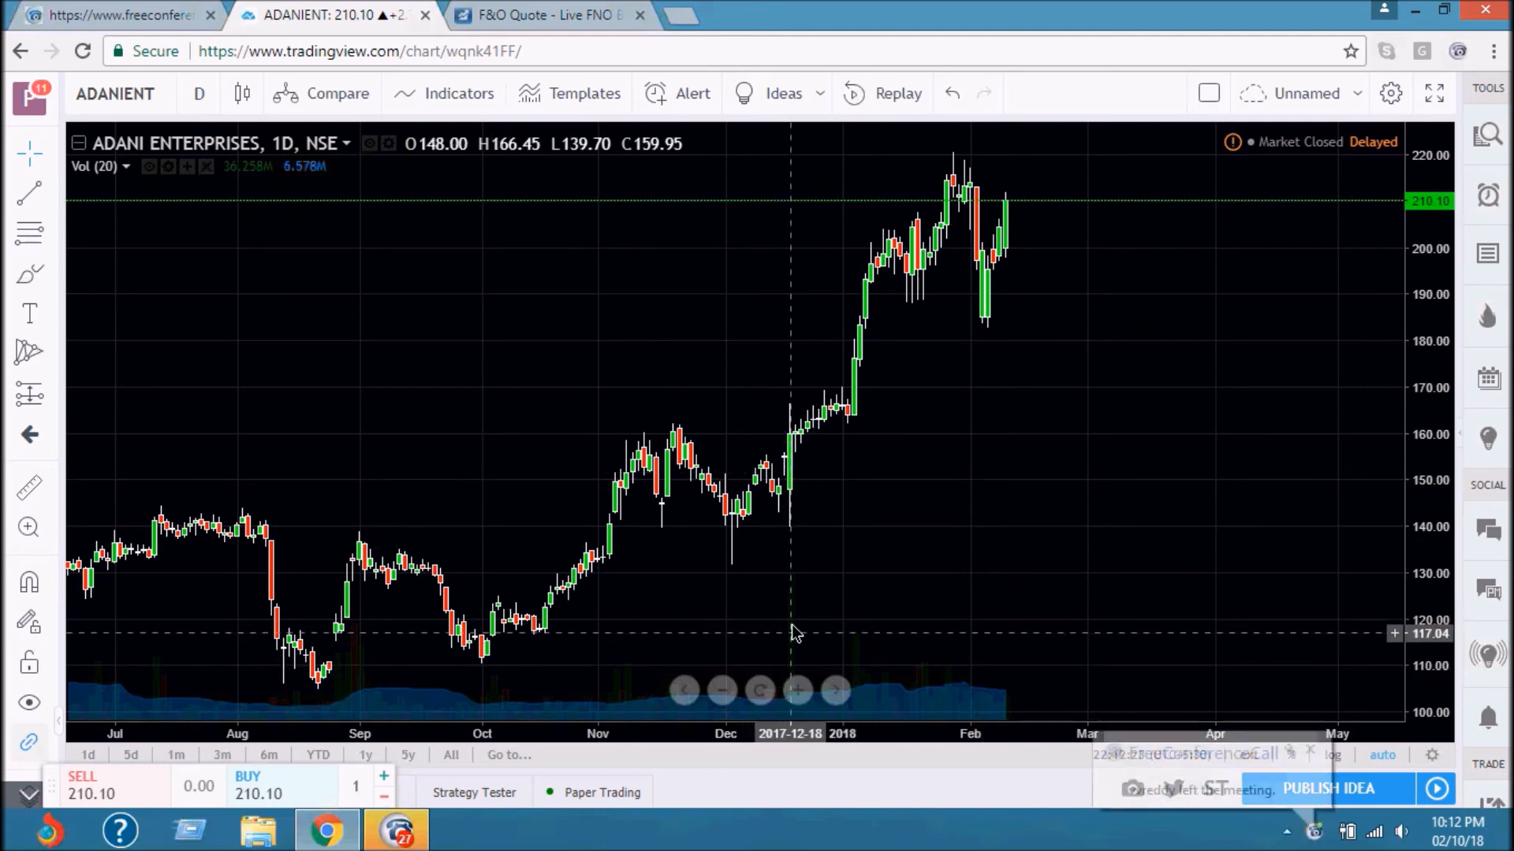
pyautogui.moveTo(791, 664)
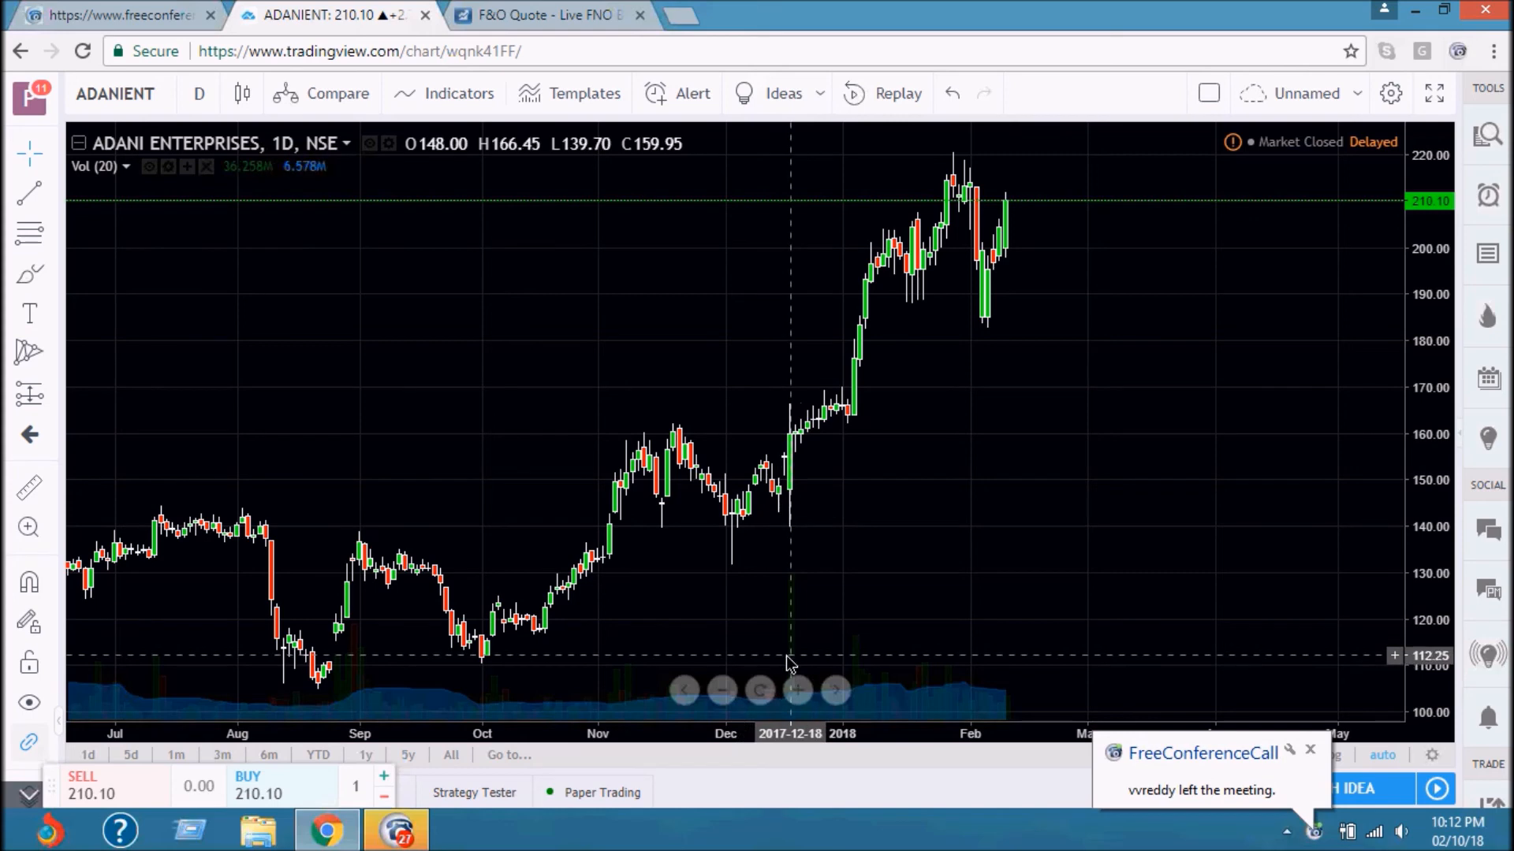
pyautogui.moveTo(804, 635)
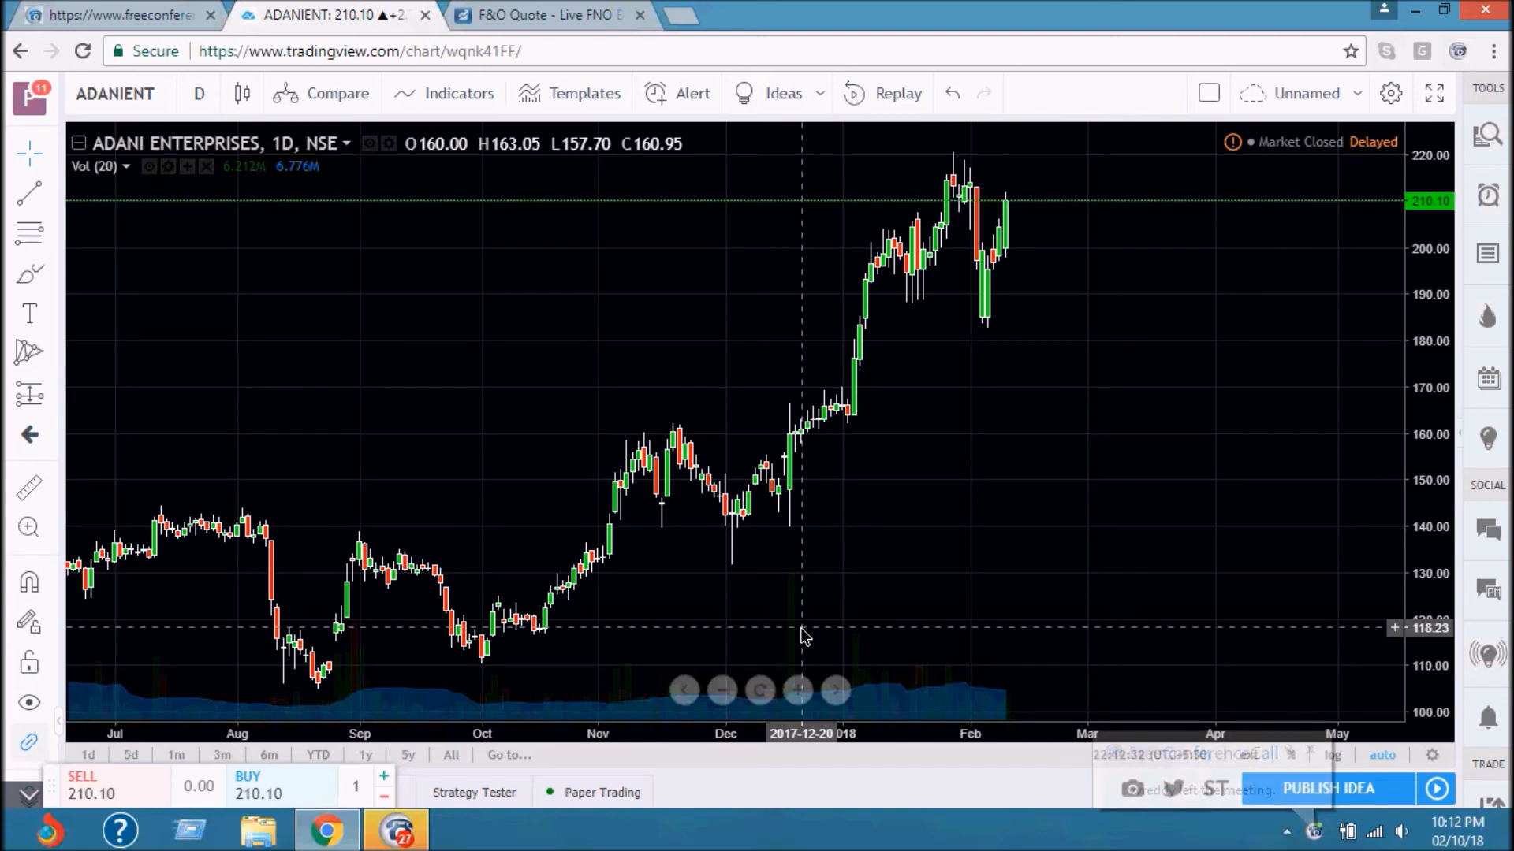
pyautogui.moveTo(799, 532)
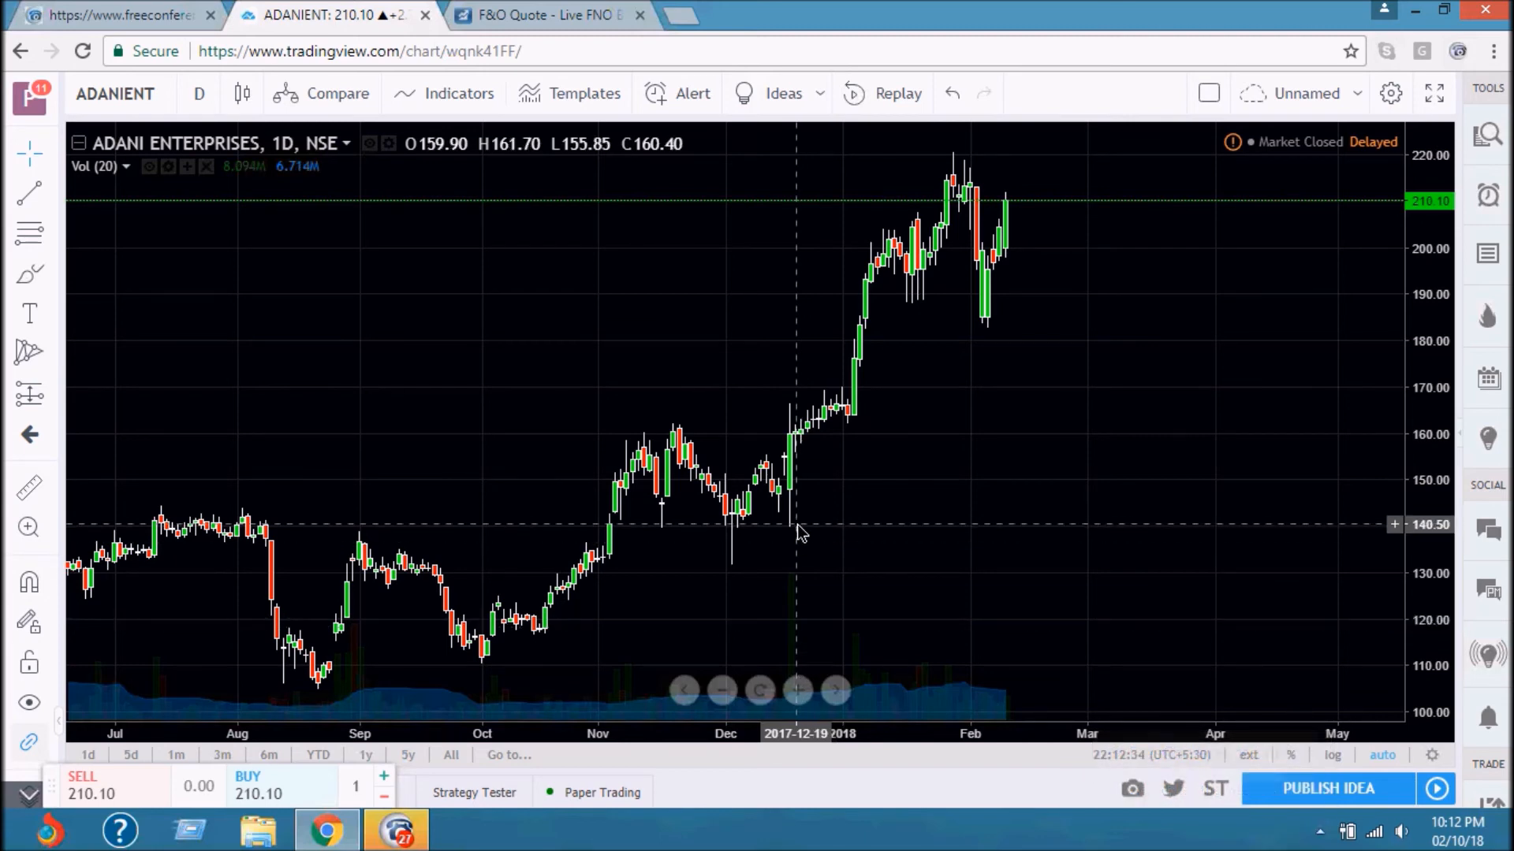
pyautogui.moveTo(792, 415)
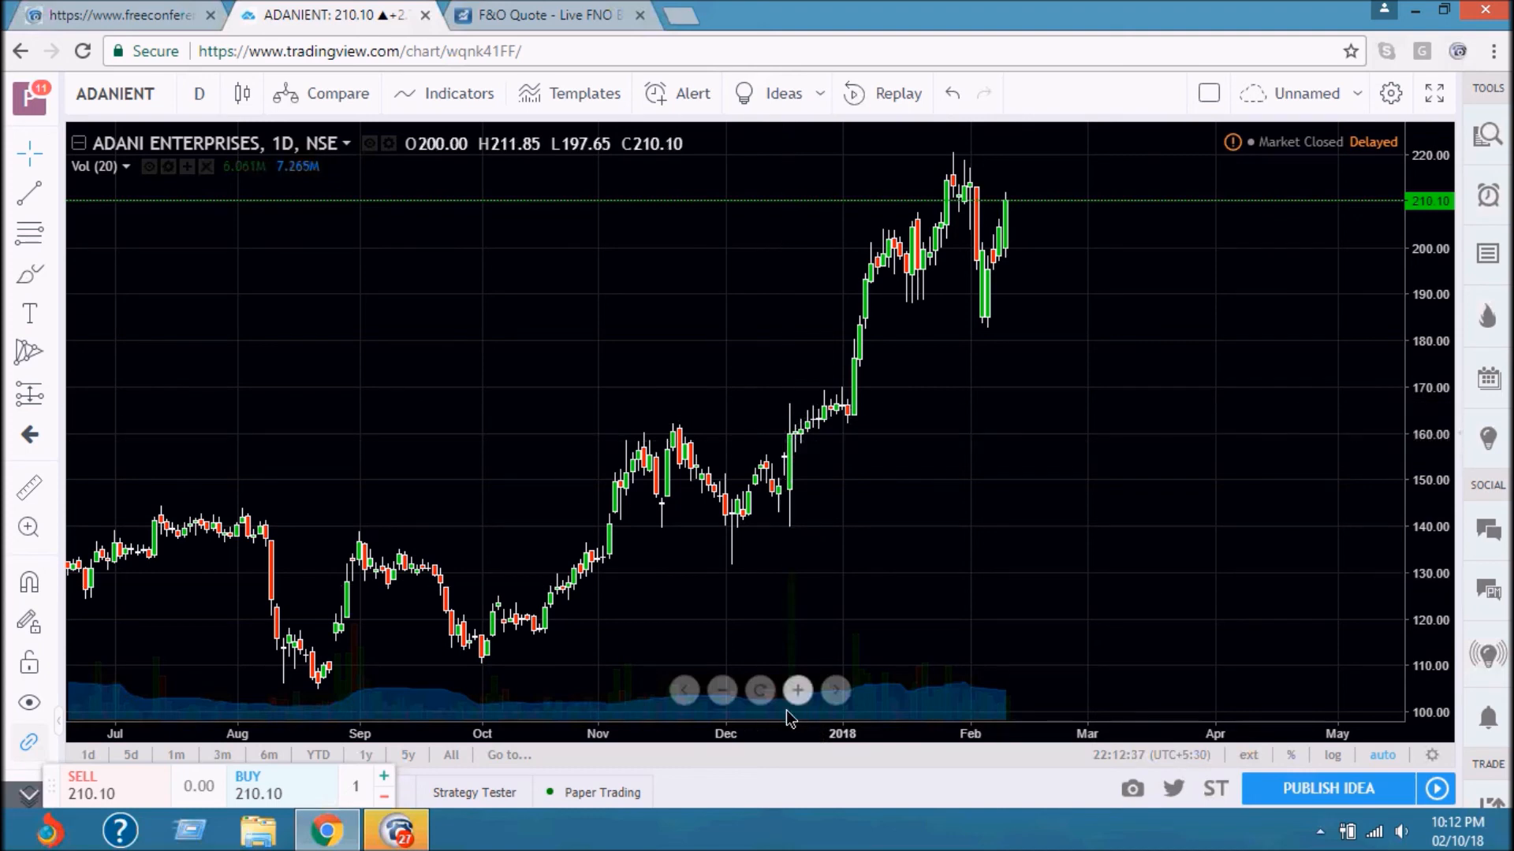
pyautogui.moveTo(791, 591)
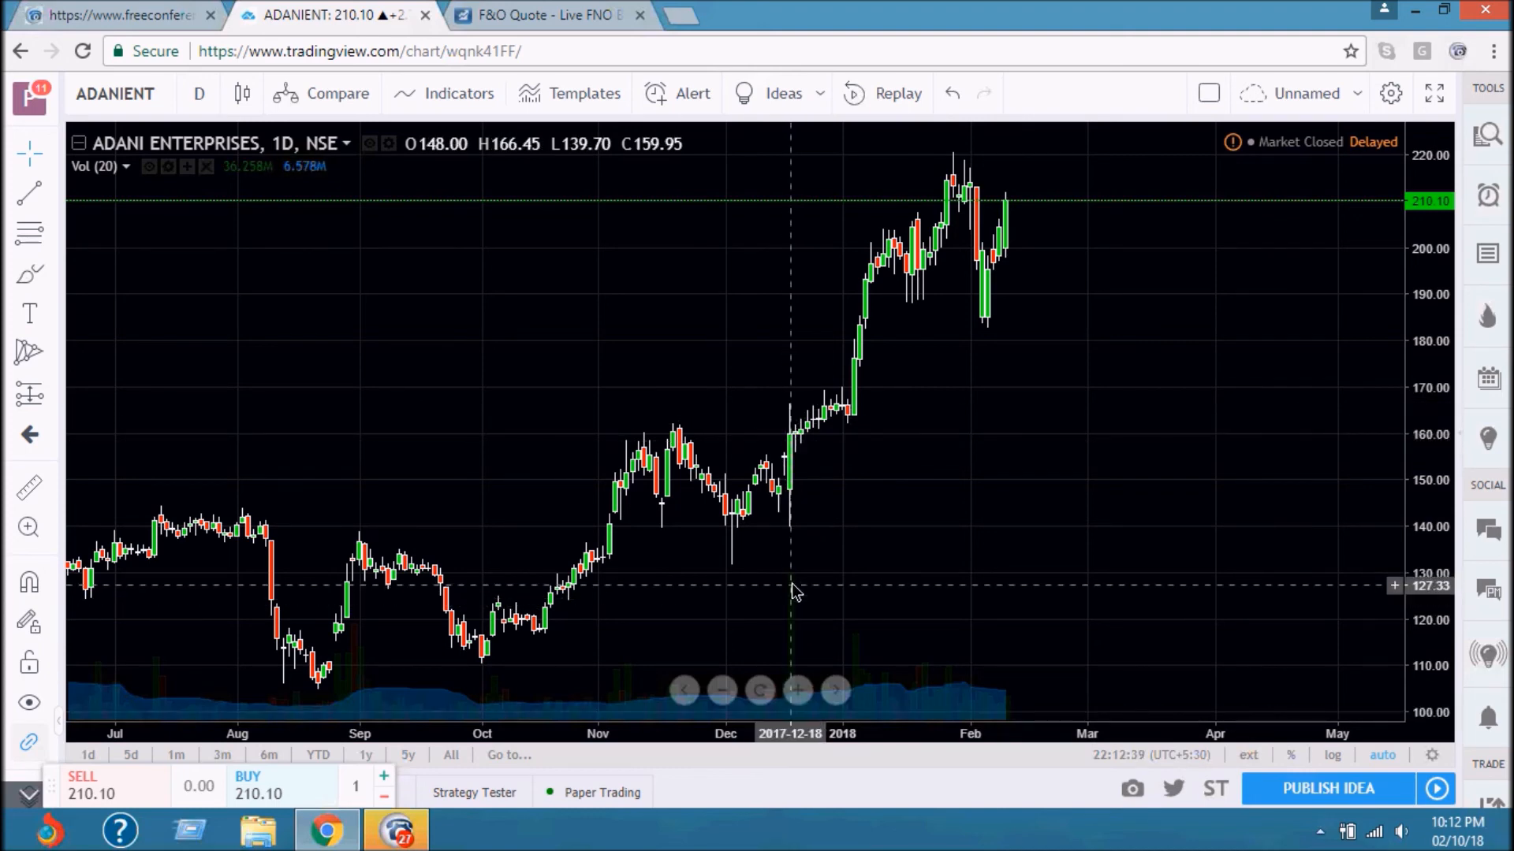
pyautogui.moveTo(801, 459)
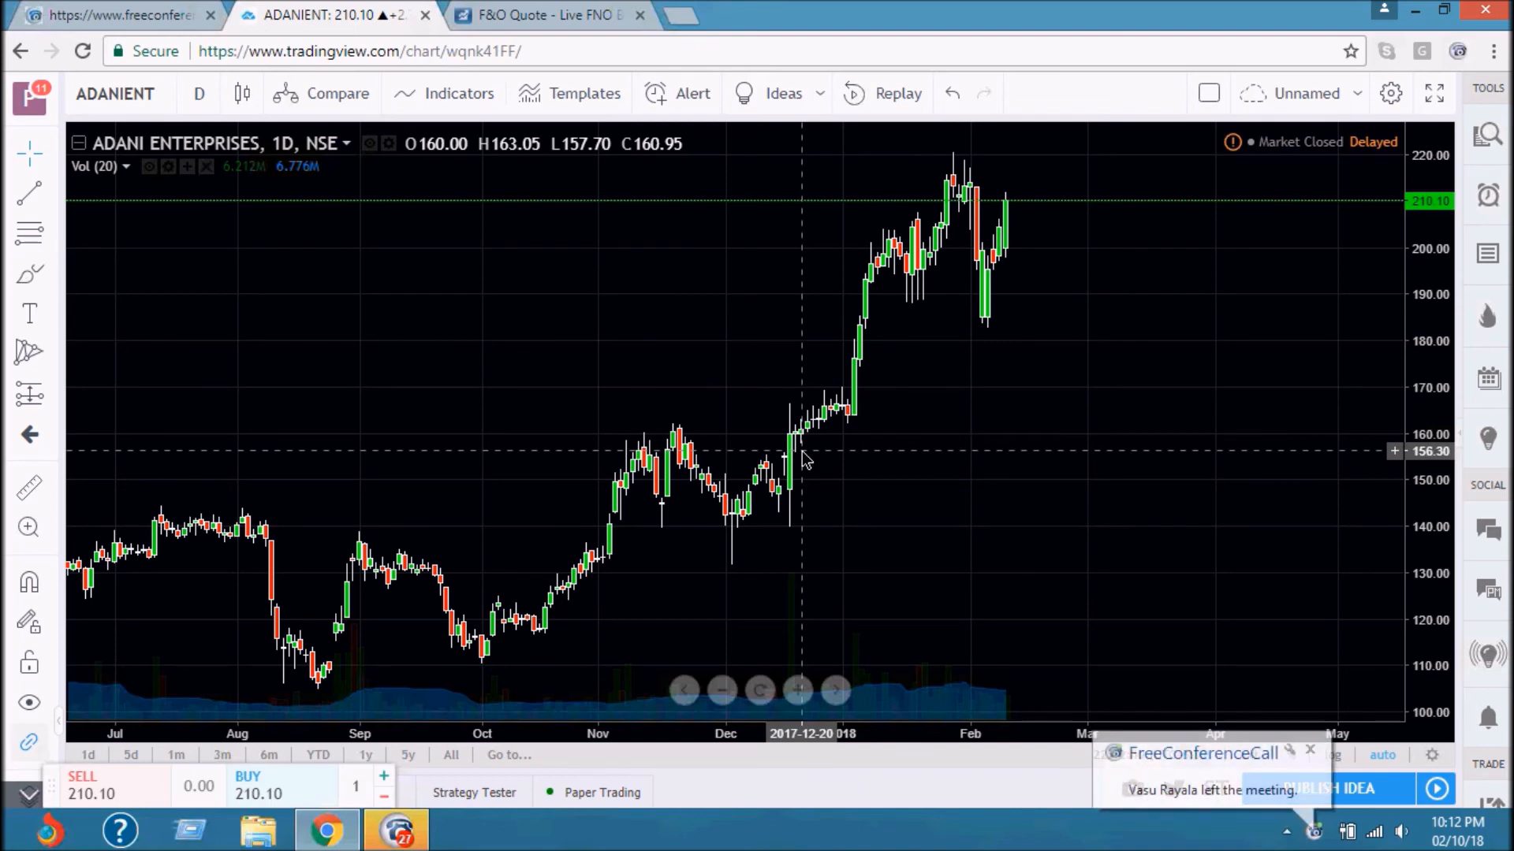
pyautogui.moveTo(961, 182)
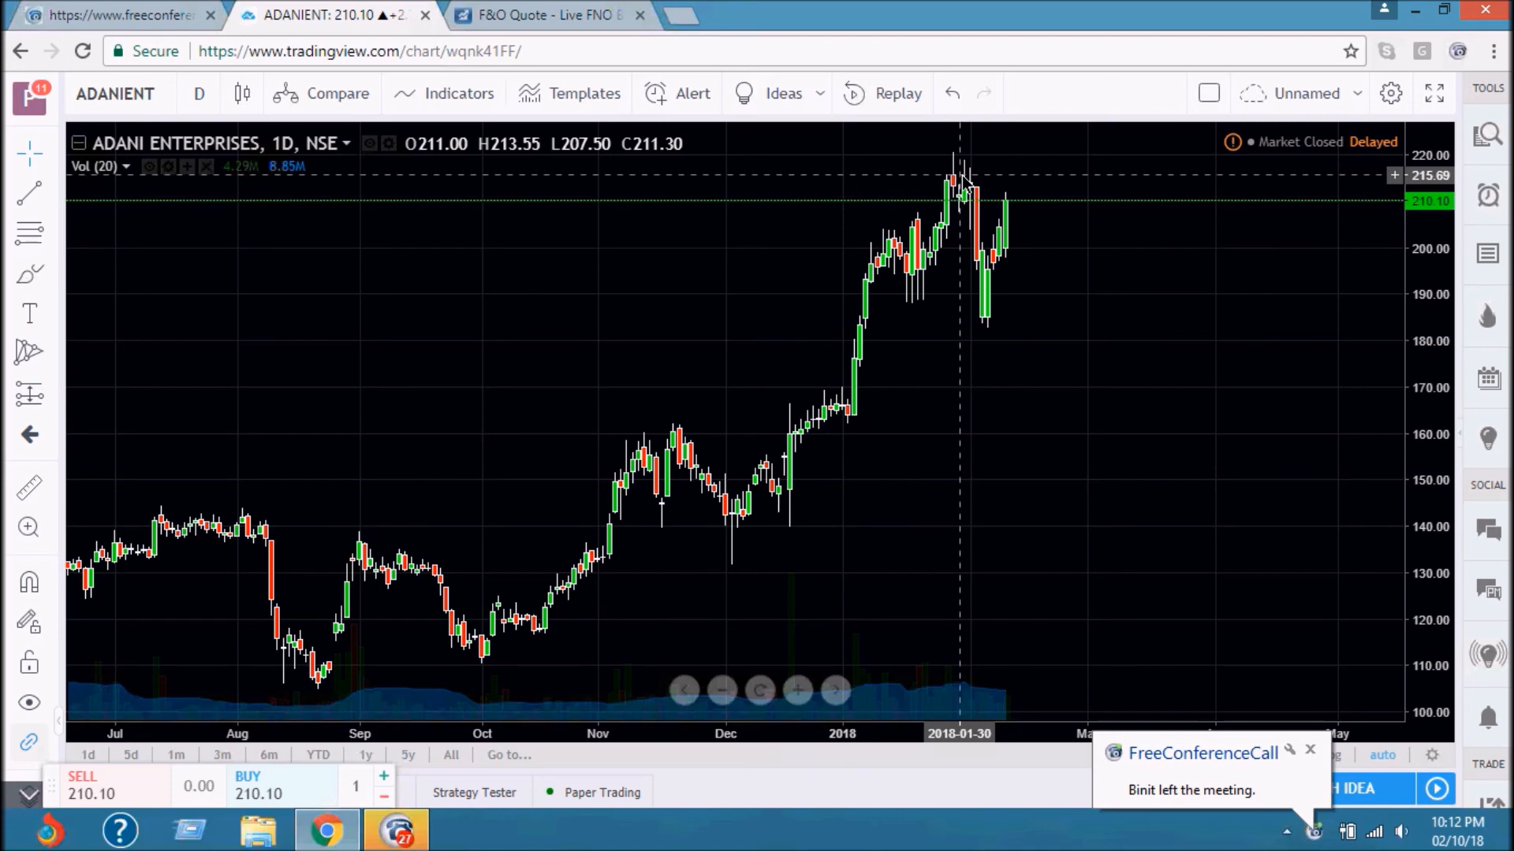
pyautogui.moveTo(965, 207)
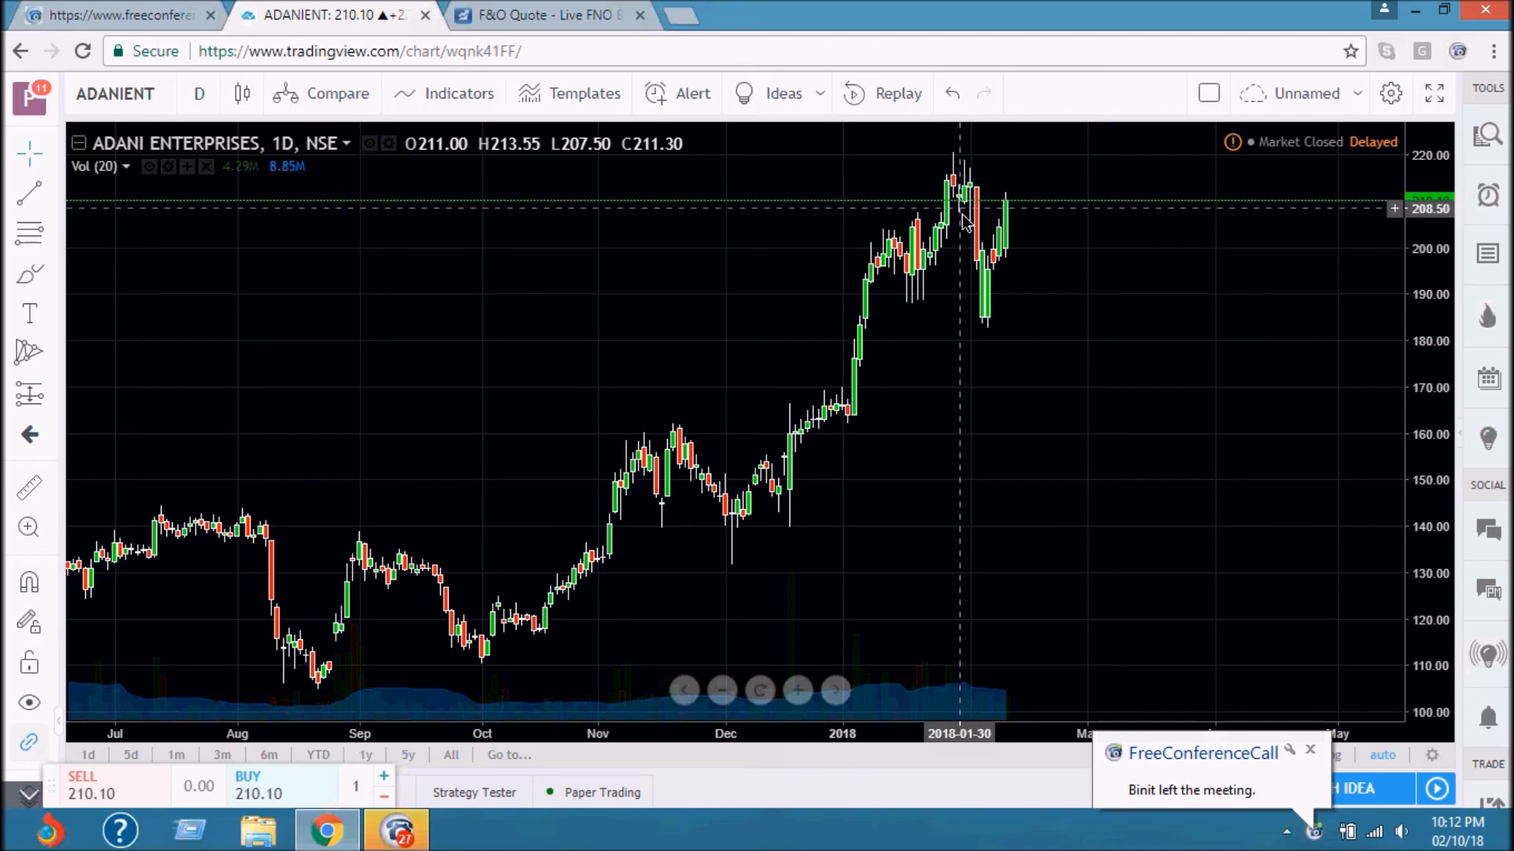
pyautogui.moveTo(965, 215)
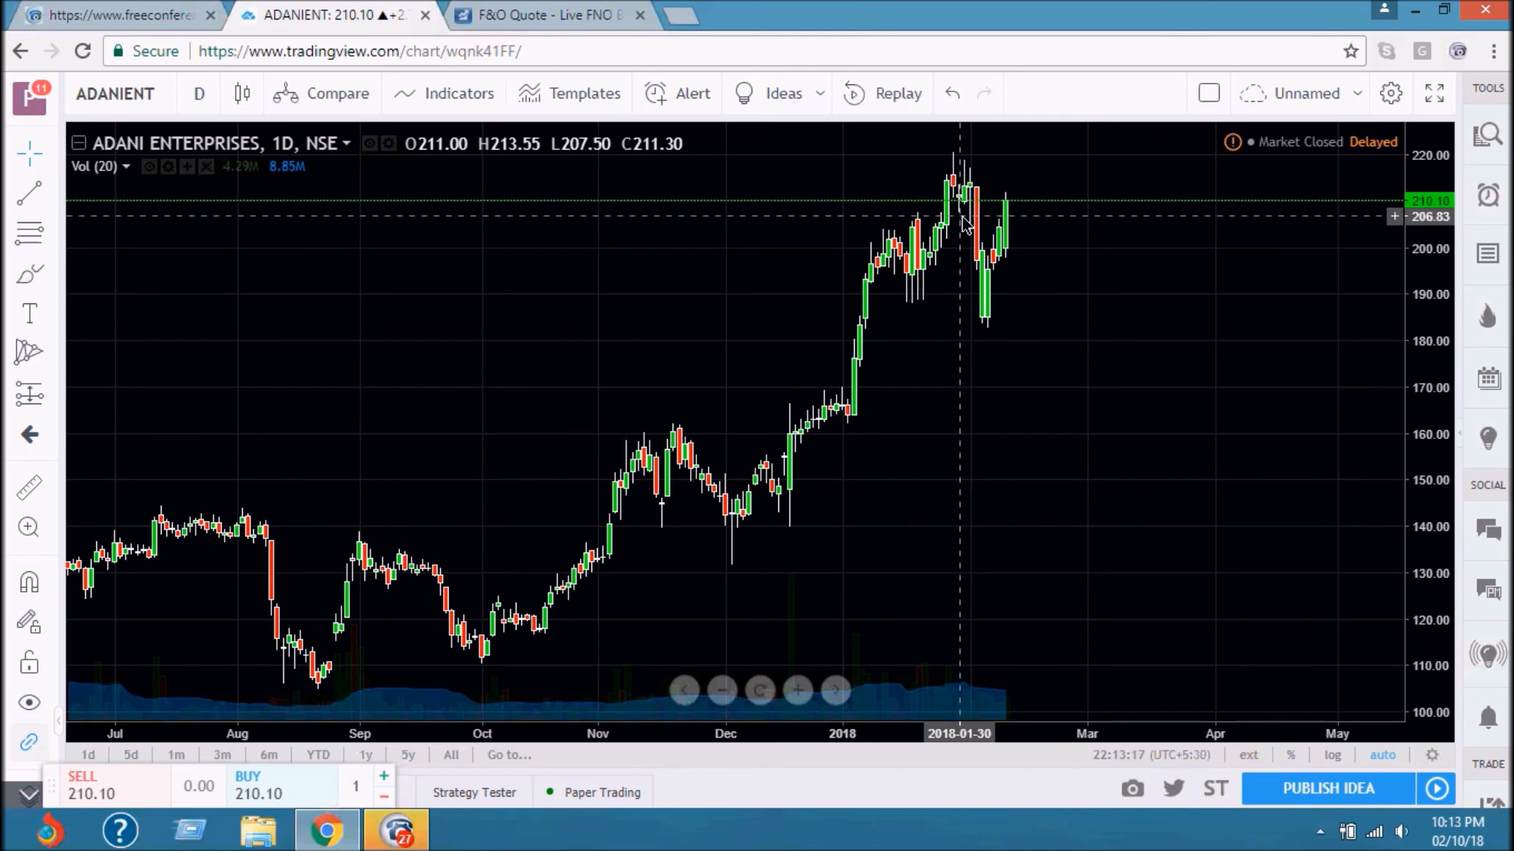
pyautogui.moveTo(545, 14)
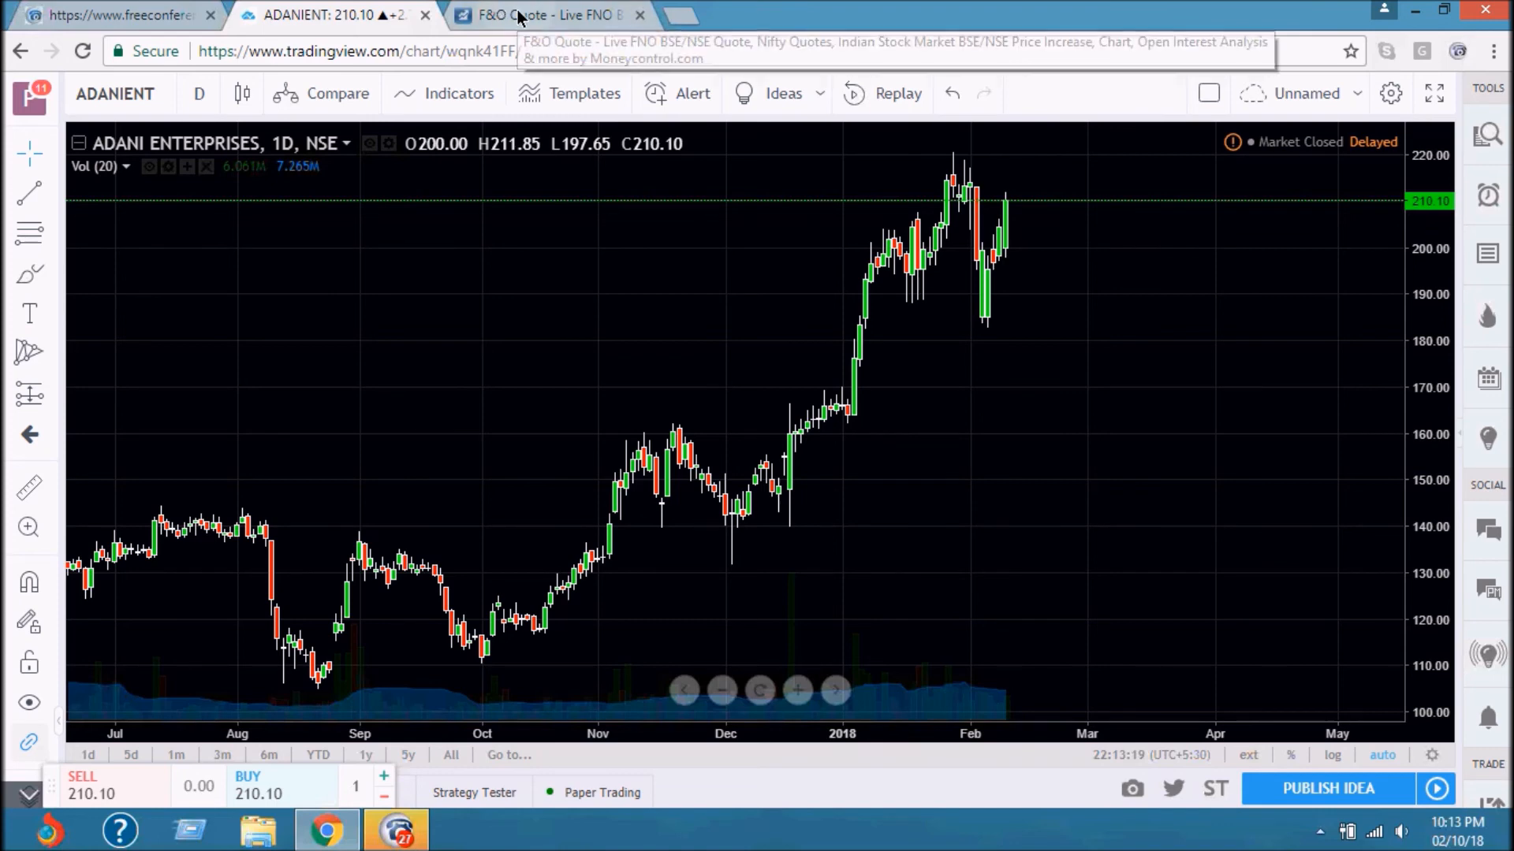
pyautogui.click(549, 14)
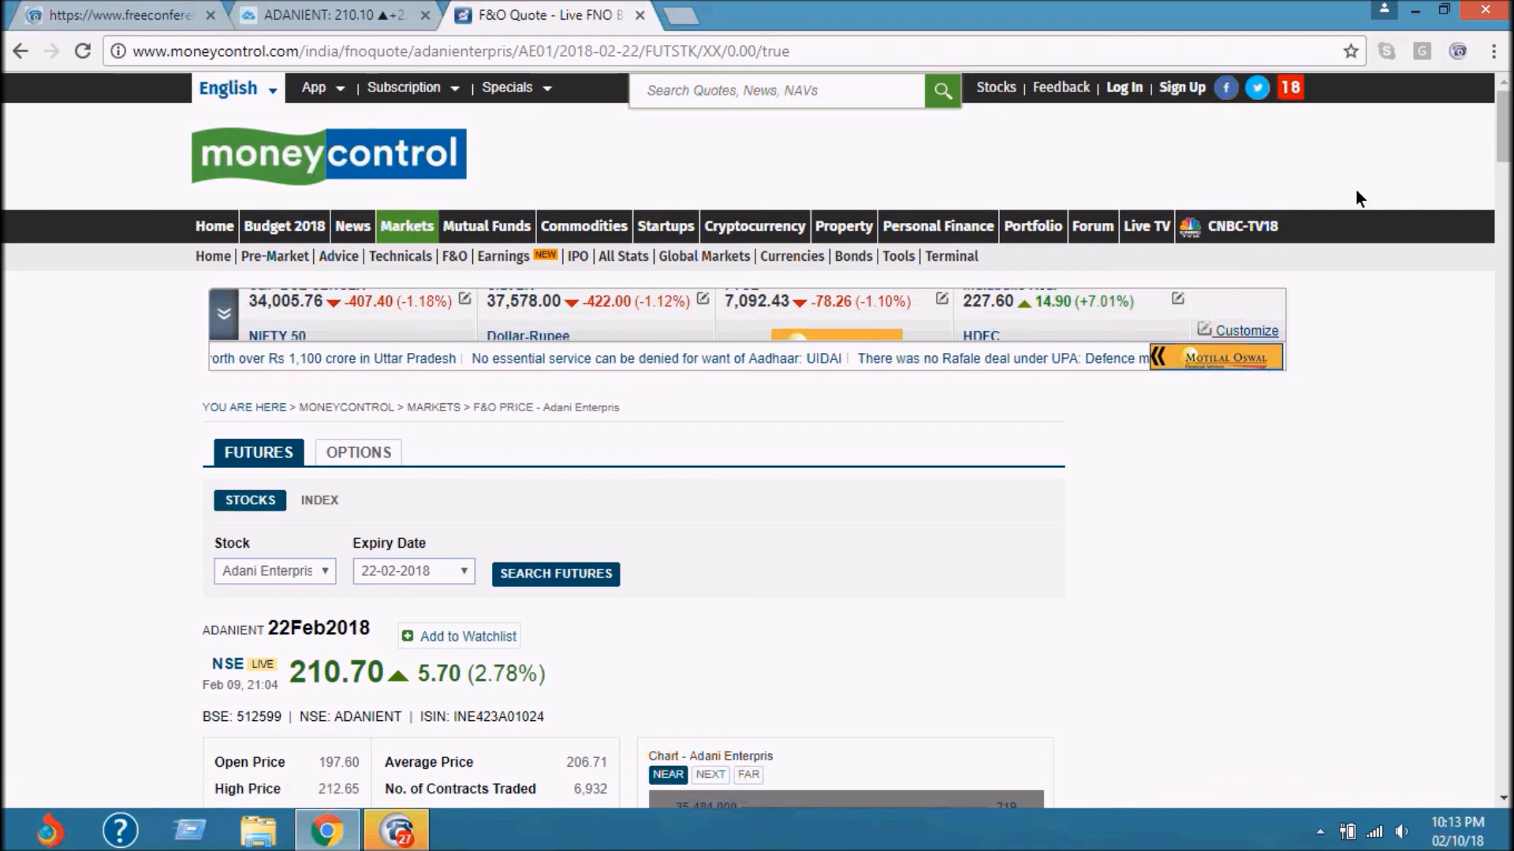
pyautogui.scroll(-3)
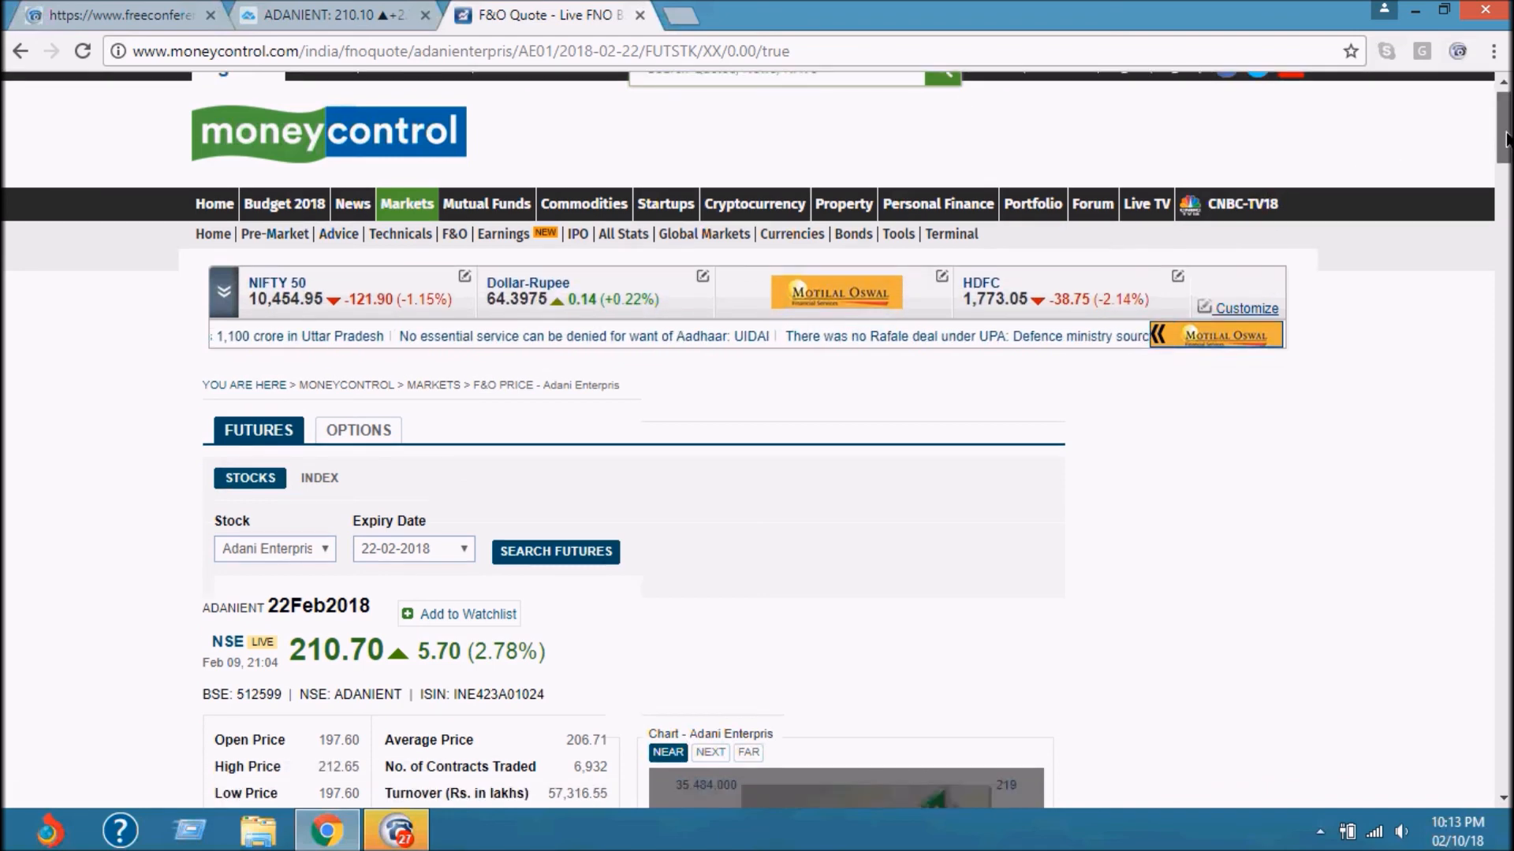
pyautogui.scroll(-3)
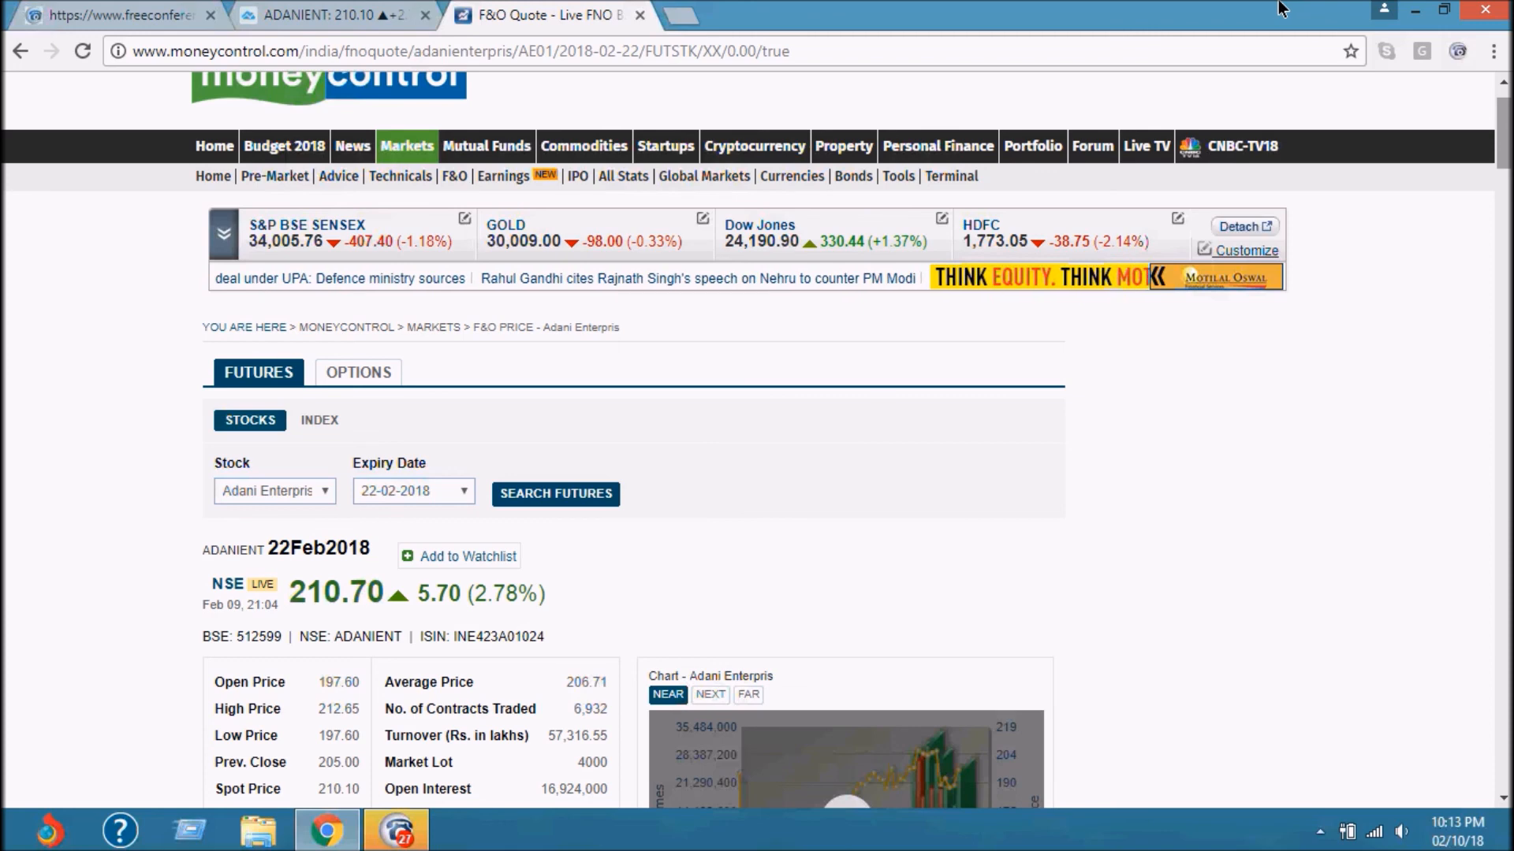
pyautogui.click(328, 14)
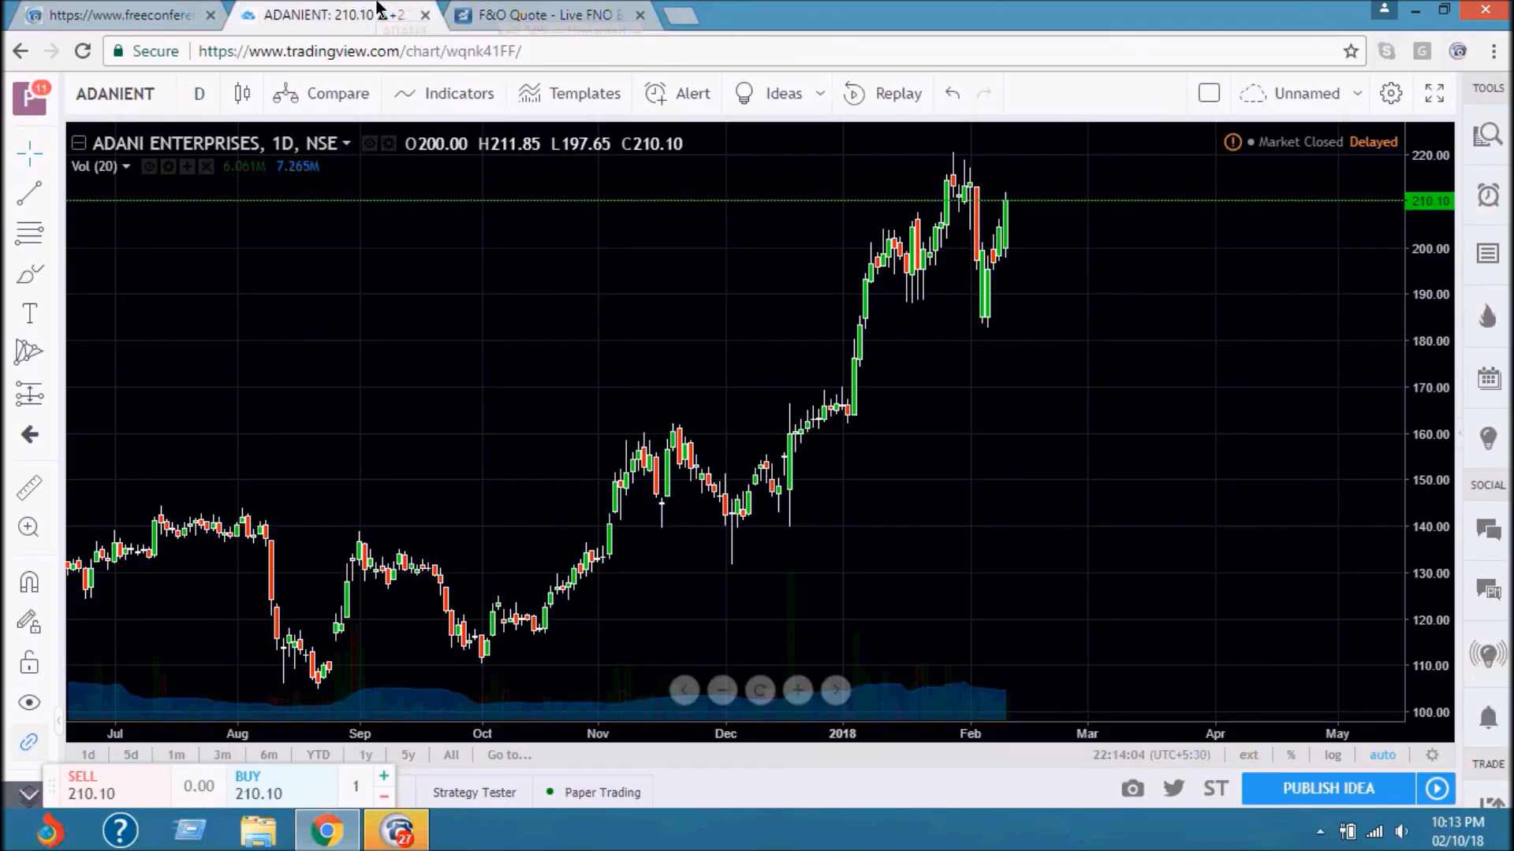
pyautogui.moveTo(494, 224)
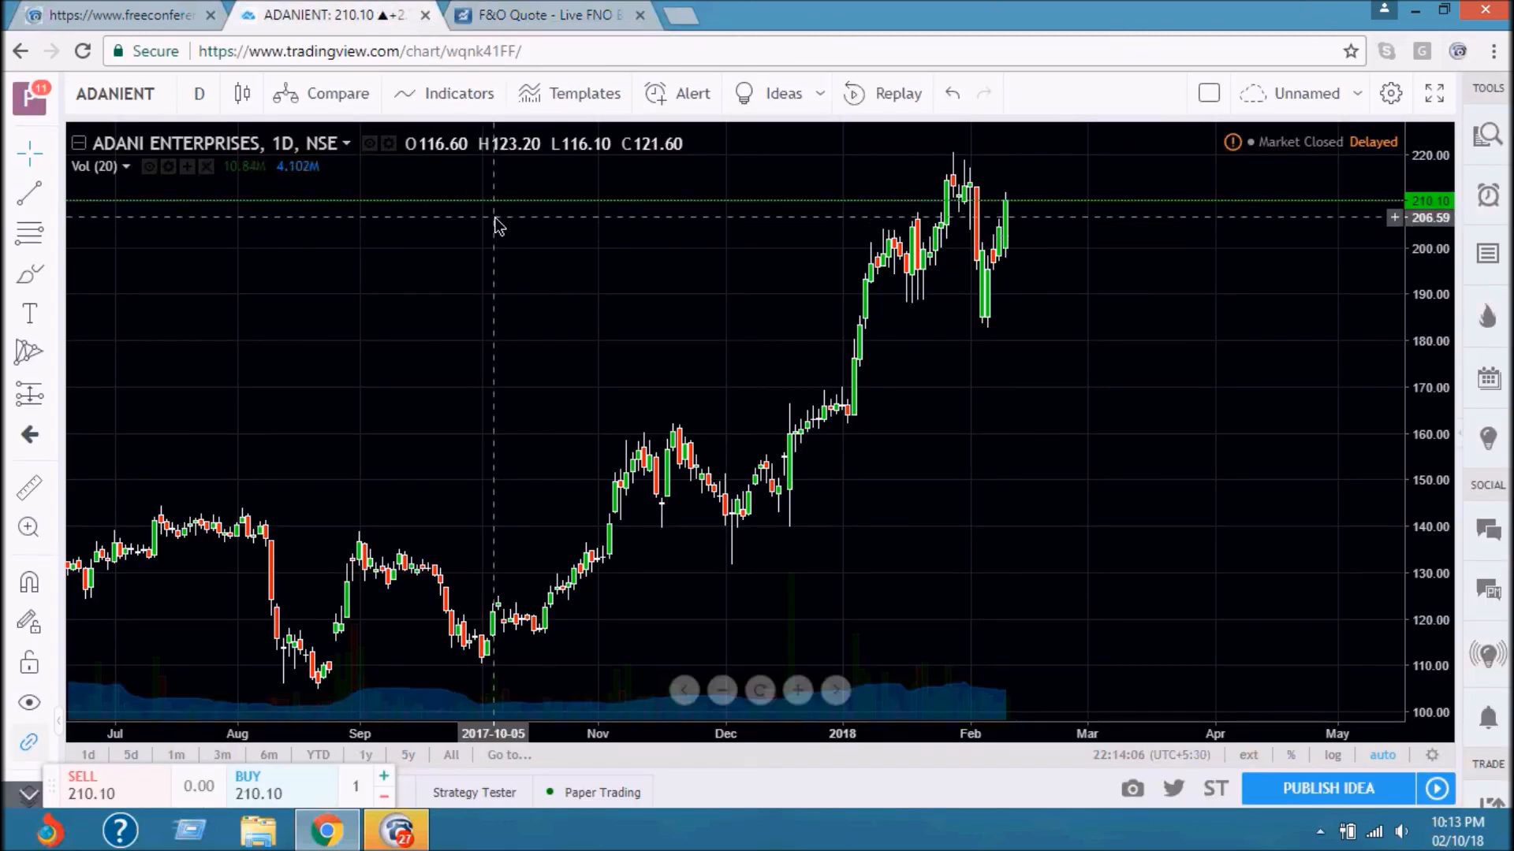